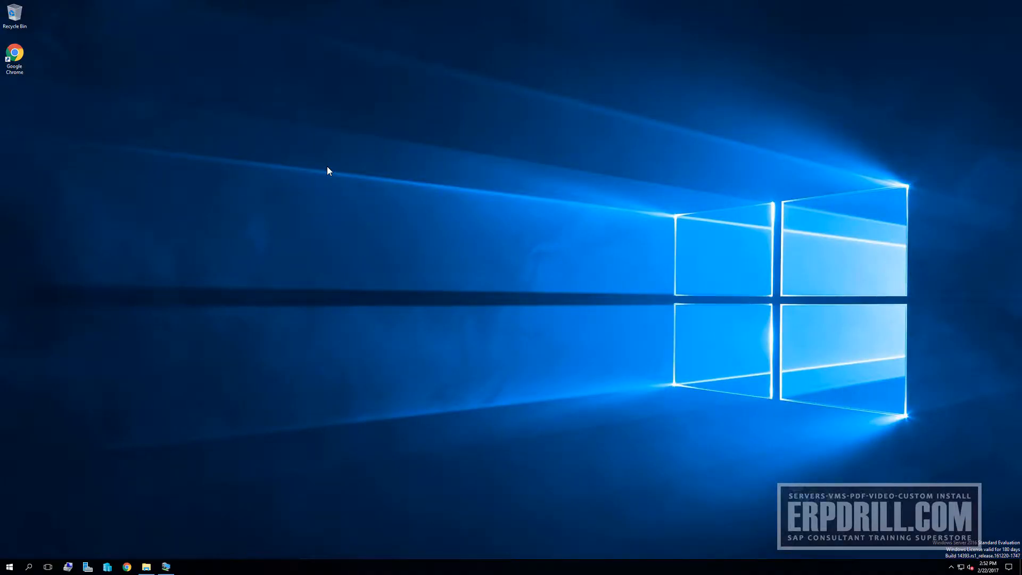
{"action": "mouse_move", "coordinate": [347, 275]}
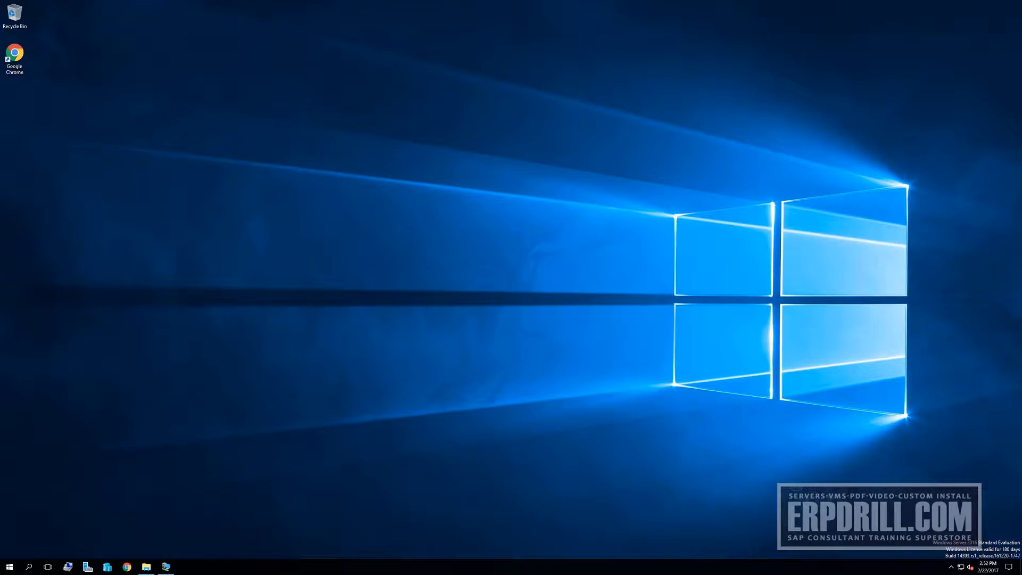
Restore the virtual machine console window showing the Linux root unlock prompt.
{"action": "left_click", "coordinate": [166, 566]}
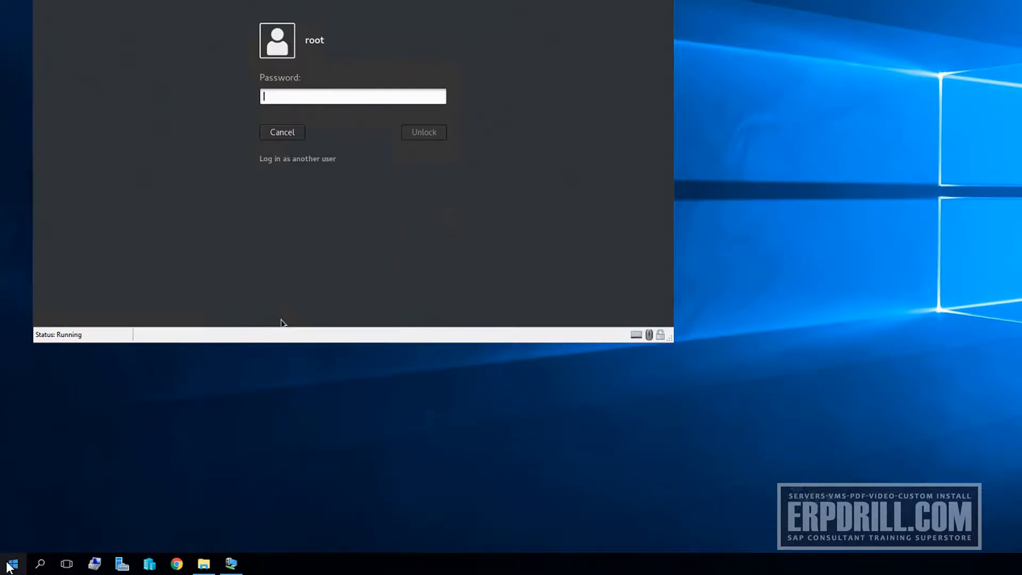
Show the host's System page: Windows Server 2016, Xeon E5-2640 processors, 112 GB RAM.
{"action": "left_click", "coordinate": [11, 562]}
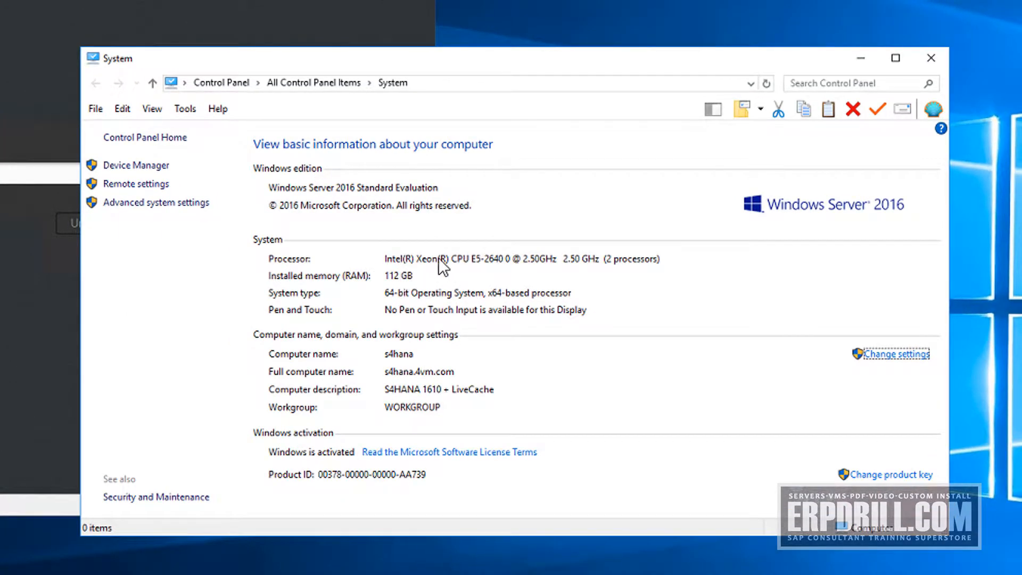
{"action": "mouse_move", "coordinate": [457, 276]}
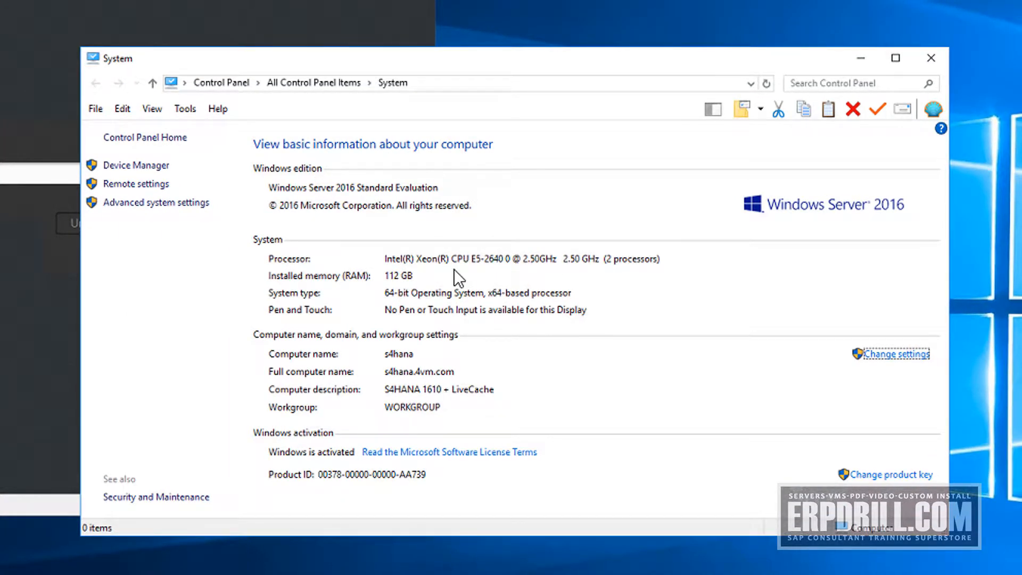
{"action": "mouse_move", "coordinate": [486, 72]}
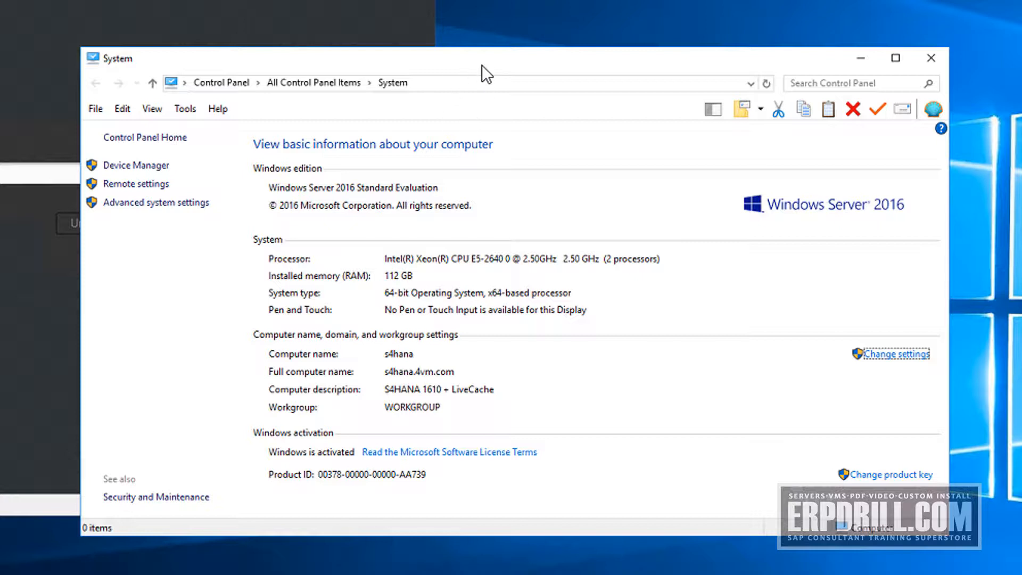
{"action": "mouse_move", "coordinate": [297, 214]}
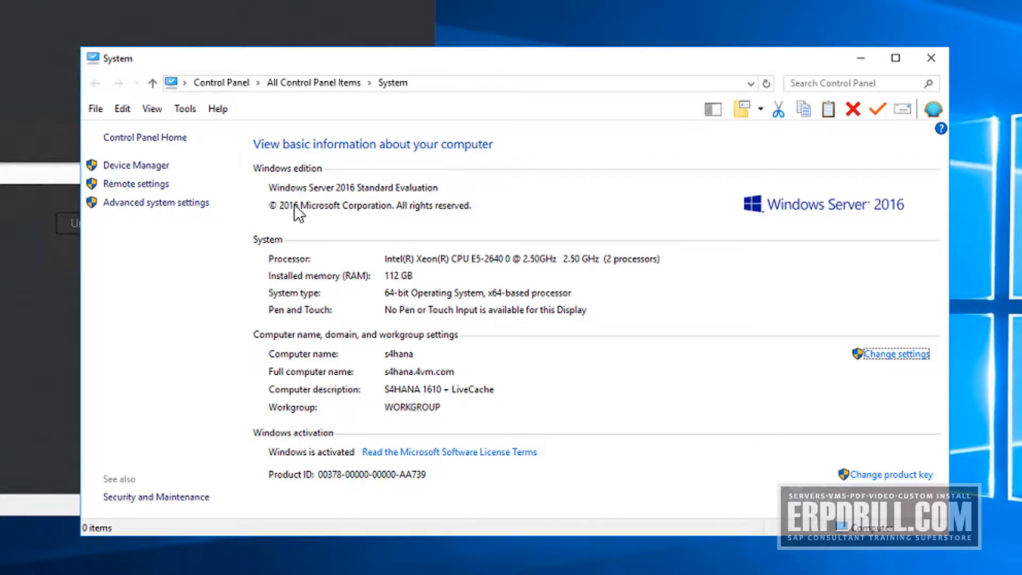
{"action": "mouse_move", "coordinate": [332, 203]}
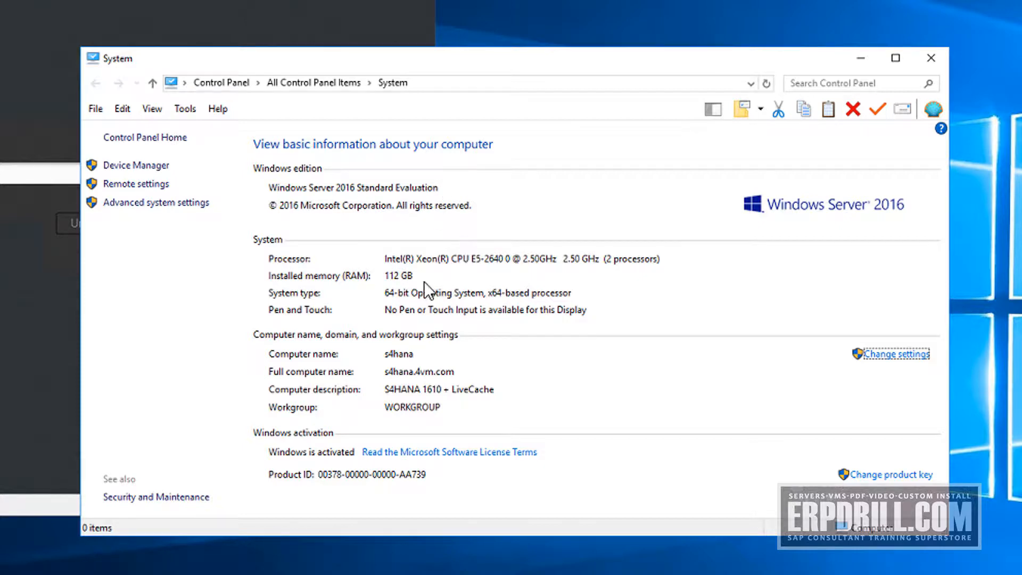
{"action": "mouse_move", "coordinate": [643, 269]}
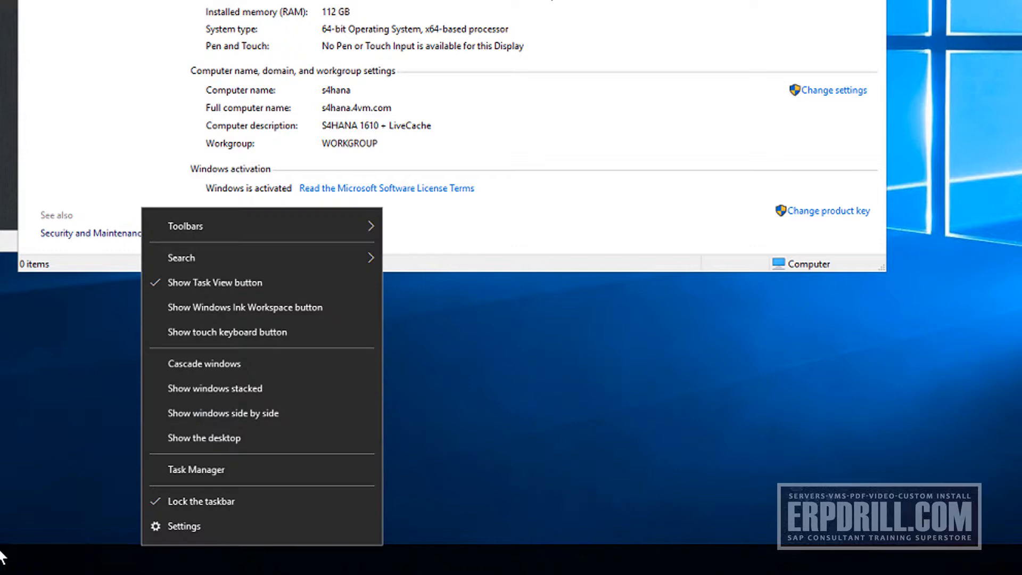
{"action": "mouse_move", "coordinate": [49, 550]}
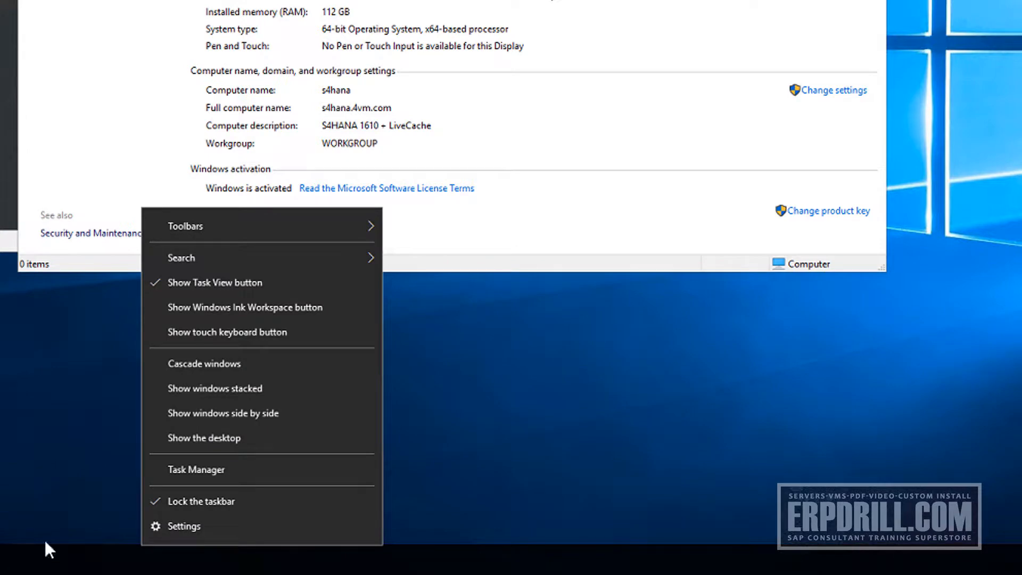
Check CPU performance in Task Manager: 2% across 24 logical processors, 9 of 112 GB used.
{"action": "left_click", "coordinate": [196, 469]}
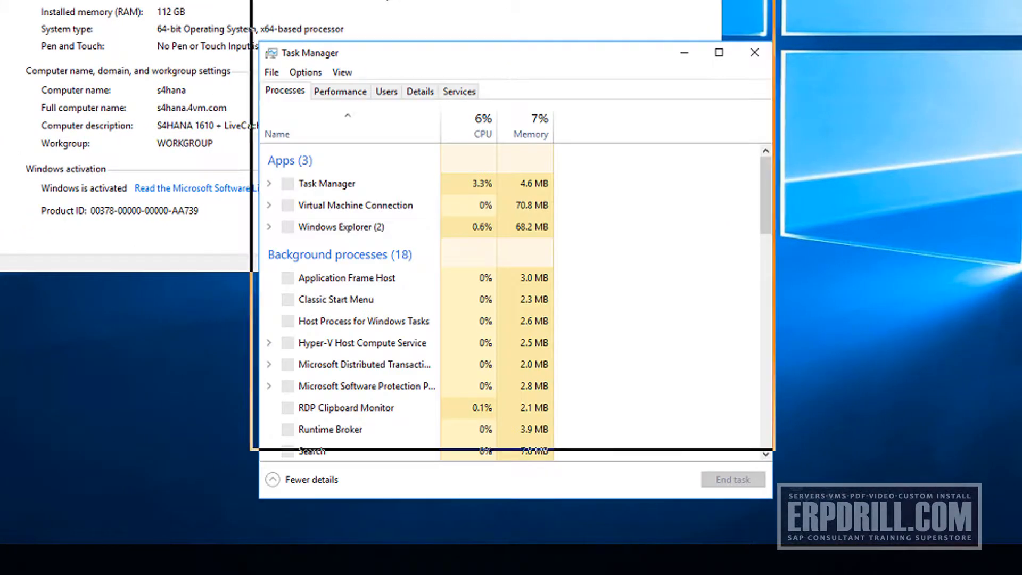
{"action": "left_click", "coordinate": [340, 91]}
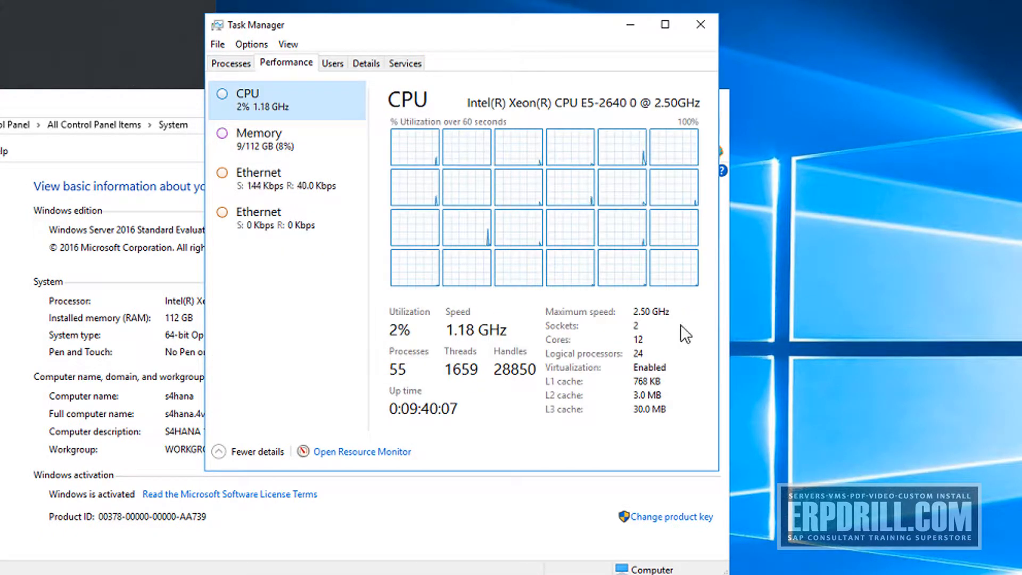
{"action": "mouse_move", "coordinate": [338, 255]}
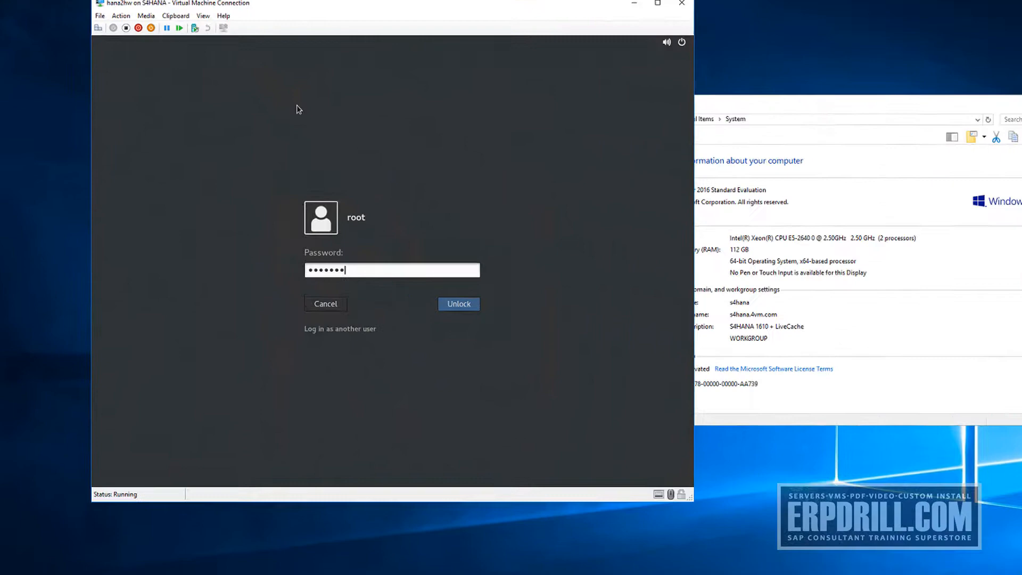
Unlock the SUSE session and browse Home > Downloads > 51051635 with the installation media.
{"action": "left_click", "coordinate": [458, 303]}
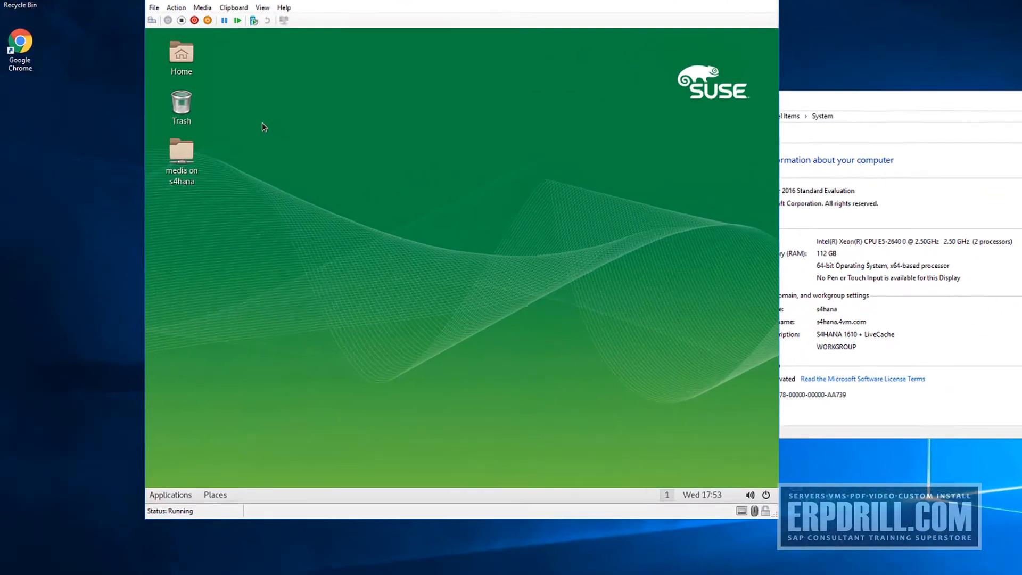
{"action": "double_click", "coordinate": [181, 53]}
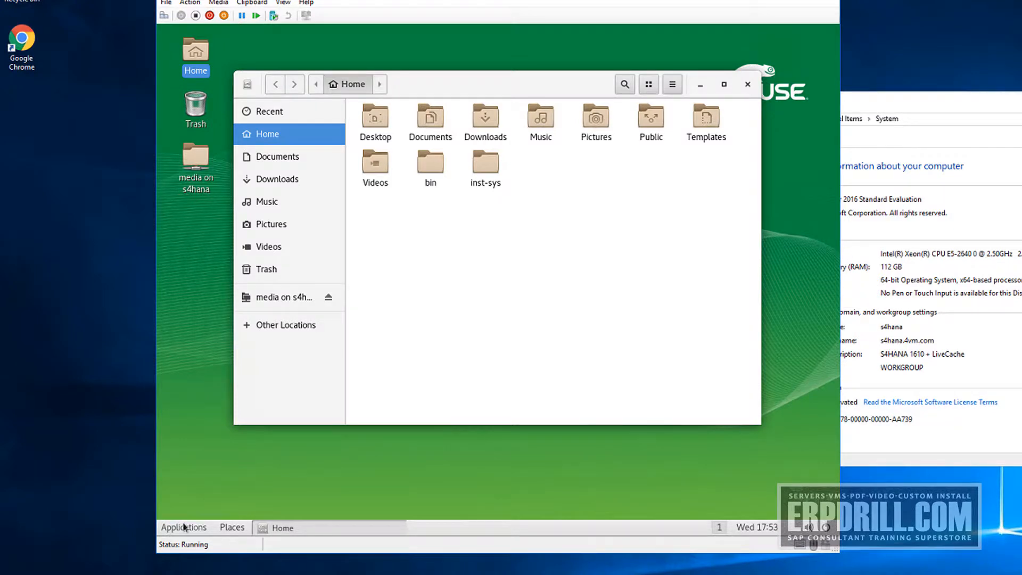
{"action": "left_click", "coordinate": [184, 527]}
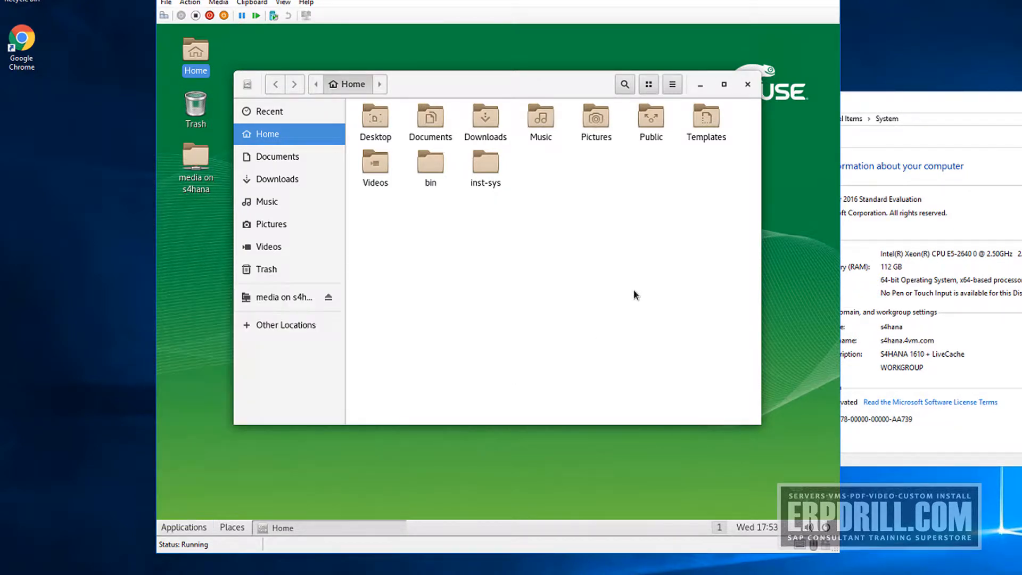
{"action": "mouse_move", "coordinate": [276, 179]}
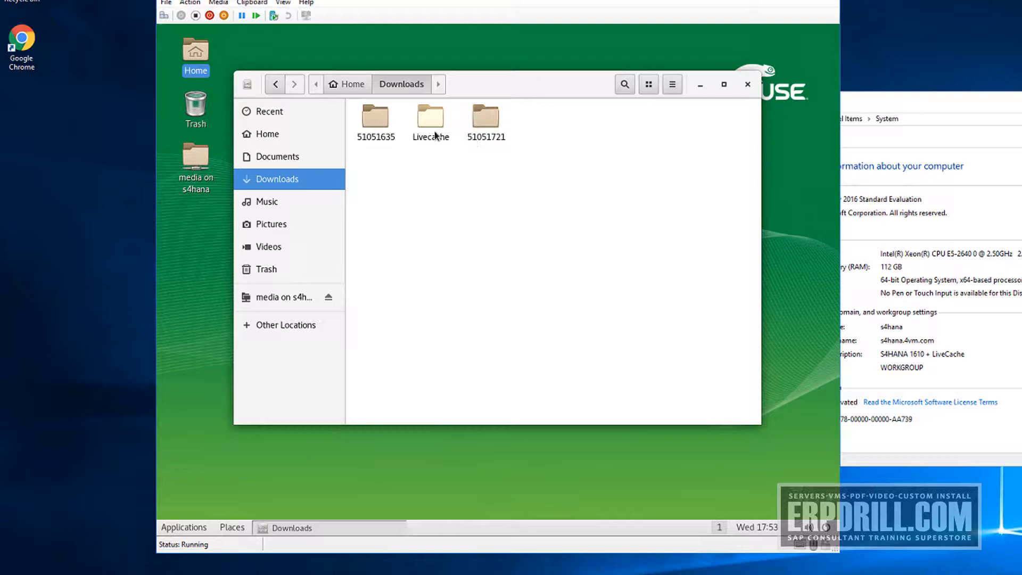
{"action": "double_click", "coordinate": [376, 122]}
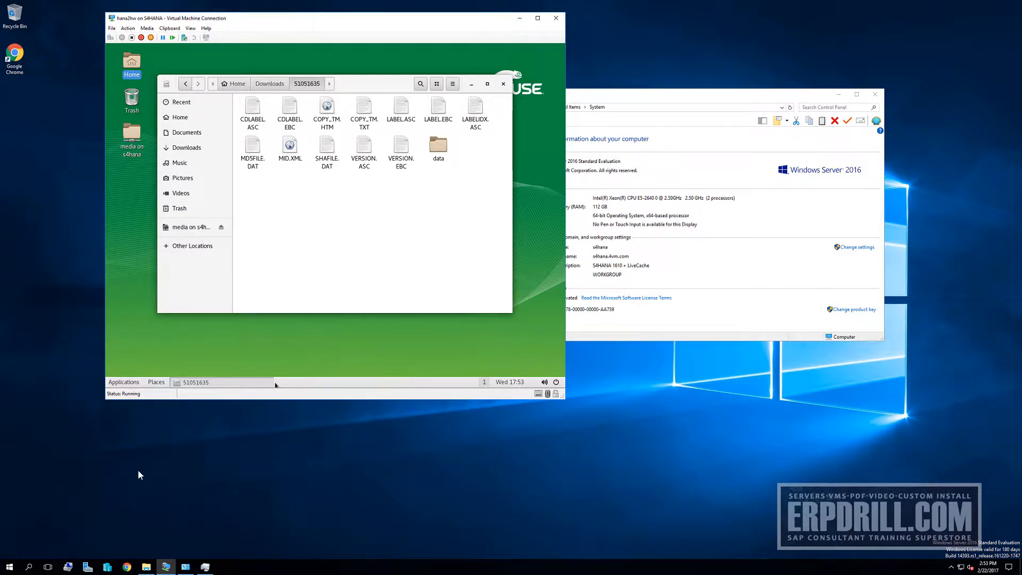
{"action": "left_click", "coordinate": [8, 565]}
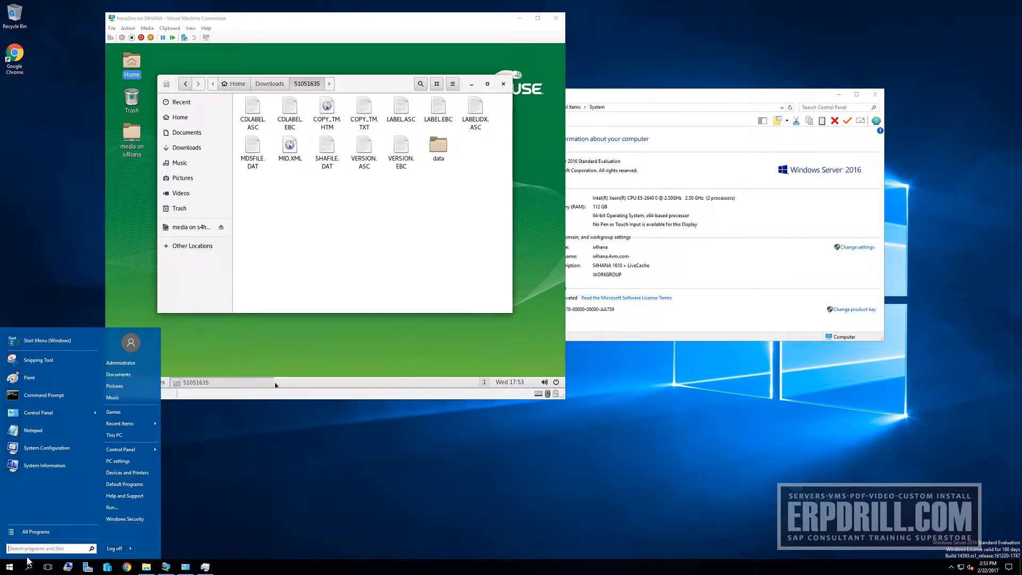
Launch Notepad and note three lines: HANA 2.0, Cockpit 2.0, Hana Livecache.
{"action": "type", "text": "notepad"}
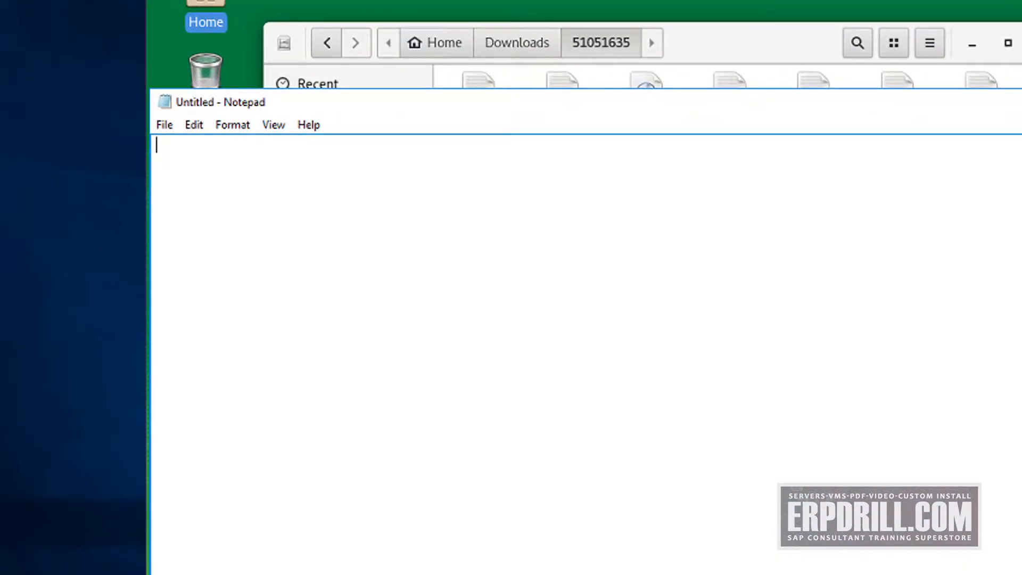
{"action": "type", "text": "HANA 2.0"}
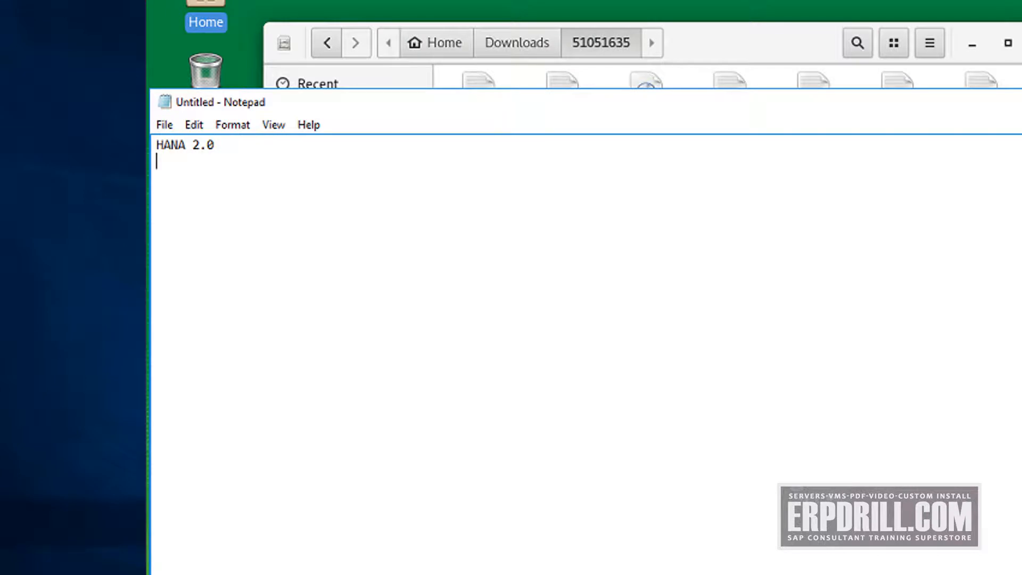
{"action": "type", "text": "Cock"}
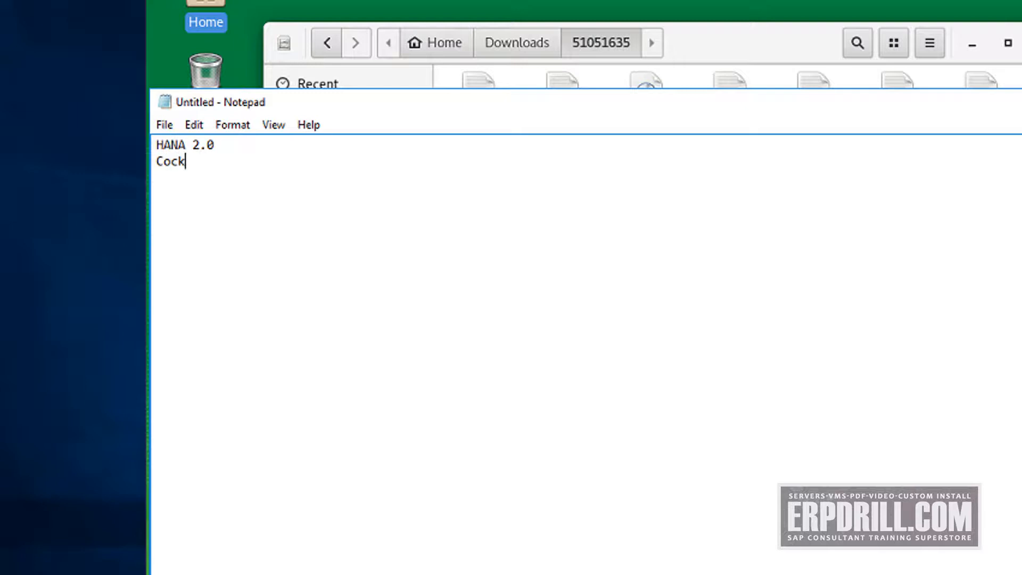
{"action": "type", "text": "pit 2."}
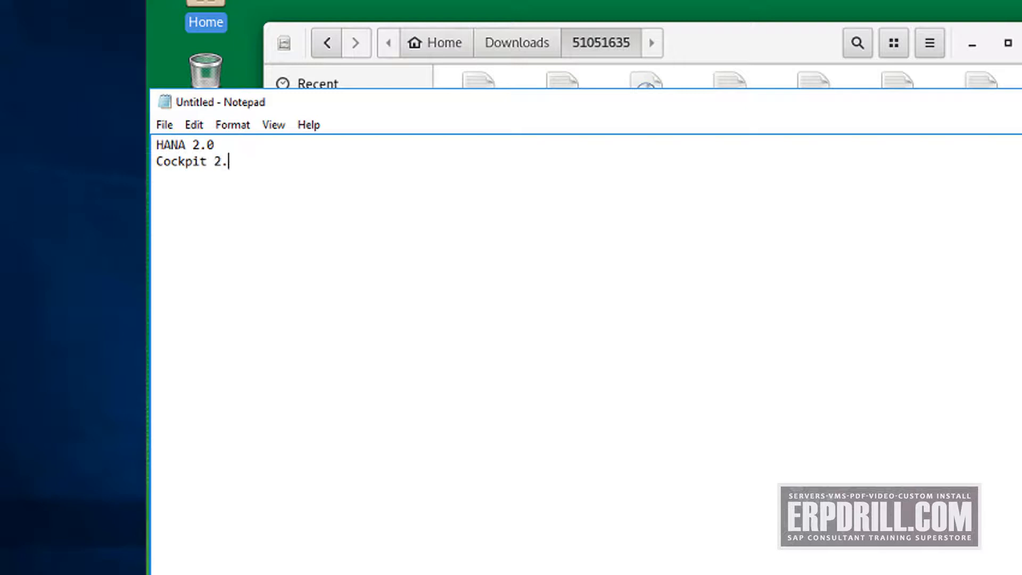
{"action": "type", "text": "0"}
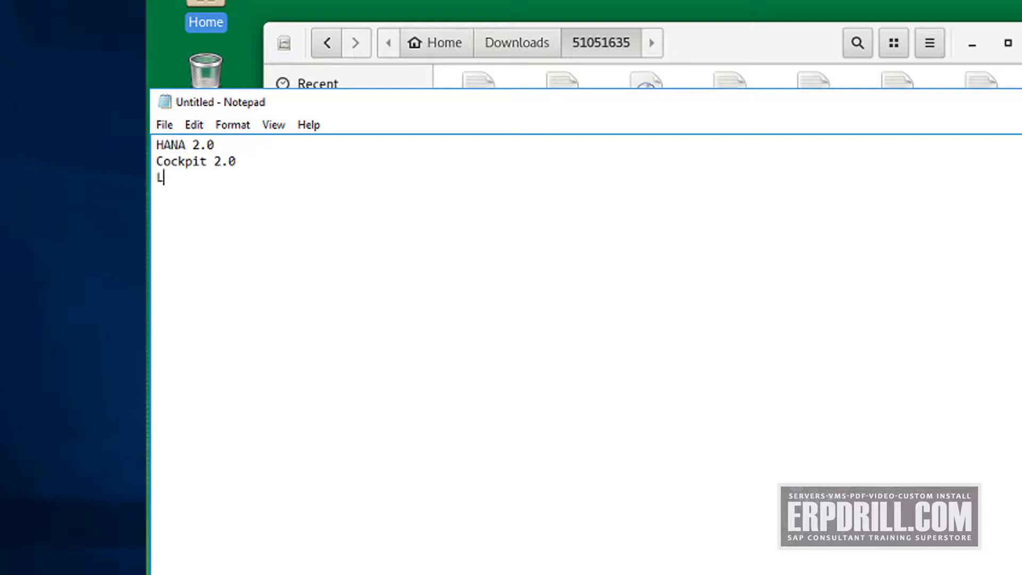
{"action": "type", "text": "Hana"}
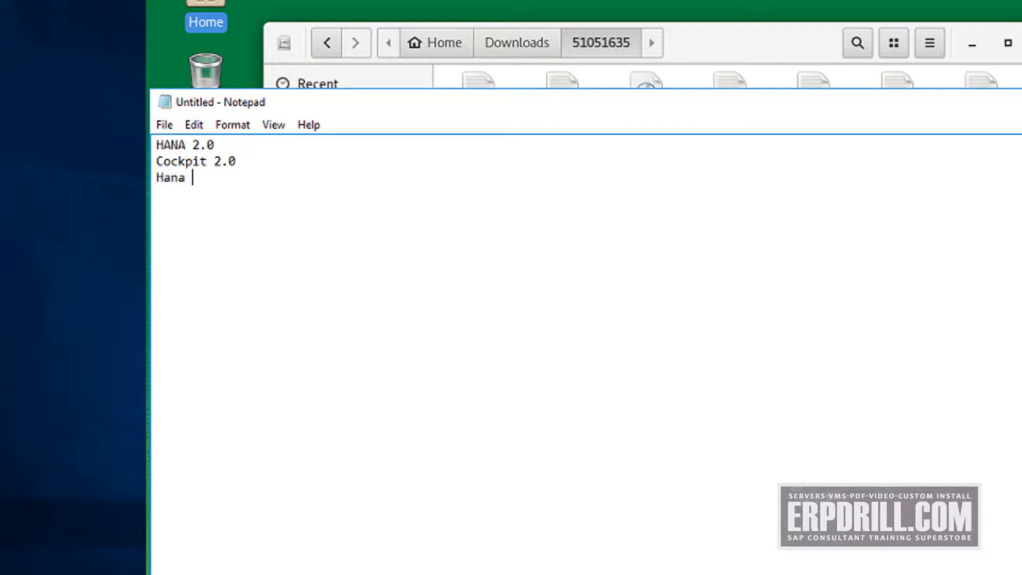
{"action": "type", "text": "Livecache"}
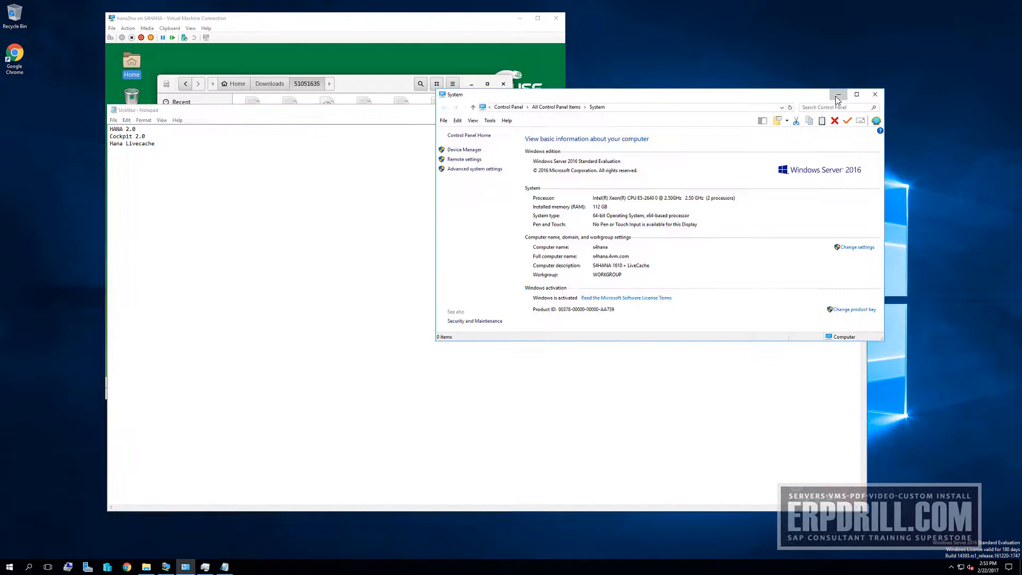
Copy the data folder to the filesystem root and run chmod 777 -R /data/ in a root terminal.
{"action": "left_click", "coordinate": [838, 95]}
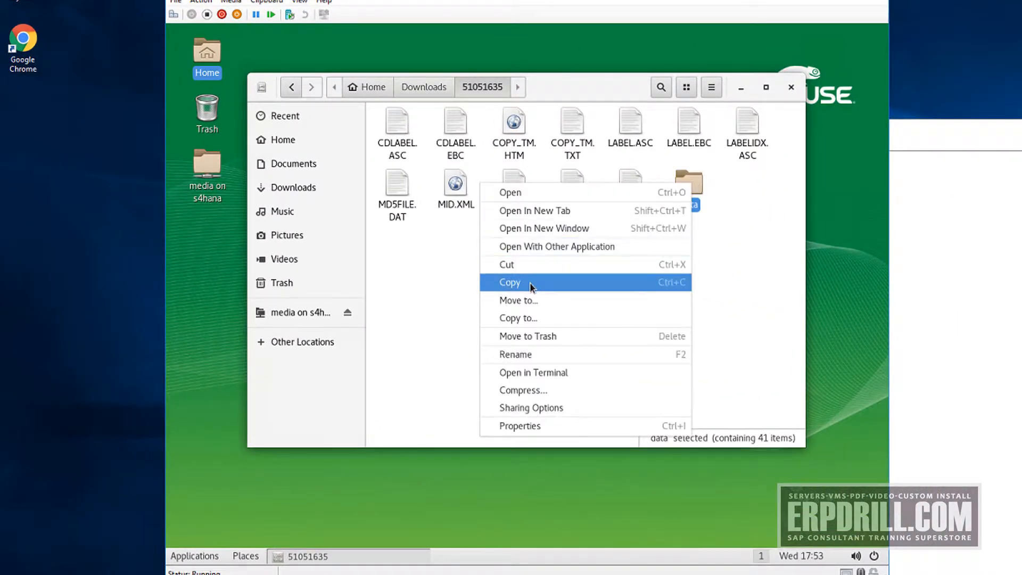
{"action": "left_click", "coordinate": [510, 282]}
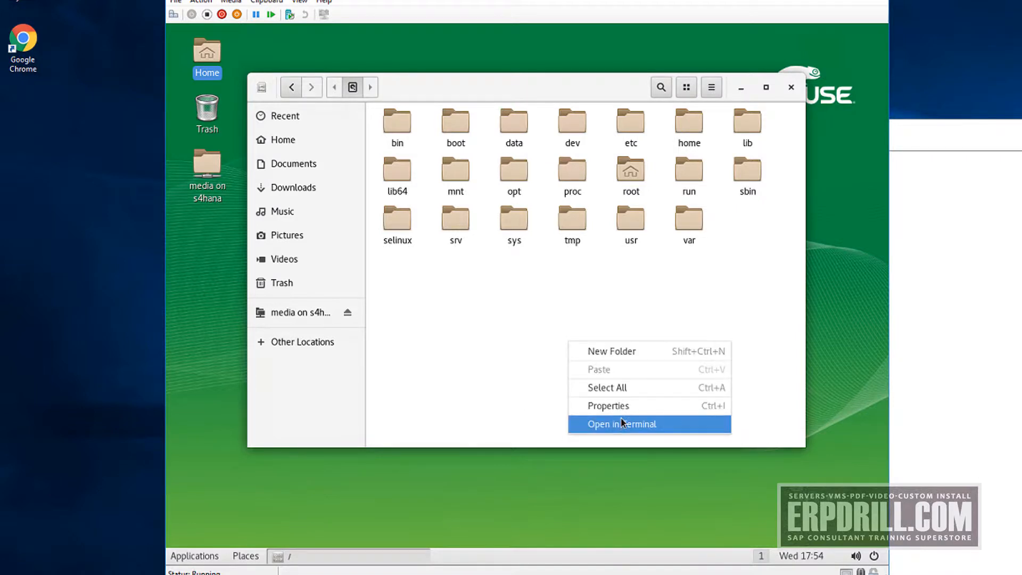
{"action": "left_click", "coordinate": [619, 424]}
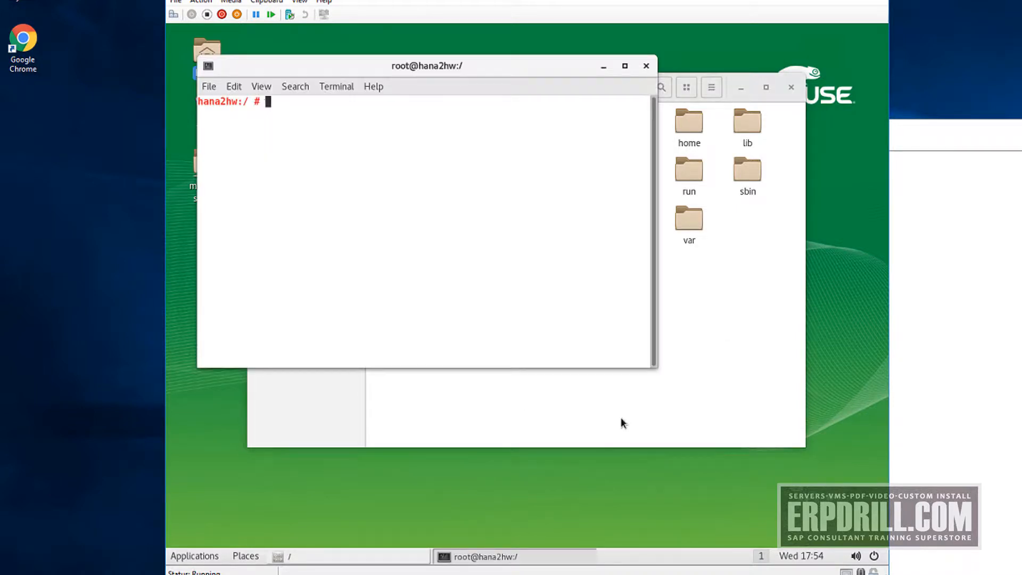
{"action": "type", "text": "chmod"}
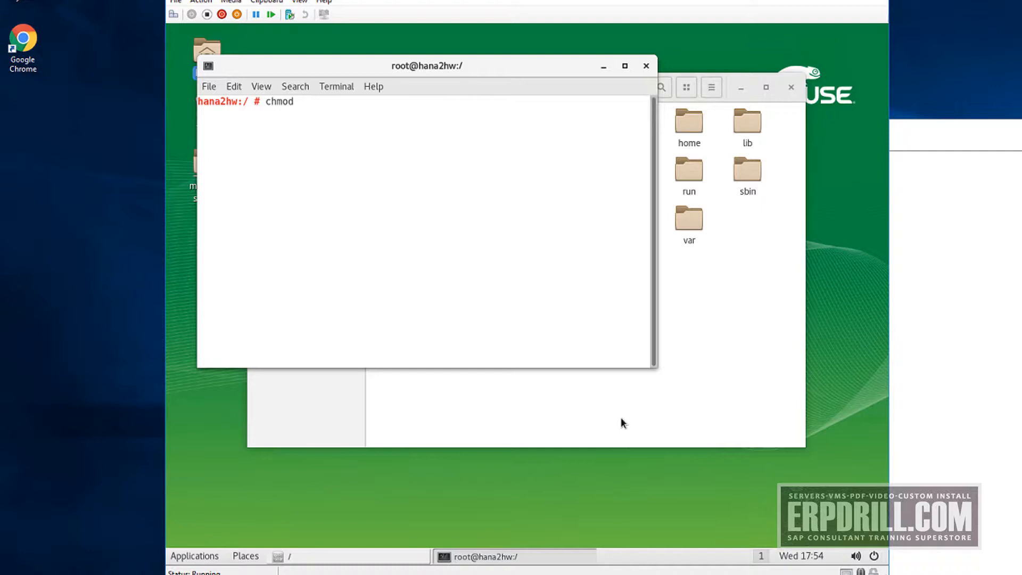
{"action": "type", "text": "777 -R /data/"}
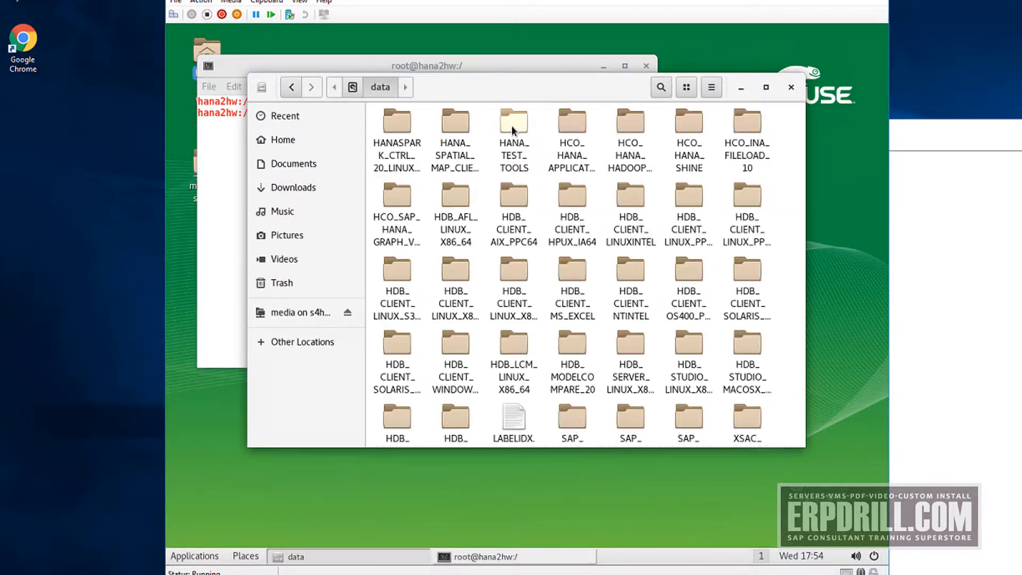
Launch hdblcmgui and choose Install New System to reach component selection.
{"action": "type", "text": "lcm"}
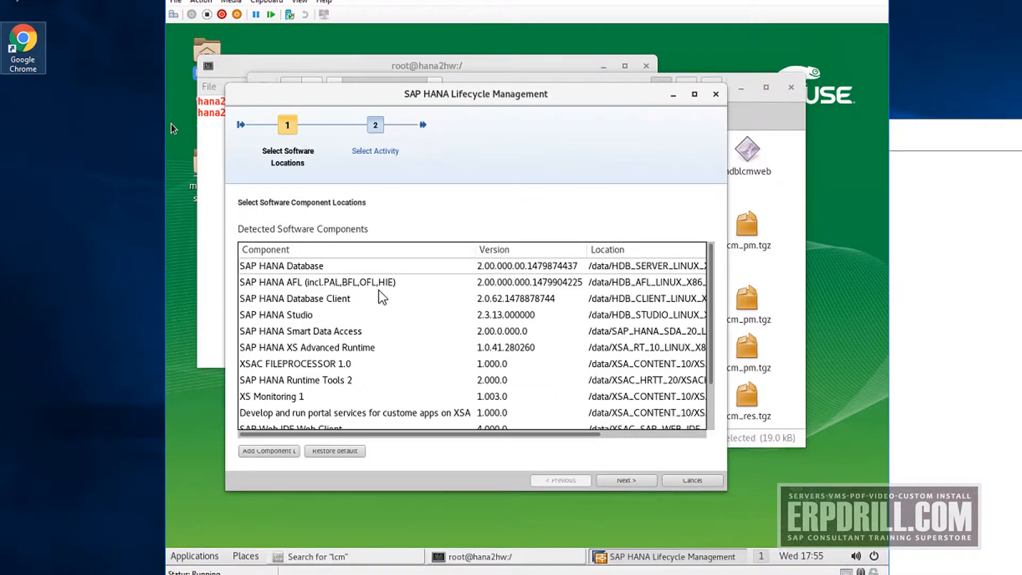
{"action": "mouse_move", "coordinate": [653, 488]}
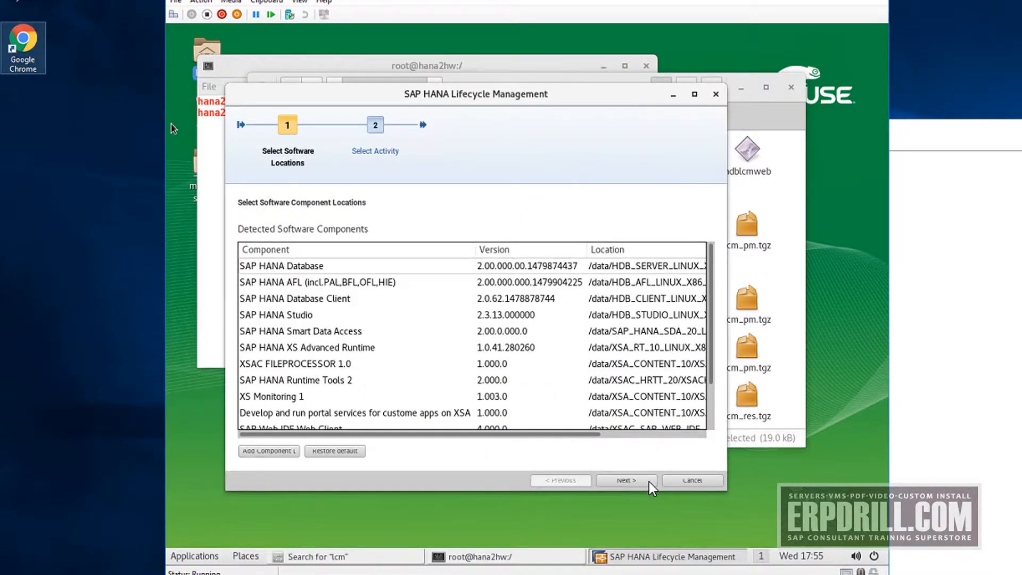
{"action": "left_click", "coordinate": [625, 480]}
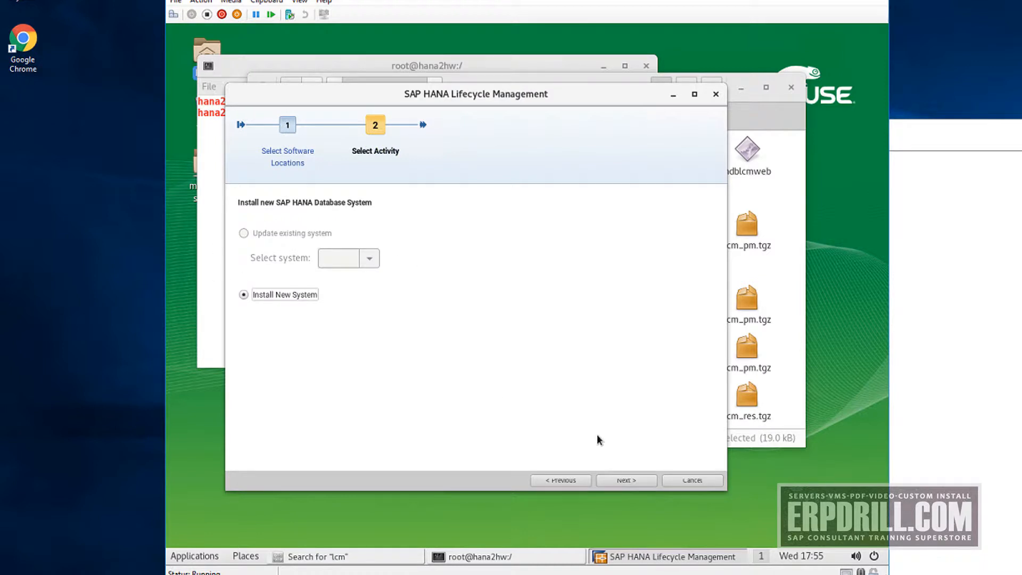
{"action": "left_click", "coordinate": [626, 480]}
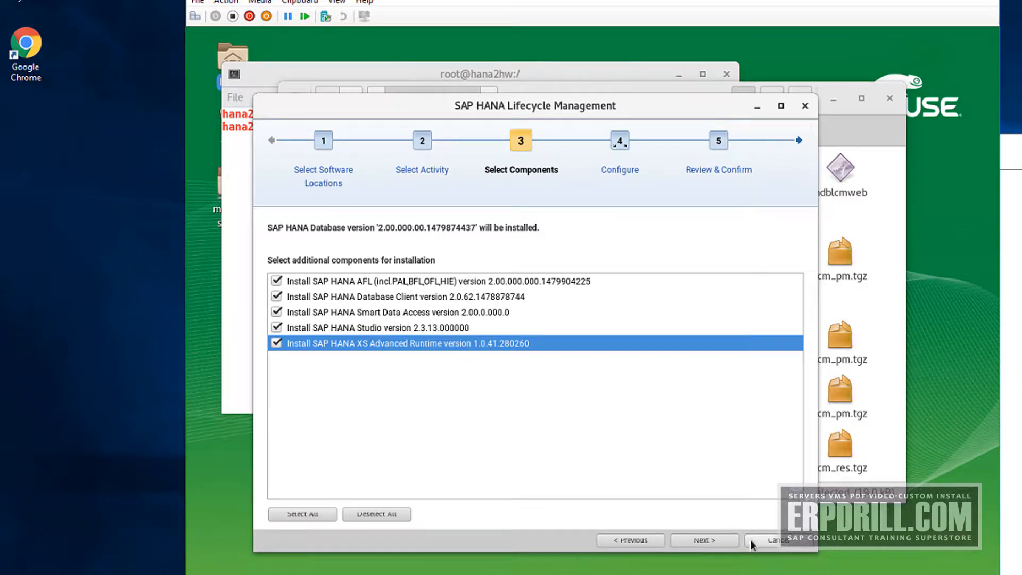
Keep all components and Single-Host System, set System ID HDB and multiple_containers database mode.
{"action": "left_click", "coordinate": [704, 540]}
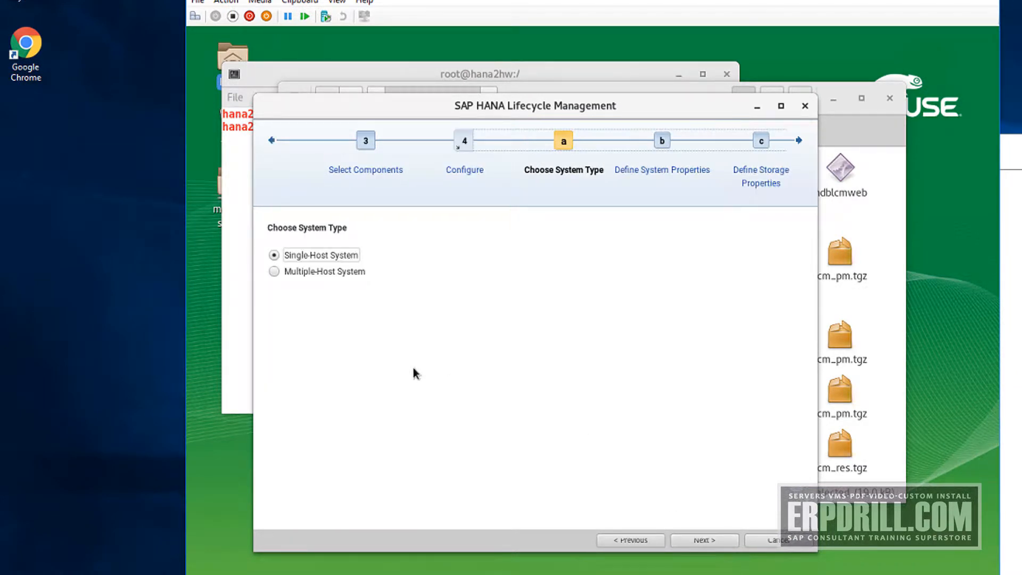
{"action": "left_click", "coordinate": [704, 540]}
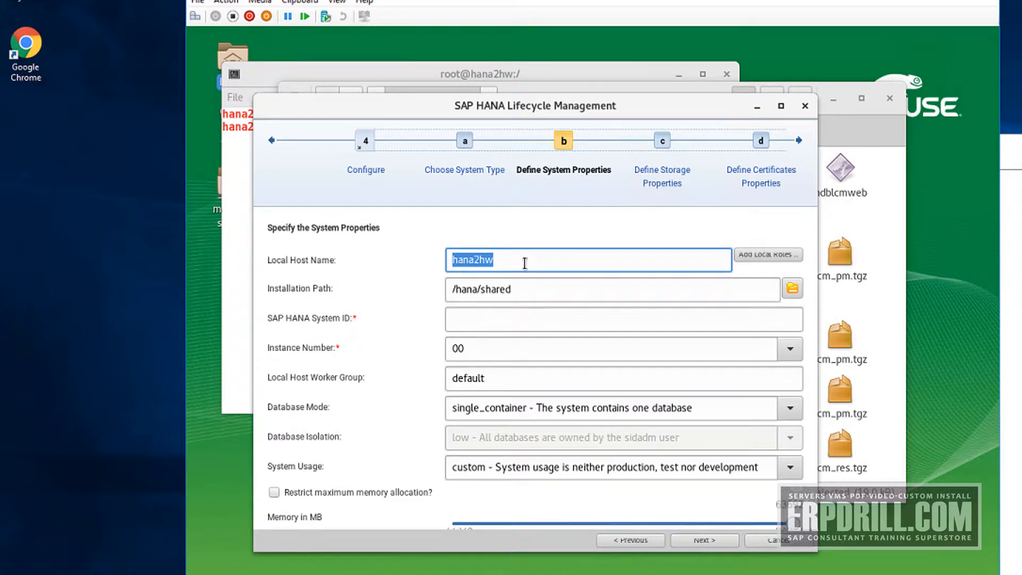
{"action": "left_click", "coordinate": [500, 260]}
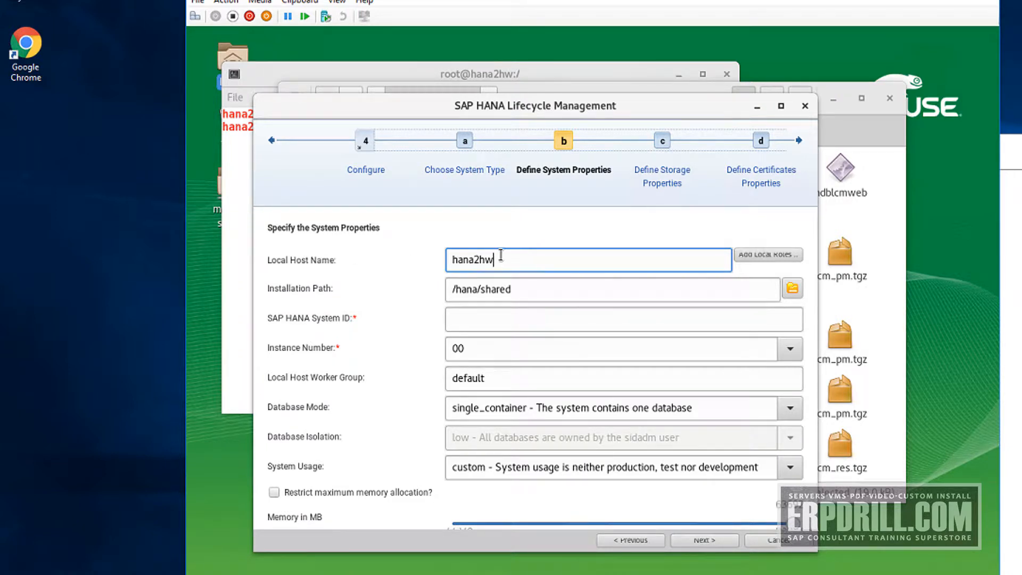
{"action": "mouse_move", "coordinate": [475, 5]}
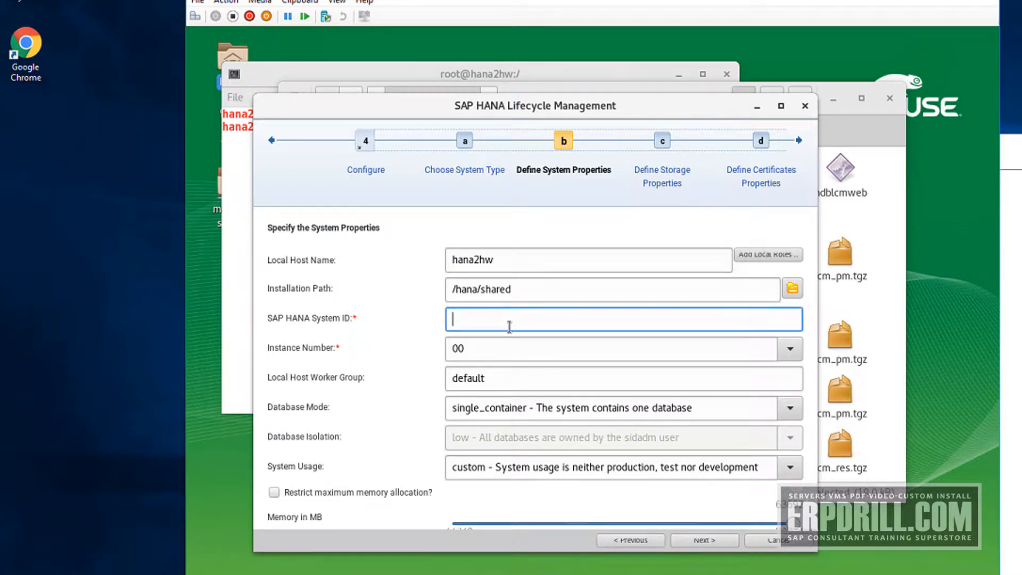
{"action": "type", "text": "HDB"}
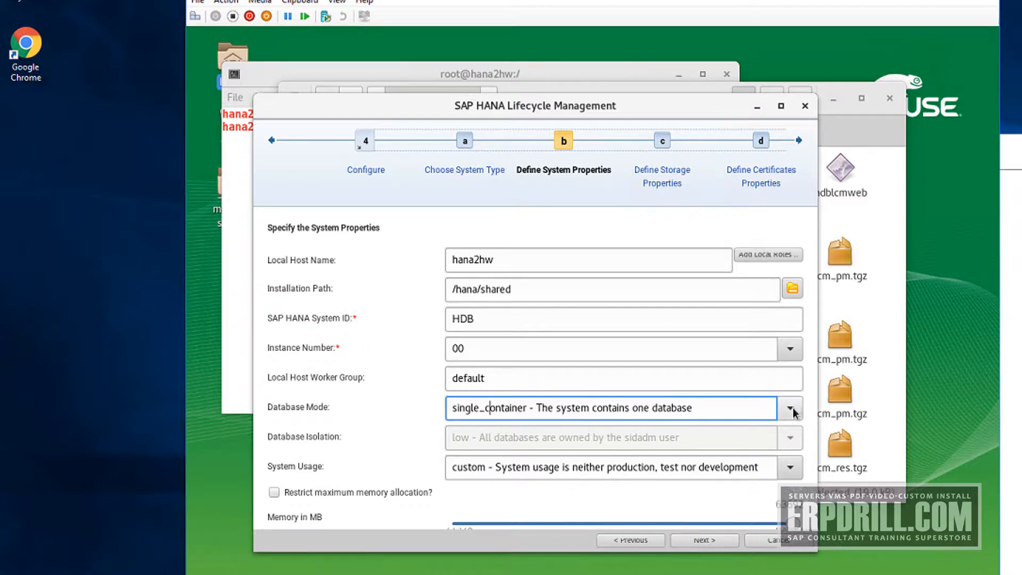
{"action": "left_click", "coordinate": [791, 408]}
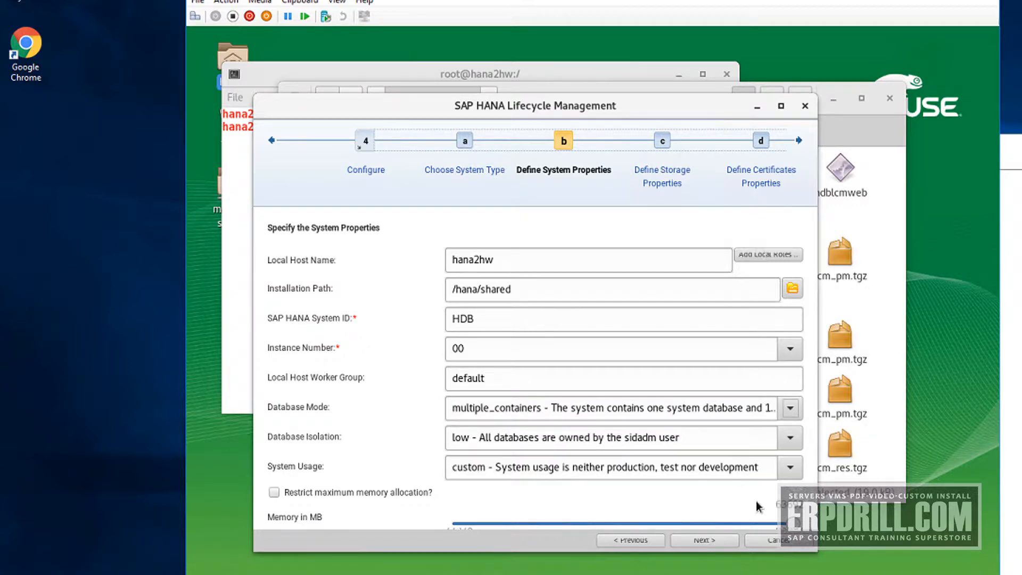
{"action": "mouse_move", "coordinate": [816, 551]}
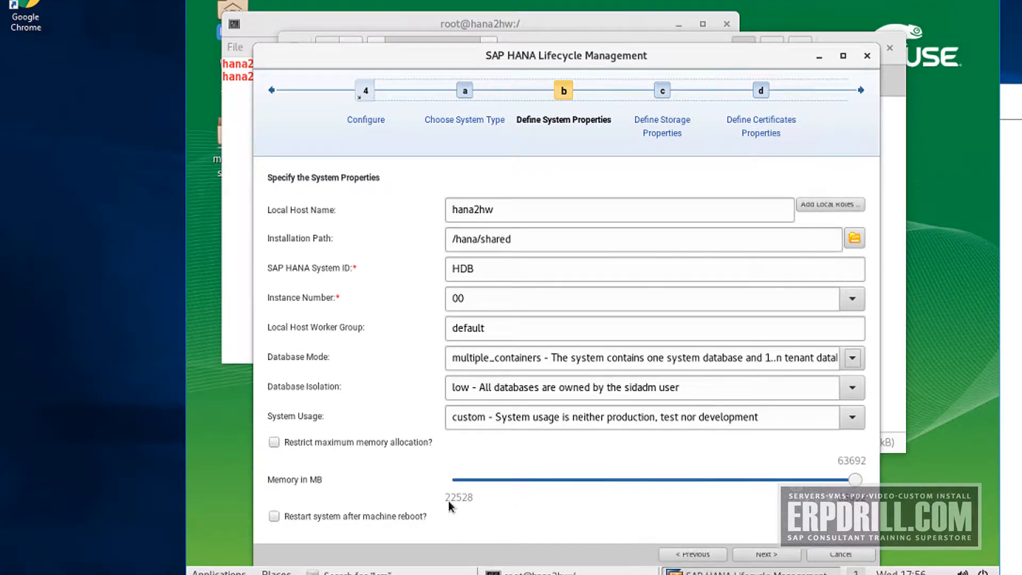
Accept default data/log locations, certificate host names, SYSTEM and host agent passwords.
{"action": "left_click", "coordinate": [767, 553]}
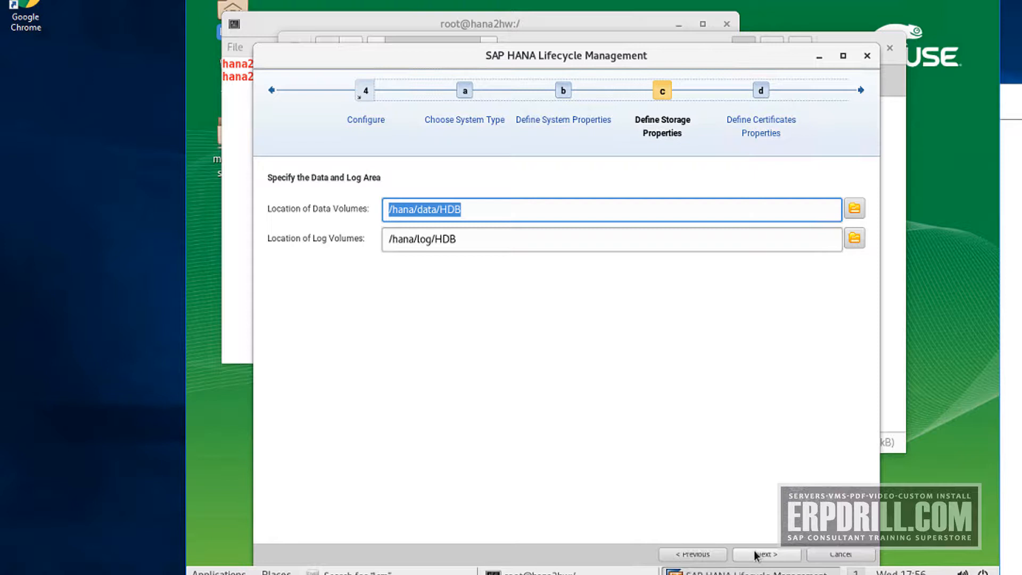
{"action": "left_click", "coordinate": [766, 554]}
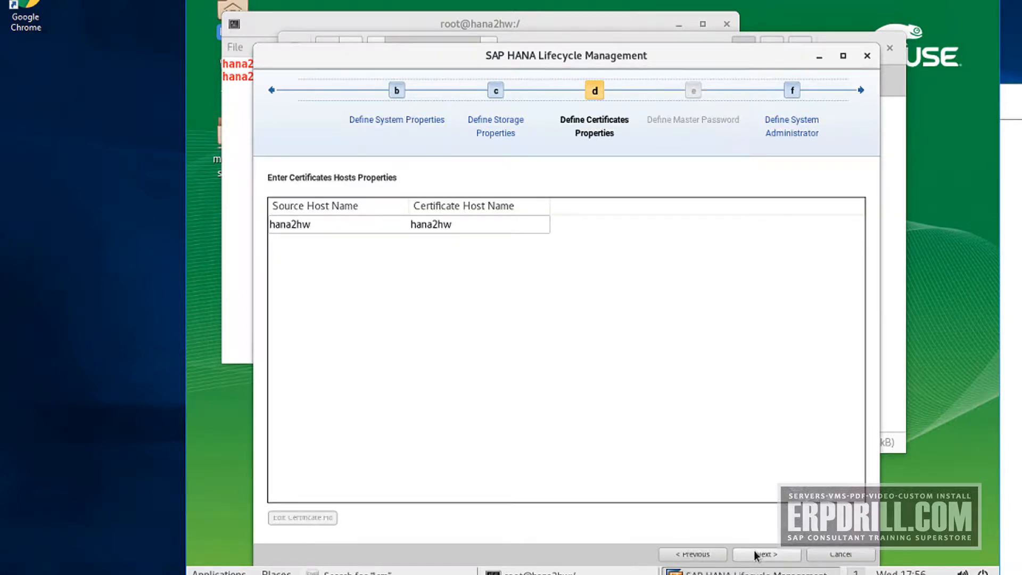
{"action": "left_click", "coordinate": [765, 554]}
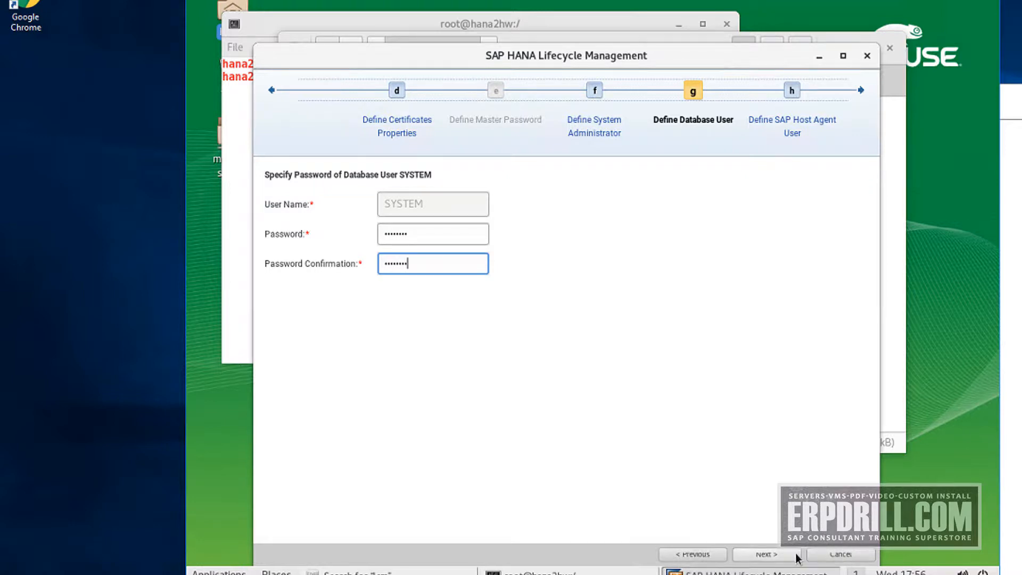
{"action": "left_click", "coordinate": [765, 554]}
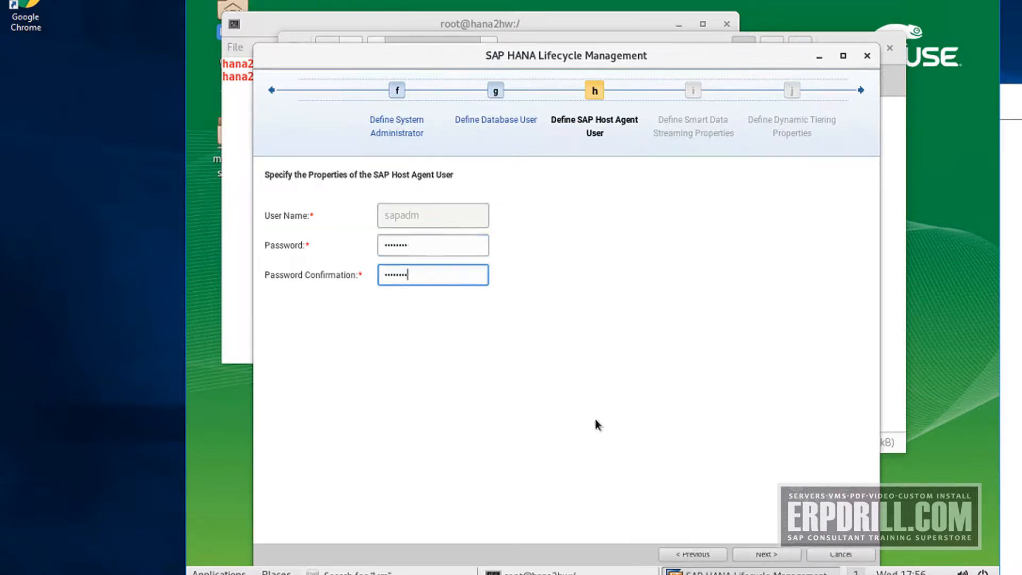
{"action": "left_click", "coordinate": [765, 553]}
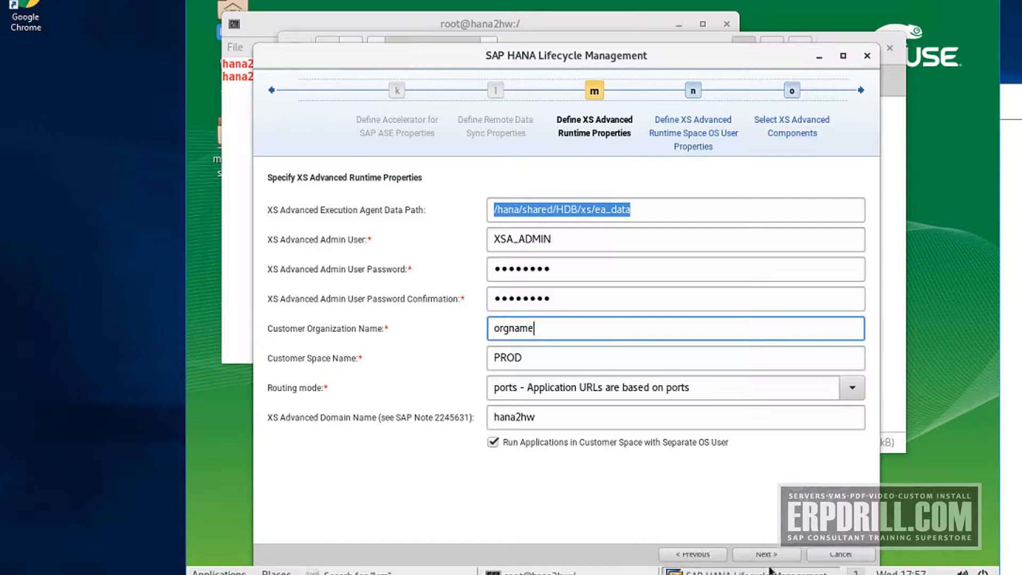
{"action": "mouse_move", "coordinate": [744, 516]}
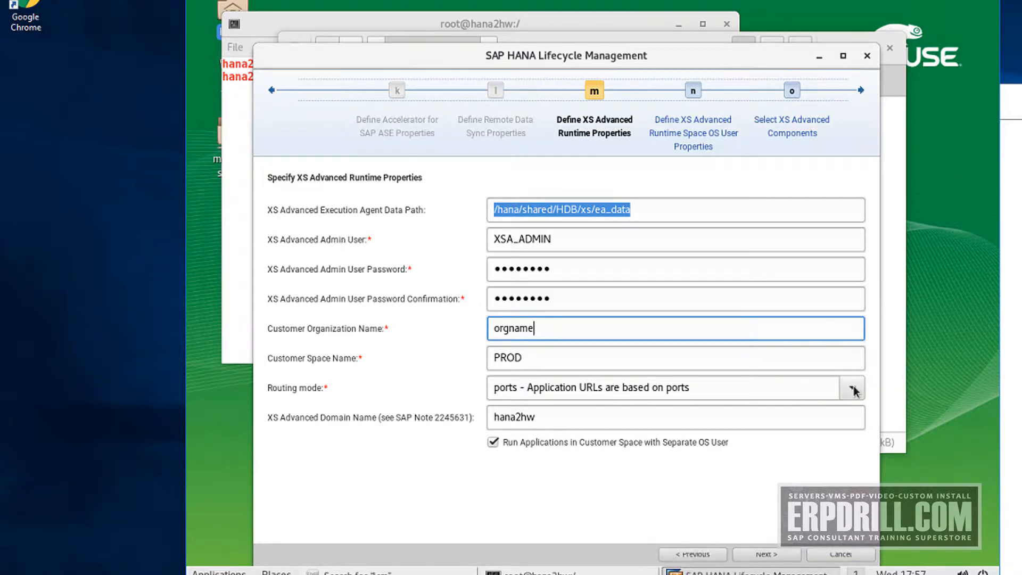
Keep port-based routing and space OS user IDs, include SAP Web IDE Web Client, reach Review & Confirm.
{"action": "left_click", "coordinate": [852, 387]}
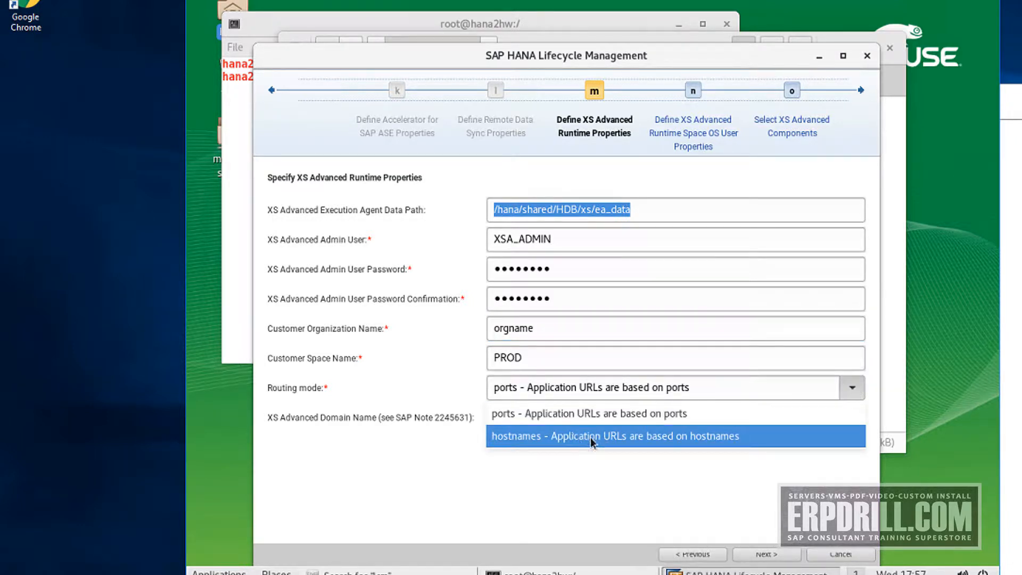
{"action": "left_click", "coordinate": [588, 413]}
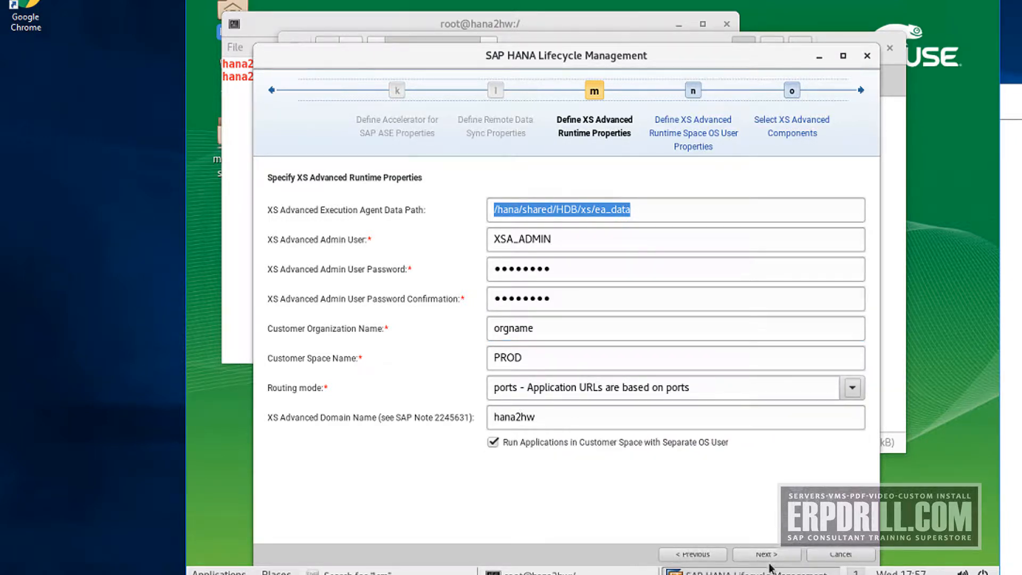
{"action": "left_click", "coordinate": [765, 553]}
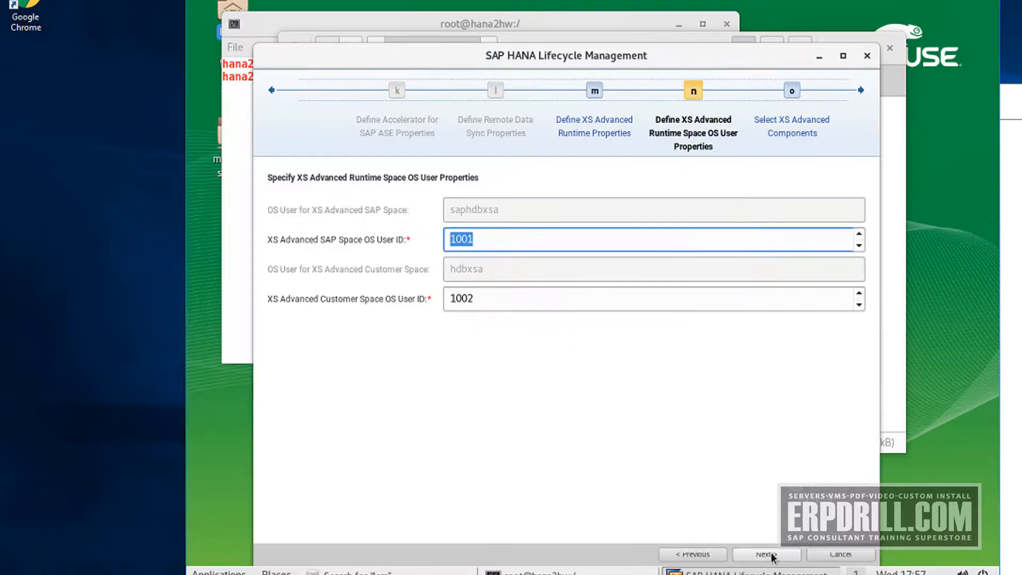
{"action": "left_click", "coordinate": [766, 554]}
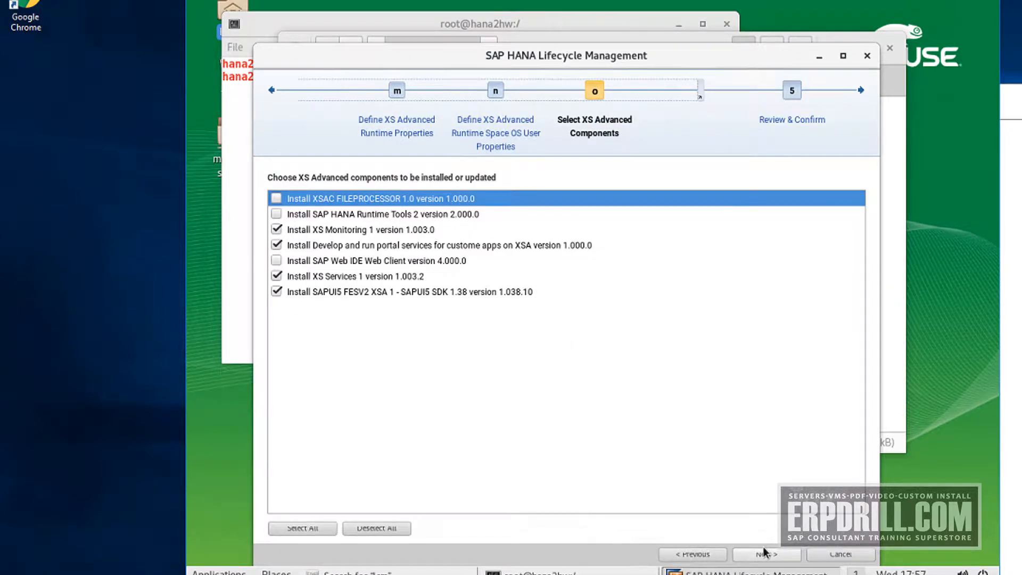
{"action": "left_click", "coordinate": [277, 260]}
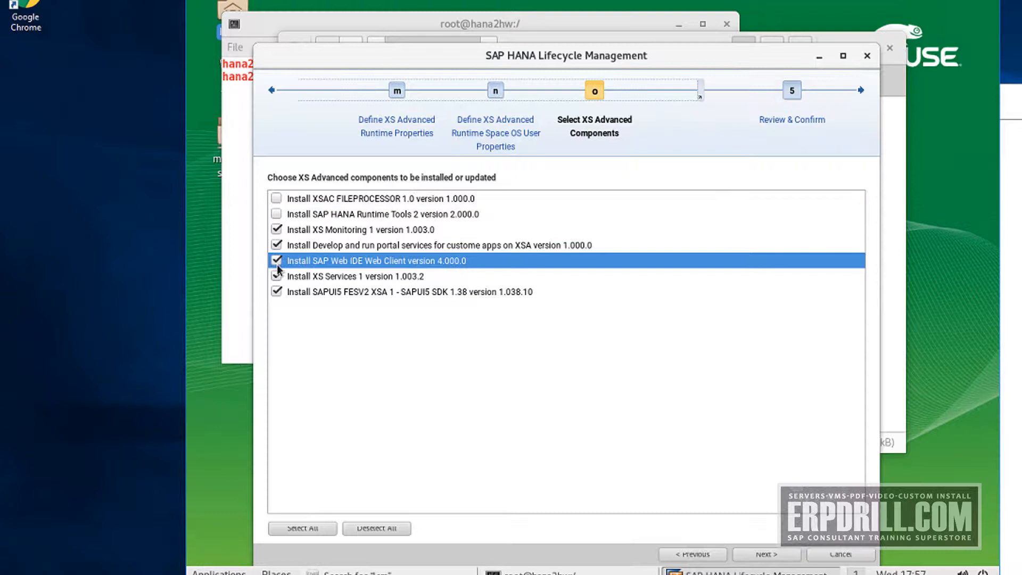
{"action": "mouse_move", "coordinate": [297, 239]}
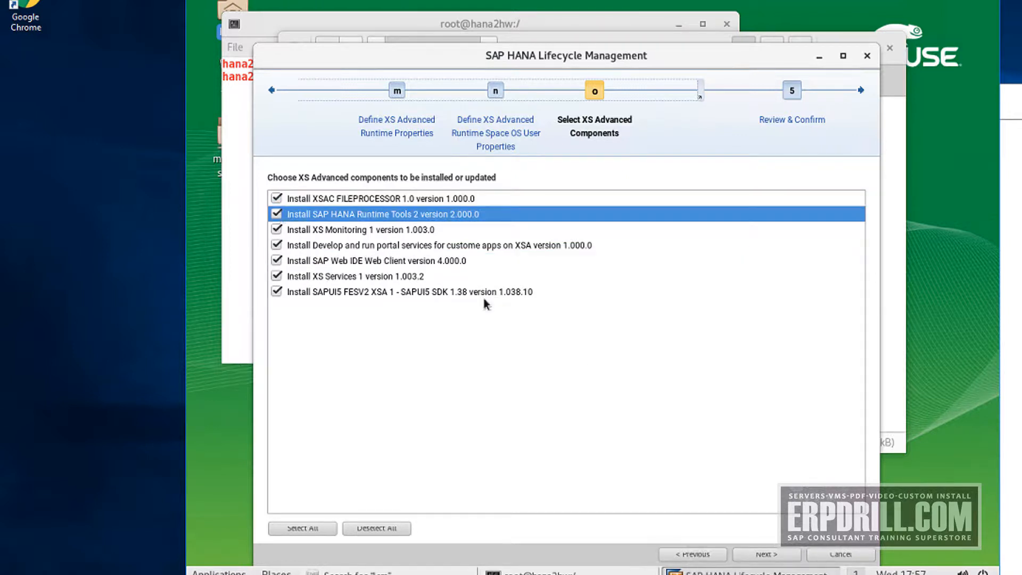
{"action": "left_click", "coordinate": [766, 554]}
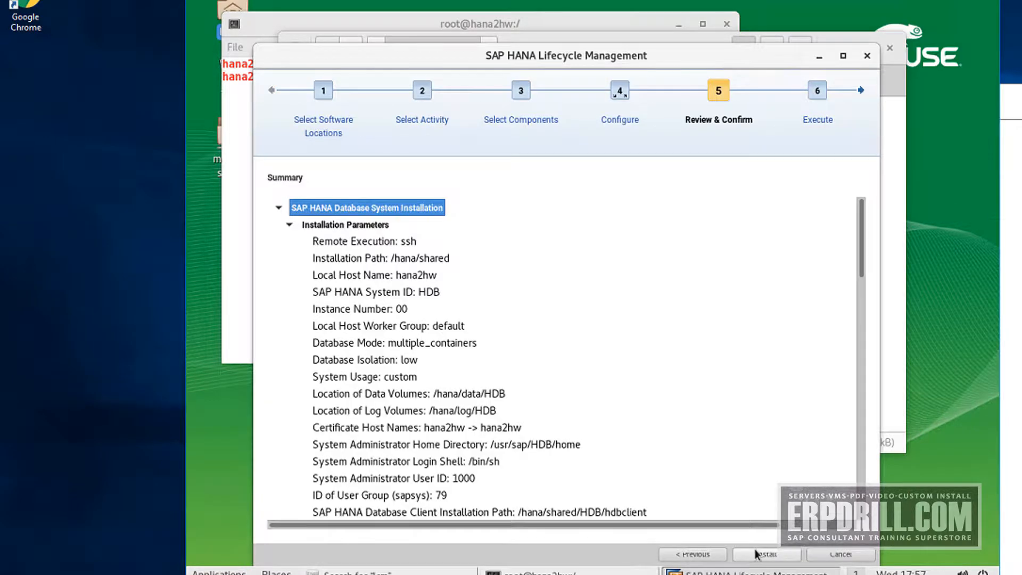
Start the HANA installation and inspect the host's disks in Disk Management, including the offline 931 GB disk.
{"action": "left_click", "coordinate": [766, 554]}
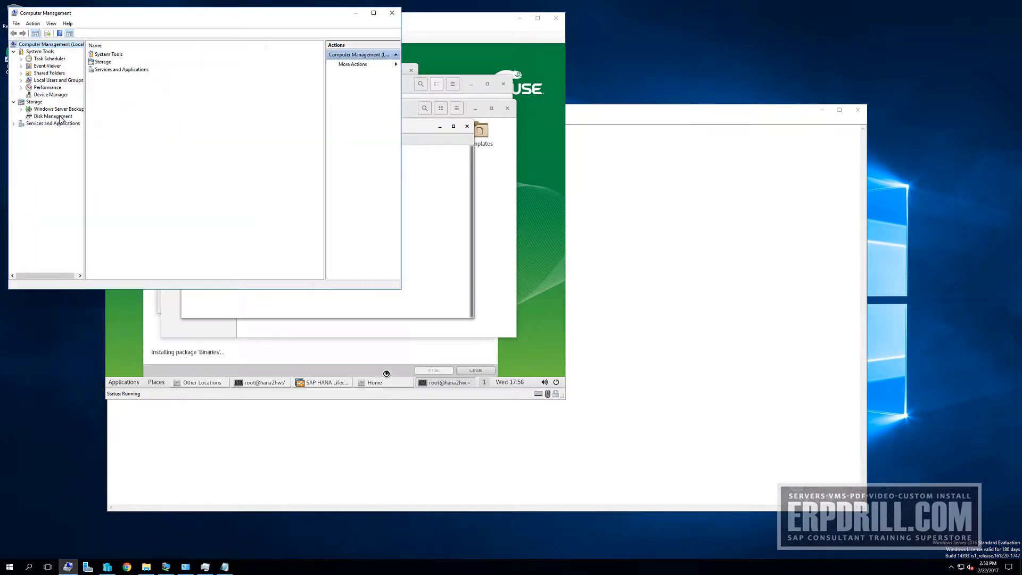
{"action": "left_click", "coordinate": [52, 116]}
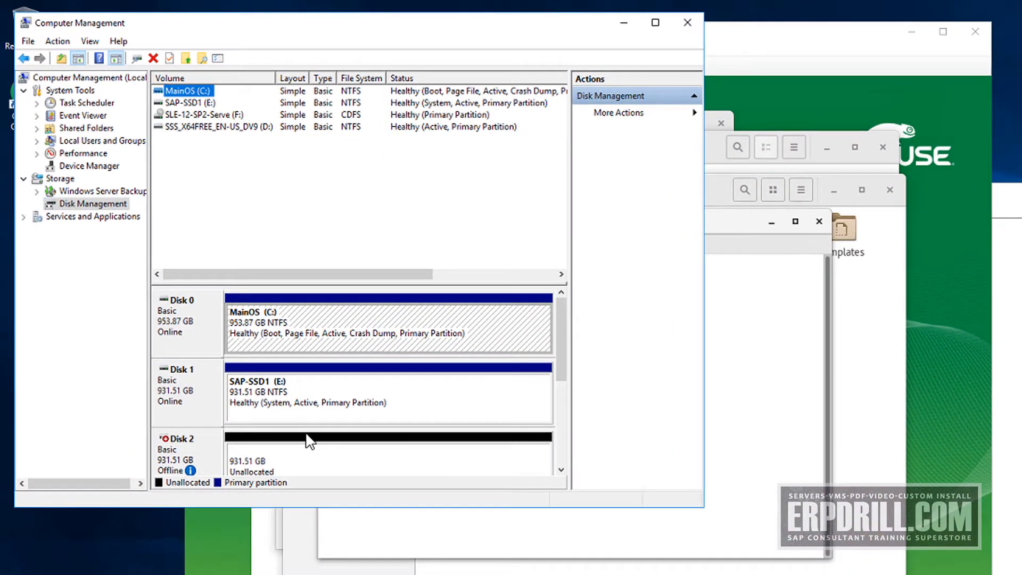
{"action": "left_click", "coordinate": [388, 449]}
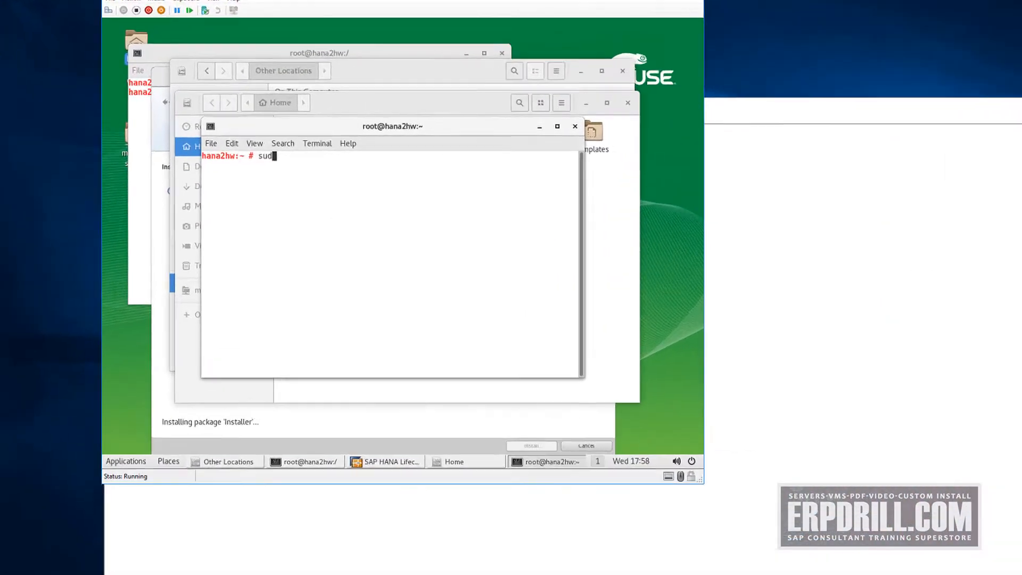
Run sudo hdparm -t /dev/sda4 to time buffered disk reads on the partition.
{"action": "type", "text": "o hdp"}
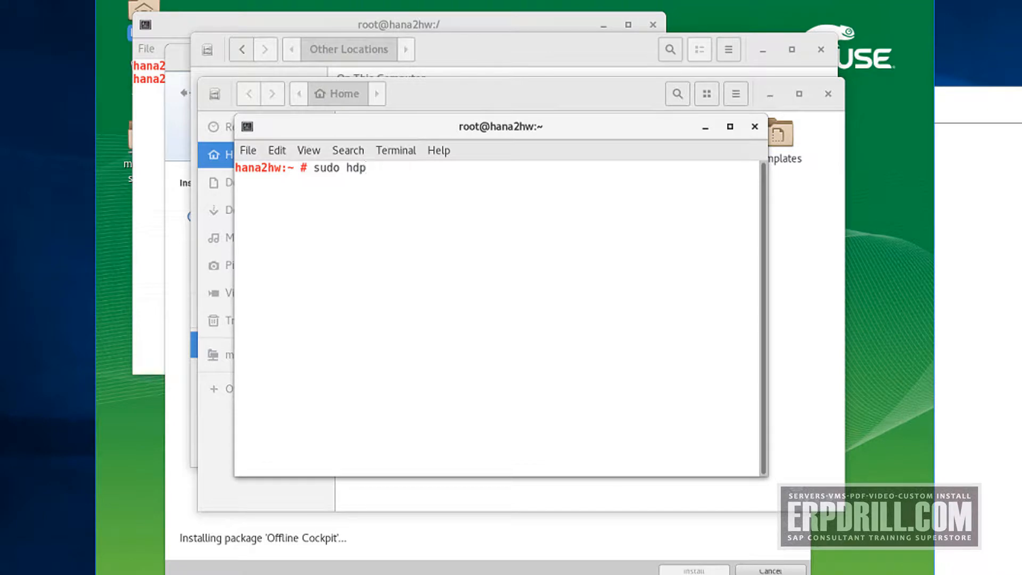
{"action": "type", "text": "arm"}
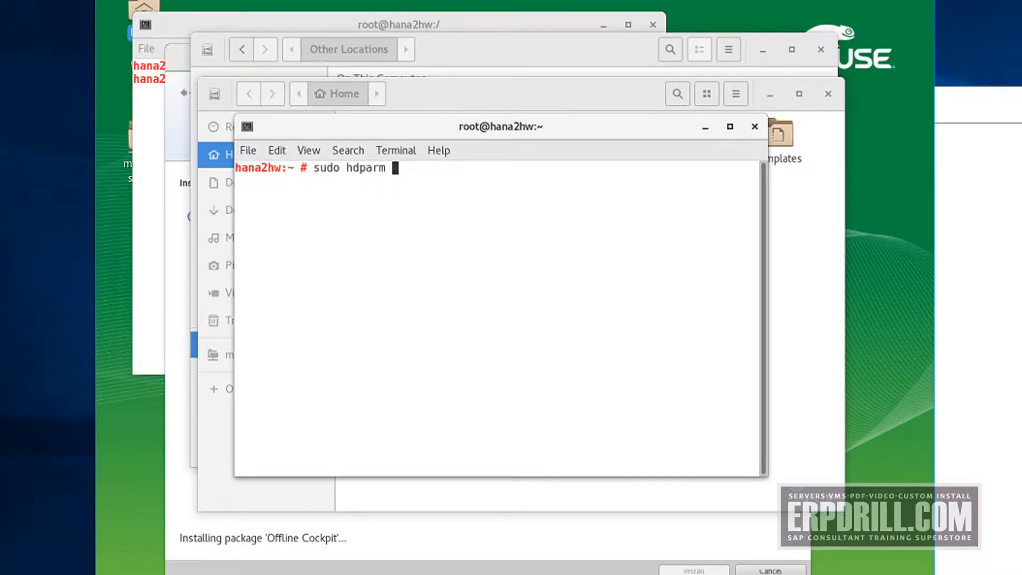
{"action": "type", "text": "-t"}
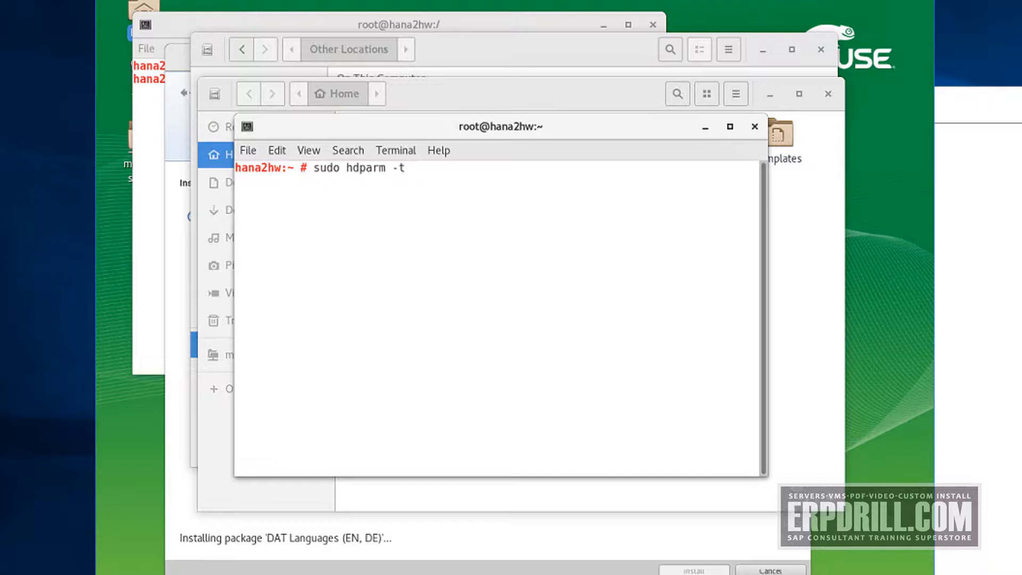
{"action": "type", "text": "/dev/d"}
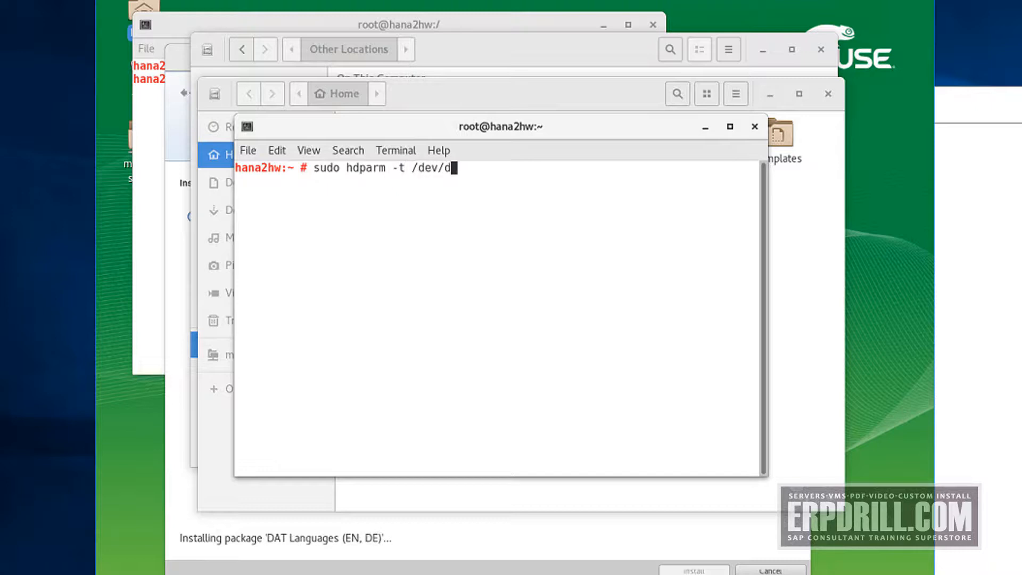
{"action": "type", "text": "sda4"}
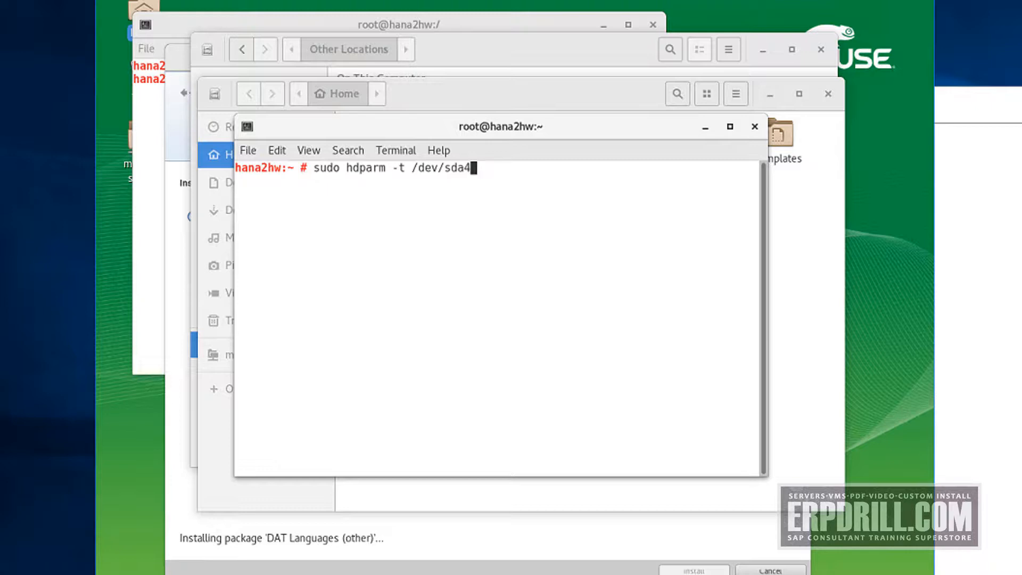
{"action": "key", "text": "Return"}
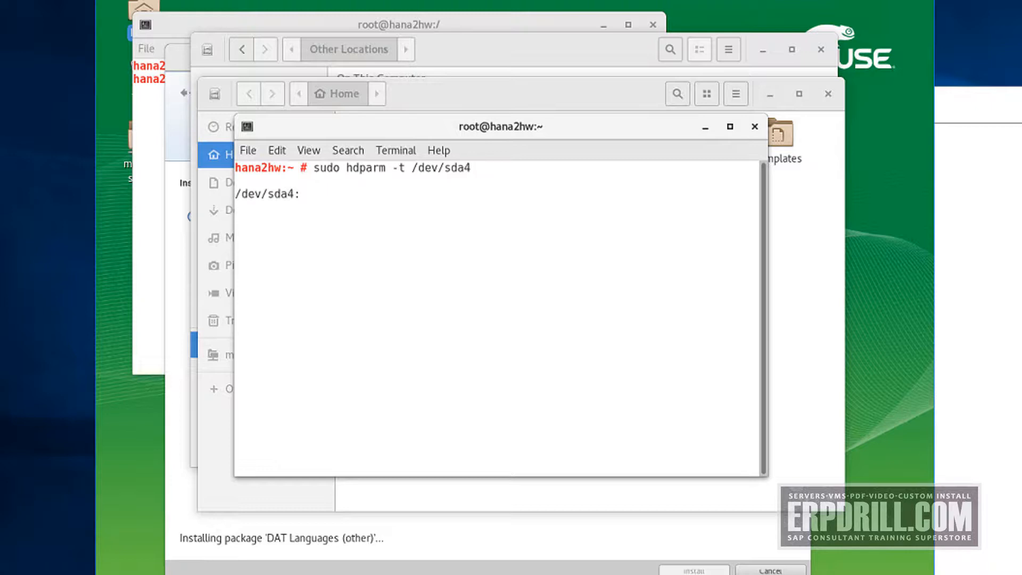
{"action": "mouse_move", "coordinate": [613, 269]}
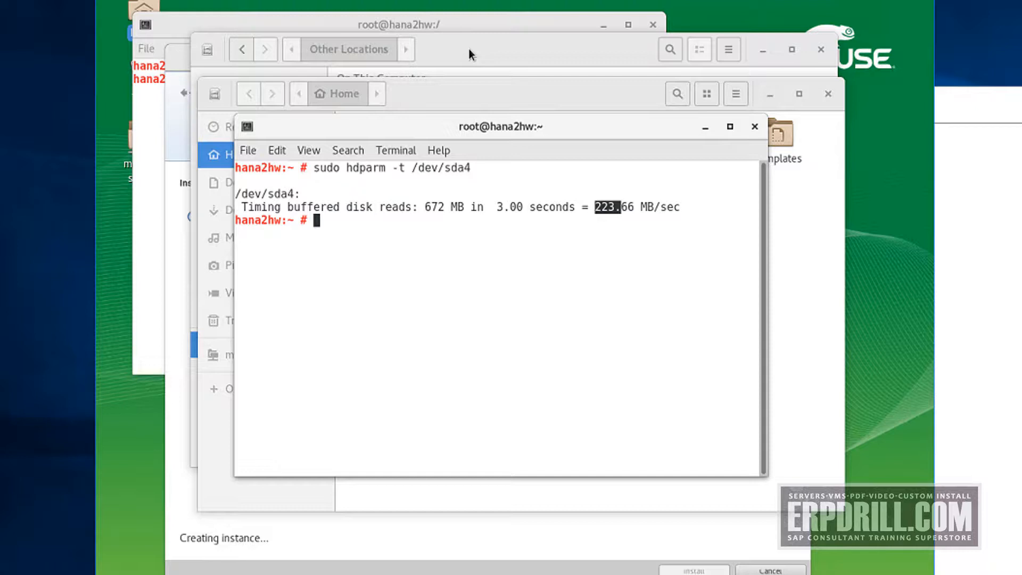
{"action": "mouse_move", "coordinate": [624, 220]}
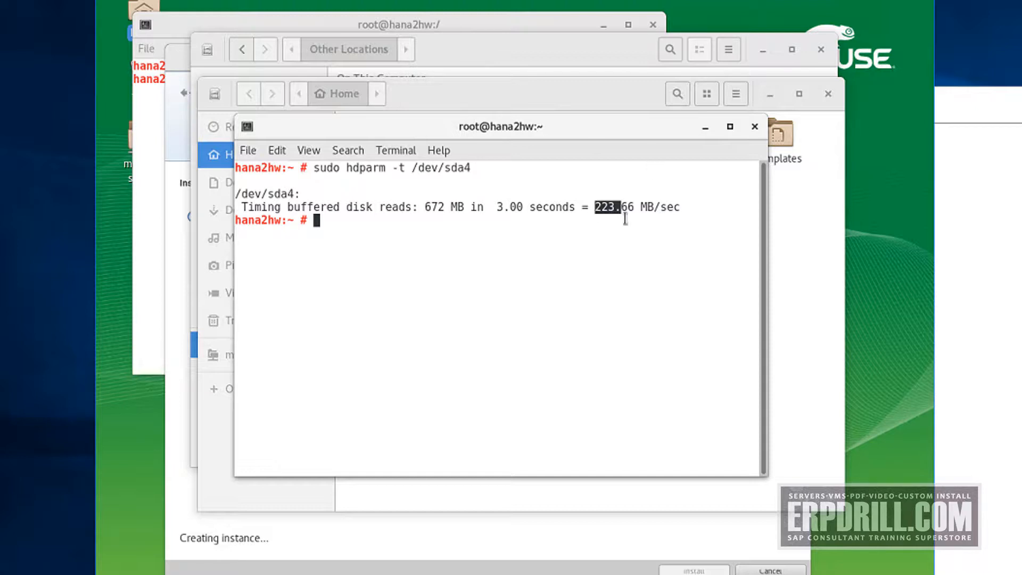
{"action": "mouse_move", "coordinate": [288, 406]}
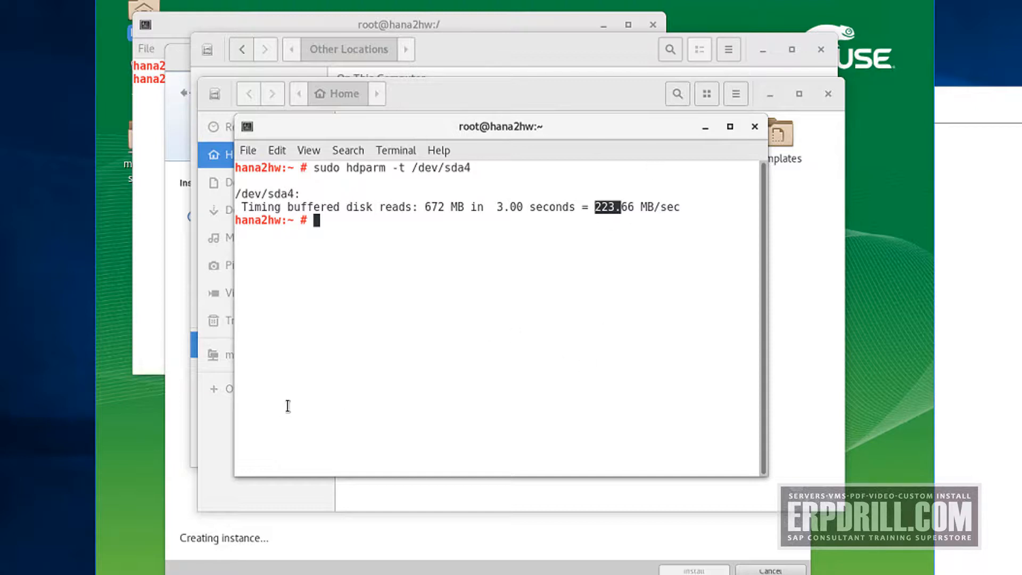
{"action": "mouse_move", "coordinate": [126, 374]}
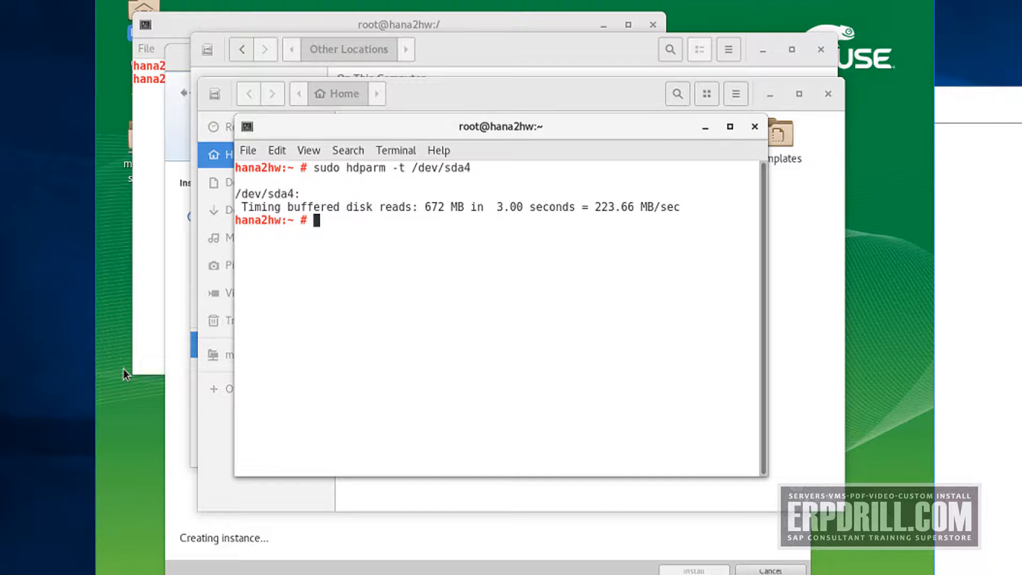
{"action": "mouse_move", "coordinate": [530, 342]}
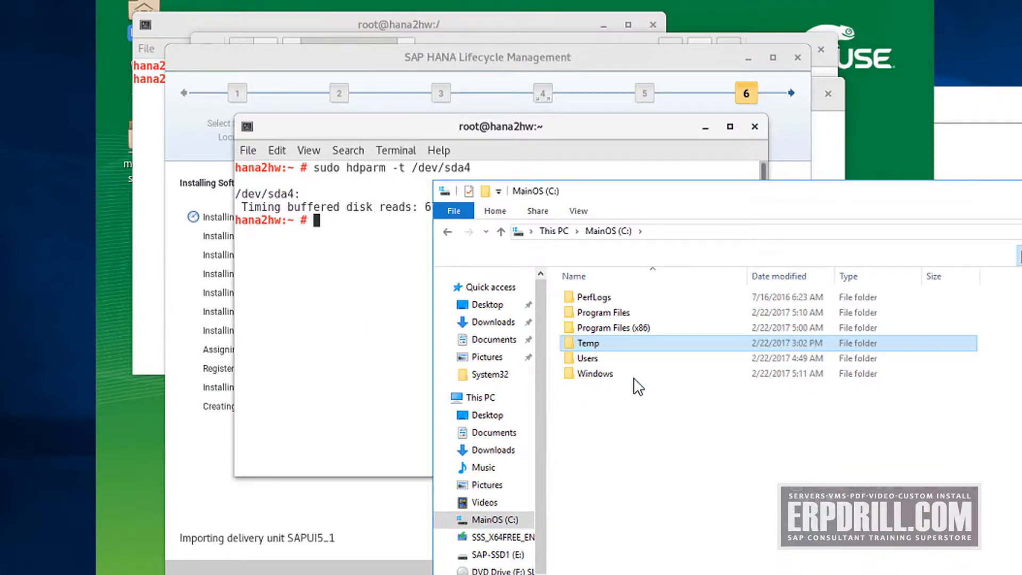
Browse into C:\Temp\iperf-3.1.3-win64 and begin launching an iperf3 server from a cmd session there.
{"action": "double_click", "coordinate": [586, 343]}
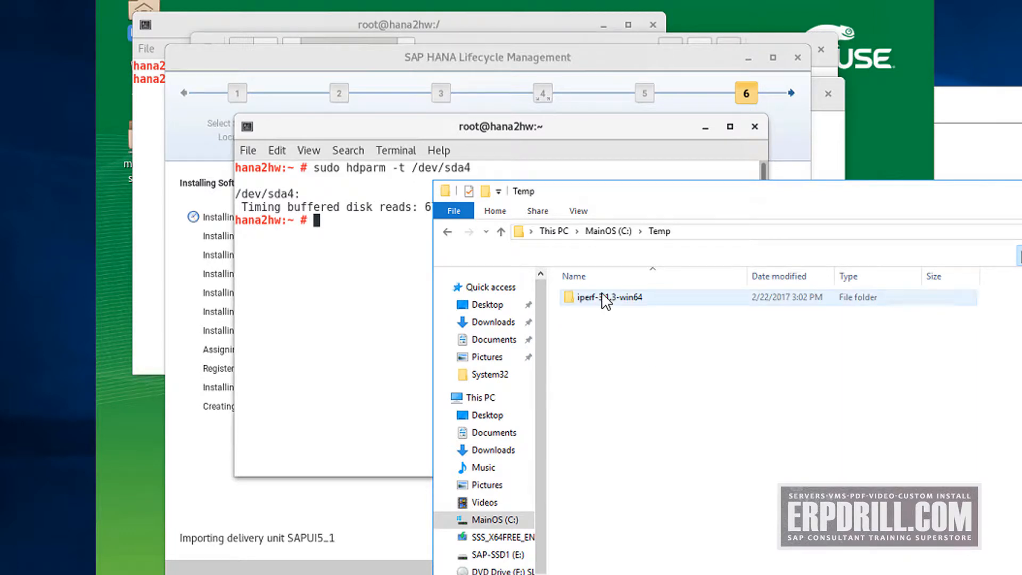
{"action": "double_click", "coordinate": [608, 297]}
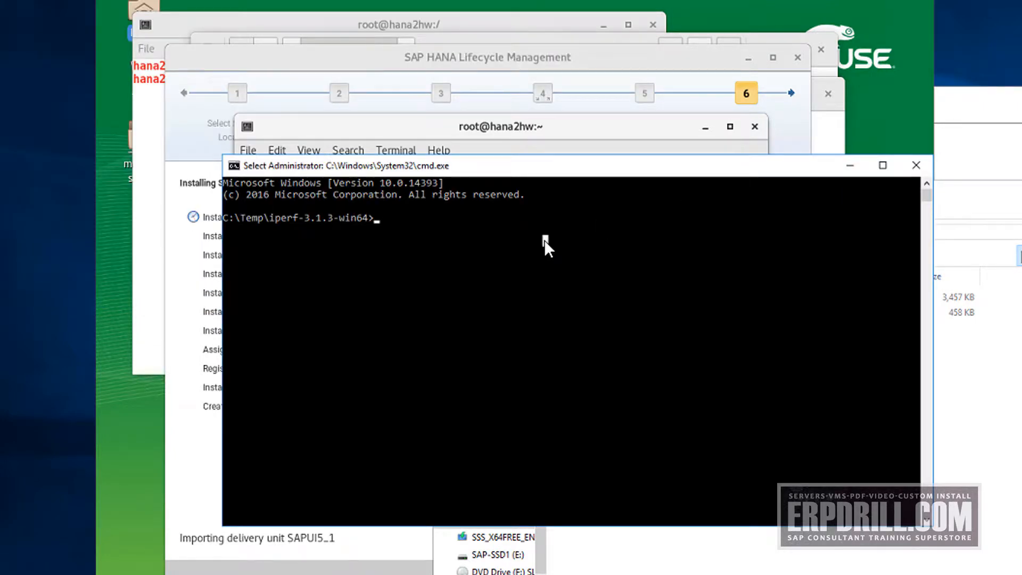
{"action": "type", "text": "iperf3 -s"}
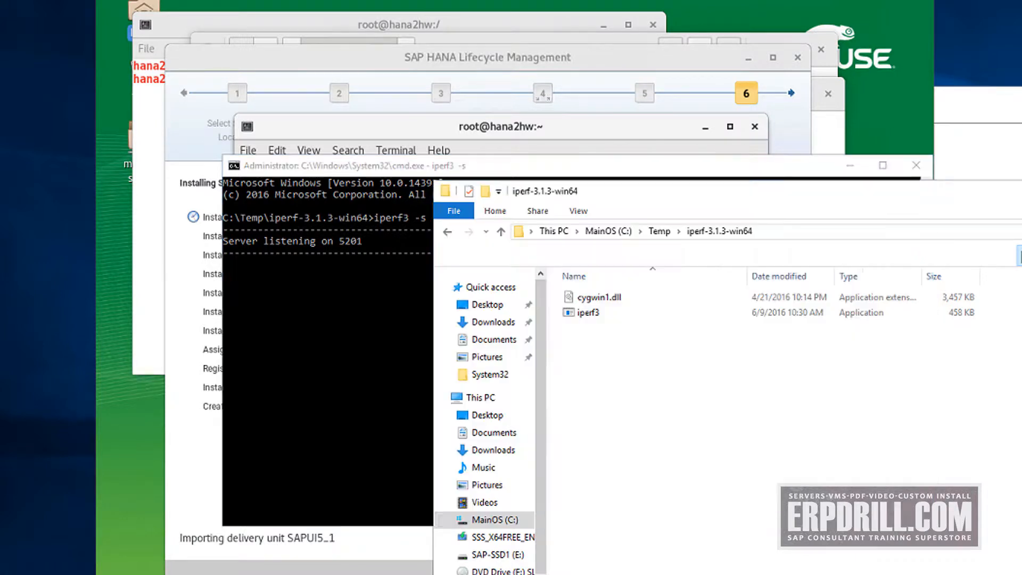
{"action": "type", "text": "cm"}
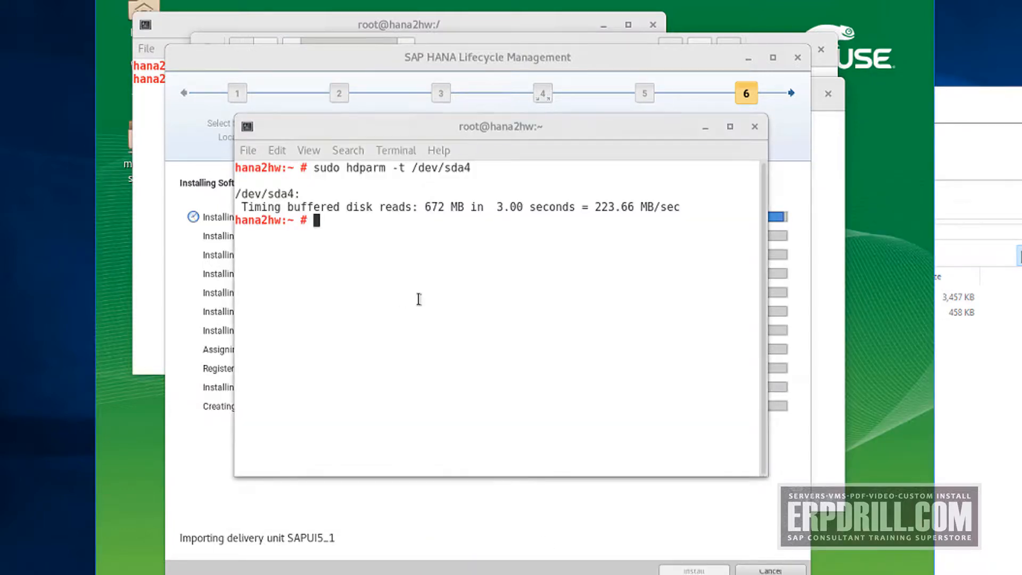
Run iperf3 -c 10.0.0.30 -d -t 15 as a 15-second client throughput test.
{"action": "type", "text": "iperf"}
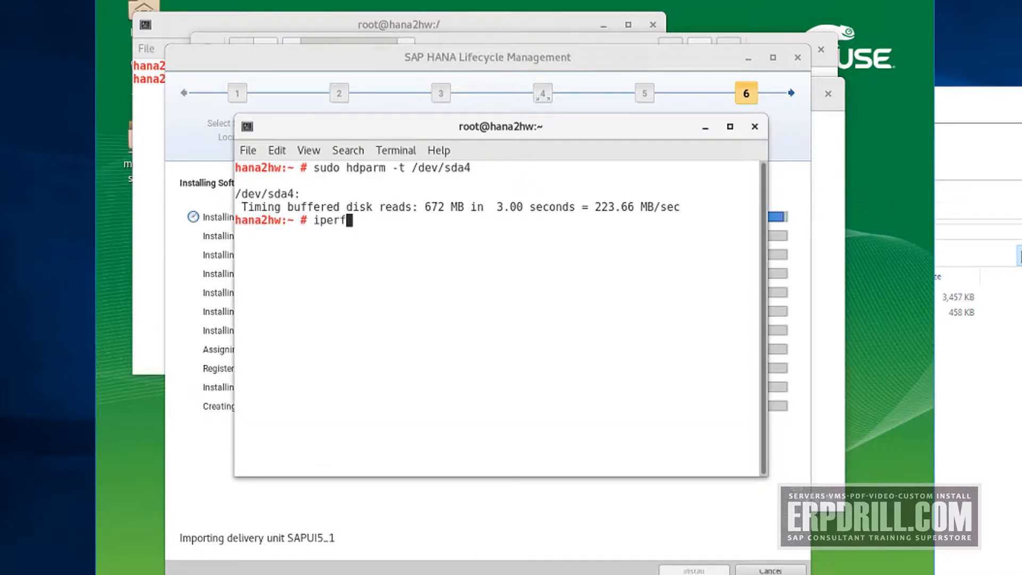
{"action": "type", "text": "3 -c"}
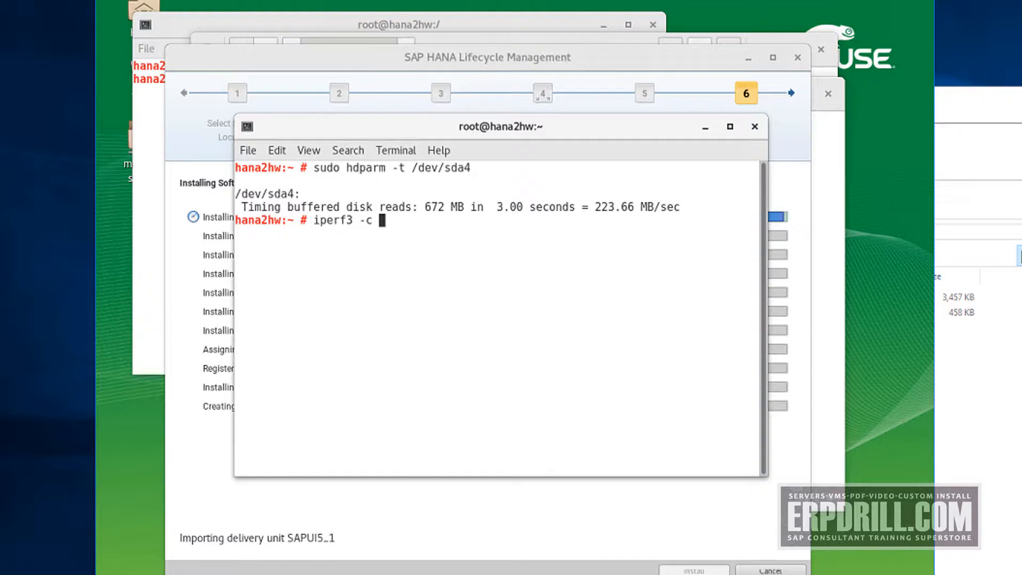
{"action": "type", "text": "10.0."}
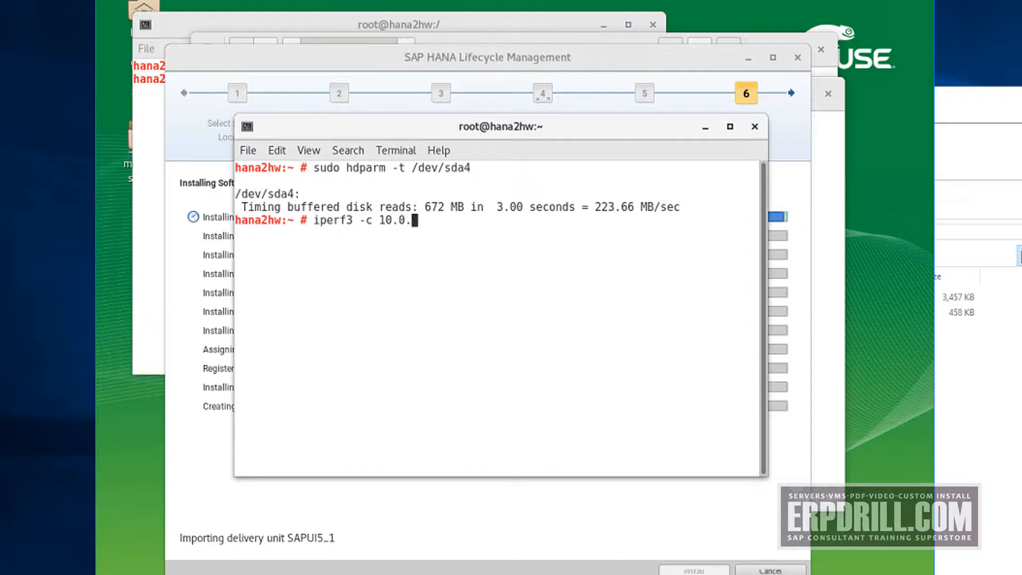
{"action": "type", "text": "0.3"}
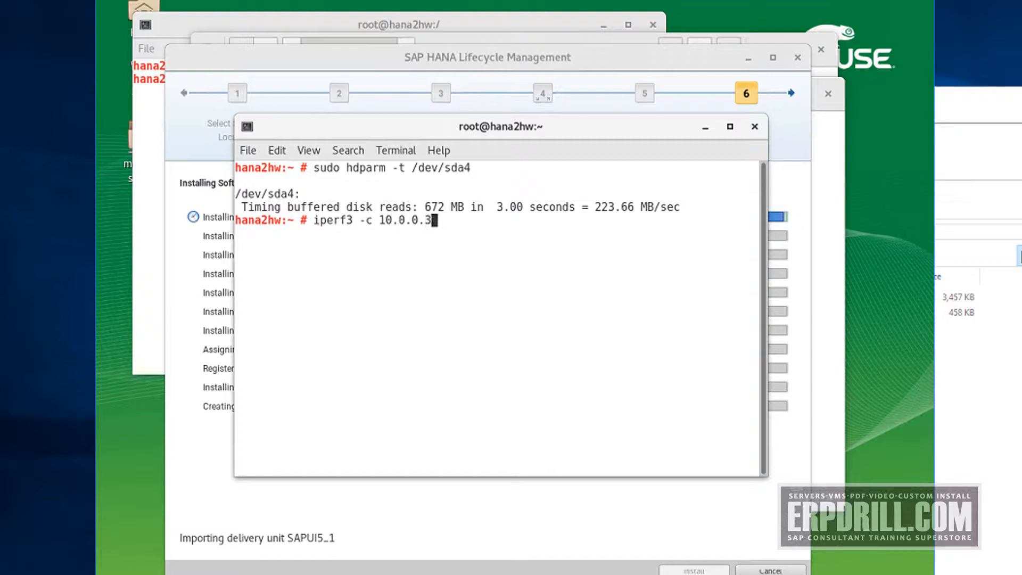
{"action": "type", "text": "0"}
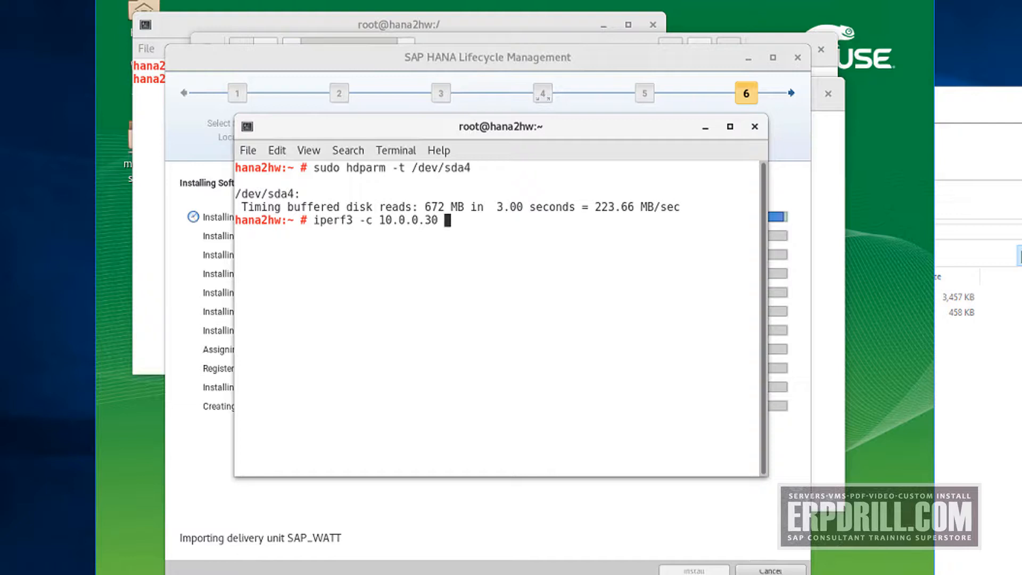
{"action": "type", "text": "-d -"}
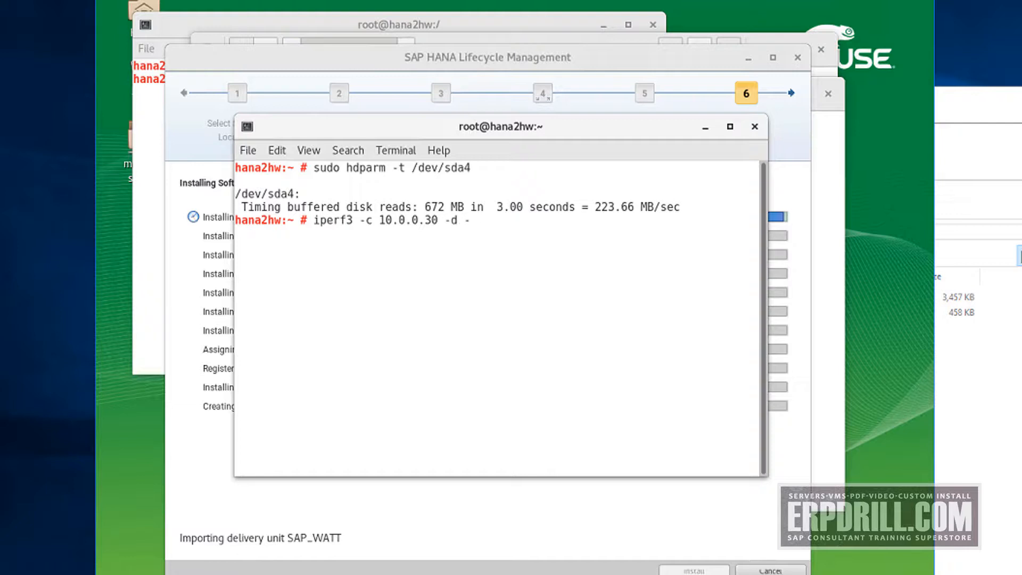
{"action": "type", "text": "t 15"}
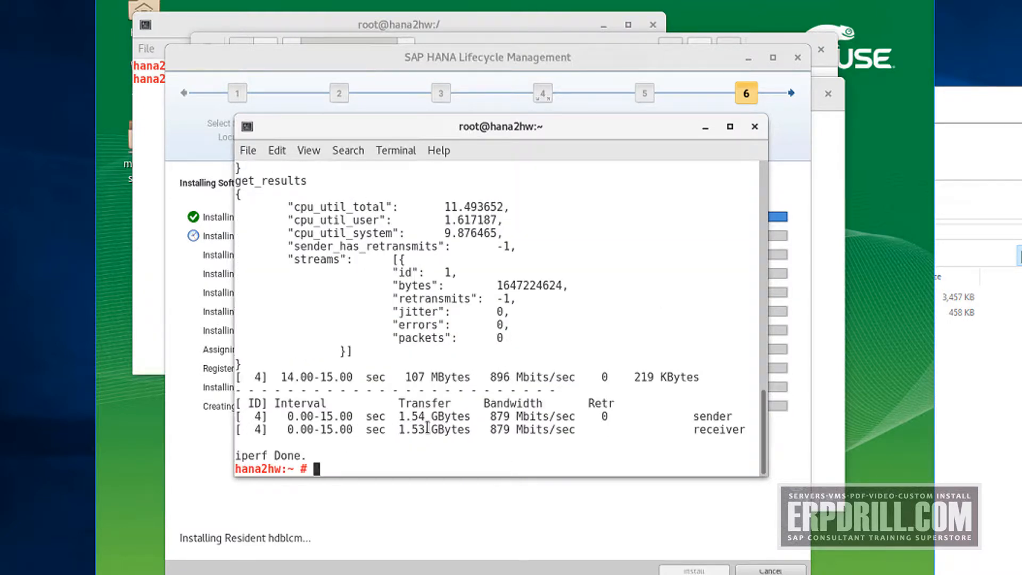
Enter iperf -s to prepare the Linux machine as an iperf server.
{"action": "type", "text": "i"}
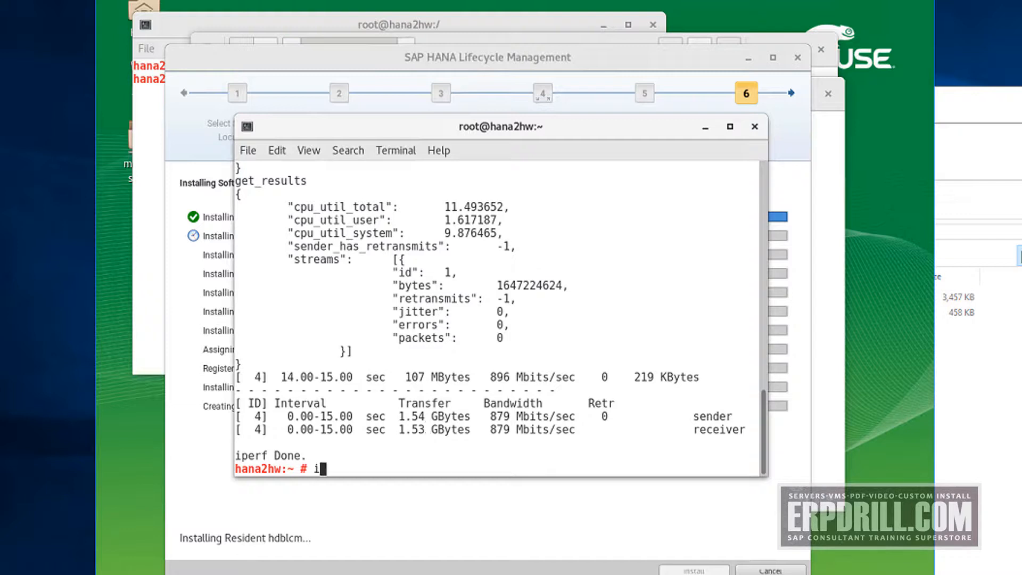
{"action": "type", "text": "perf -s"}
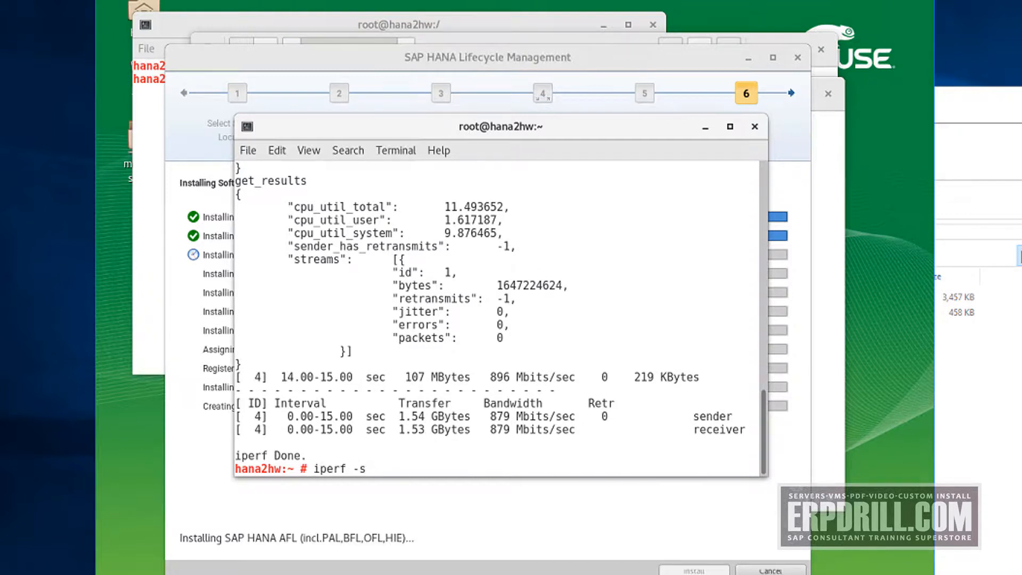
Start the Linux iperf server, begin the Windows client command and check the Linux machine's network address.
{"action": "key", "text": "Return"}
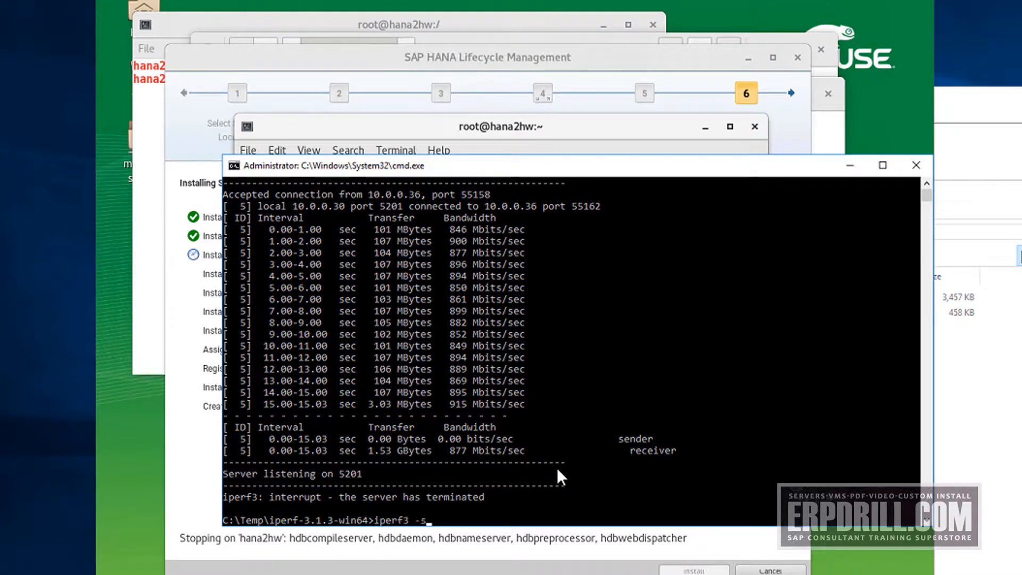
{"action": "type", "text": "-c"}
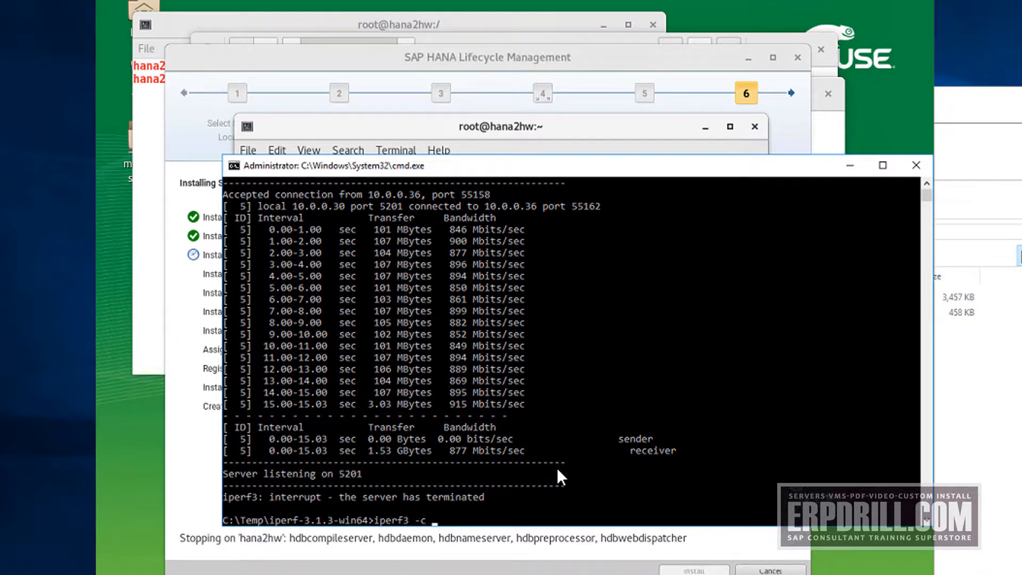
{"action": "type", "text": "10"}
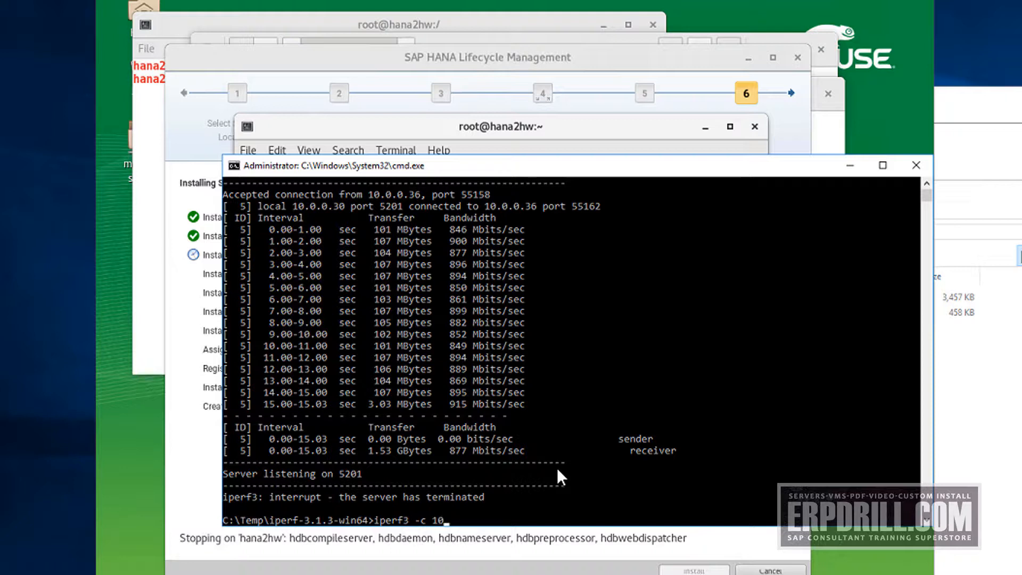
{"action": "type", "text": ".0.0."}
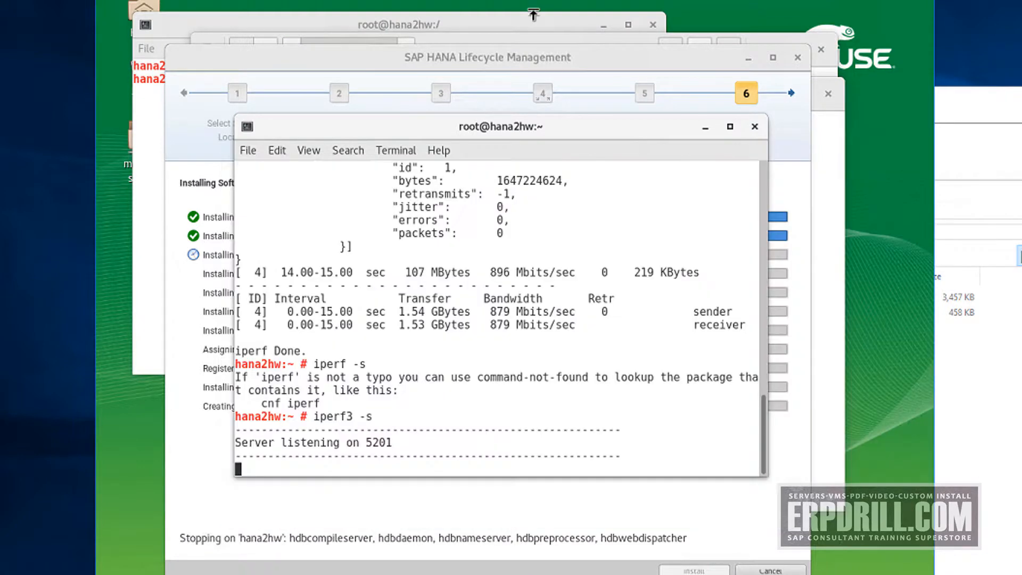
{"action": "left_click", "coordinate": [397, 24]}
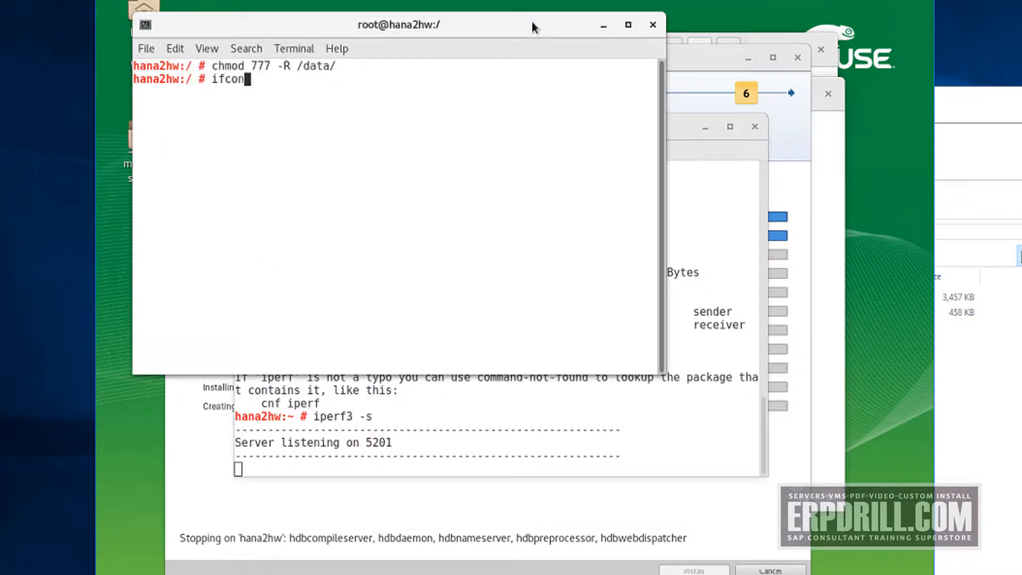
{"action": "key", "text": "Return"}
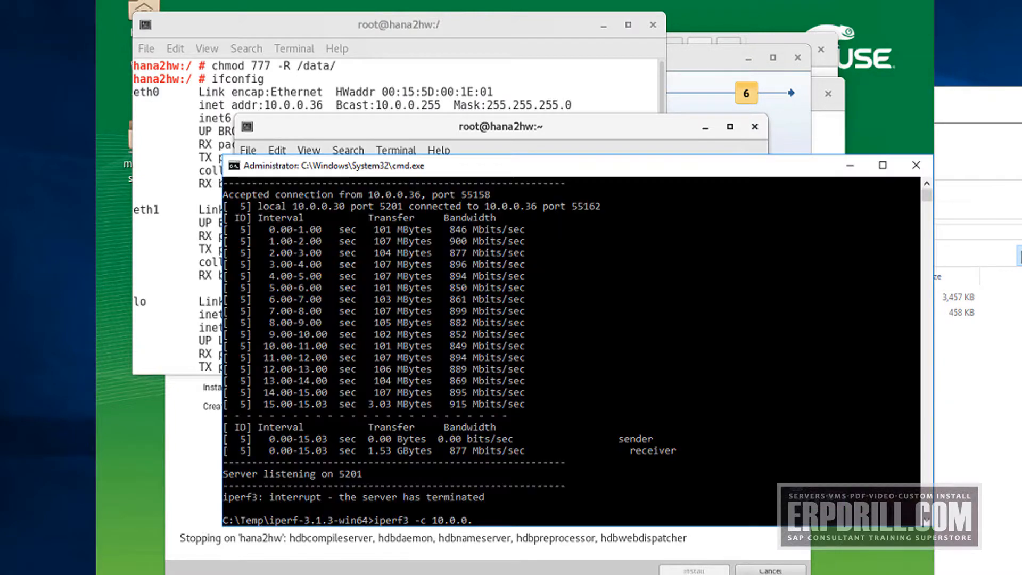
Complete and run iperf3 -c 10.0.0.36 -d -t 15 from the Windows command session.
{"action": "left_click", "coordinate": [516, 505]}
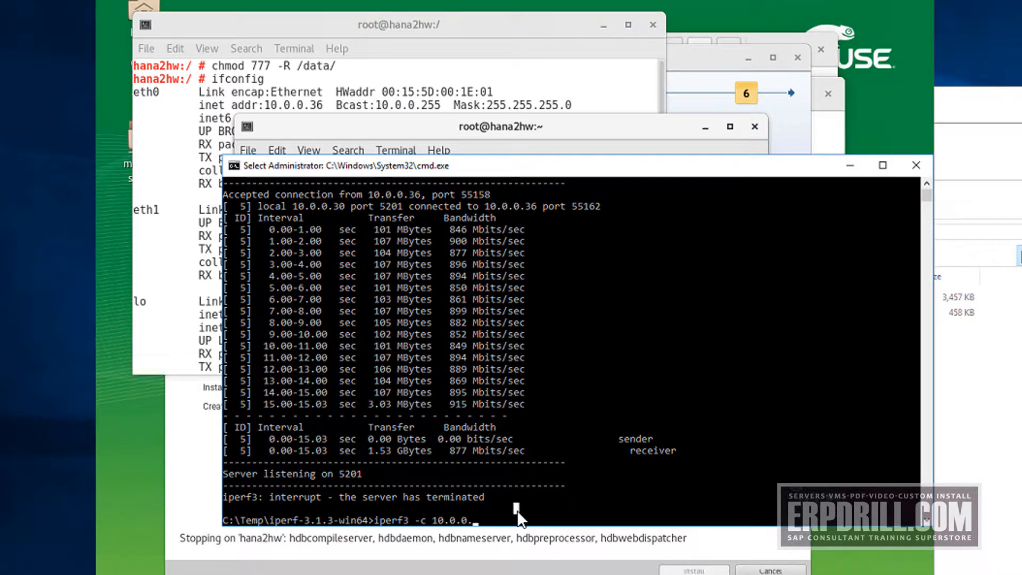
{"action": "type", "text": "36"}
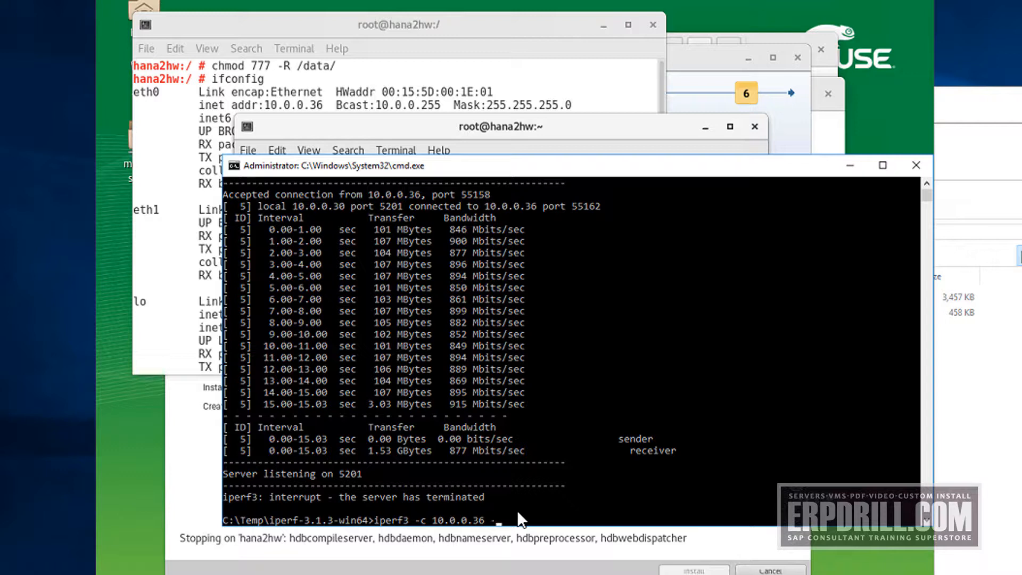
{"action": "type", "text": "-d -"}
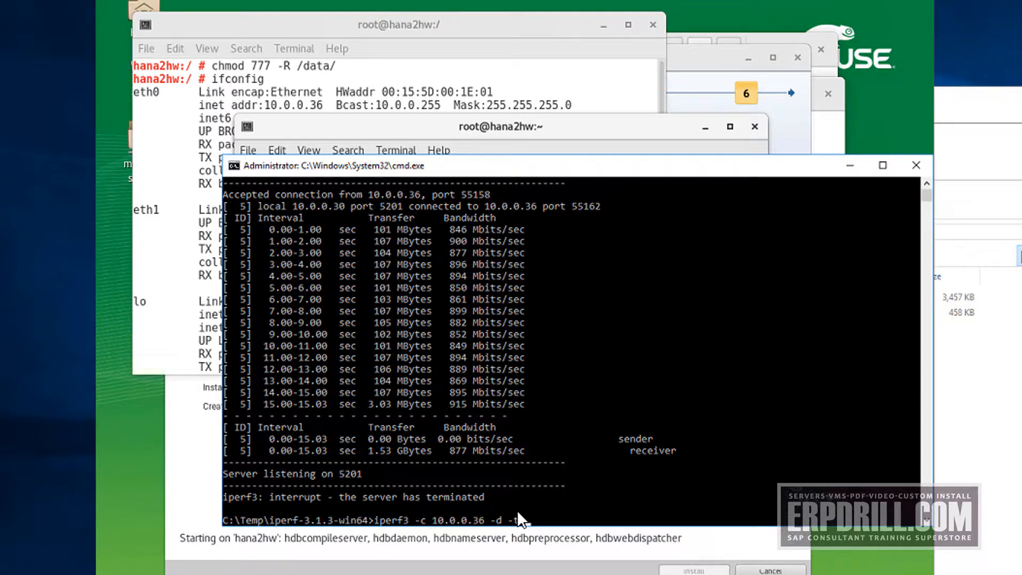
{"action": "type", "text": "t"}
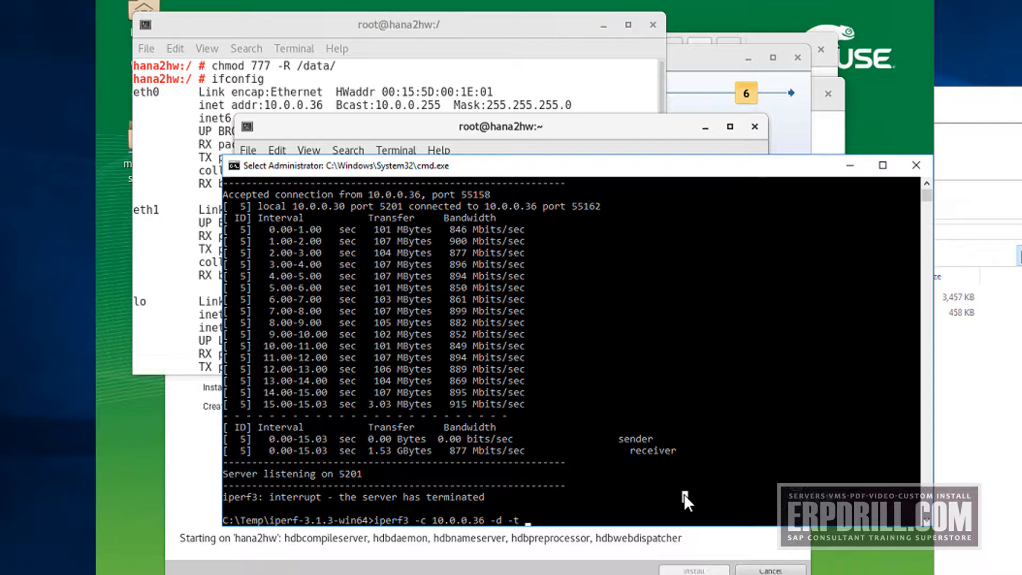
{"action": "type", "text": "3"}
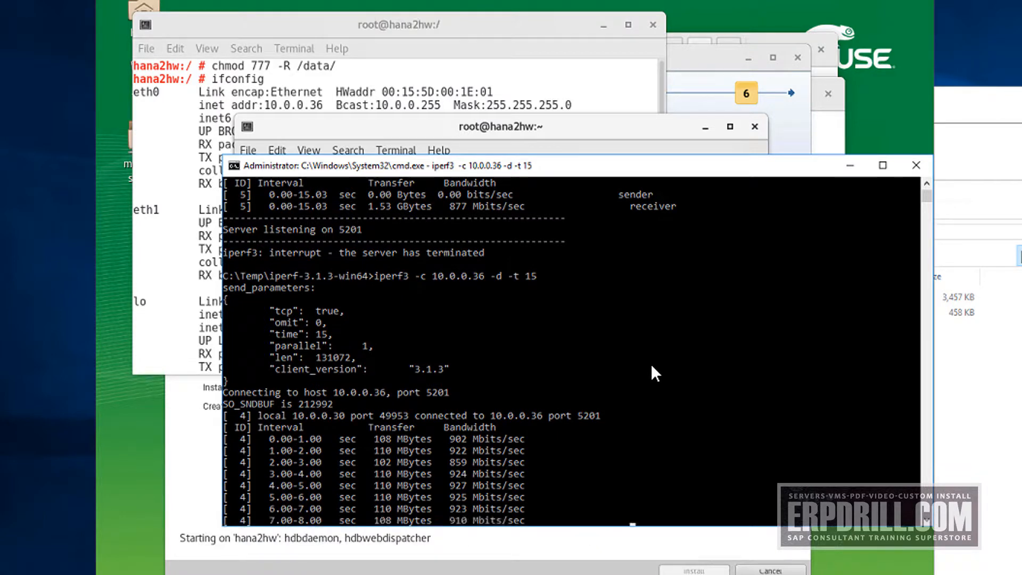
{"action": "scroll", "scroll_direction": "down", "scroll_amount": 3}
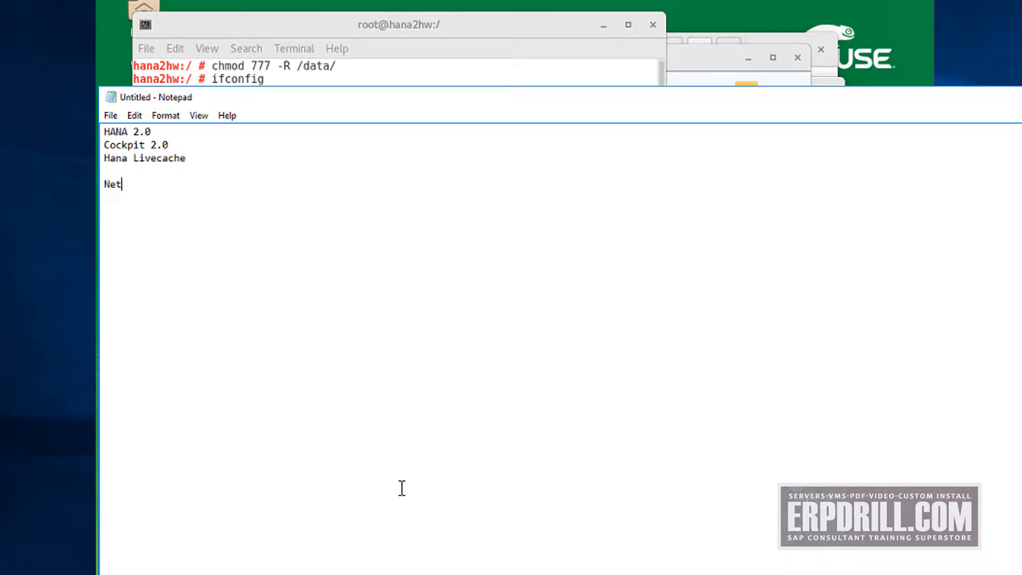
Note 'Network = ~110 MB/s' in Notepad and start a new line.
{"action": "type", "text": "work ="}
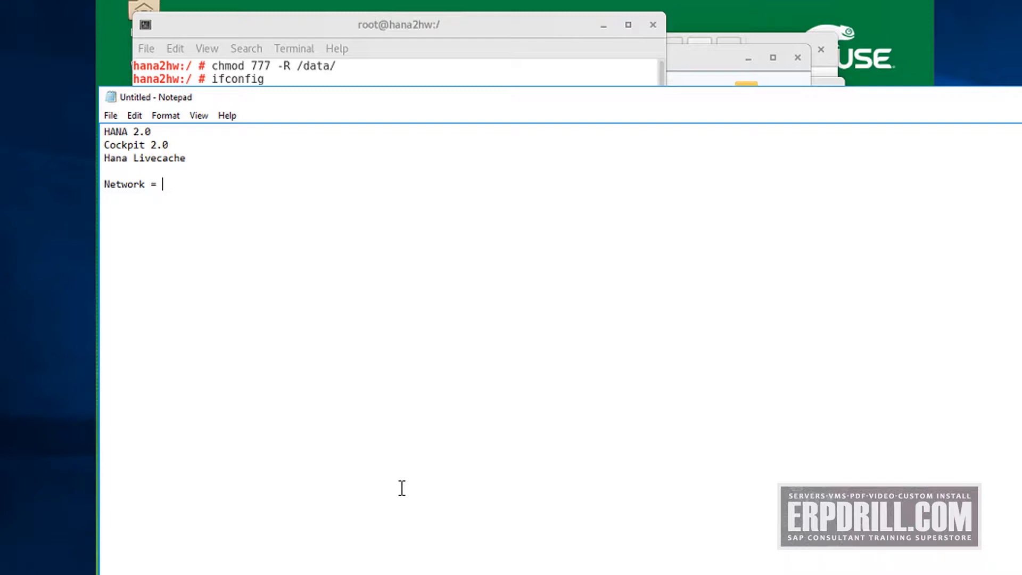
{"action": "type", "text": "~"}
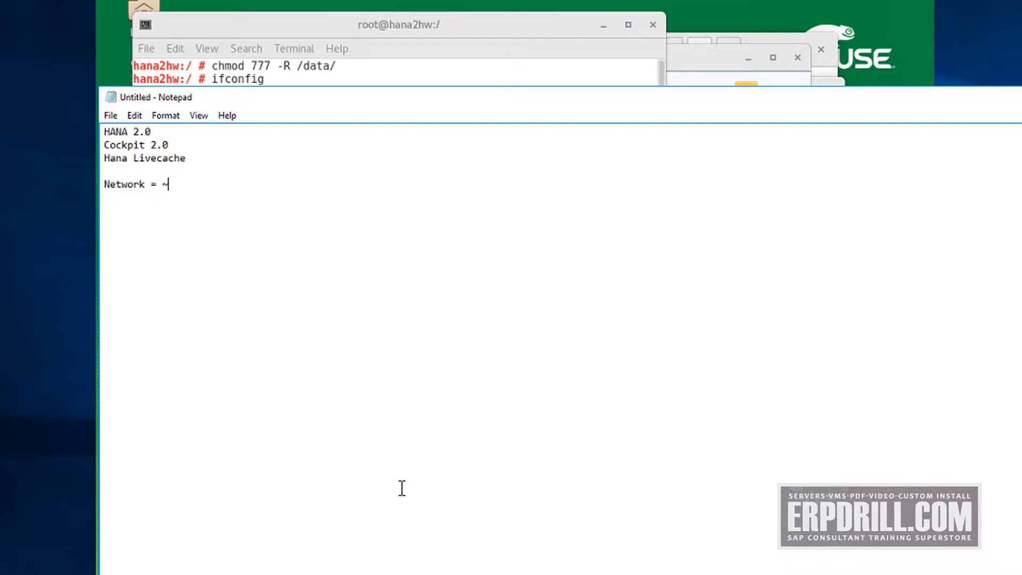
{"action": "type", "text": "110 MB"}
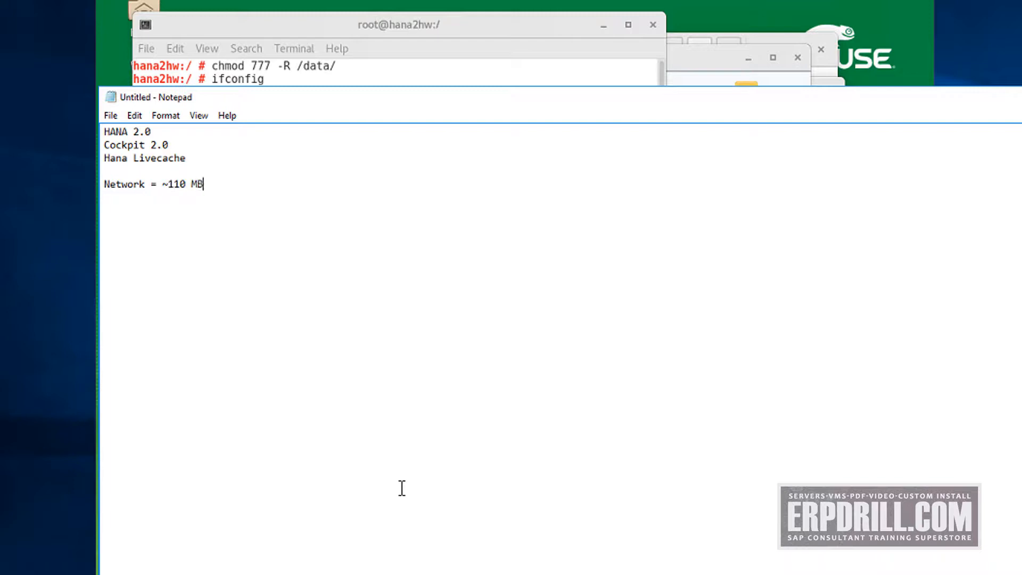
{"action": "type", "text": "bs"}
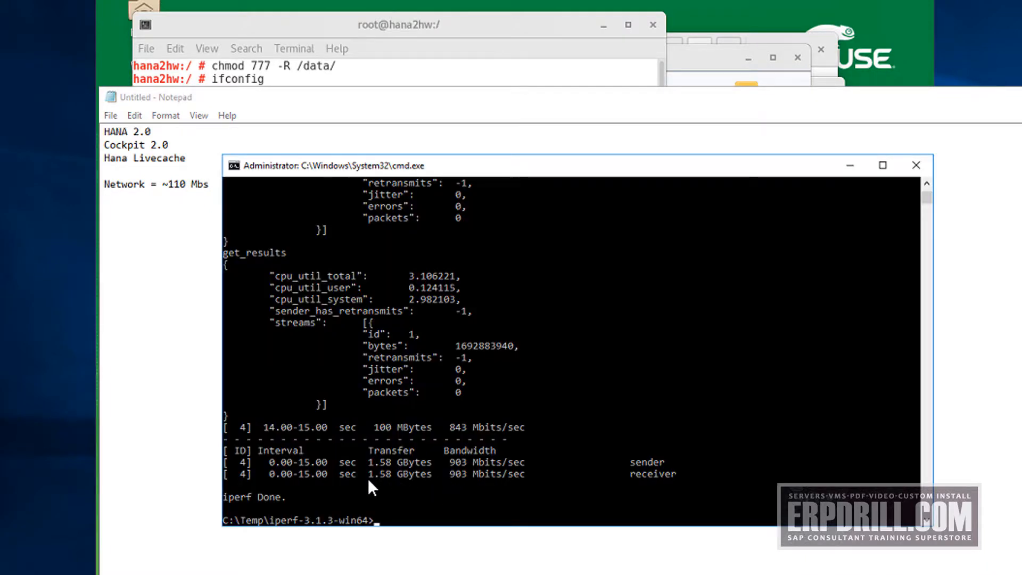
{"action": "scroll", "scroll_direction": "up", "scroll_amount": 3}
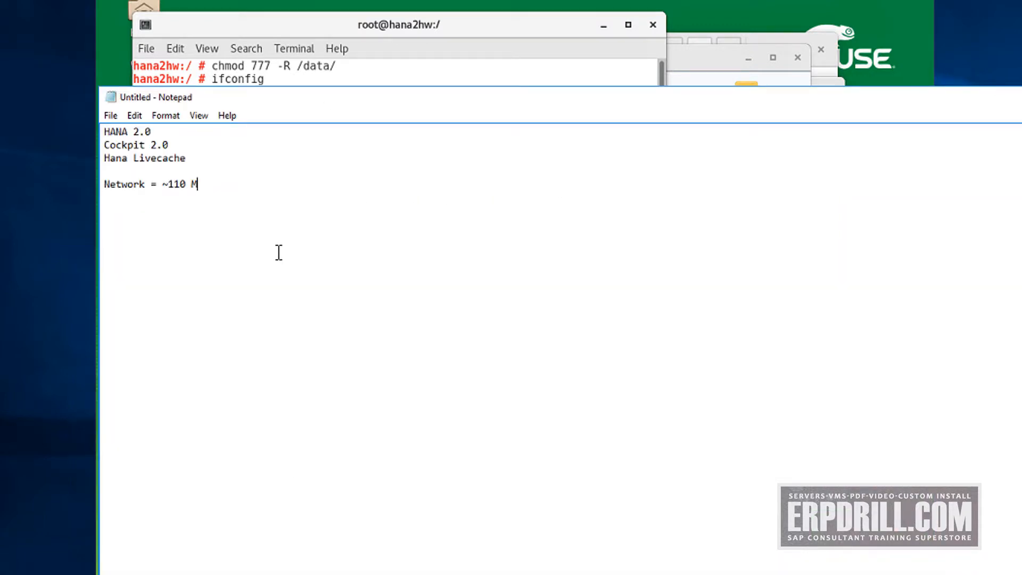
{"action": "type", "text": "B/s"}
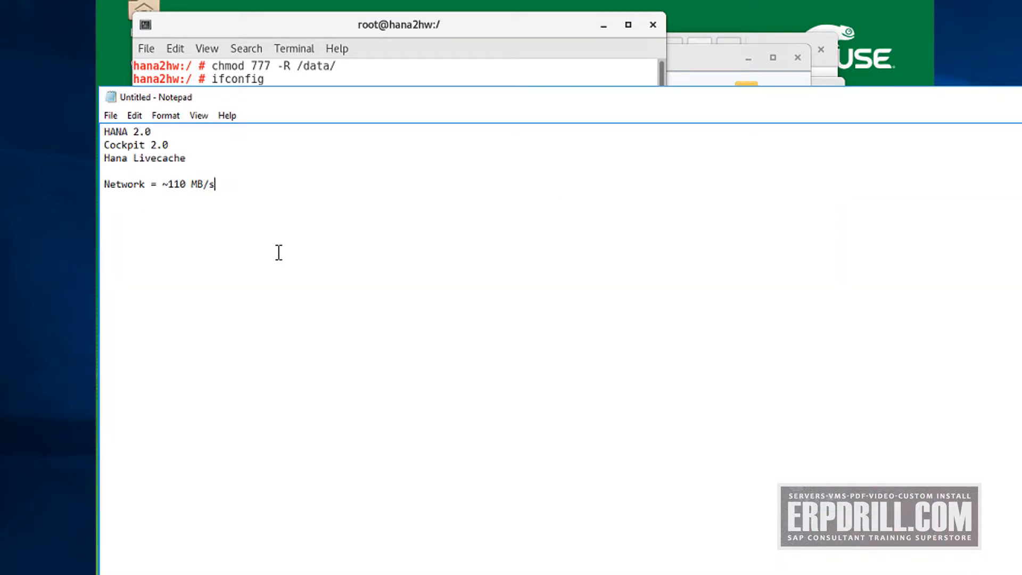
{"action": "key", "text": "Return"}
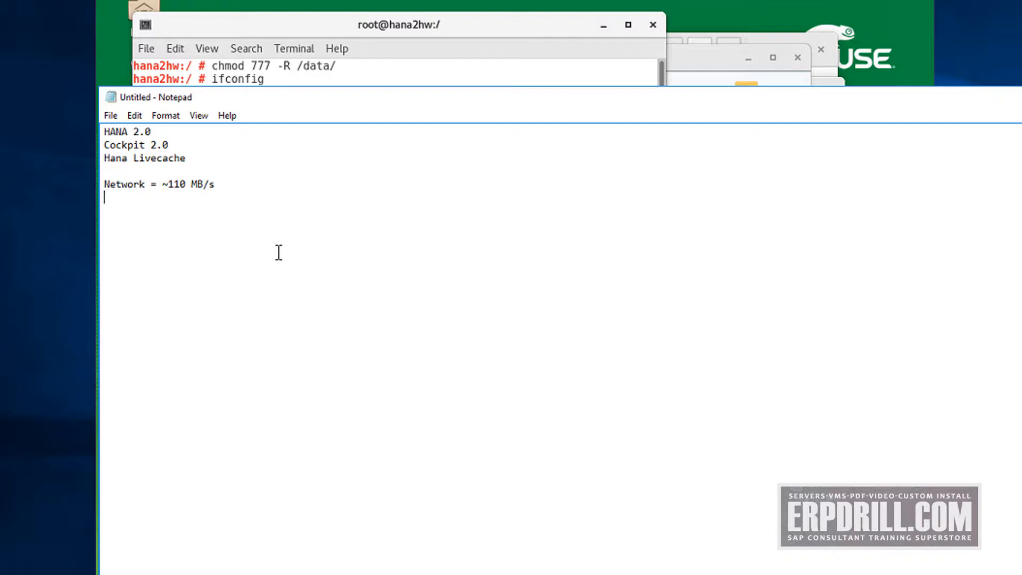
Note 'DISK IO = 270 MB/s', correcting the mistyped unit.
{"action": "type", "text": "DISK"}
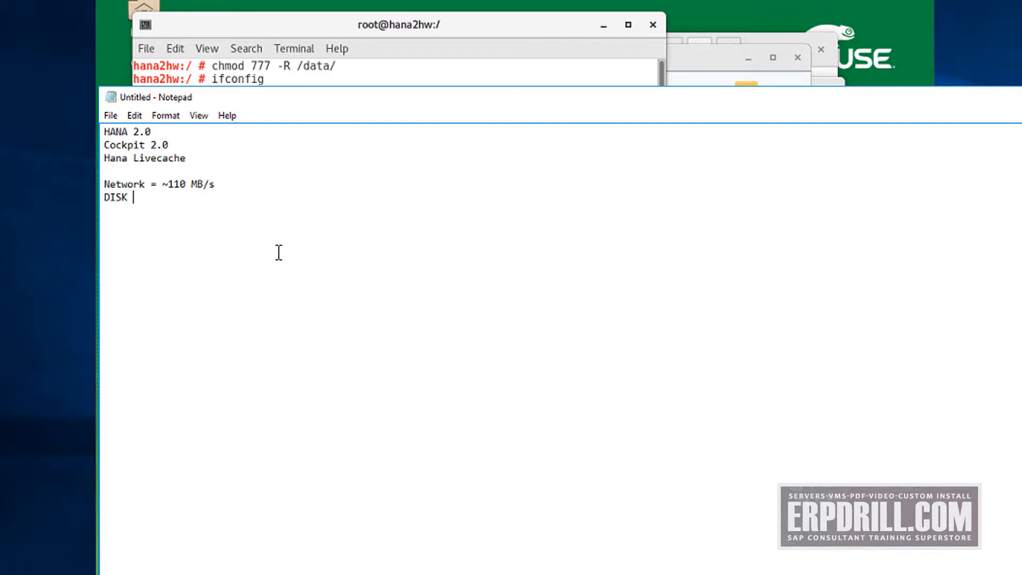
{"action": "type", "text": "IO ="}
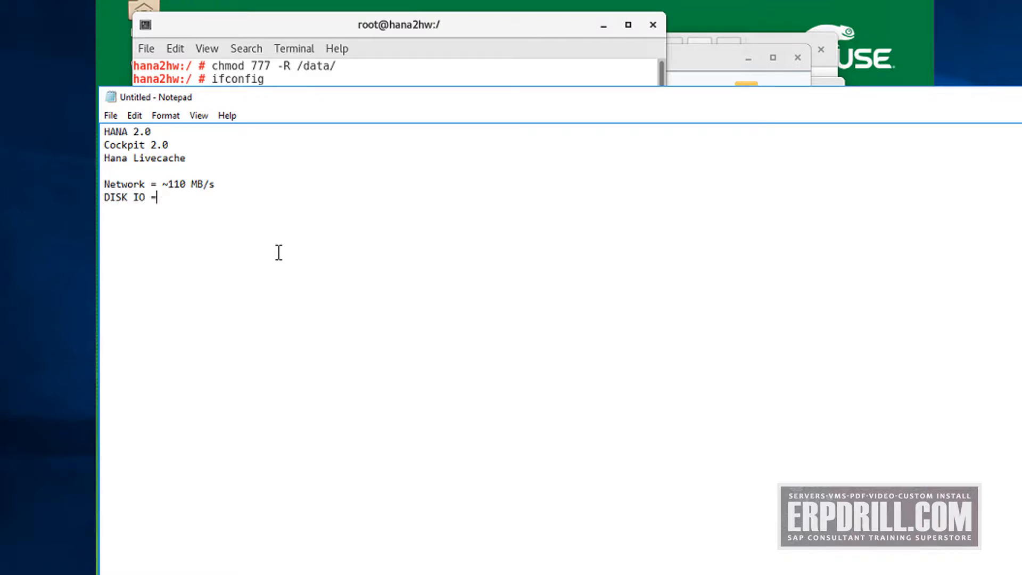
{"action": "type", "text": "27"}
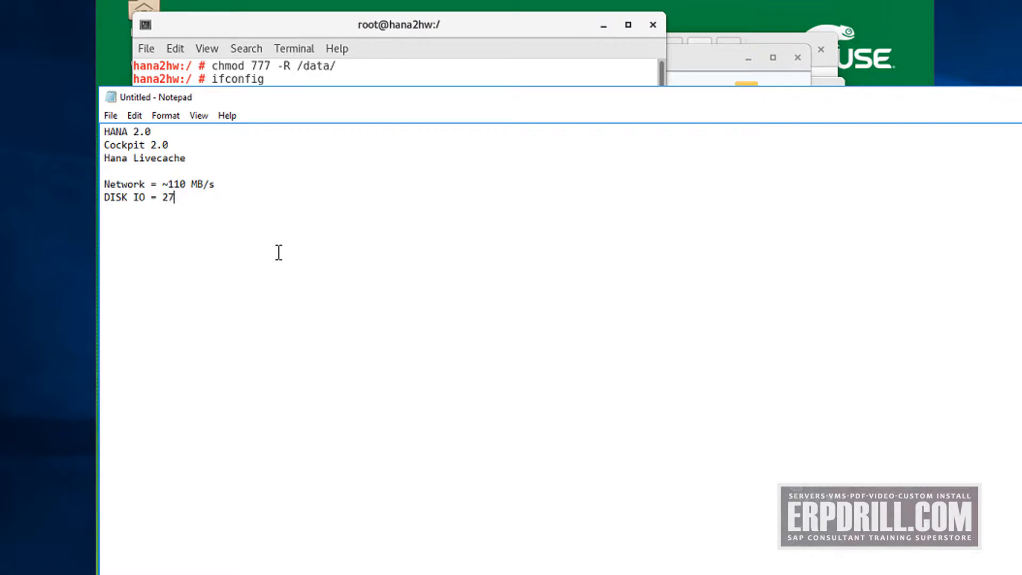
{"action": "type", "text": "0 N"}
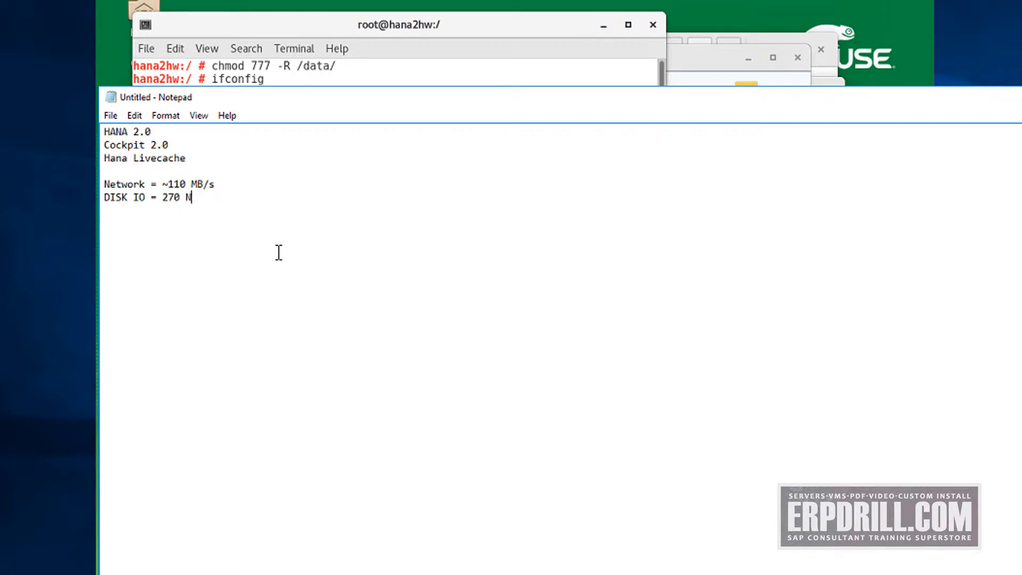
{"action": "type", "text": "BM"}
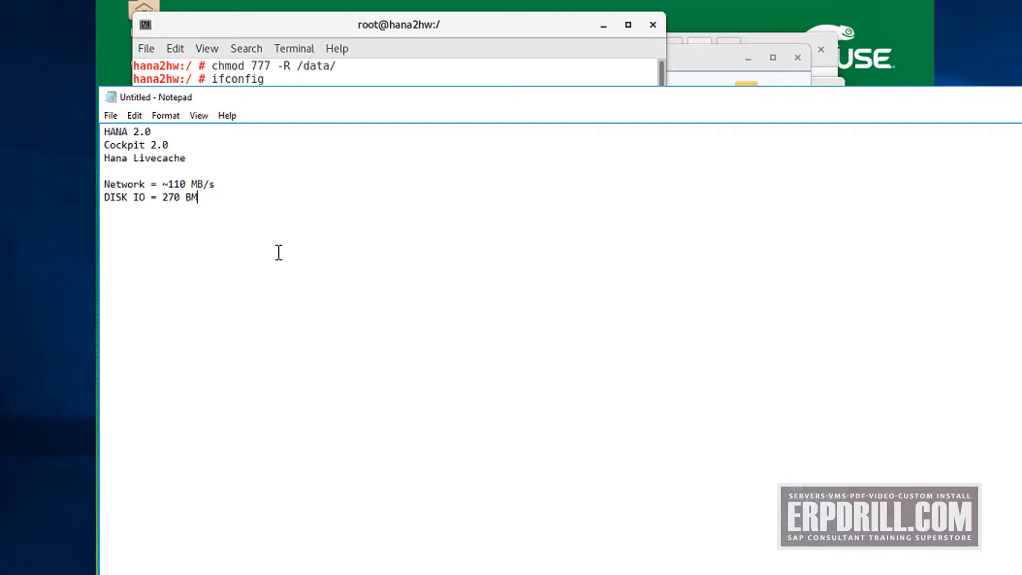
{"action": "key", "text": "BackSpace"}
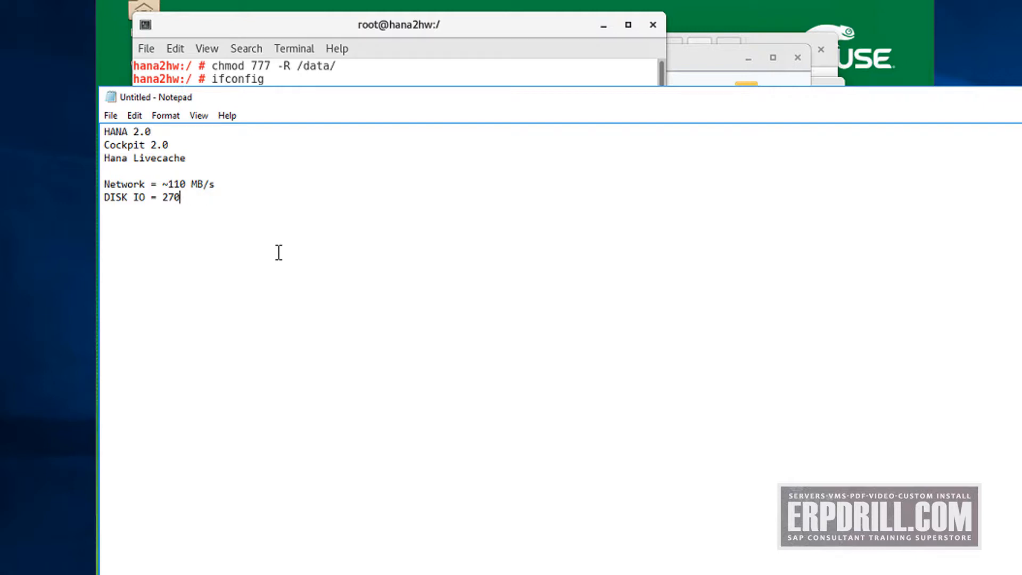
{"action": "type", "text": "MB/s"}
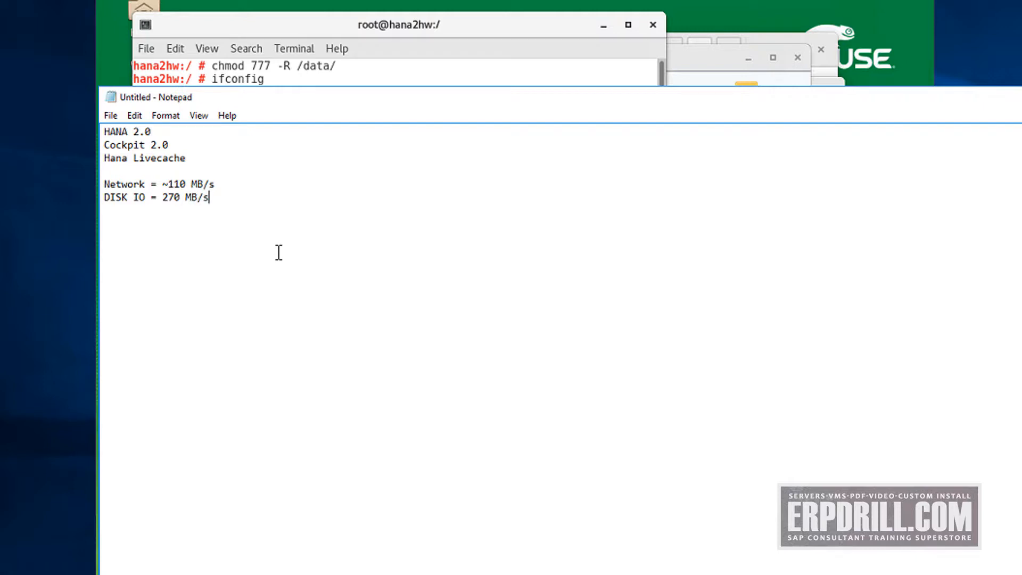
Add the heading 'HyperV 2016 - DirectPath- Physical SSD Disk' above the HANA 2.0 line.
{"action": "left_click", "coordinate": [104, 131]}
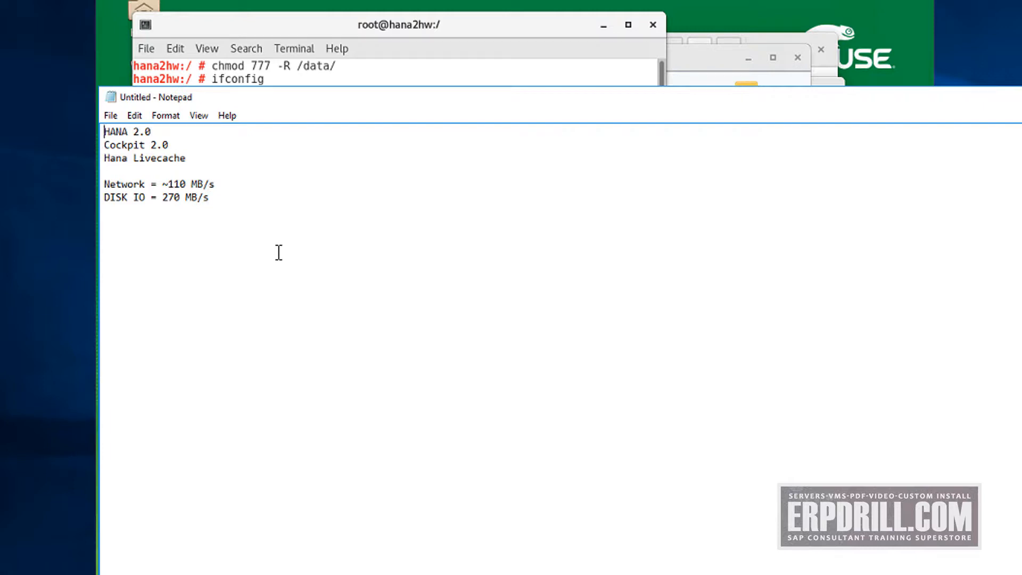
{"action": "type", "text": "Hy"}
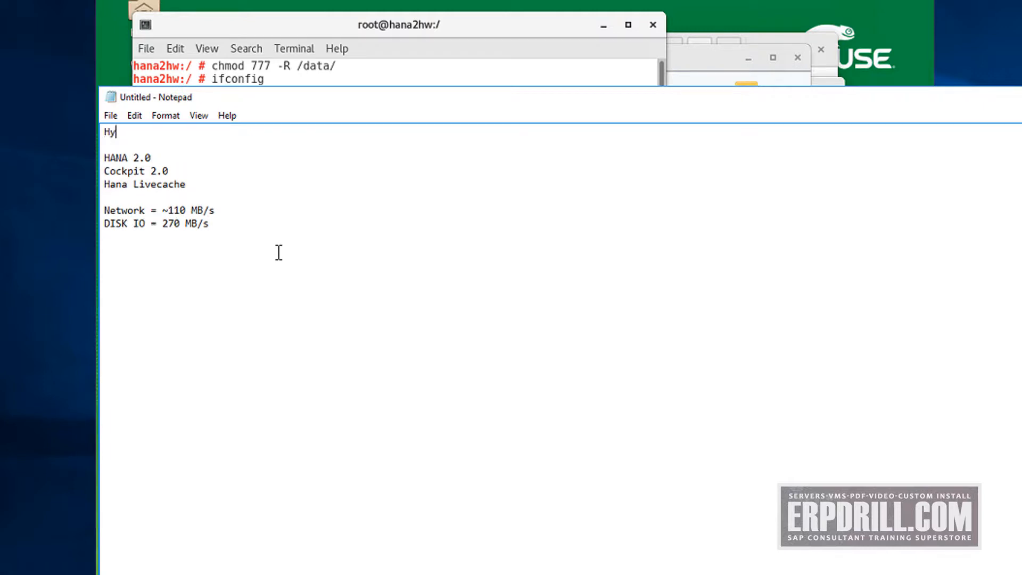
{"action": "type", "text": "perV"}
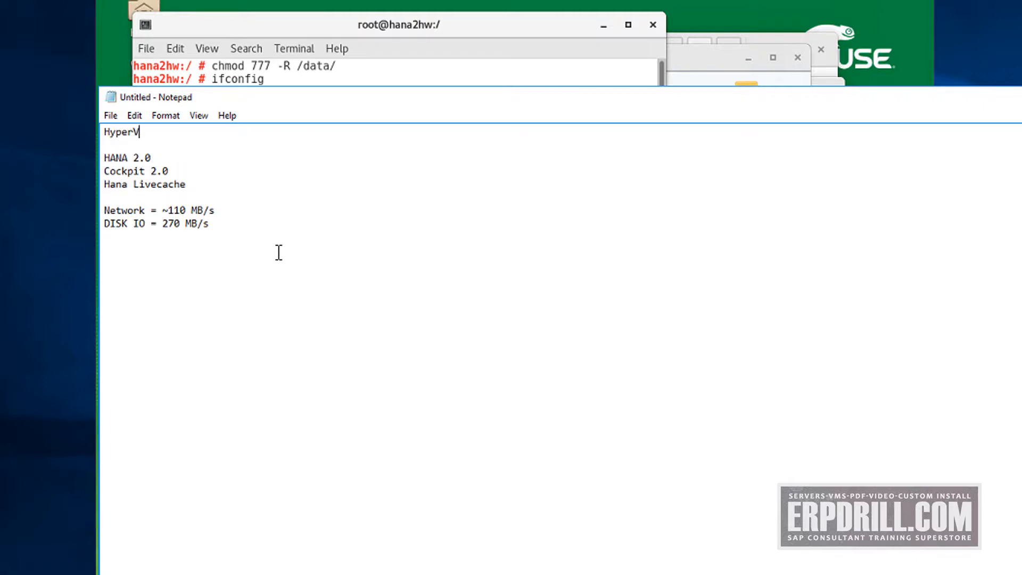
{"action": "type", "text": "201"}
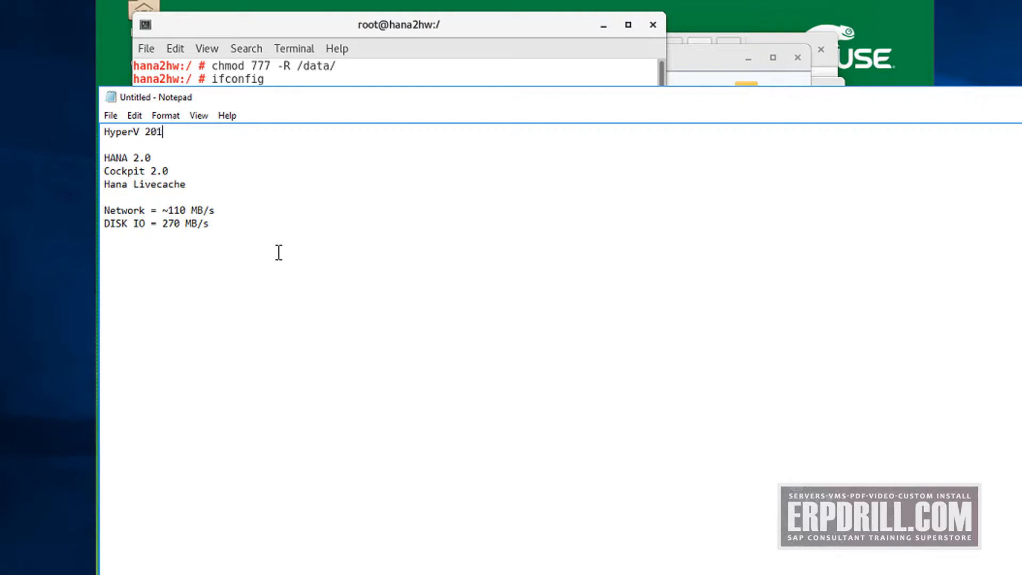
{"action": "type", "text": "6"}
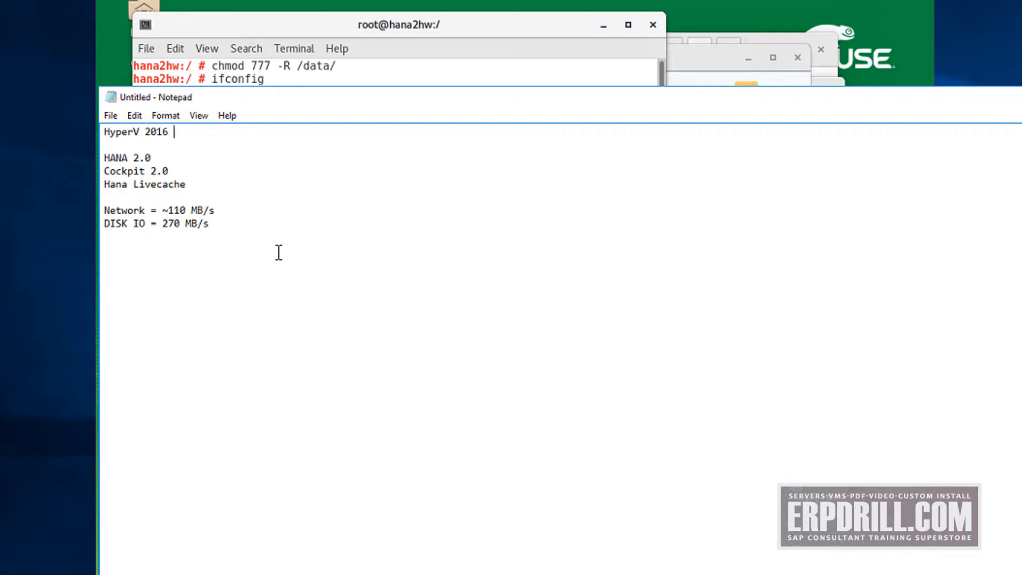
{"action": "type", "text": "-"}
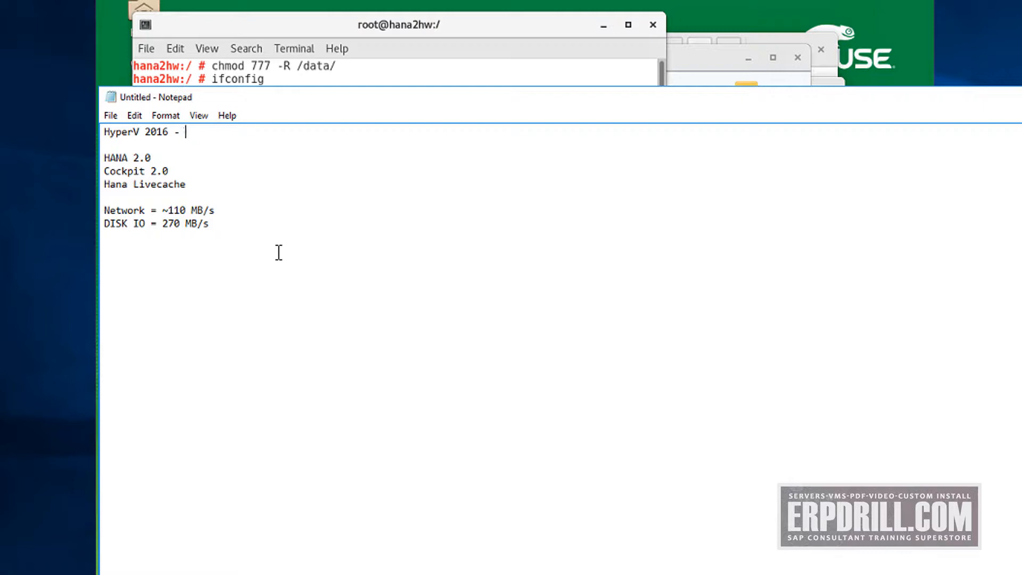
{"action": "type", "text": "Direct"}
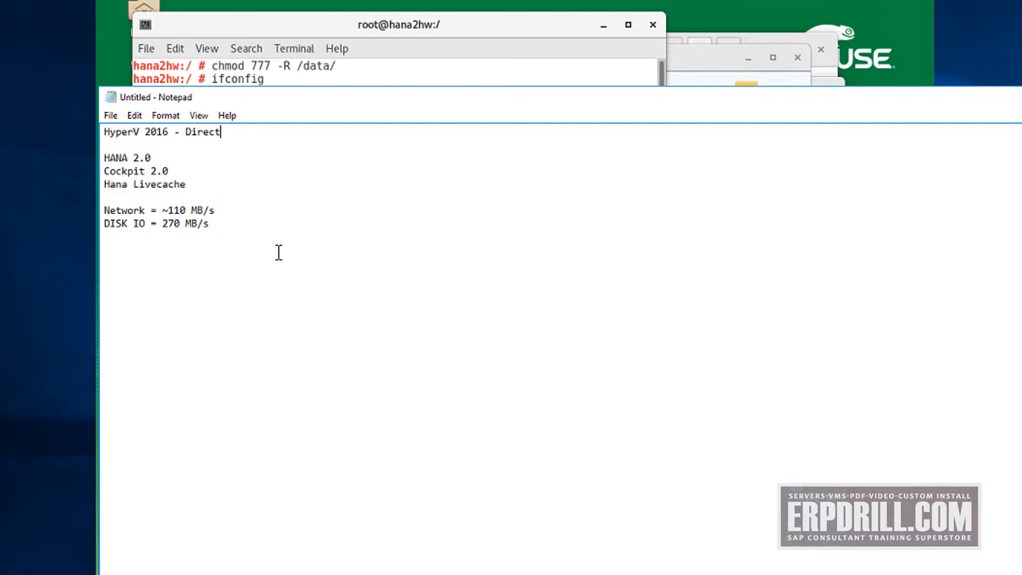
{"action": "type", "text": "Pat"}
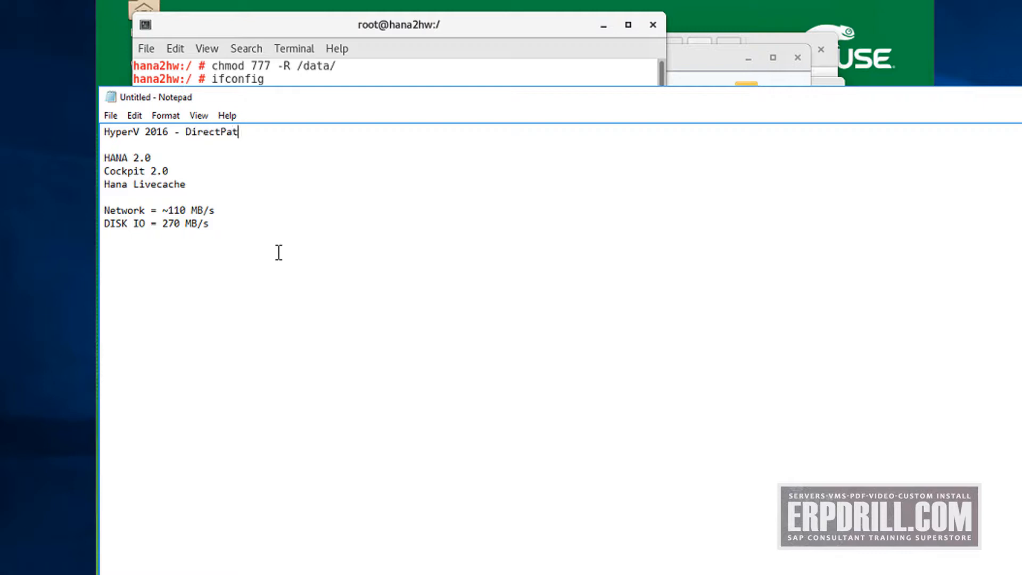
{"action": "type", "text": "h-"}
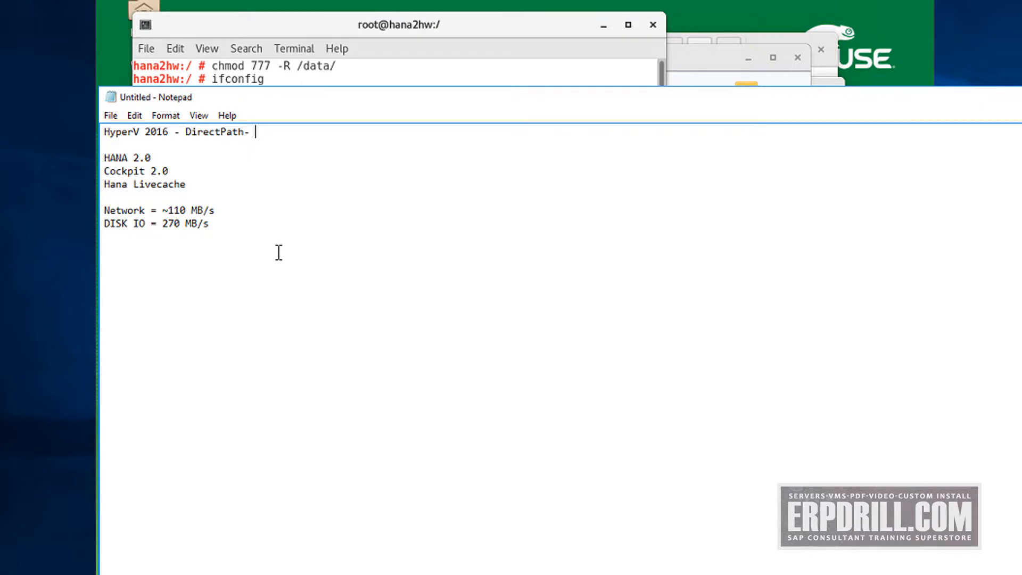
{"action": "type", "text": "Physica"}
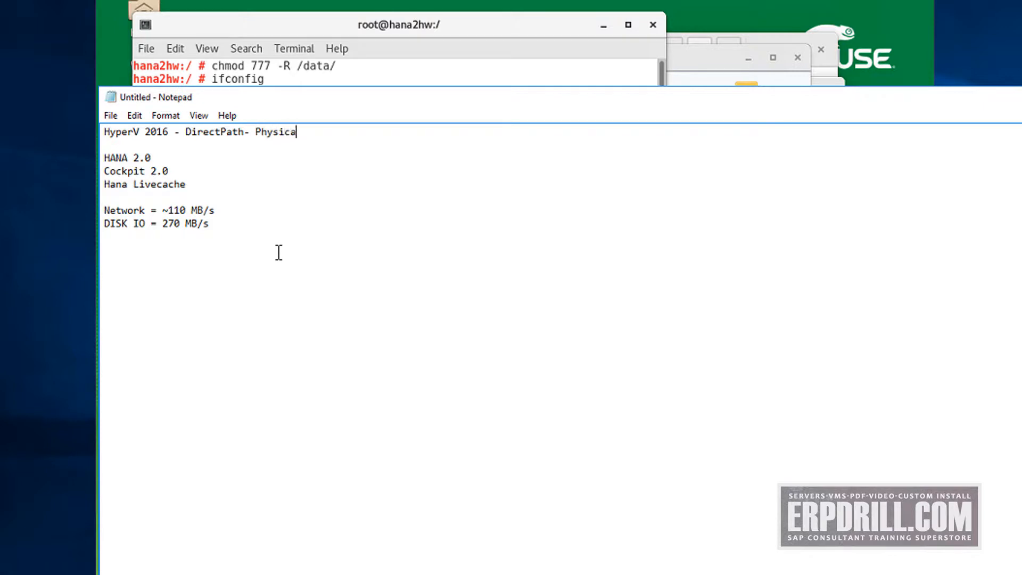
{"action": "type", "text": "SSD Disk"}
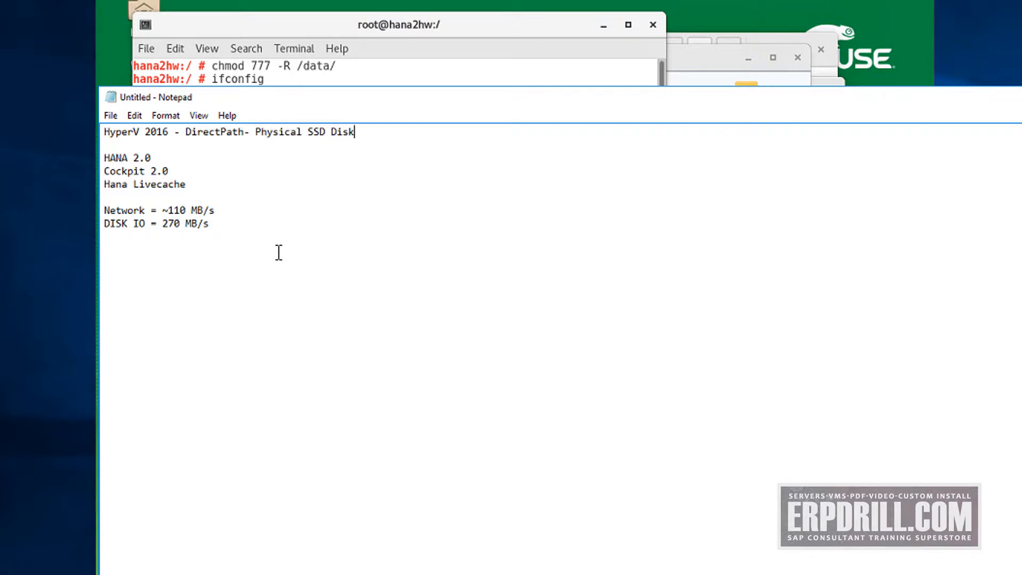
{"action": "left_click", "coordinate": [106, 224]}
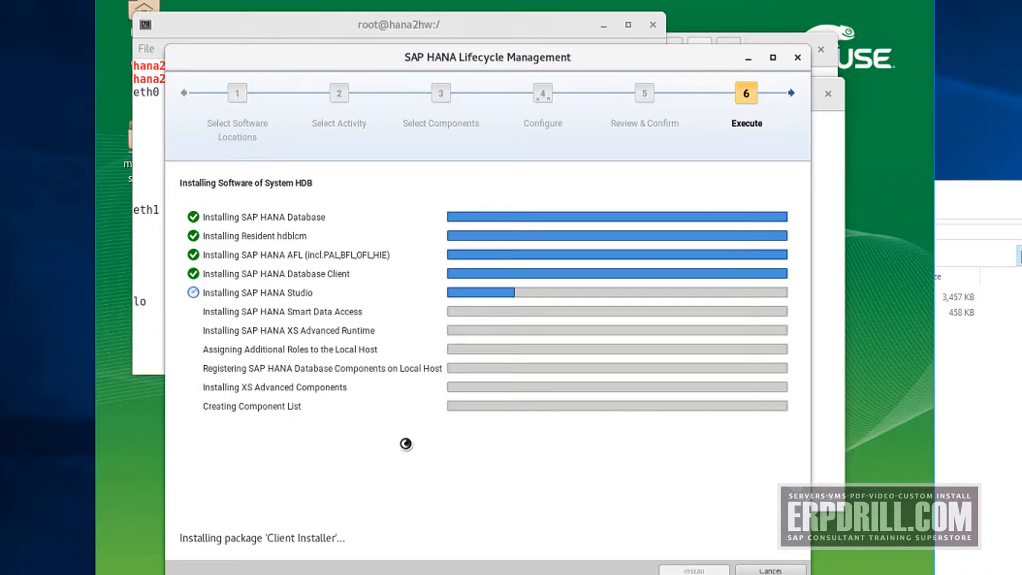
{"action": "mouse_move", "coordinate": [108, 240]}
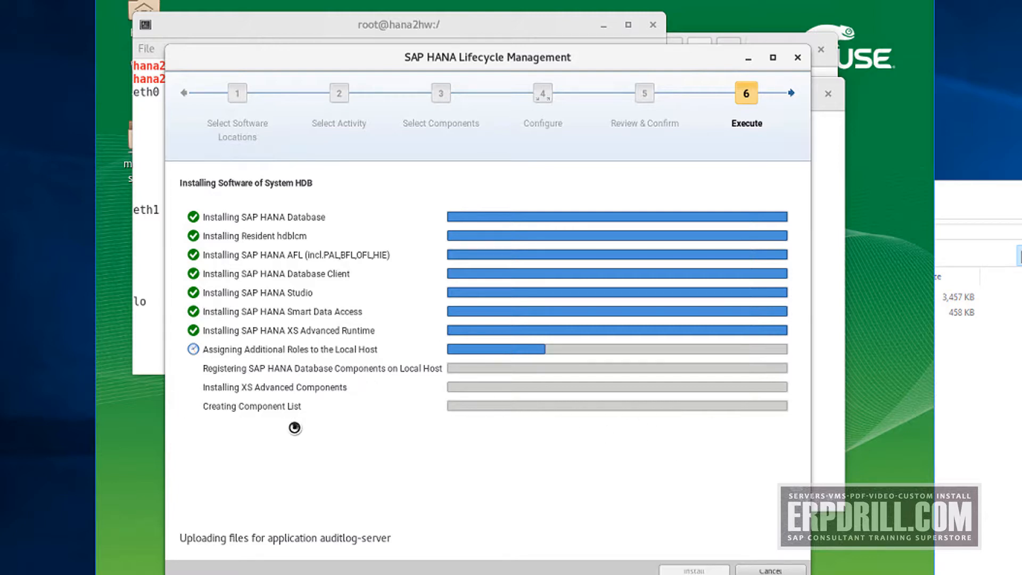
{"action": "mouse_move", "coordinate": [102, 379]}
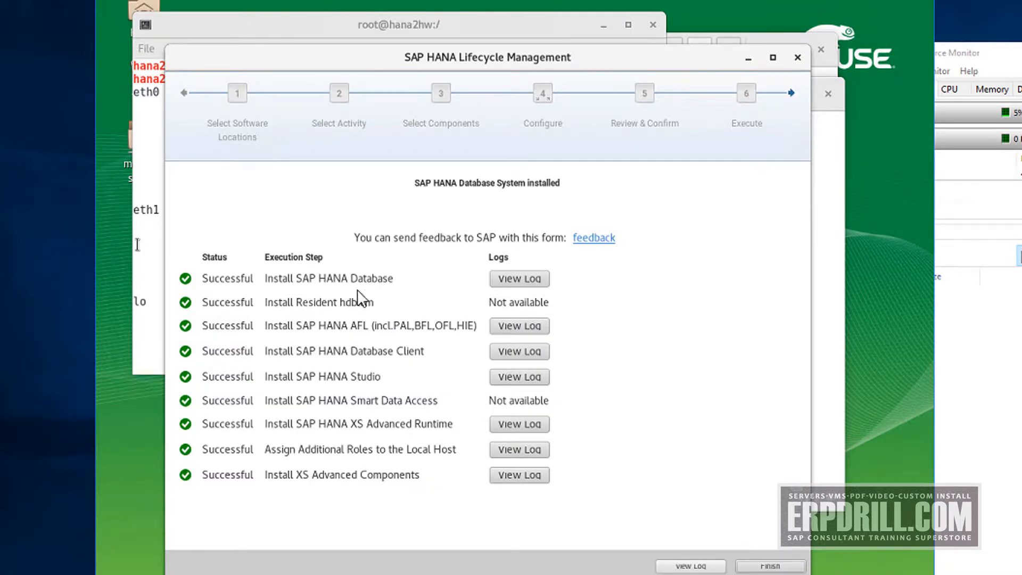
{"action": "mouse_move", "coordinate": [258, 319]}
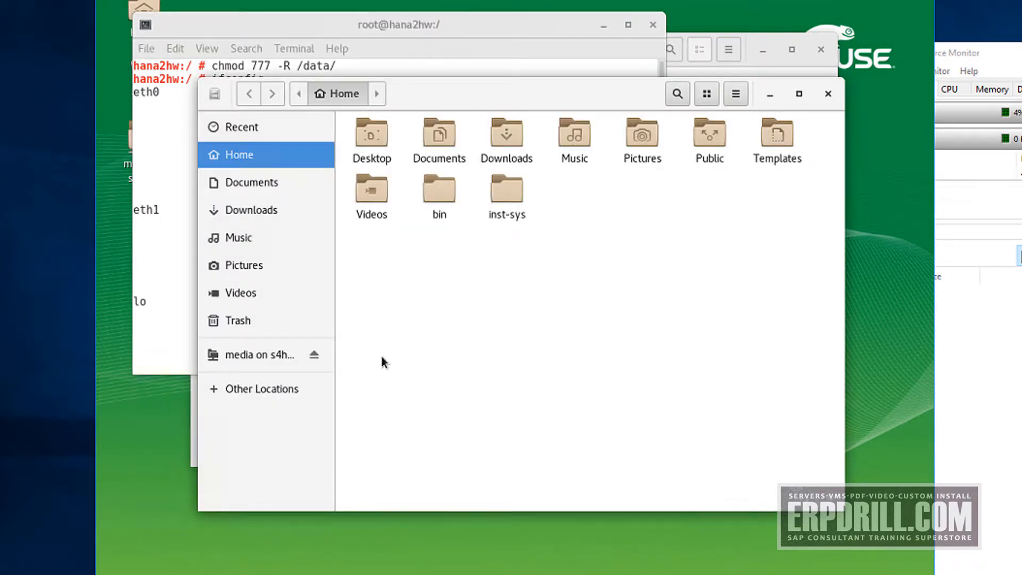
{"action": "mouse_move", "coordinate": [261, 389]}
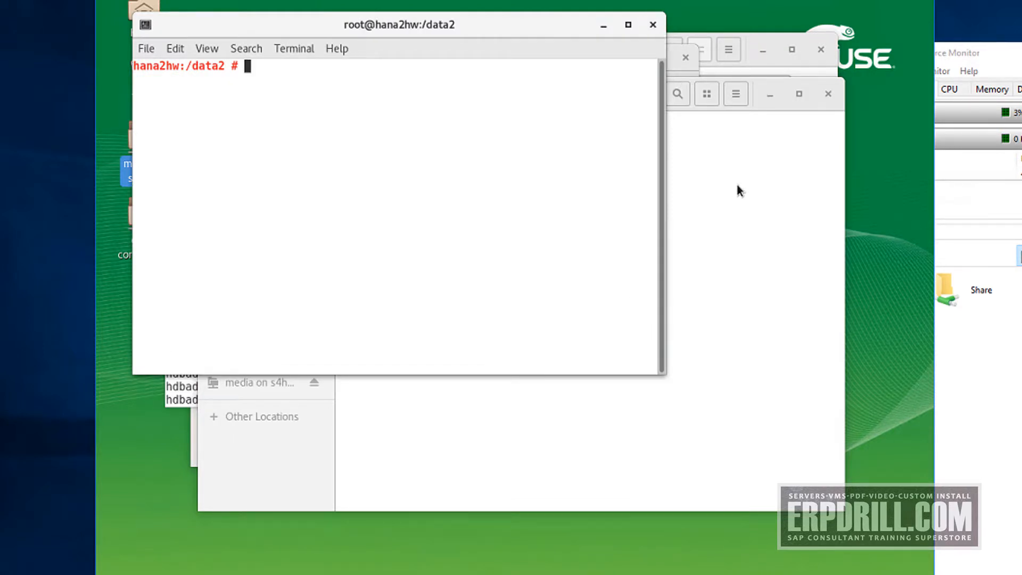
Copy a SAPCAR search result and paste it into the data2 folder on the root file system.
{"action": "left_click", "coordinate": [262, 416]}
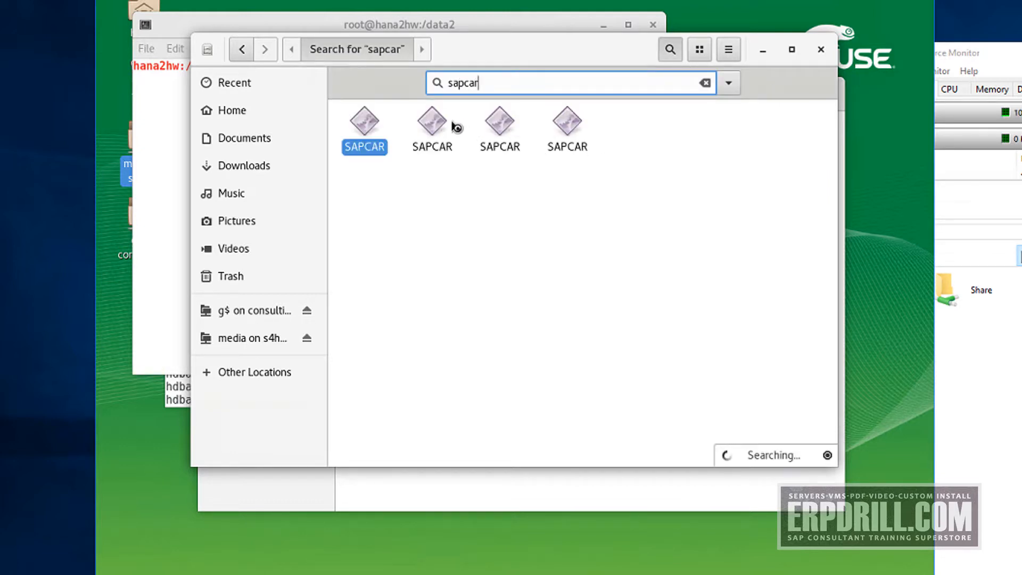
{"action": "left_click", "coordinate": [431, 124]}
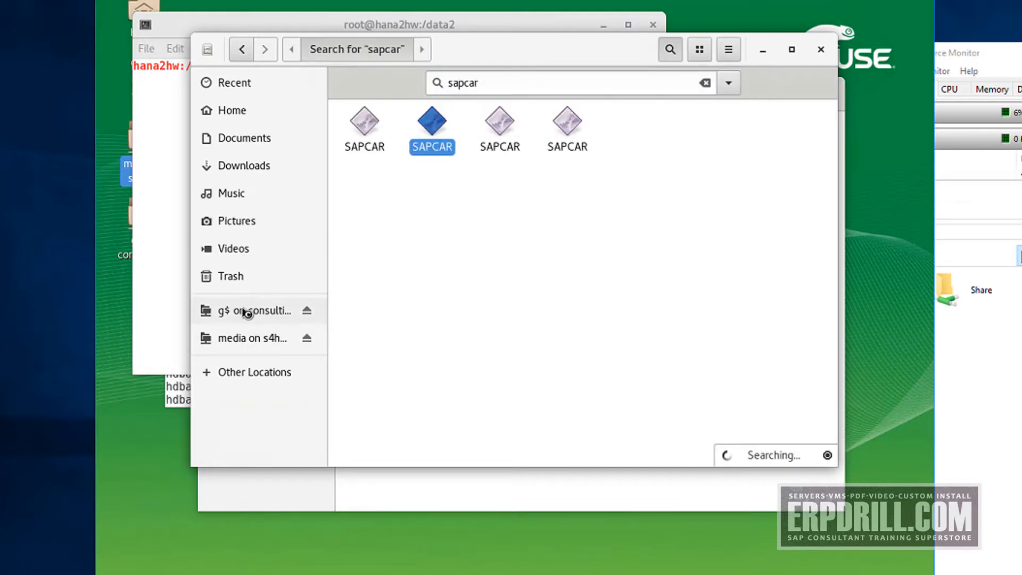
{"action": "mouse_move", "coordinate": [261, 215]}
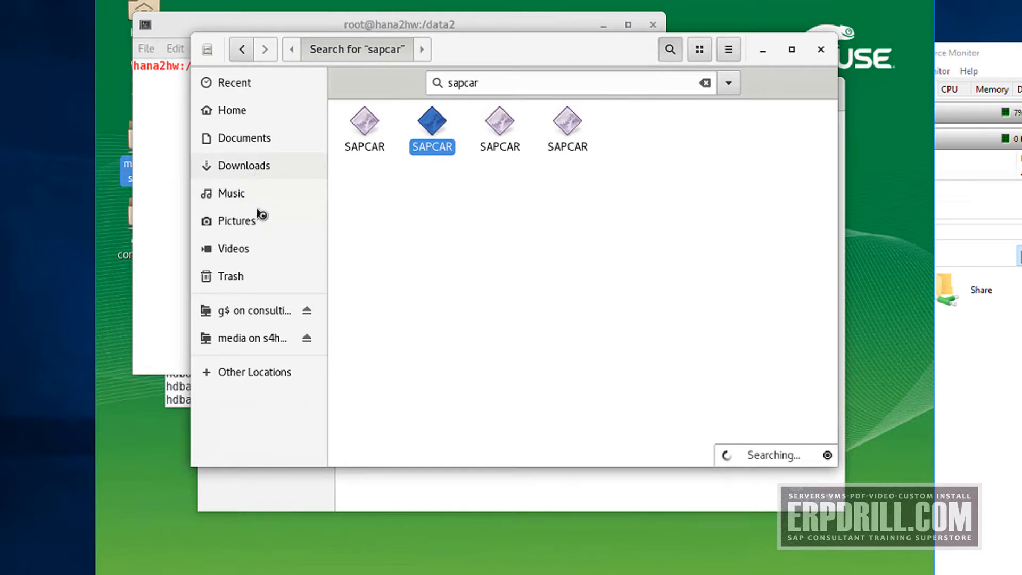
{"action": "left_click", "coordinate": [254, 372]}
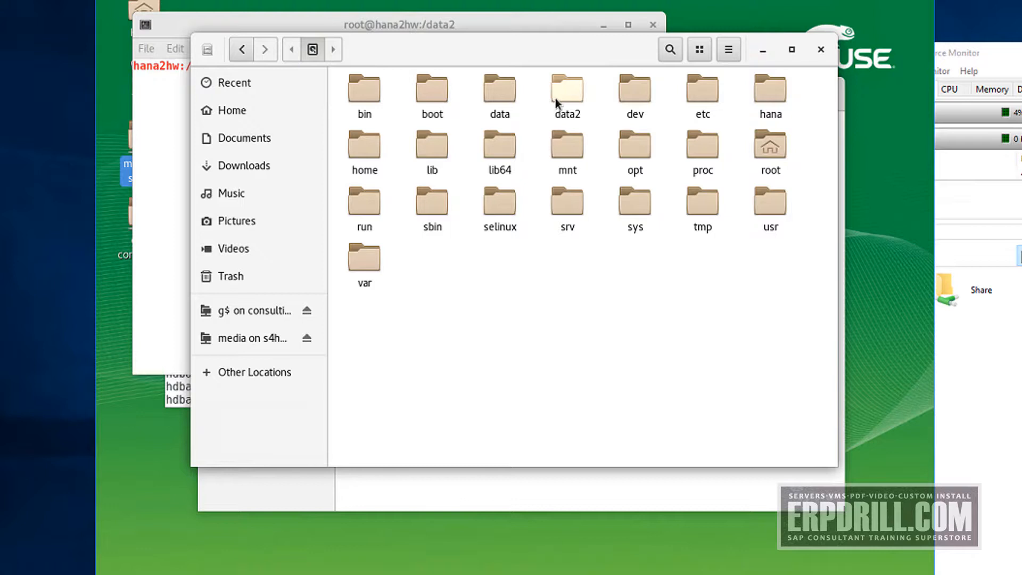
{"action": "double_click", "coordinate": [565, 89]}
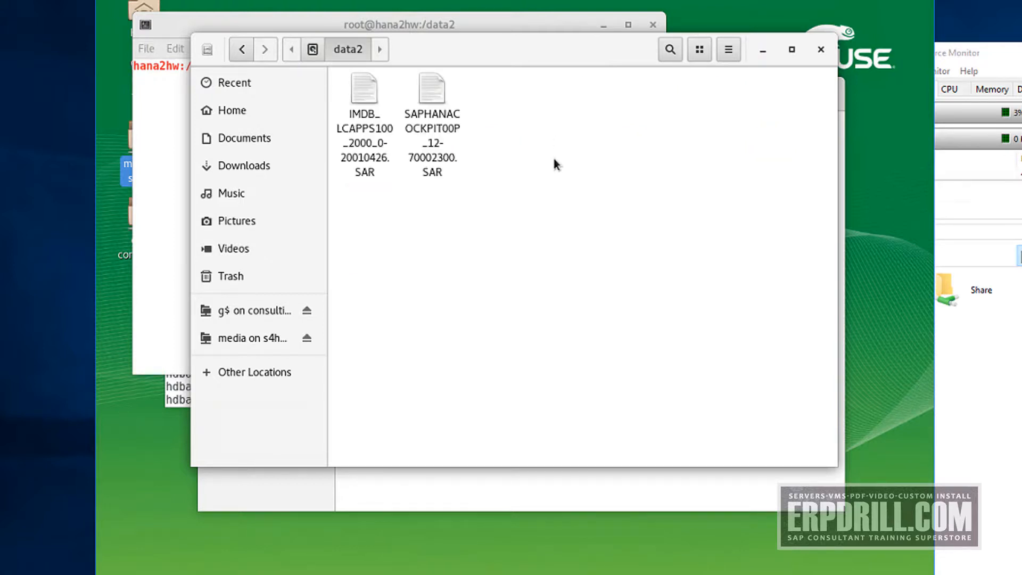
{"action": "left_click", "coordinate": [431, 91]}
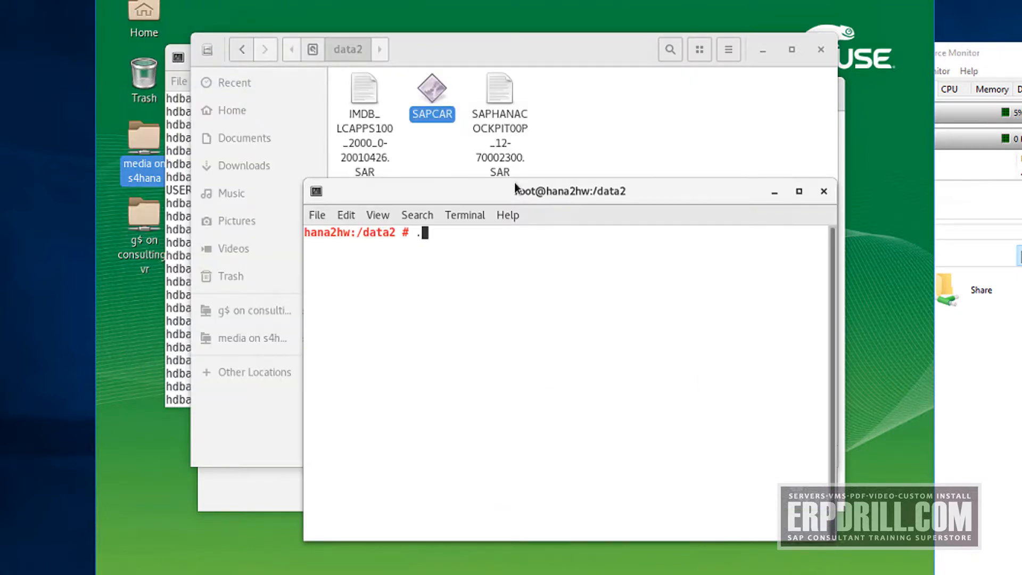
Run ./SAPCAR -xvf IMDB*.SAR in /data2 to extract the LCAPPS archive.
{"action": "type", "text": "/SAPCAR -"}
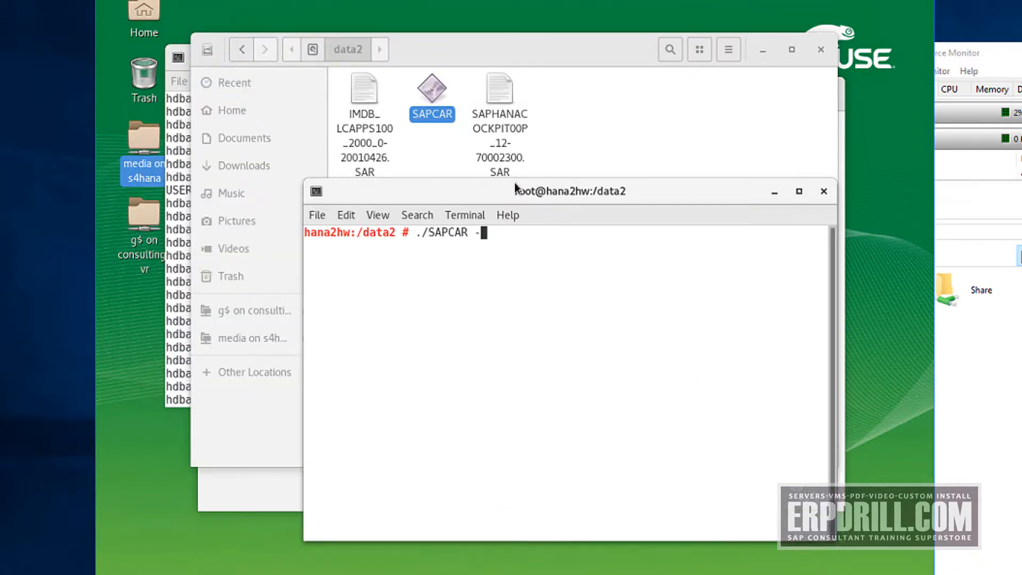
{"action": "type", "text": "xvf"}
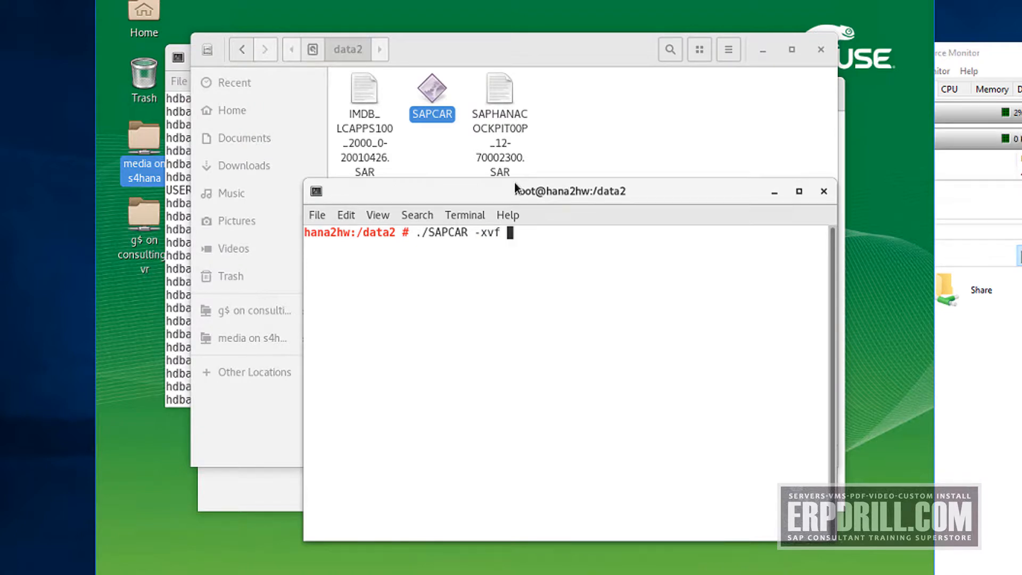
{"action": "type", "text": "I"}
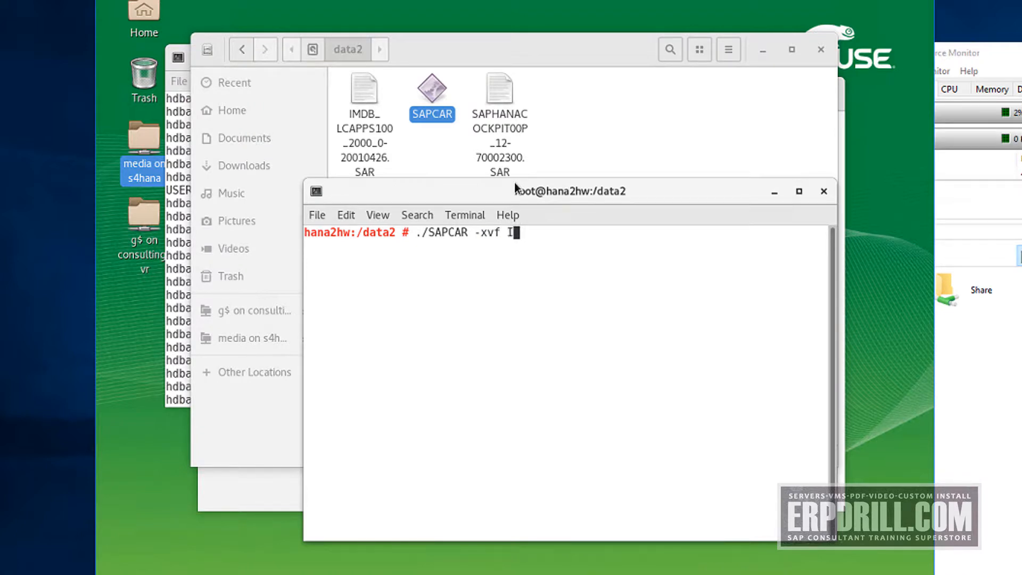
{"action": "type", "text": "IMDB"}
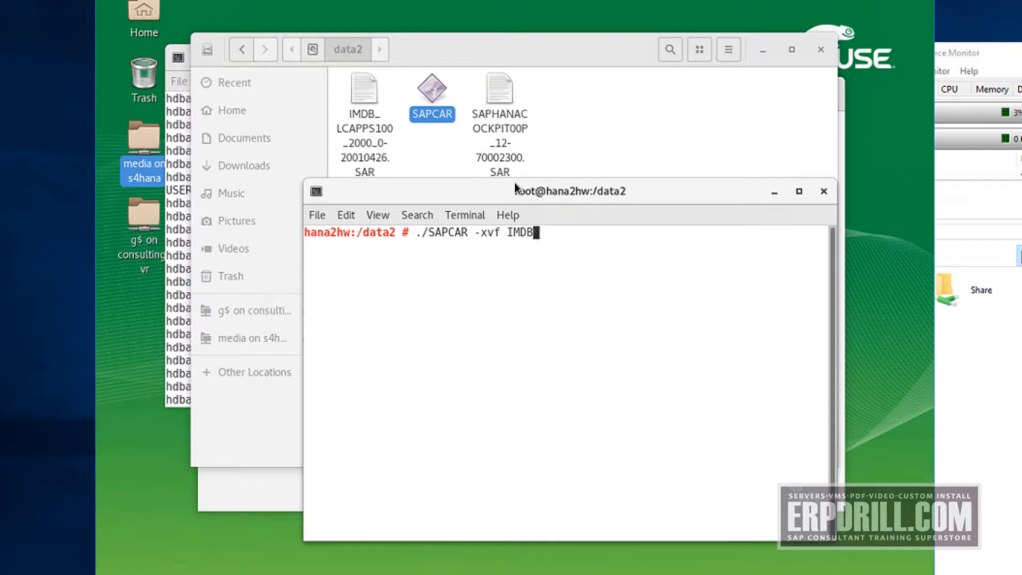
{"action": "type", "text": "*.S"}
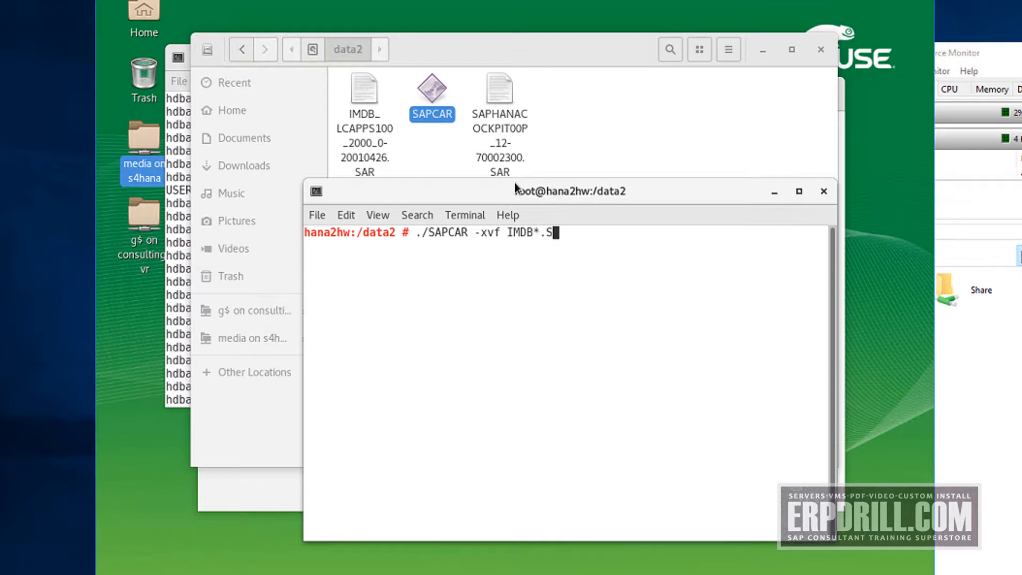
{"action": "key", "text": "Return"}
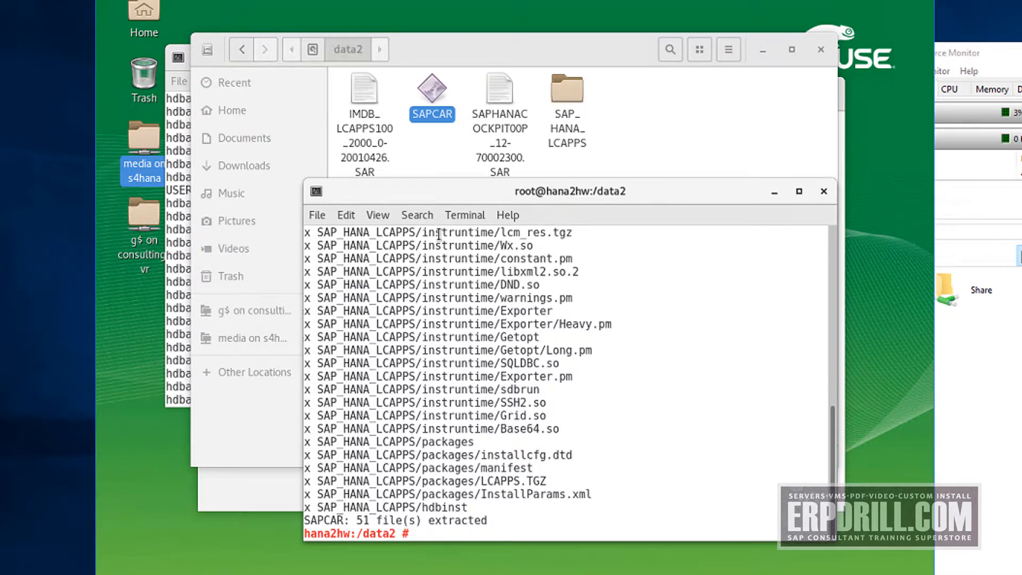
{"action": "mouse_move", "coordinate": [266, 375]}
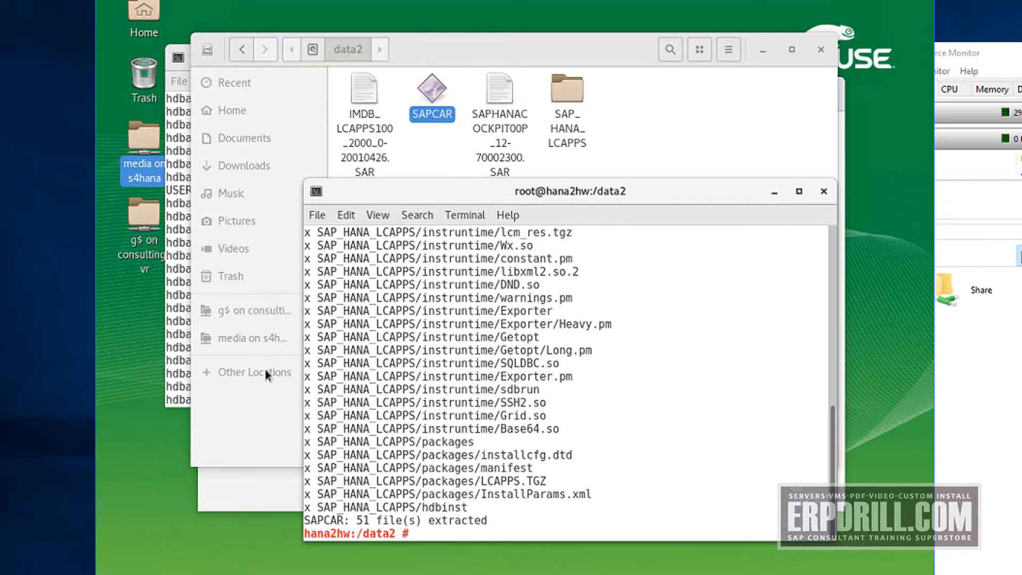
{"action": "left_click", "coordinate": [255, 371]}
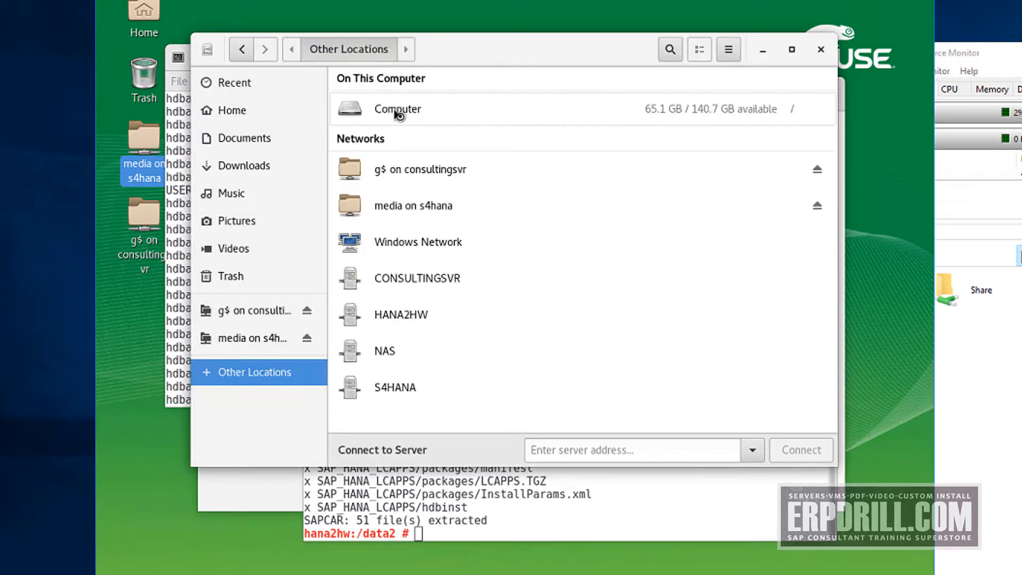
Search the /hana folder for 'lcm' and launch hdblcmgui.
{"action": "double_click", "coordinate": [396, 108]}
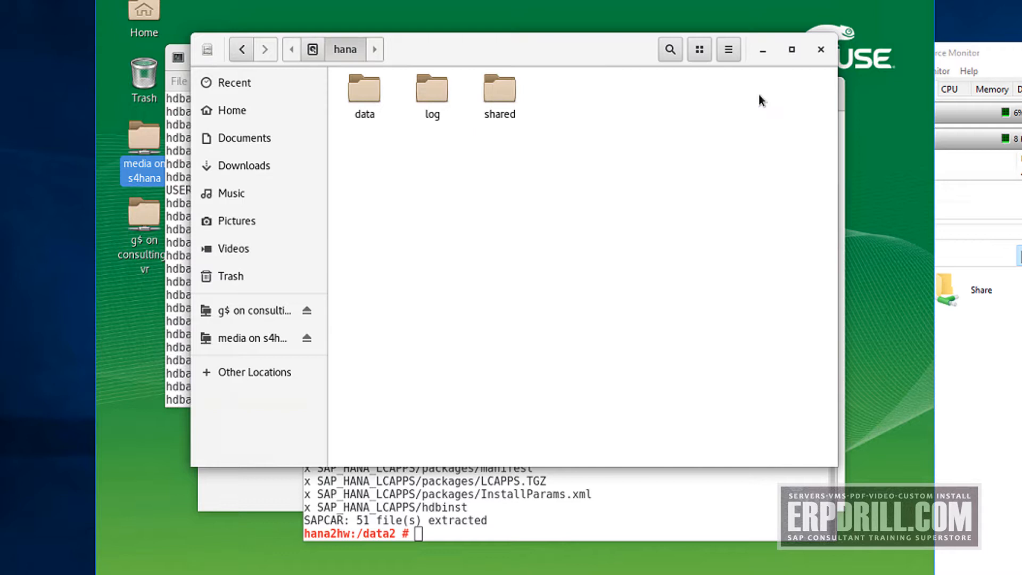
{"action": "type", "text": "lcm"}
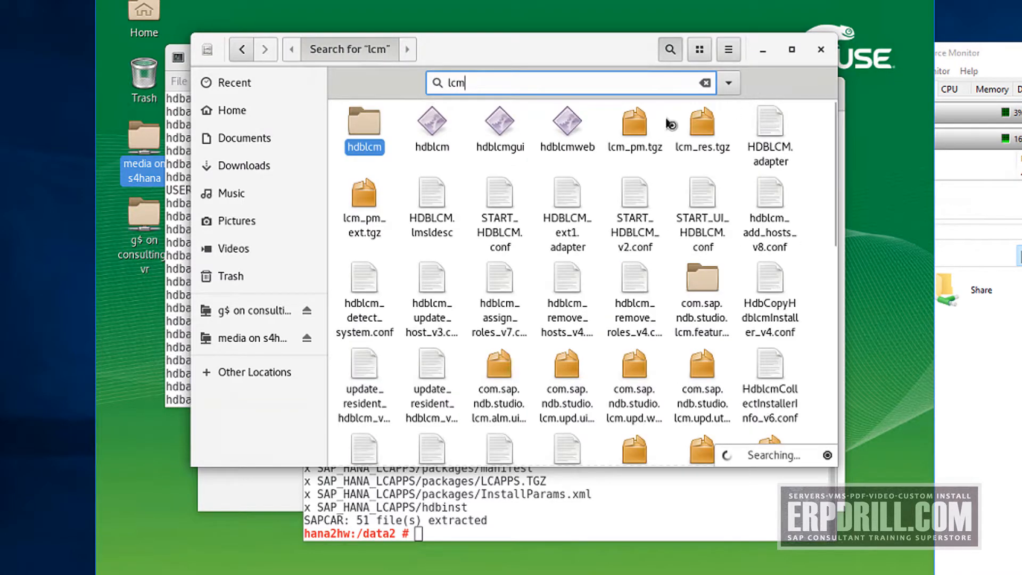
{"action": "left_click", "coordinate": [498, 121]}
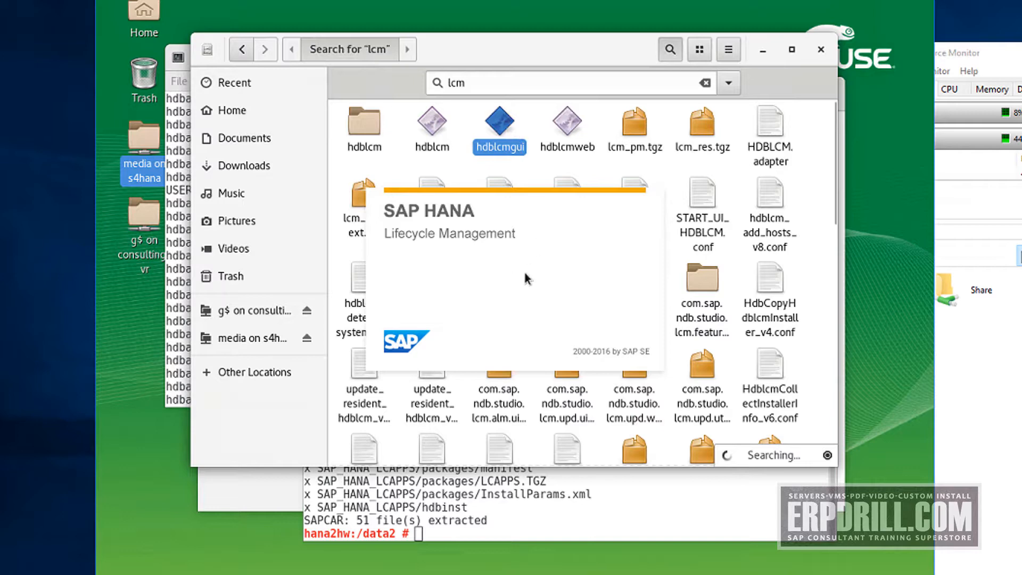
{"action": "double_click", "coordinate": [499, 125]}
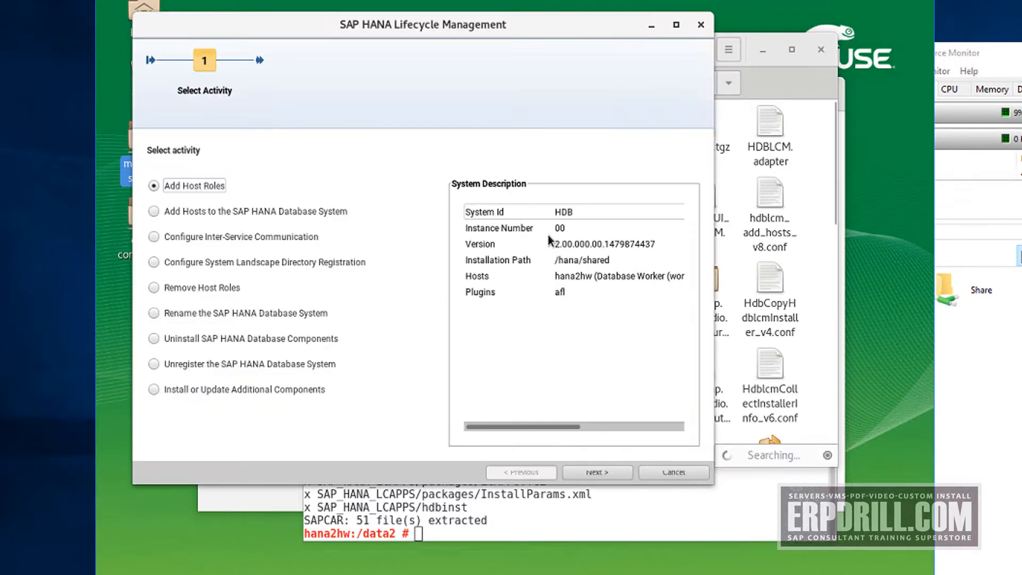
Choose 'Install or Update Additional Components' and continue to software locations.
{"action": "left_click", "coordinate": [153, 389]}
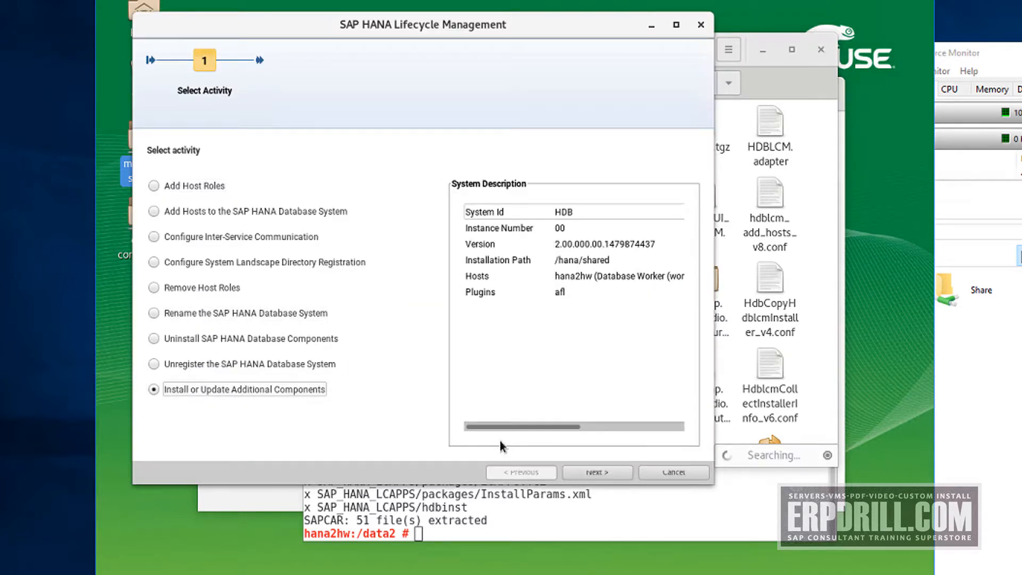
{"action": "left_click", "coordinate": [596, 472]}
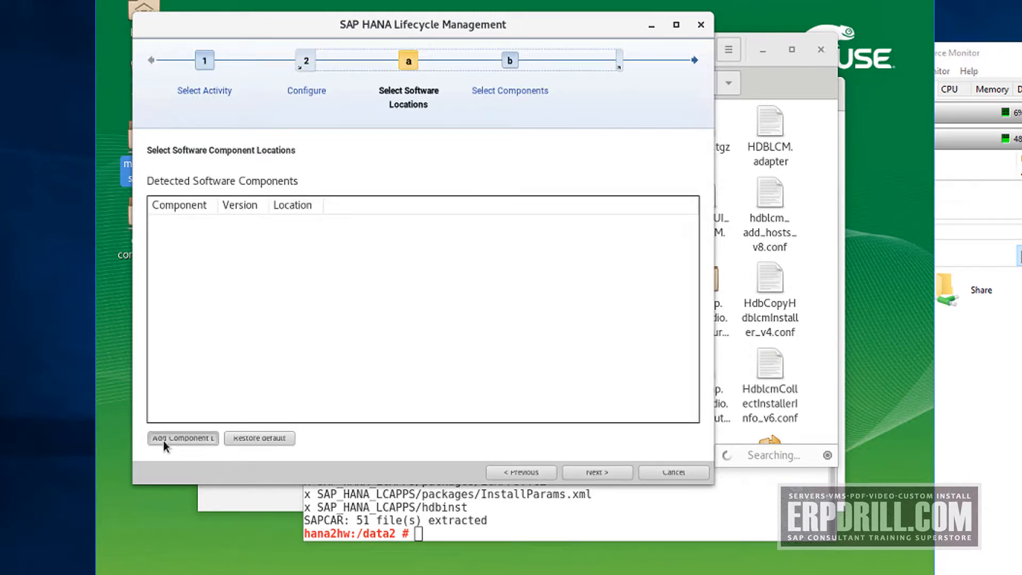
Add a component location and browse the directory chooser into /data2.
{"action": "left_click", "coordinate": [182, 438]}
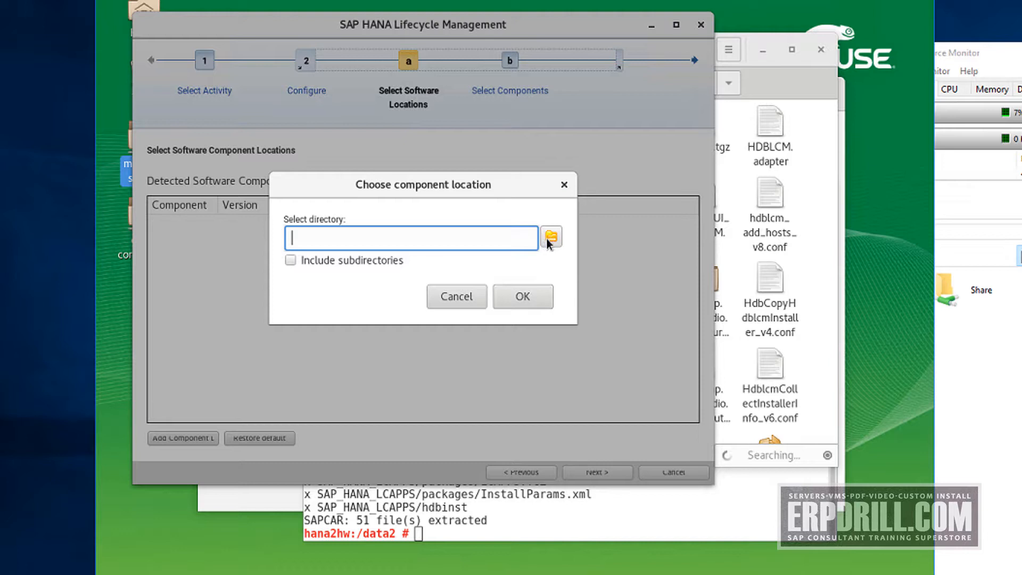
{"action": "left_click", "coordinate": [551, 236]}
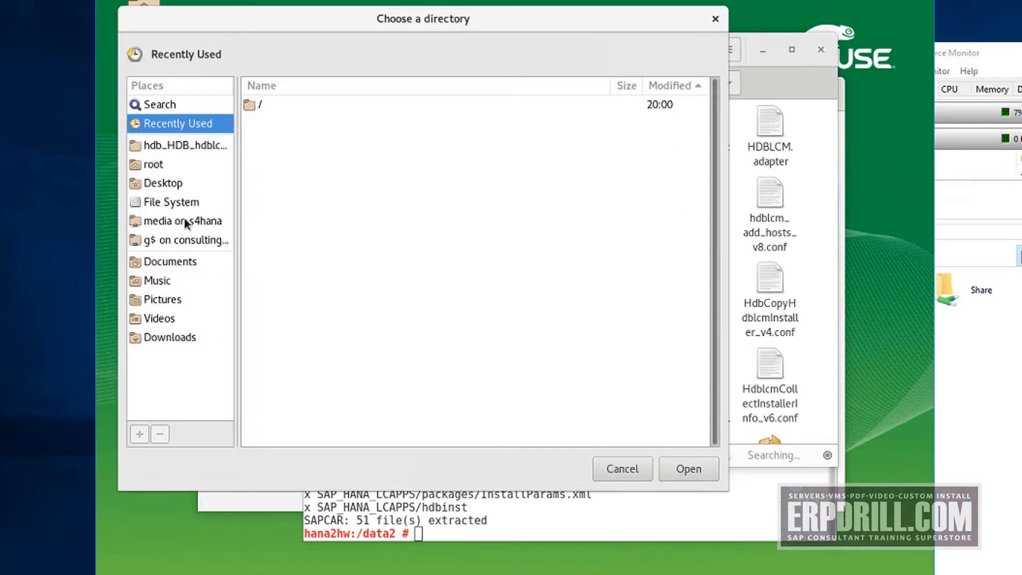
{"action": "left_click", "coordinate": [183, 221]}
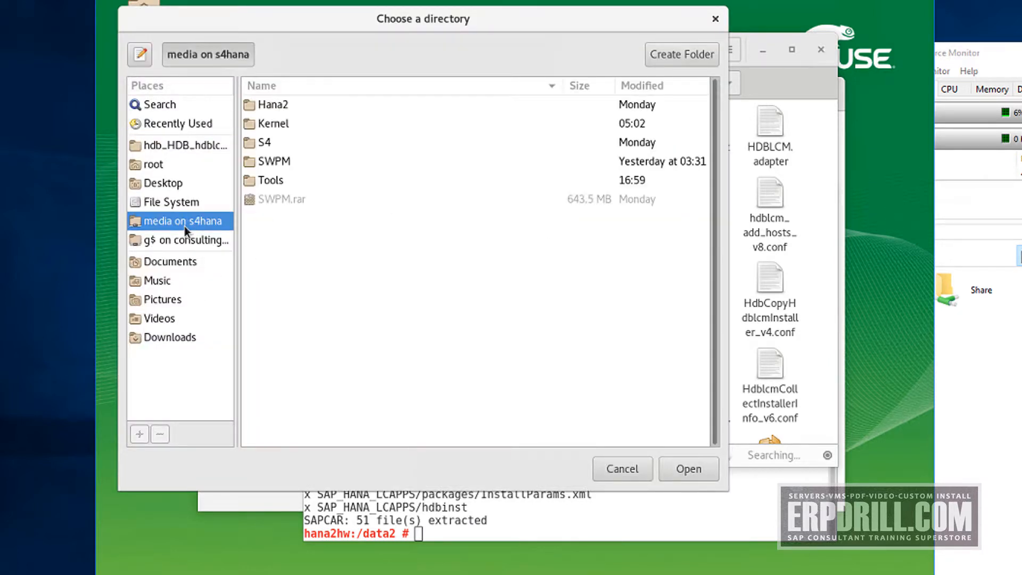
{"action": "left_click", "coordinate": [175, 201]}
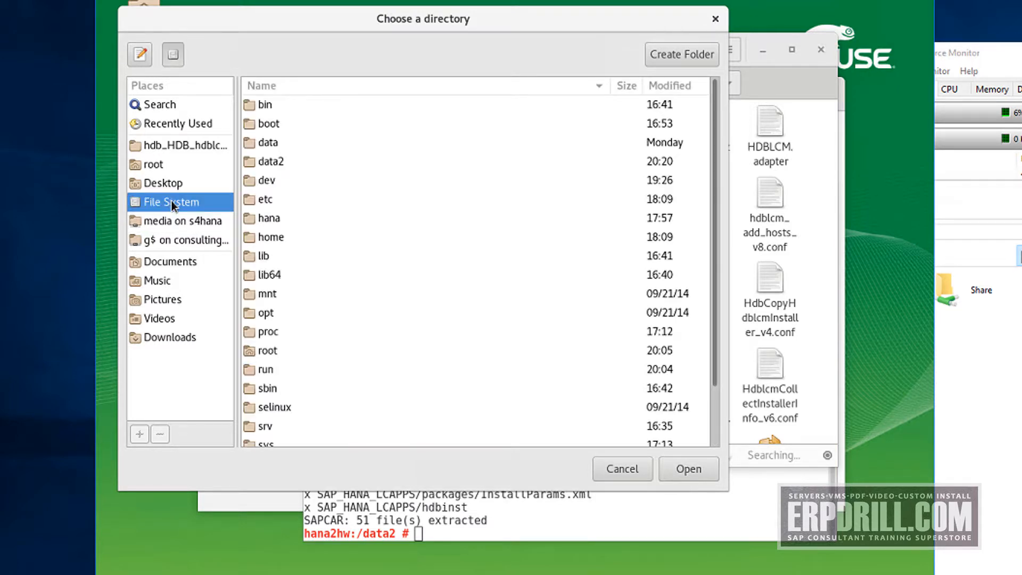
{"action": "double_click", "coordinate": [267, 162]}
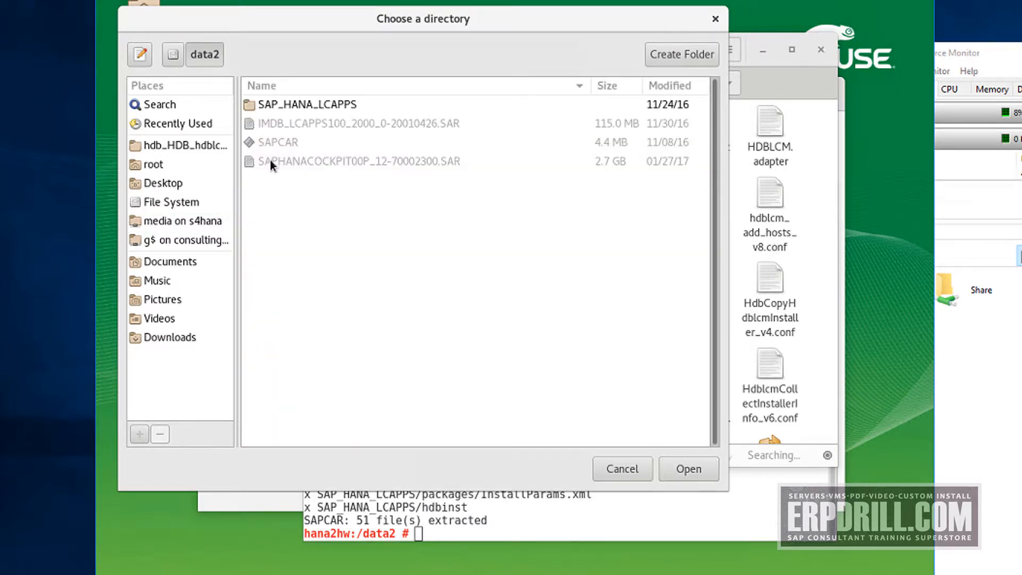
{"action": "mouse_move", "coordinate": [919, 412]}
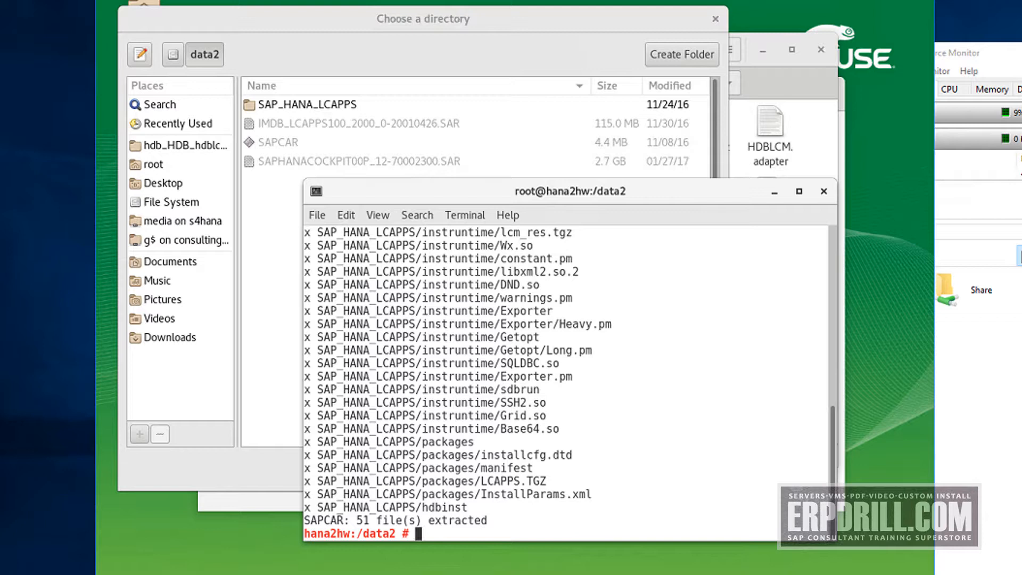
Run chmod 777 -R /data2 to grant full recursive permissions.
{"action": "type", "text": "cd.."}
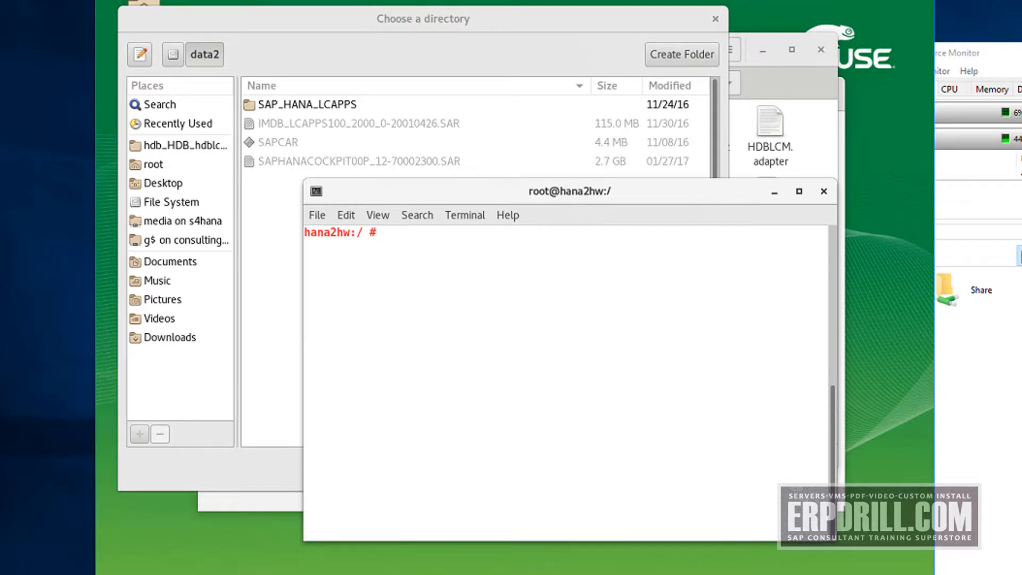
{"action": "type", "text": "chmod"}
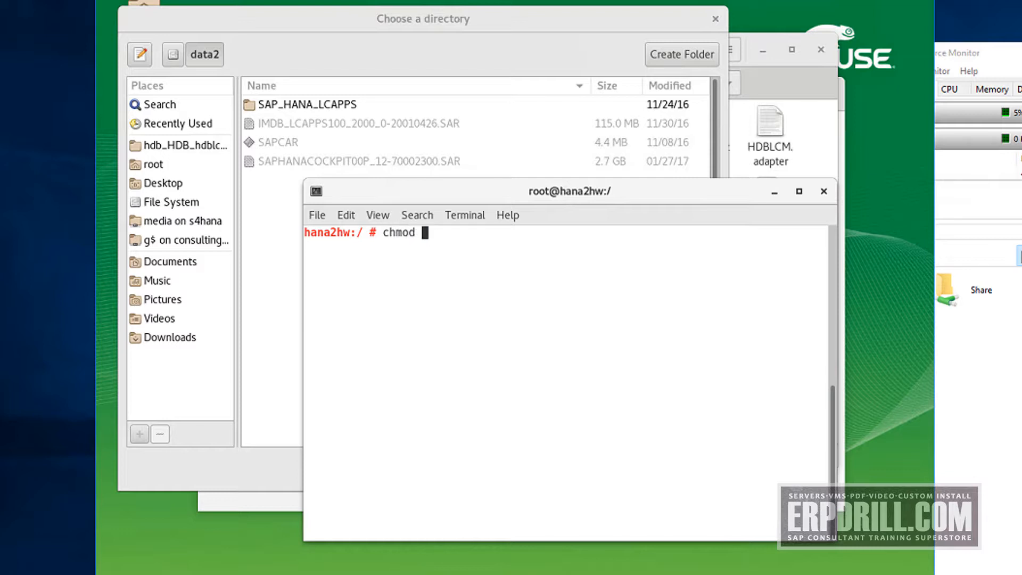
{"action": "type", "text": "777 -r"}
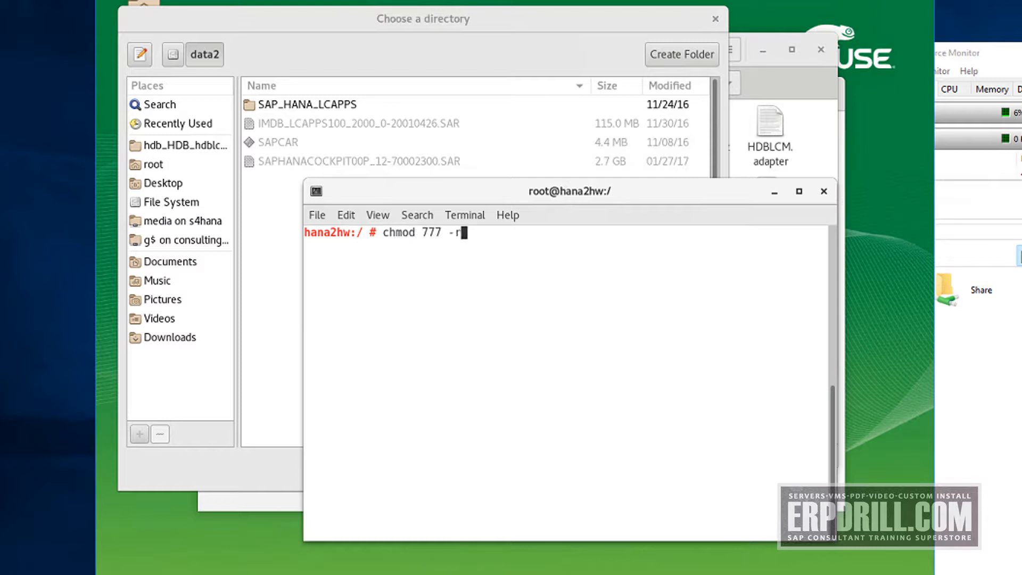
{"action": "key", "text": "BackSpace"}
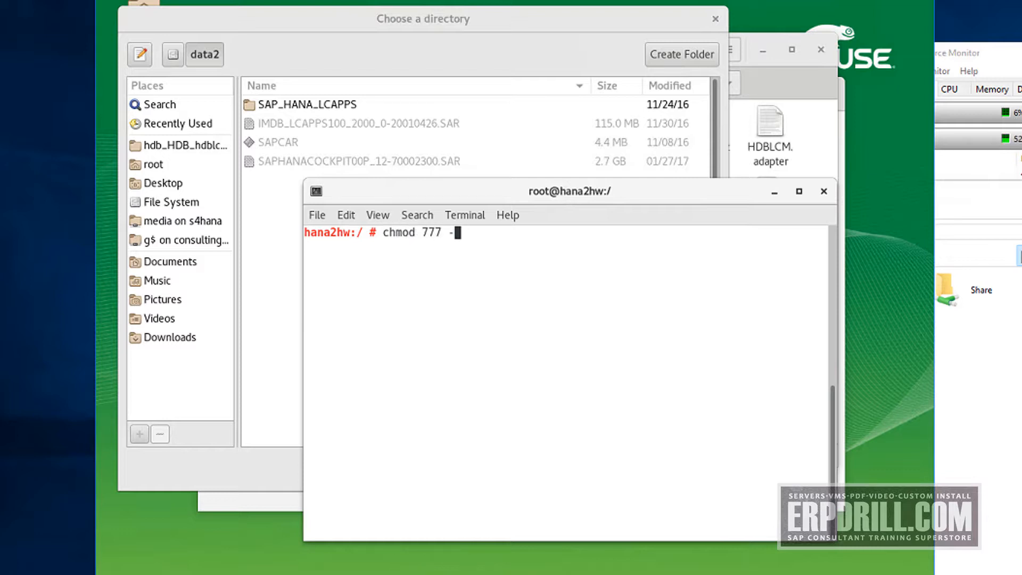
{"action": "type", "text": "R /D"}
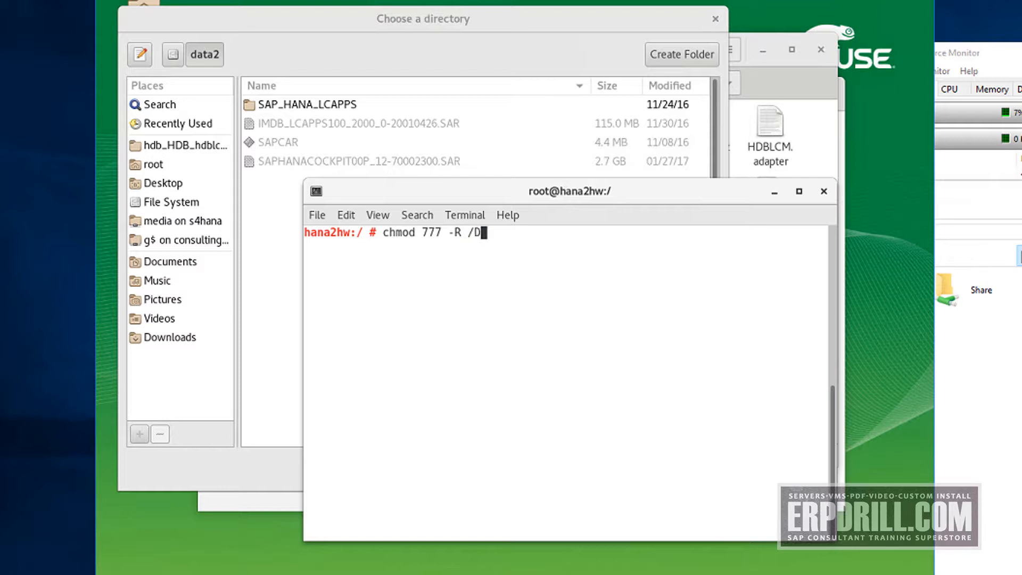
{"action": "type", "text": "ata"}
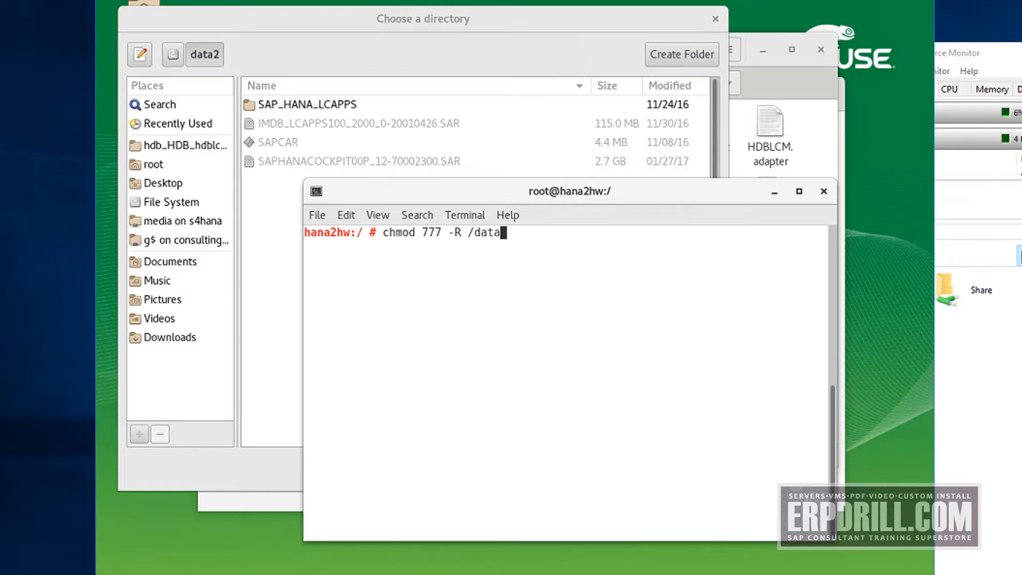
{"action": "key", "text": "Return"}
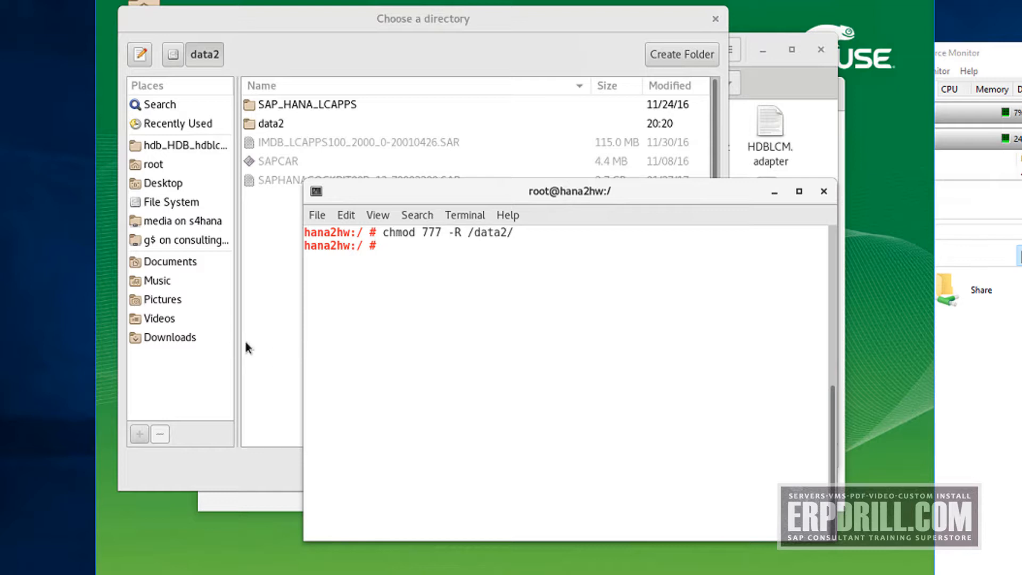
{"action": "mouse_move", "coordinate": [269, 346]}
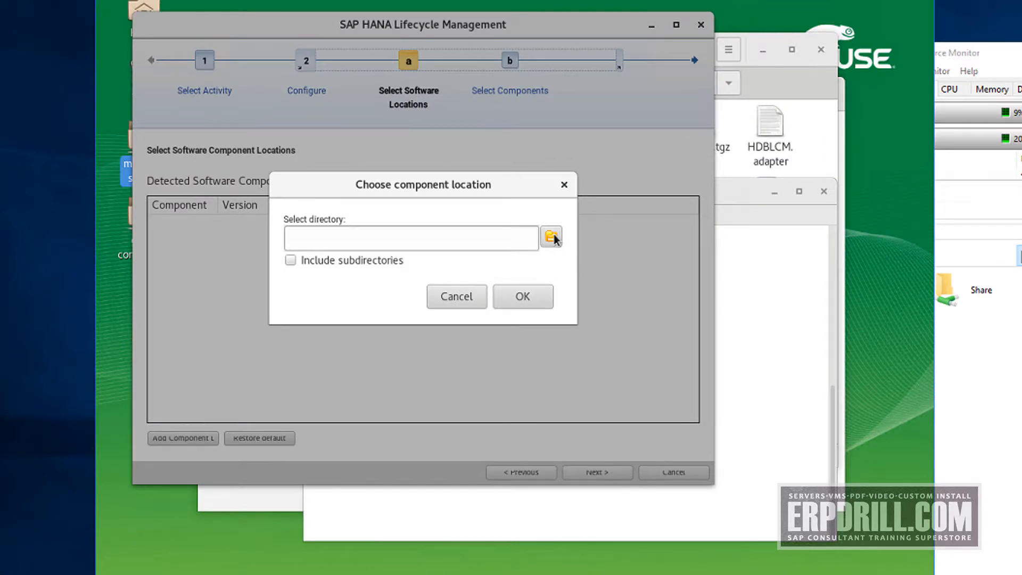
Browse to /data2/SAP_HANA_LCAPPS as the component location and continue to Select Components.
{"action": "left_click", "coordinate": [551, 236]}
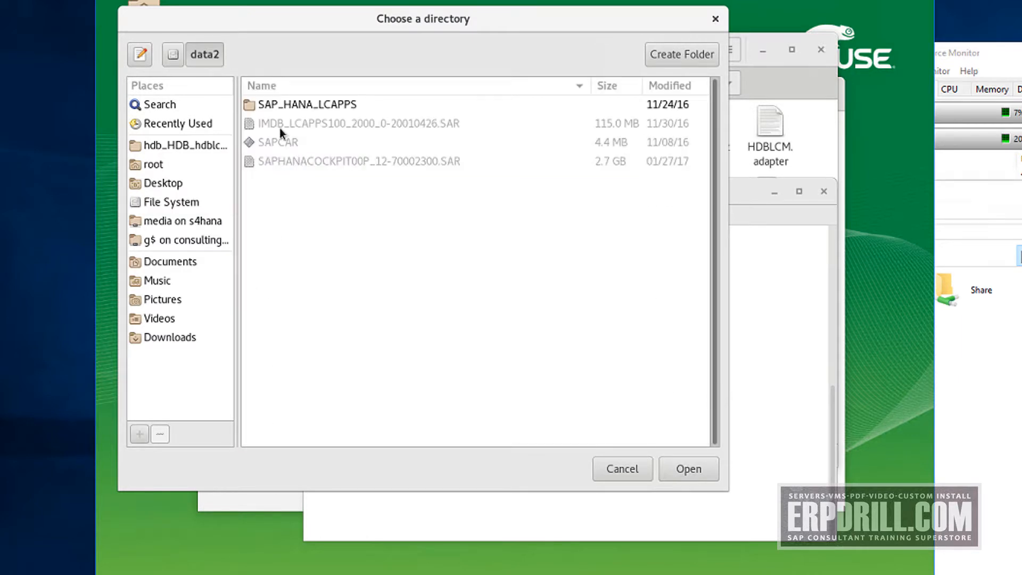
{"action": "double_click", "coordinate": [307, 104]}
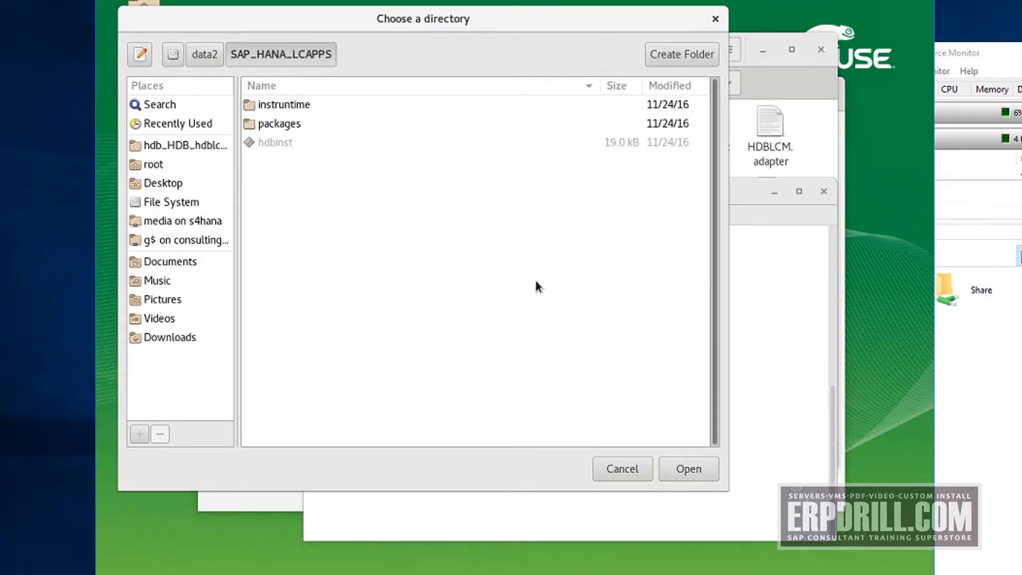
{"action": "left_click", "coordinate": [687, 468]}
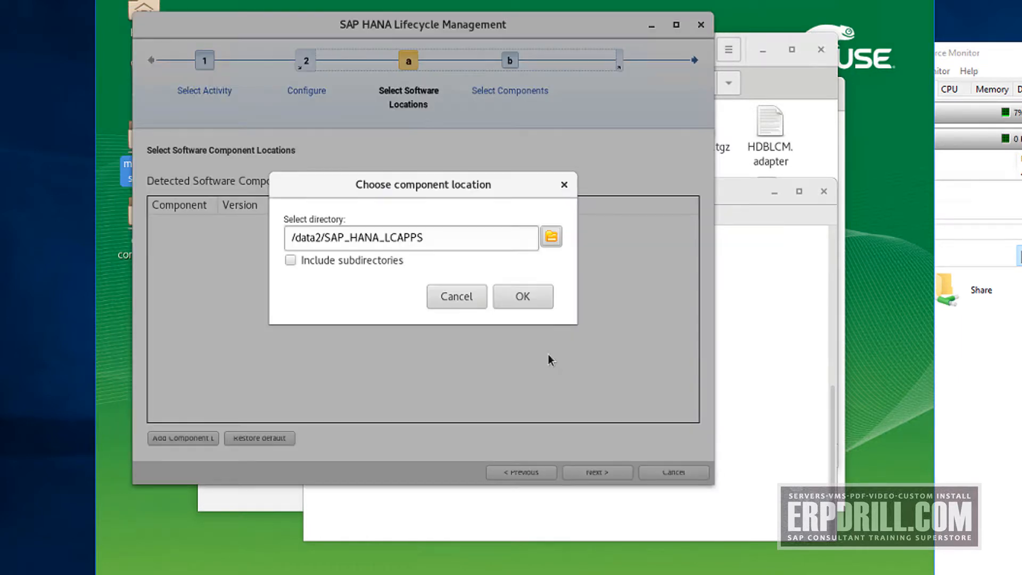
{"action": "left_click", "coordinate": [521, 296]}
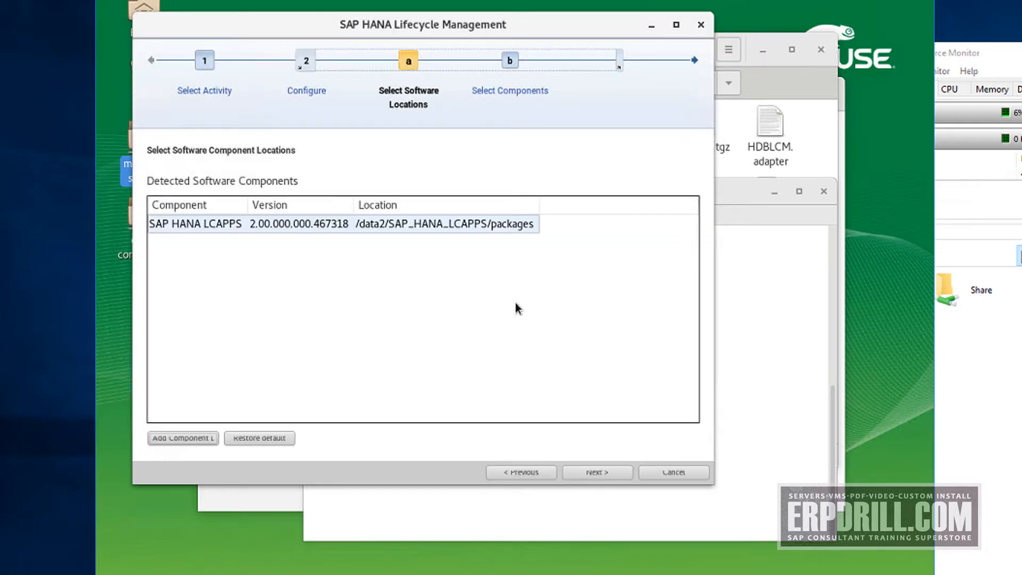
{"action": "left_click", "coordinate": [596, 472]}
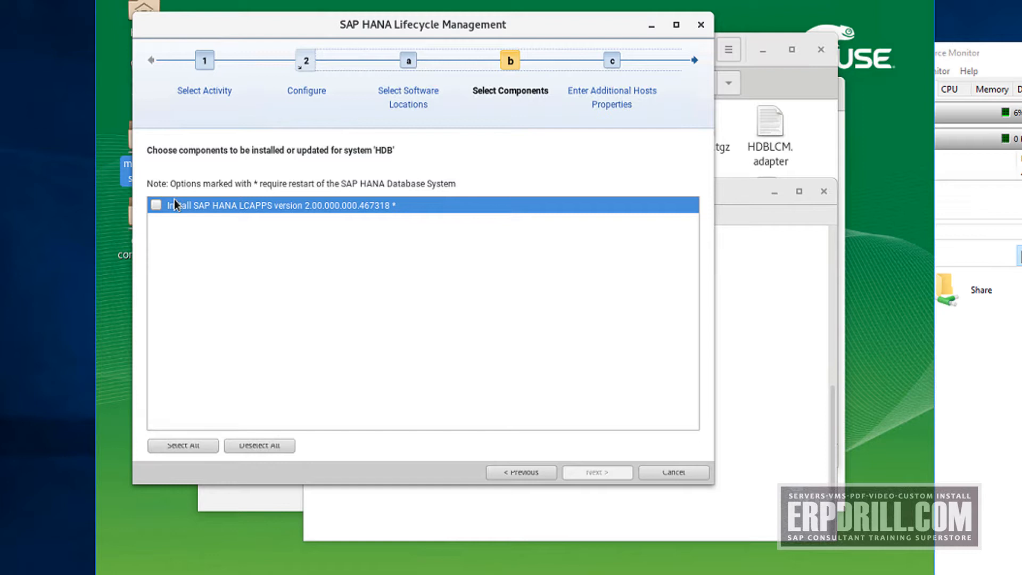
Tick Install SAP HANA LCAPPS, pass the hdbadm password step and launch the Upgrade.
{"action": "left_click", "coordinate": [156, 205]}
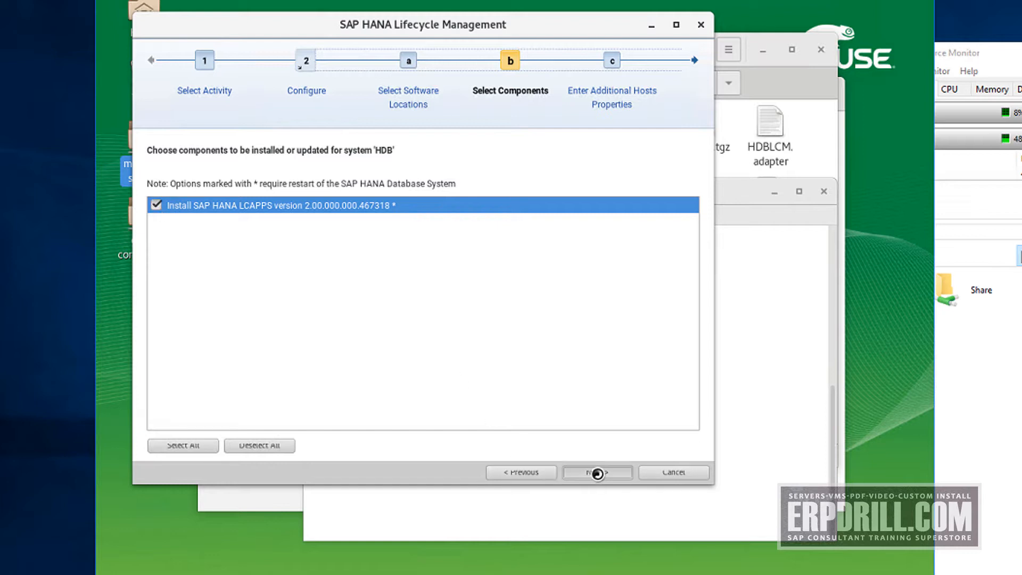
{"action": "left_click", "coordinate": [596, 472]}
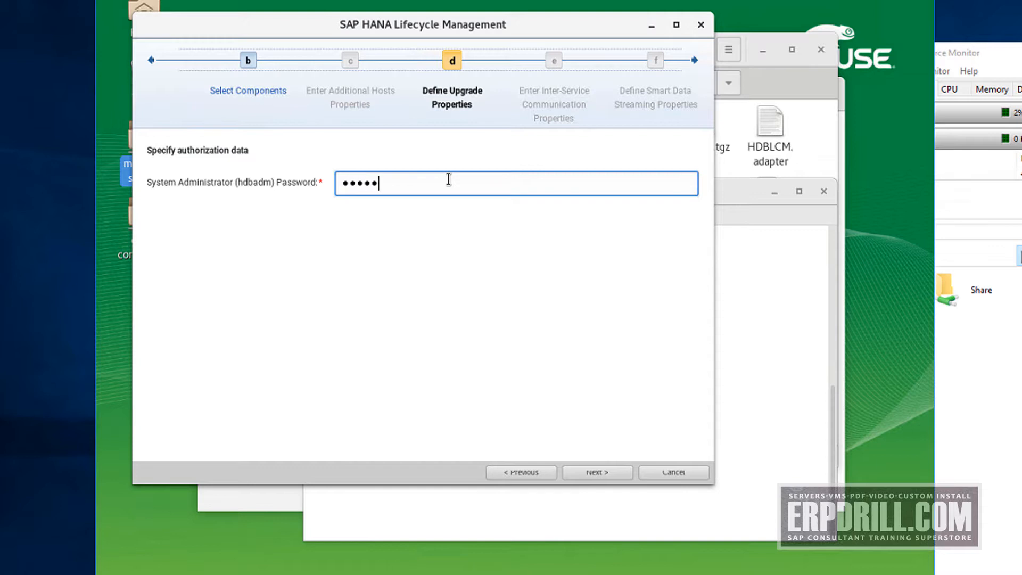
{"action": "left_click", "coordinate": [597, 471]}
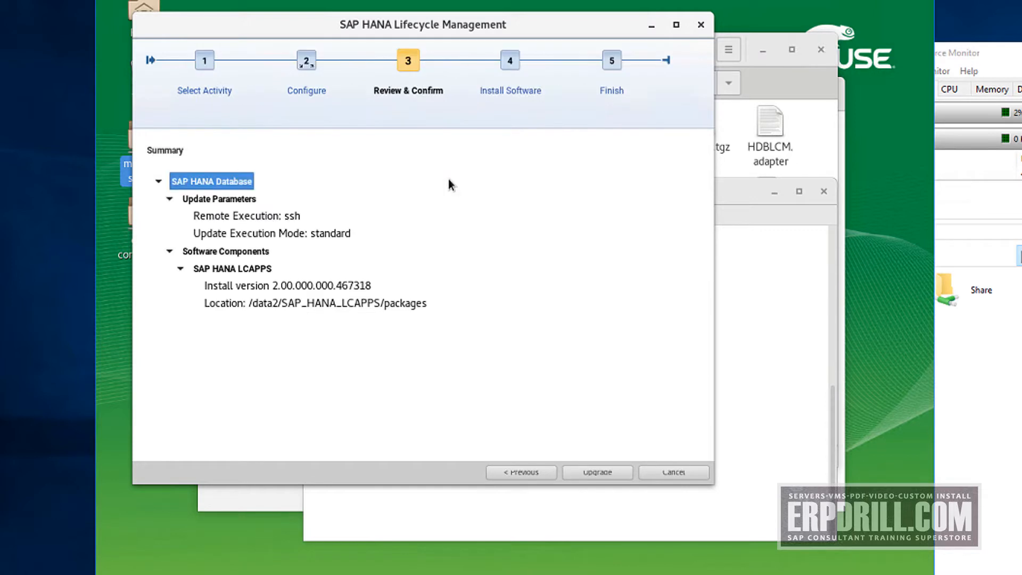
{"action": "left_click", "coordinate": [596, 471]}
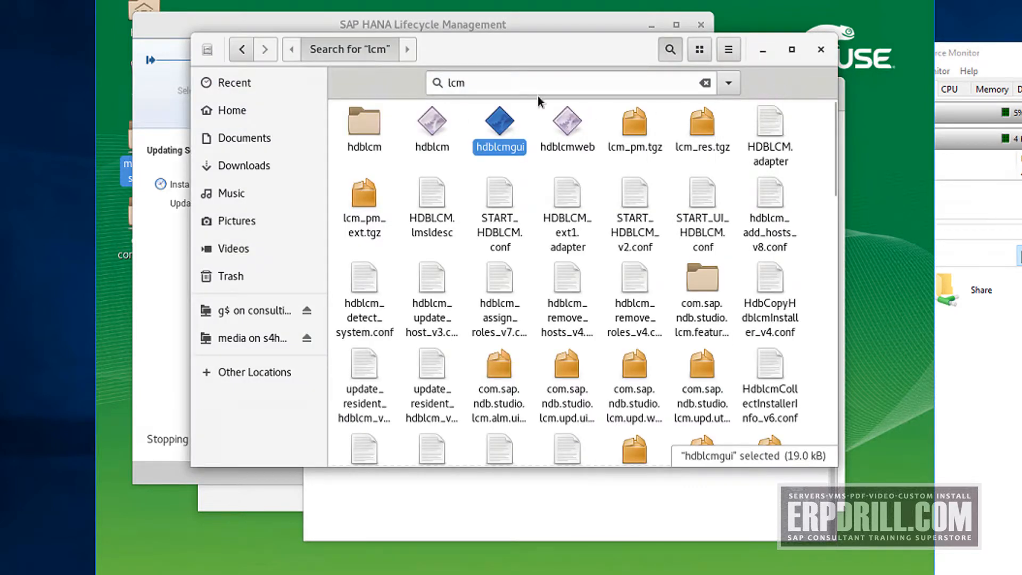
Navigate from the file system root into the data2 folder holding the SAR archives.
{"action": "left_click", "coordinate": [255, 371]}
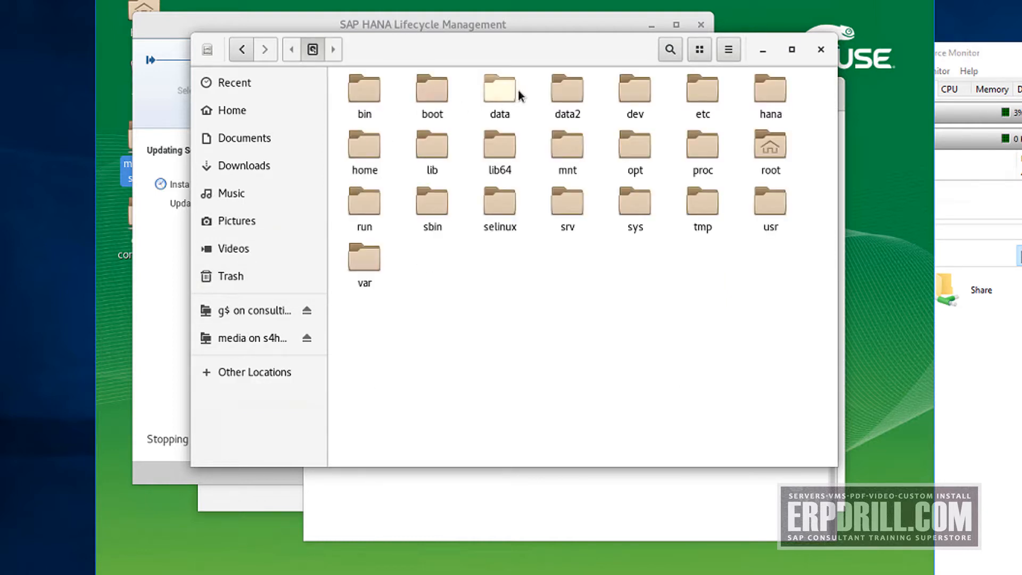
{"action": "double_click", "coordinate": [565, 89]}
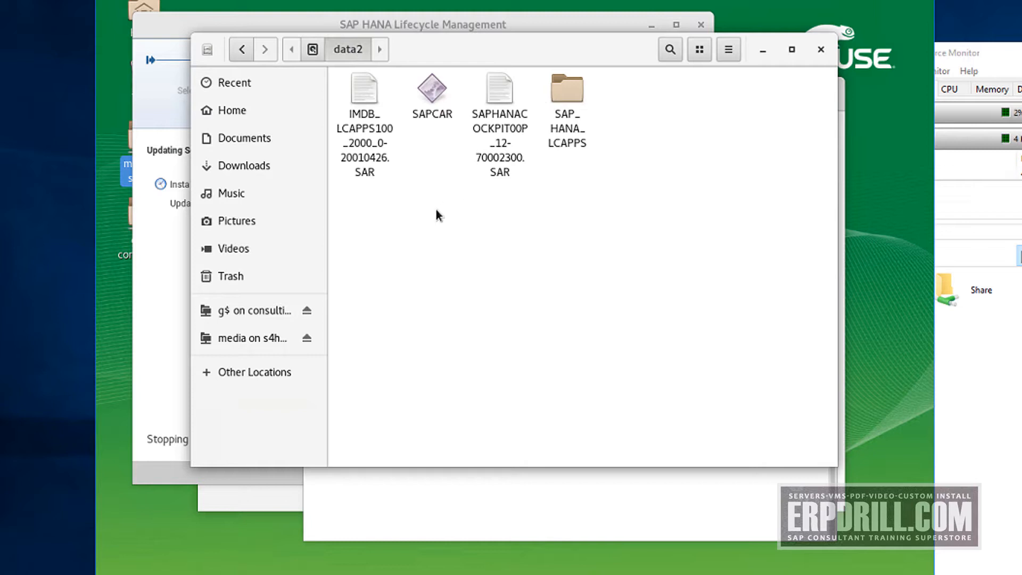
{"action": "mouse_move", "coordinate": [446, 245]}
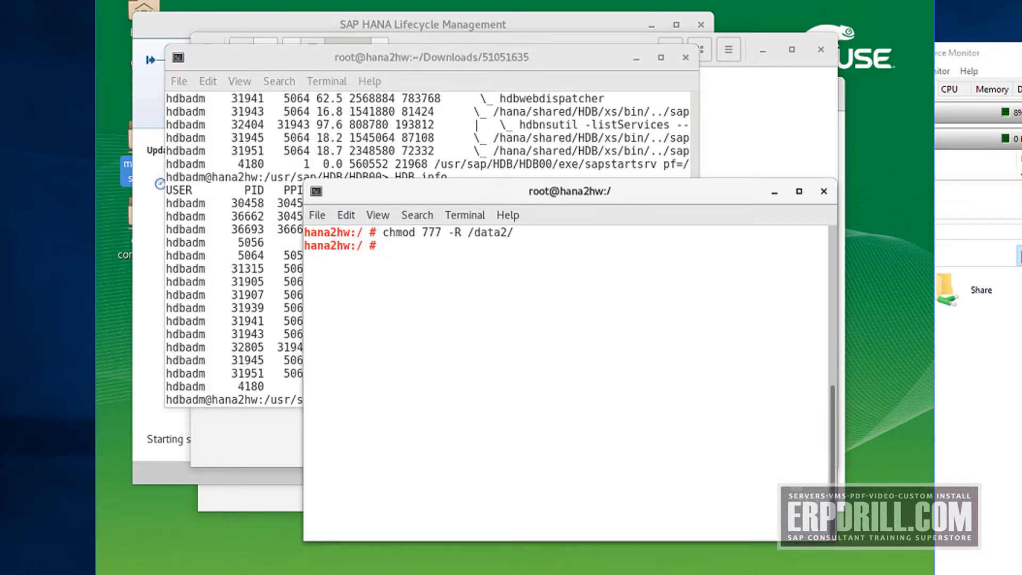
Run ./SAPCAR -xvf SAP* in /data2 to extract all 377 files from the archives.
{"action": "type", "text": "cd data2"}
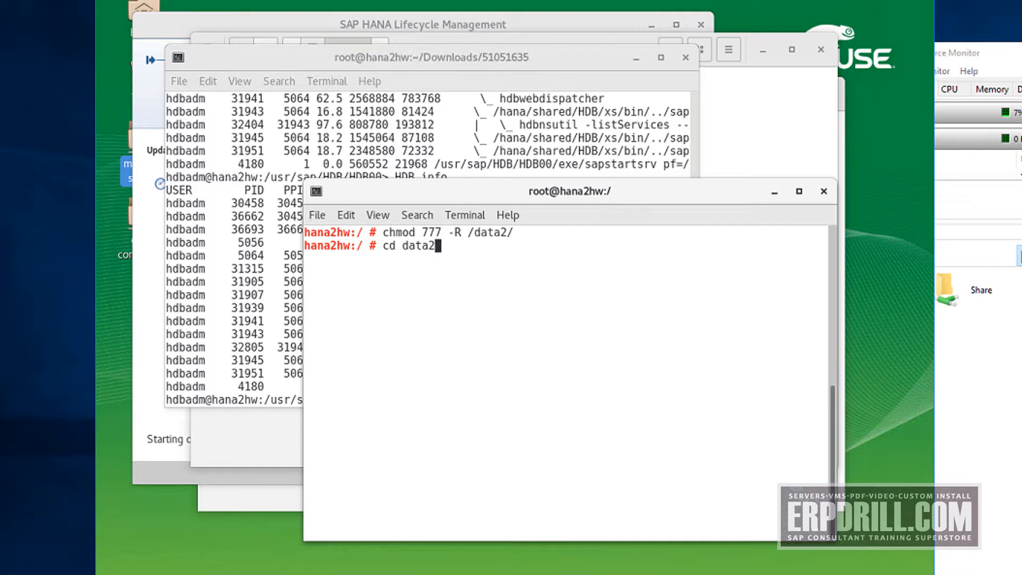
{"action": "type", "text": "SAP"}
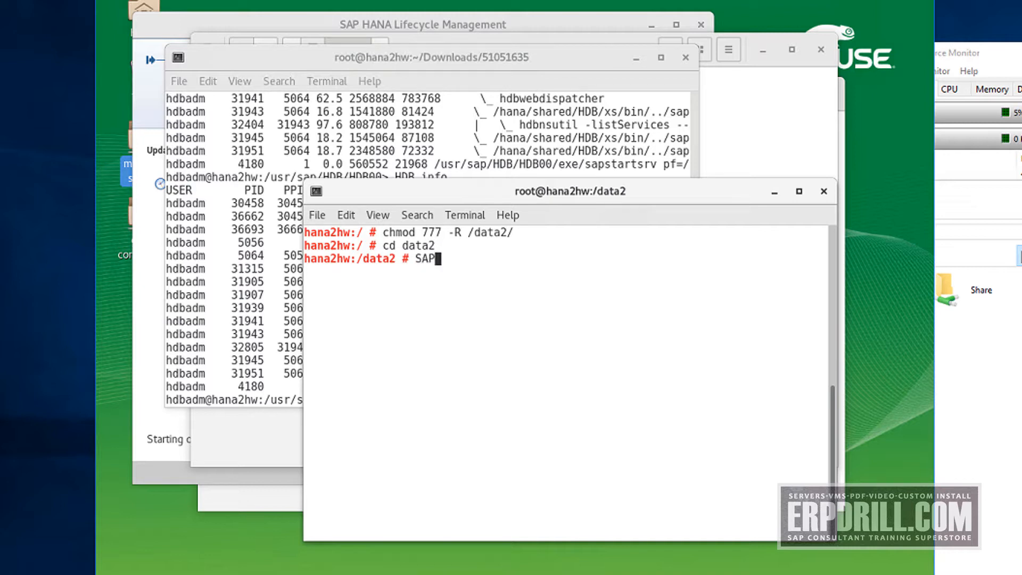
{"action": "type", "text": "./S"}
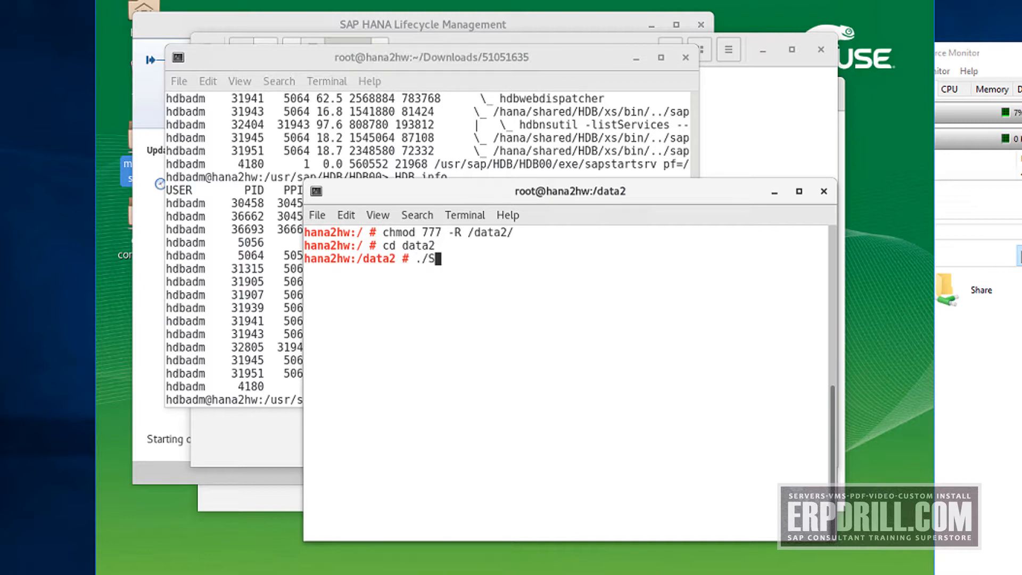
{"action": "type", "text": "APCAR -XV"}
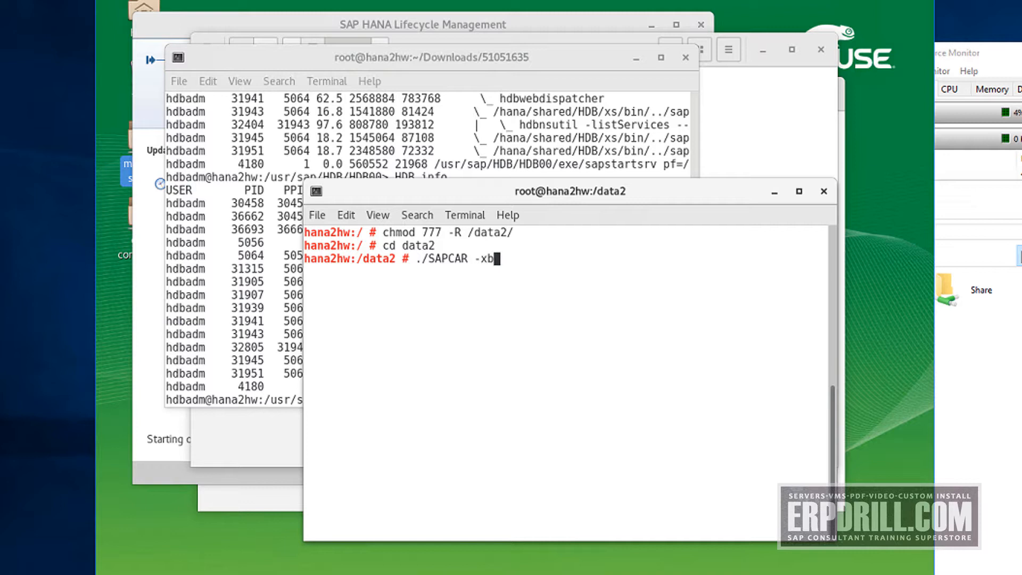
{"action": "type", "text": "vf"}
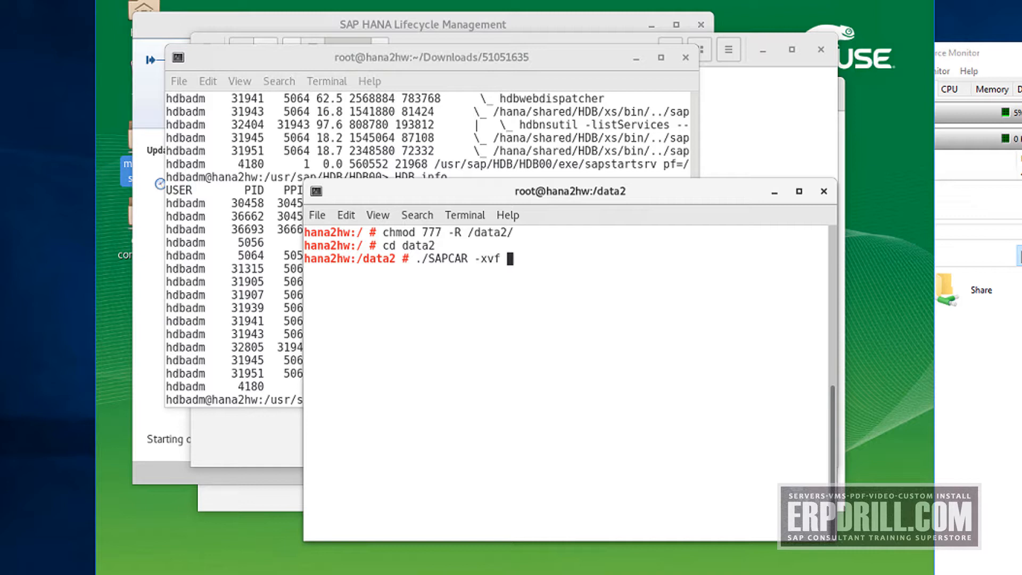
{"action": "type", "text": "SAP"}
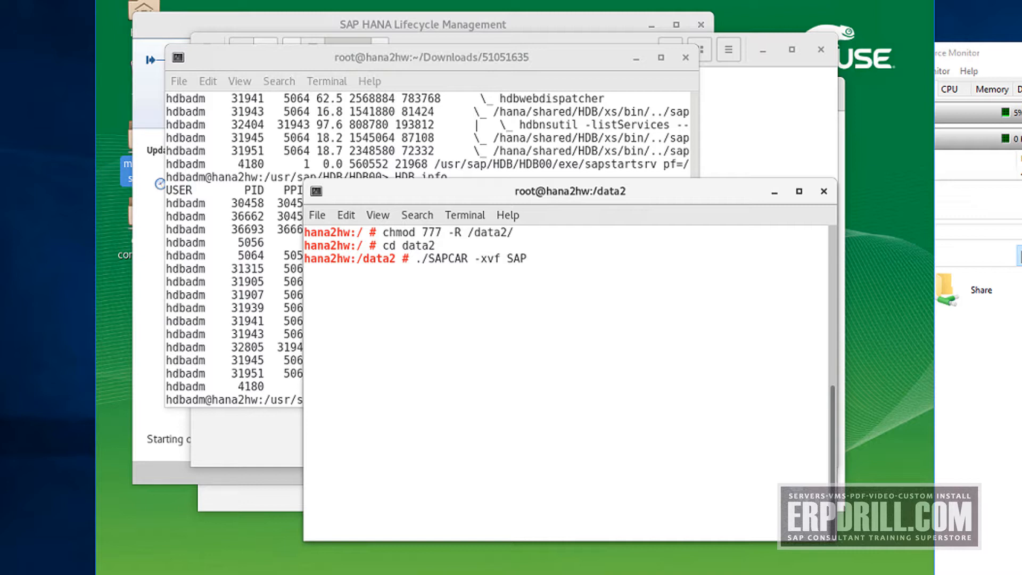
{"action": "type", "text": "*"}
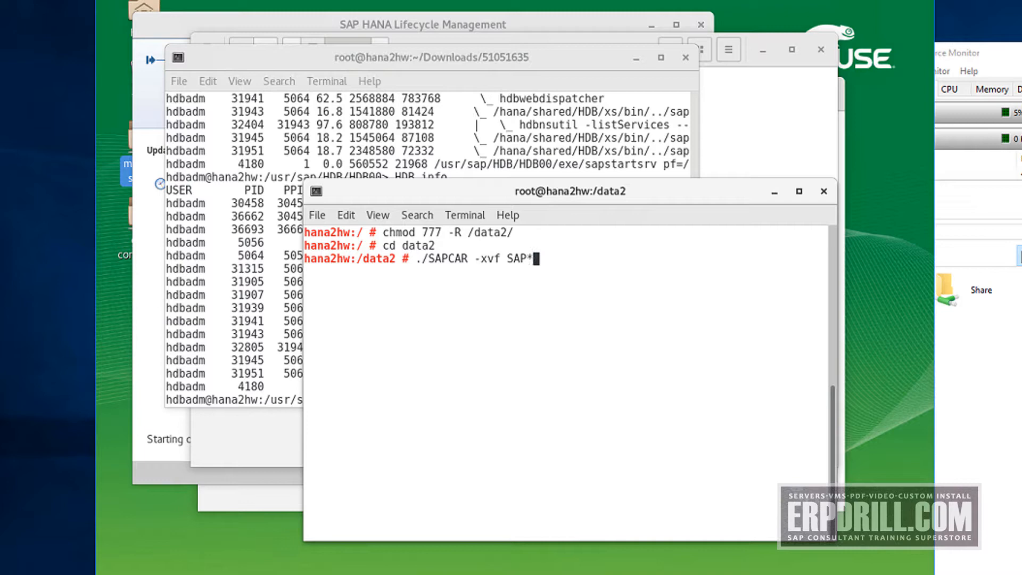
{"action": "key", "text": "Return"}
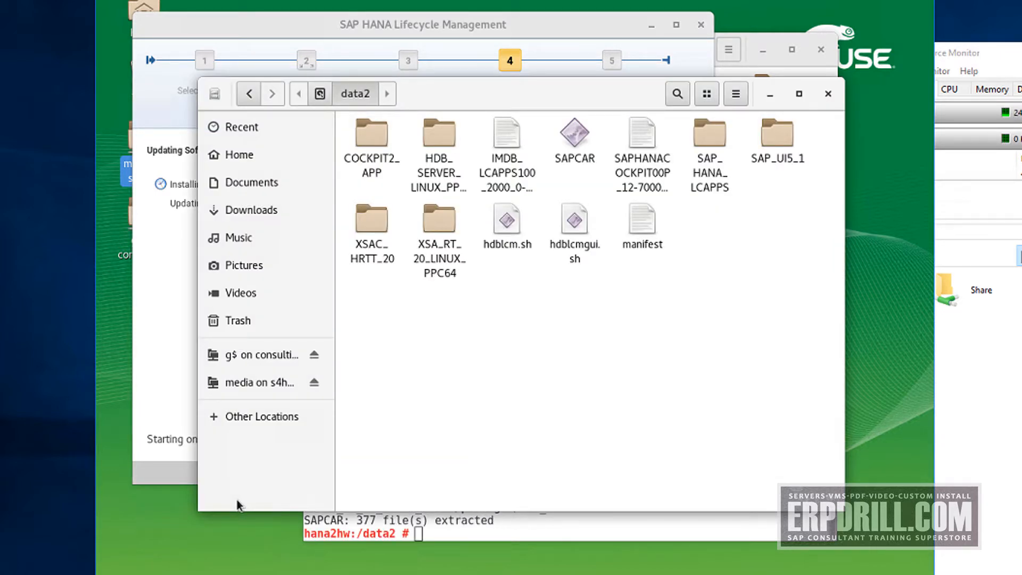
{"action": "mouse_move", "coordinate": [404, 433]}
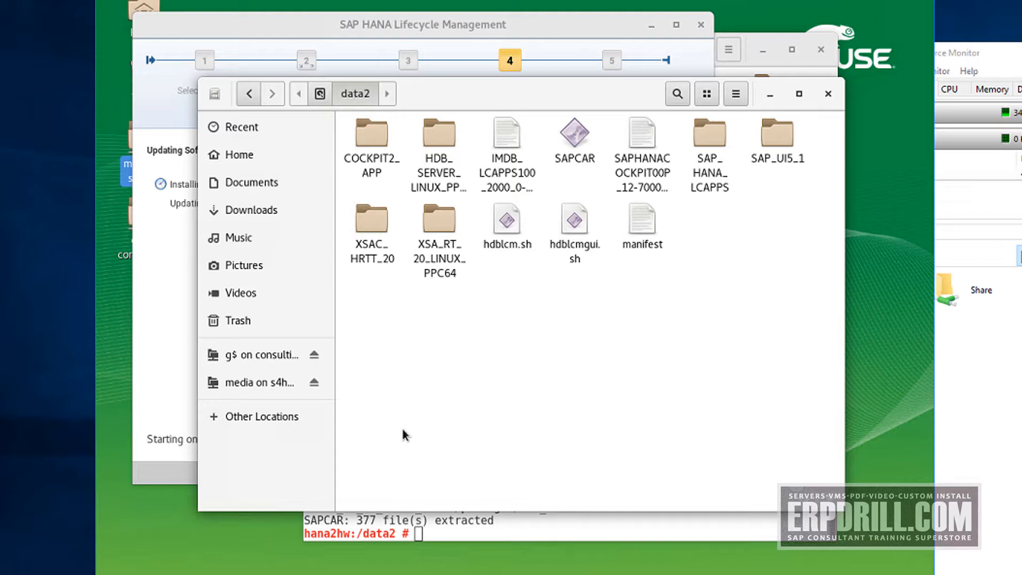
{"action": "mouse_move", "coordinate": [407, 430]}
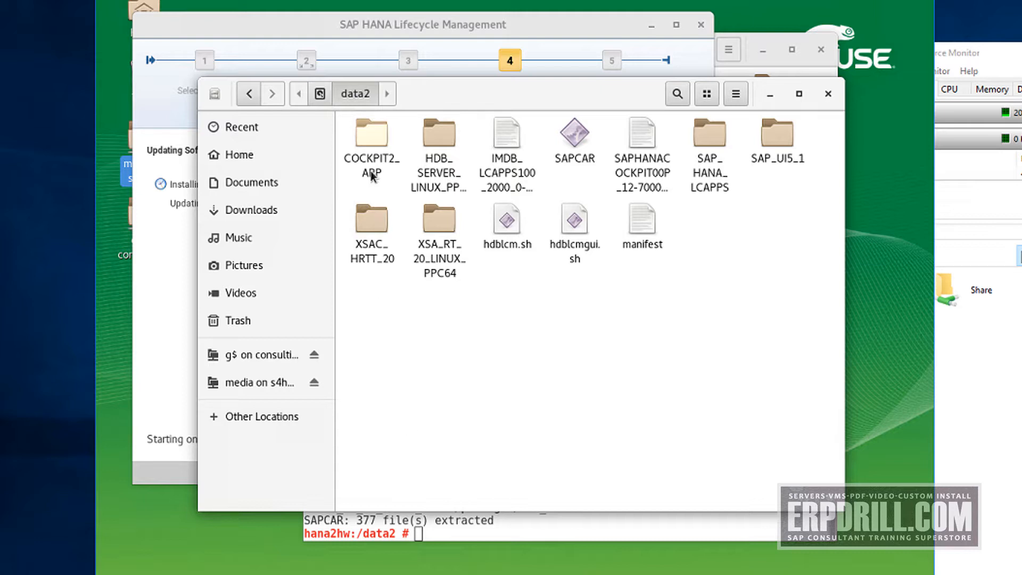
Open sap-xsac-cockpit-2.0.12.zip from COCKPIT2_APP in Archive Manager to view its contents.
{"action": "double_click", "coordinate": [371, 137]}
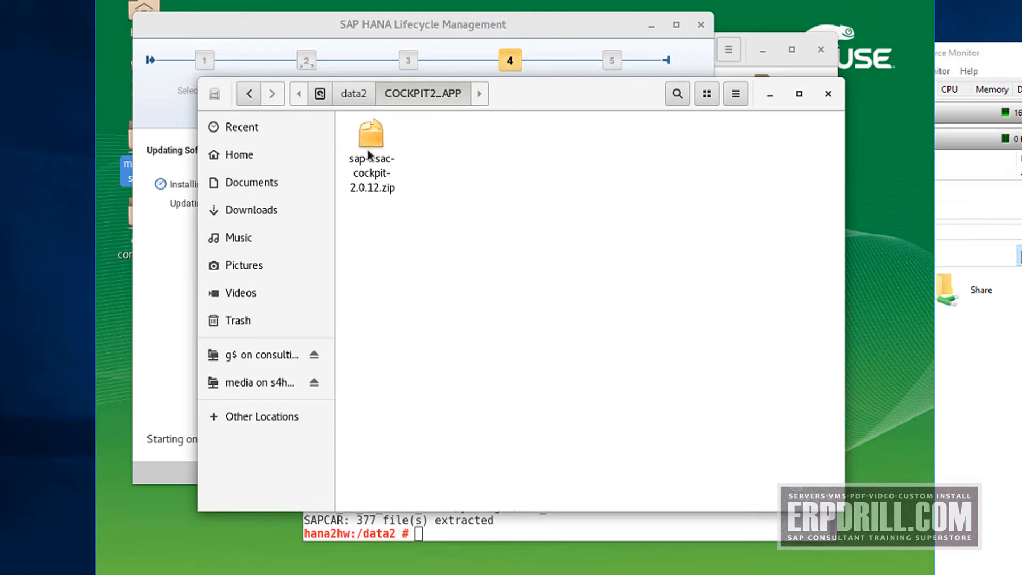
{"action": "left_click", "coordinate": [370, 150]}
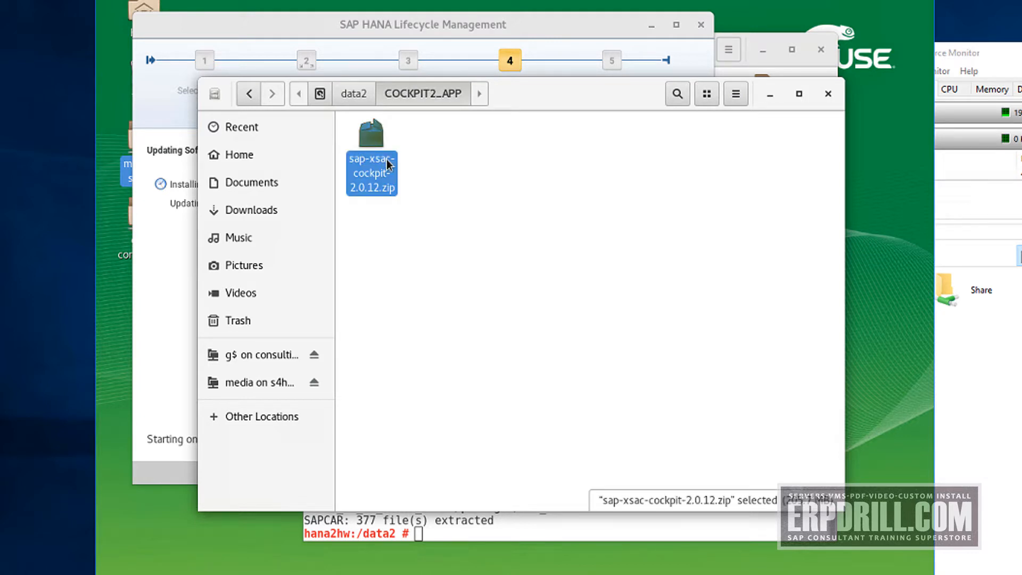
{"action": "right_click", "coordinate": [388, 163]}
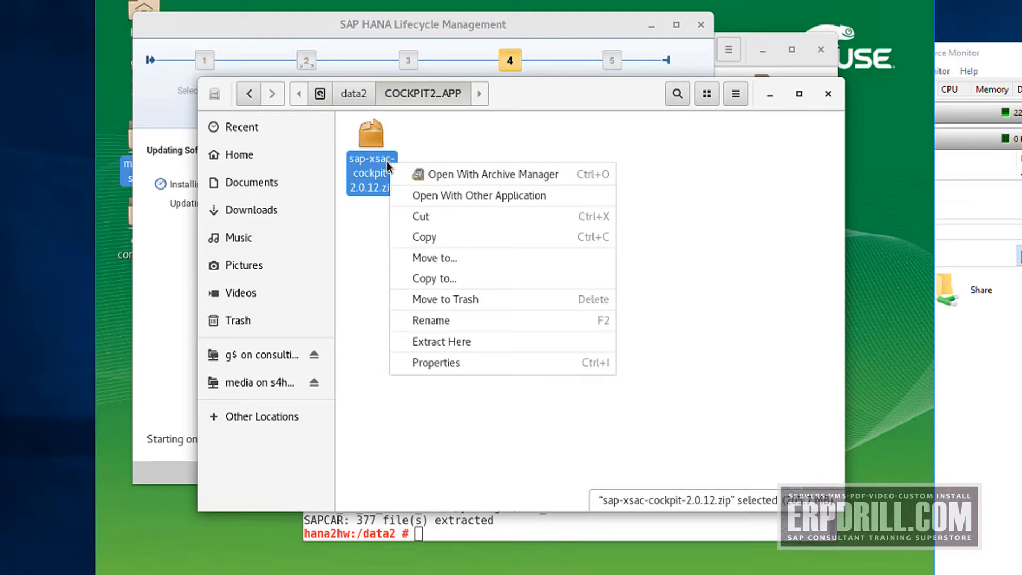
{"action": "left_click", "coordinate": [493, 173]}
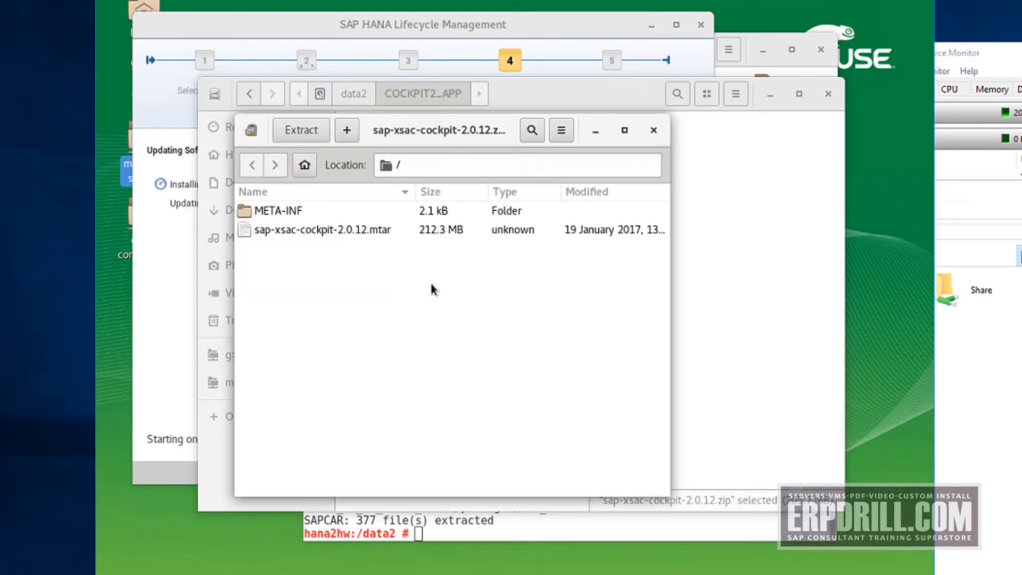
{"action": "mouse_move", "coordinate": [352, 241]}
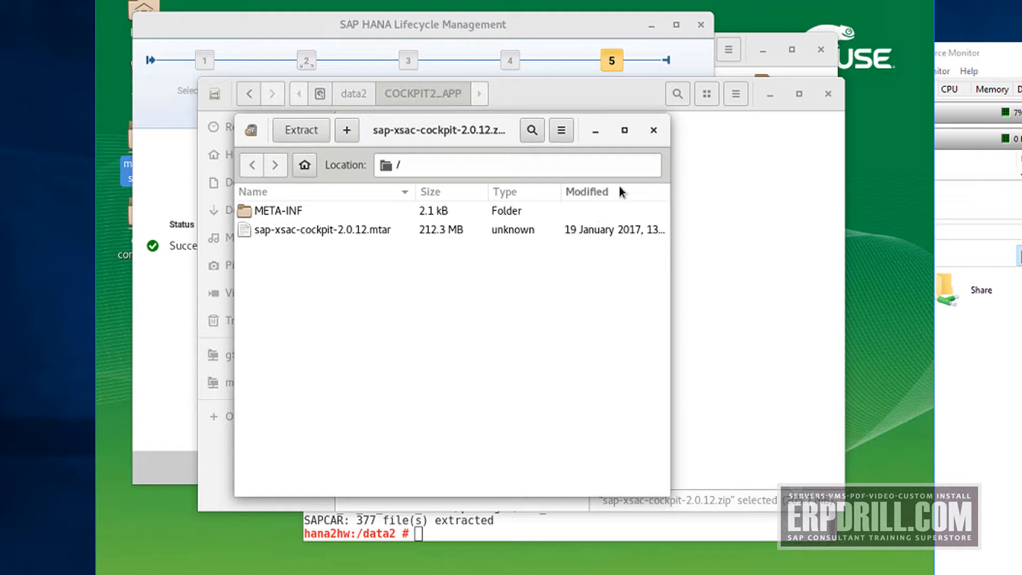
{"action": "left_click", "coordinate": [652, 129]}
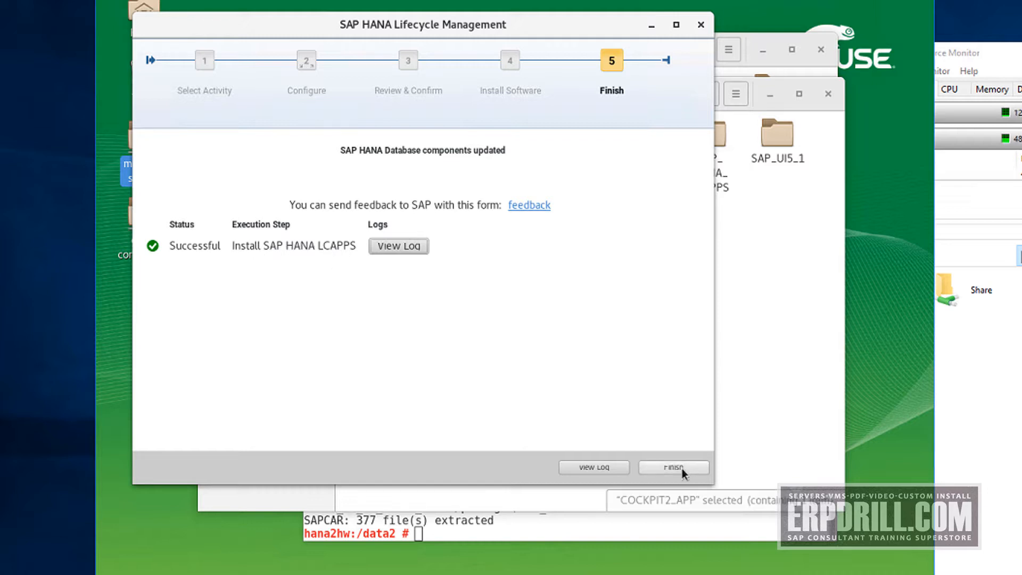
Finish the completed LCAPPS wizard and switch Files to Other Locations.
{"action": "left_click", "coordinate": [673, 467]}
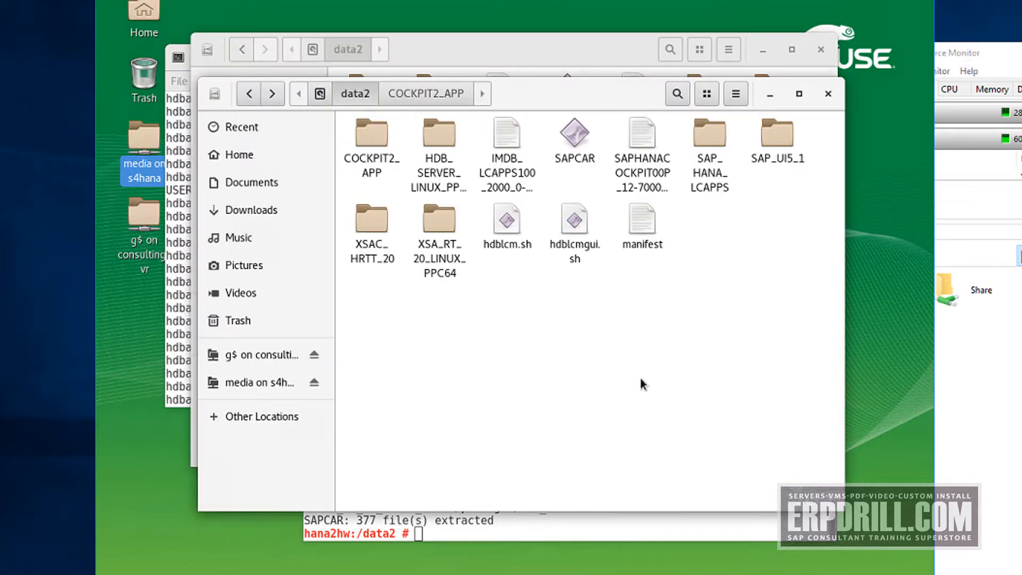
{"action": "left_click", "coordinate": [709, 137]}
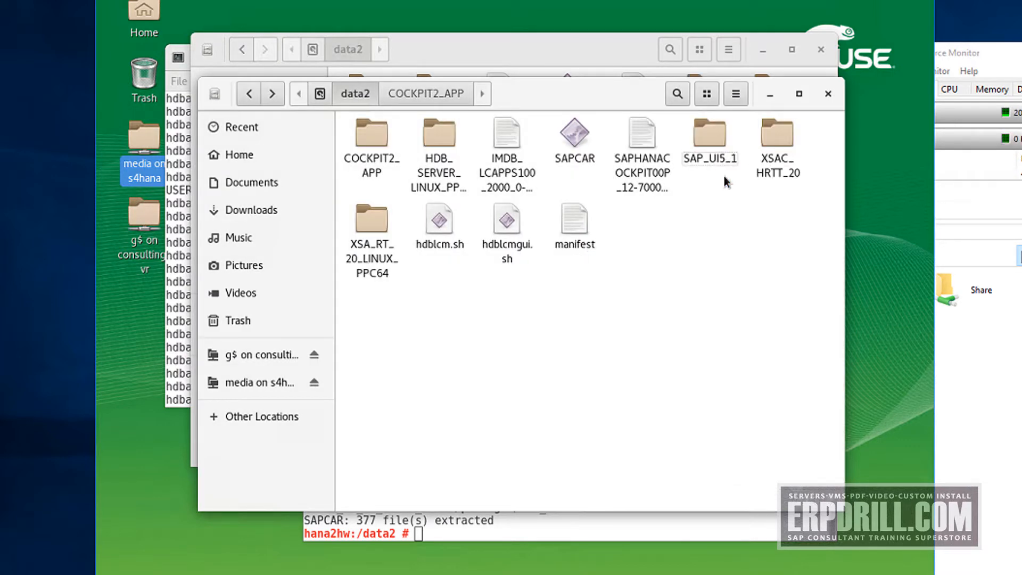
{"action": "mouse_move", "coordinate": [678, 206]}
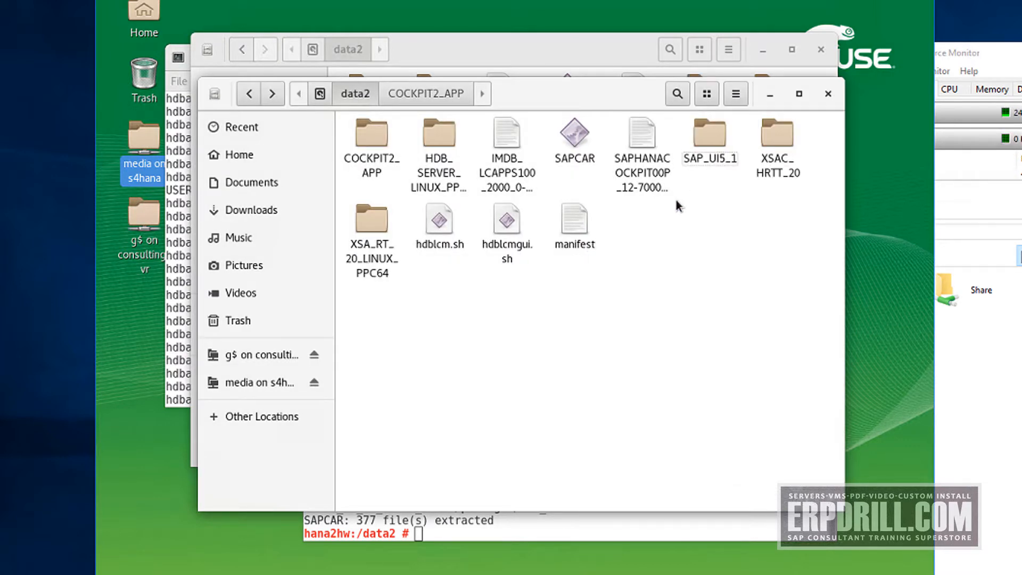
{"action": "mouse_move", "coordinate": [489, 569]}
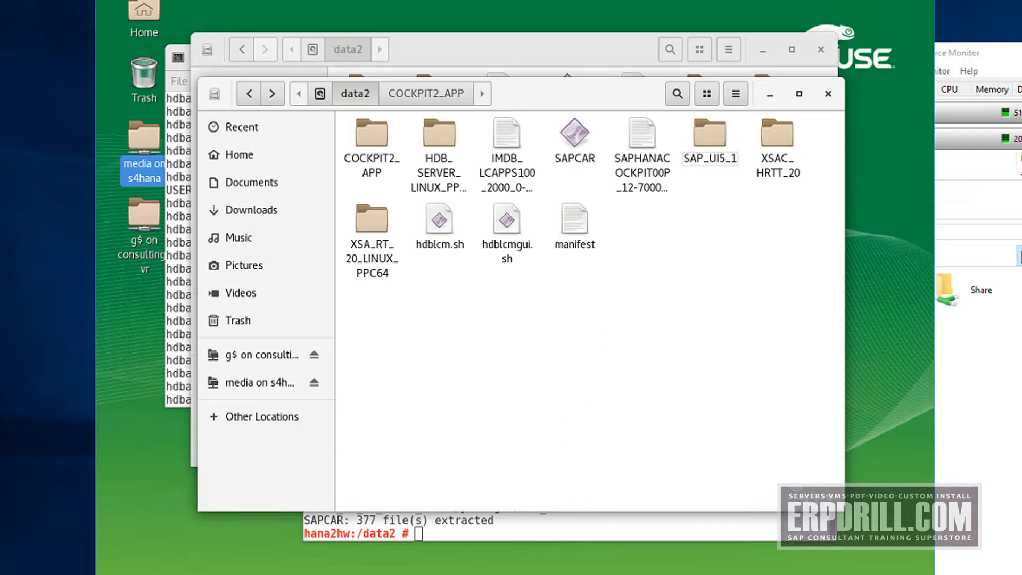
{"action": "left_click", "coordinate": [262, 417]}
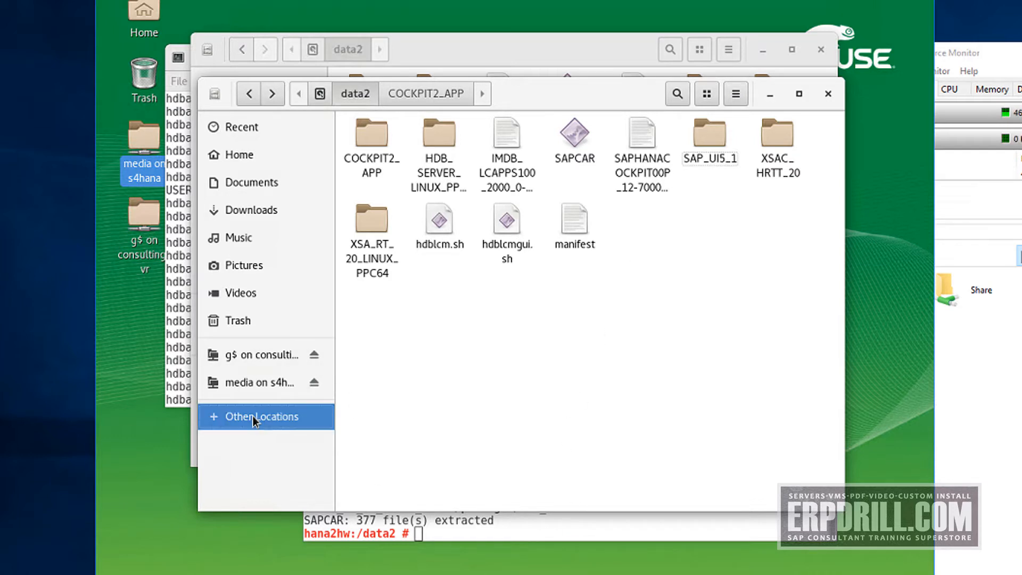
{"action": "left_click", "coordinate": [263, 416]}
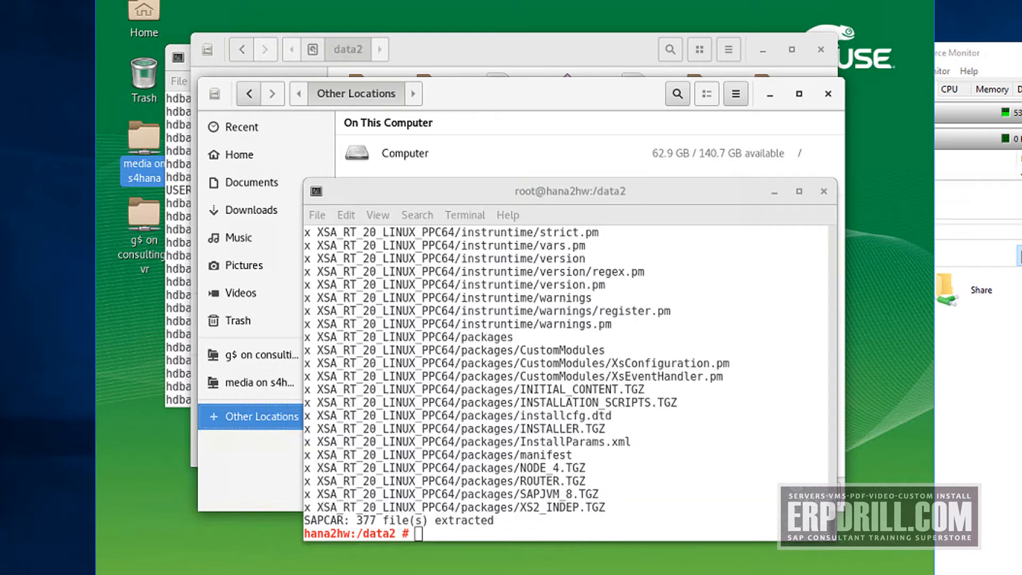
Search the hana folder for lcm and launch hdblcmgui again.
{"action": "type", "text": "cd.."}
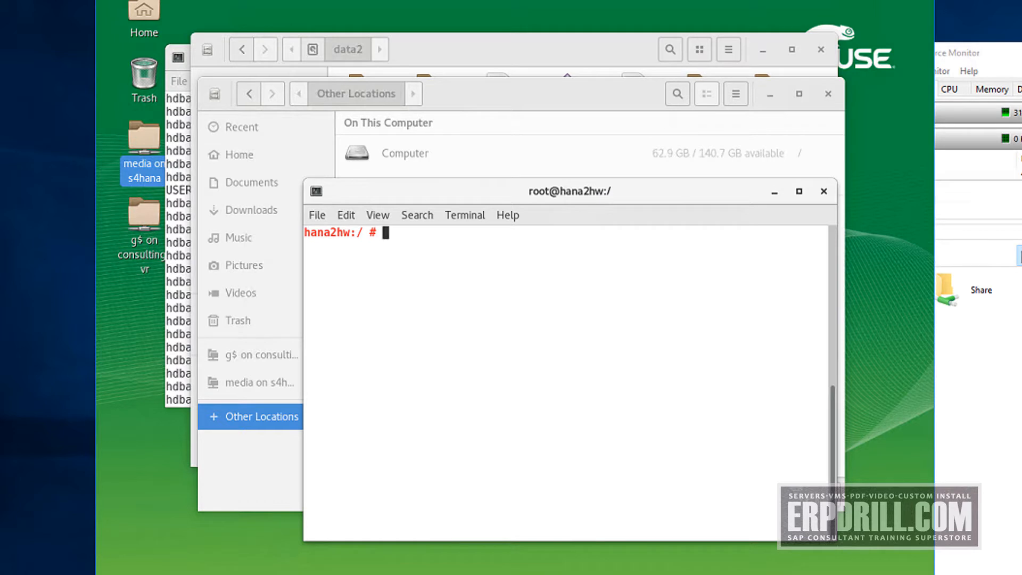
{"action": "type", "text": "cd data2"}
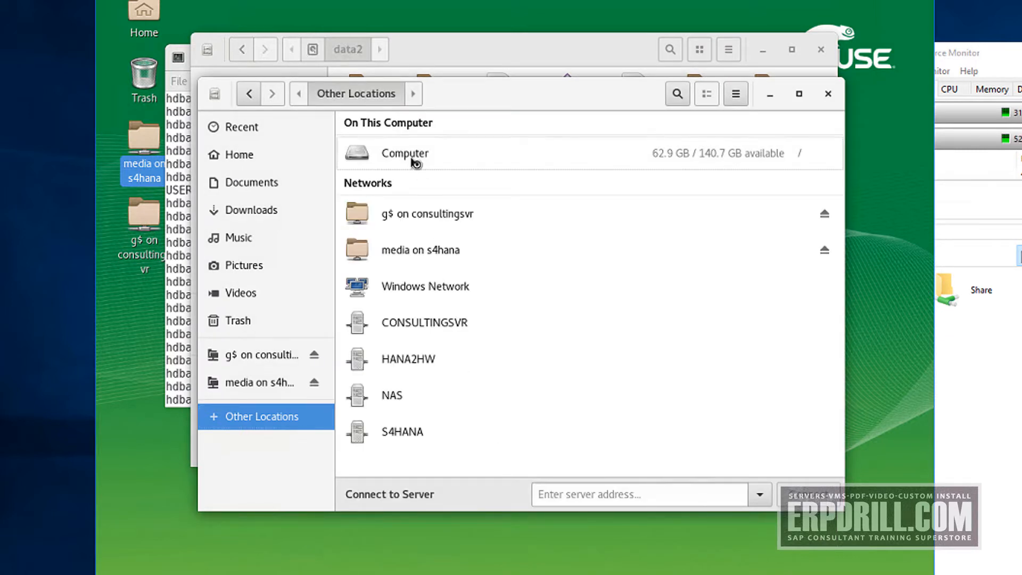
{"action": "double_click", "coordinate": [404, 154]}
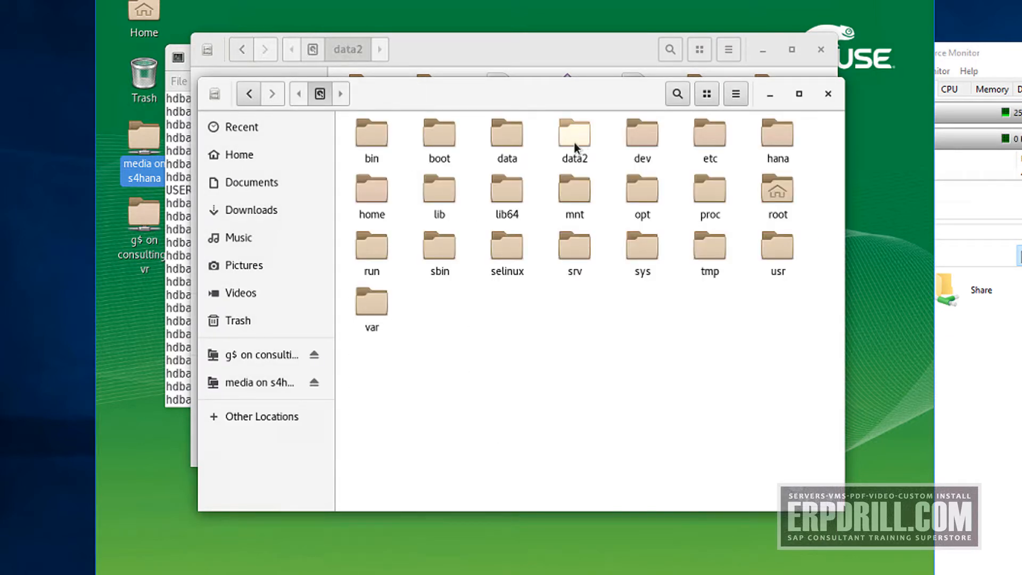
{"action": "double_click", "coordinate": [776, 136]}
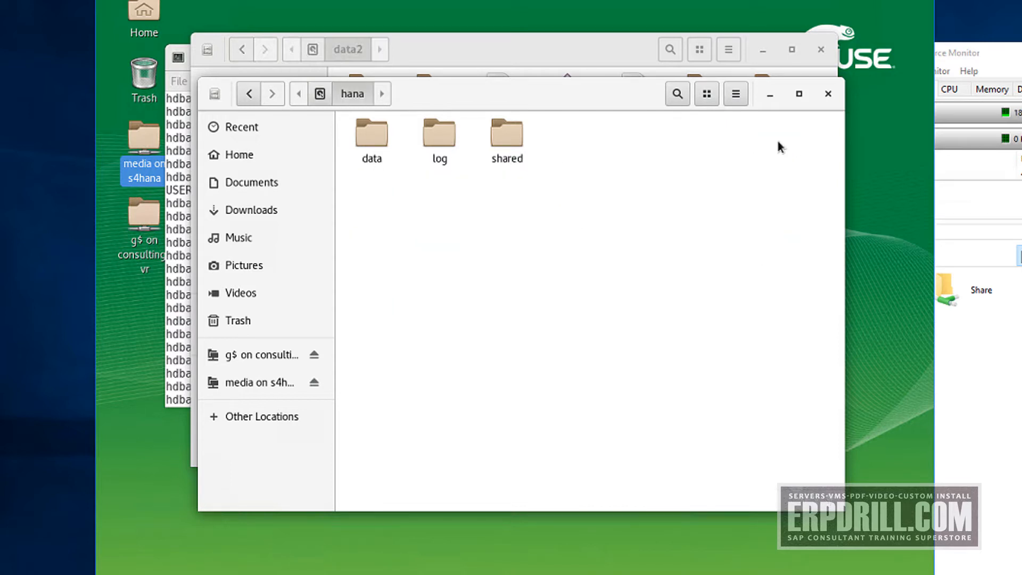
{"action": "type", "text": "lcm"}
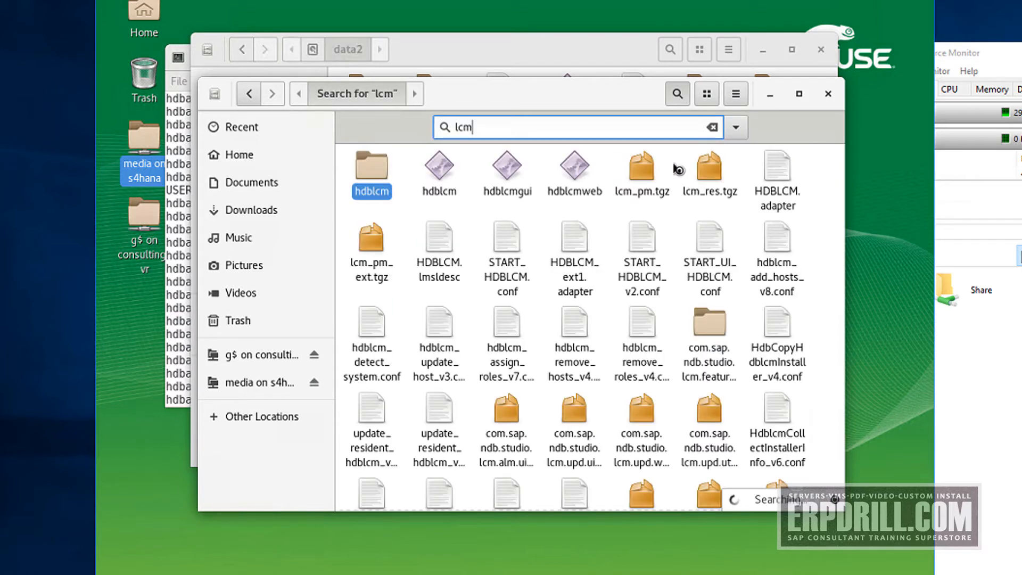
{"action": "left_click", "coordinate": [507, 170]}
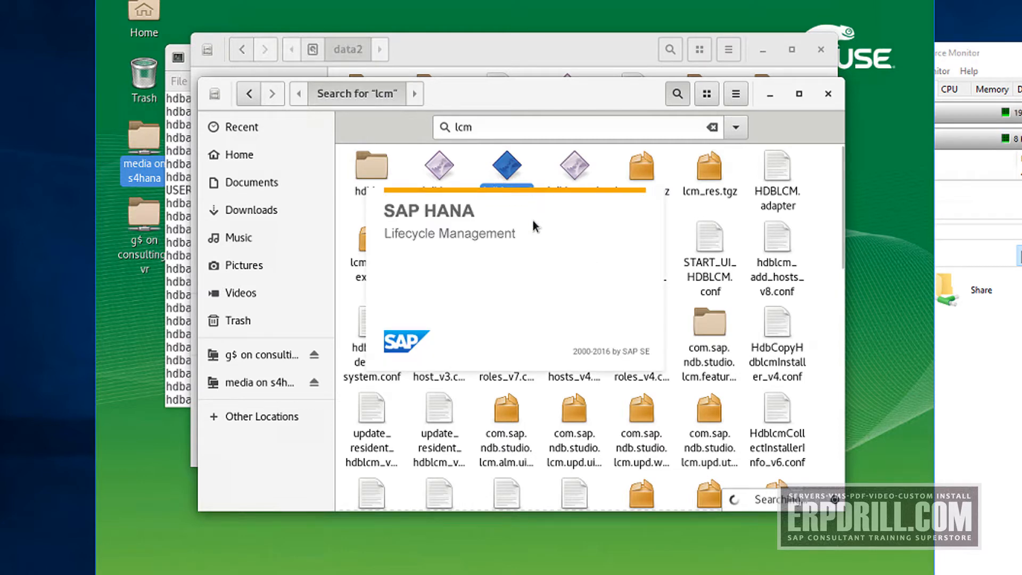
{"action": "mouse_move", "coordinate": [488, 276]}
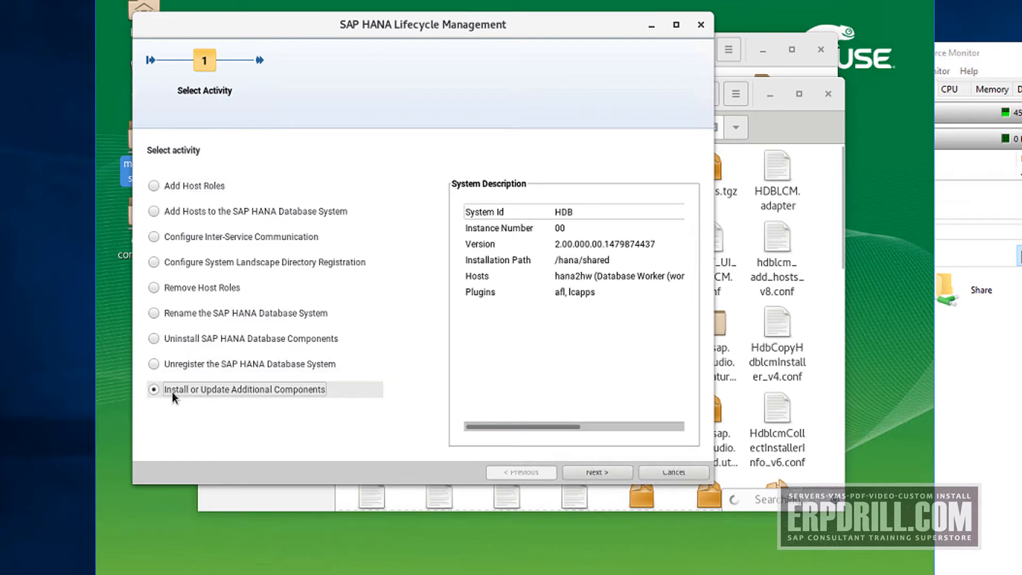
Add /data2 as a component location so five components are detected.
{"action": "left_click", "coordinate": [595, 471]}
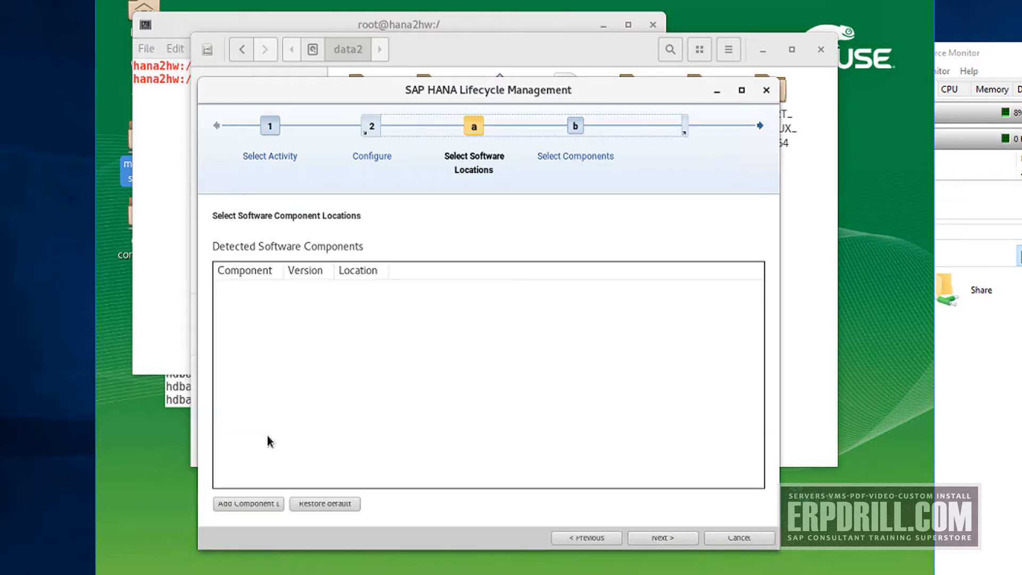
{"action": "left_click", "coordinate": [248, 504]}
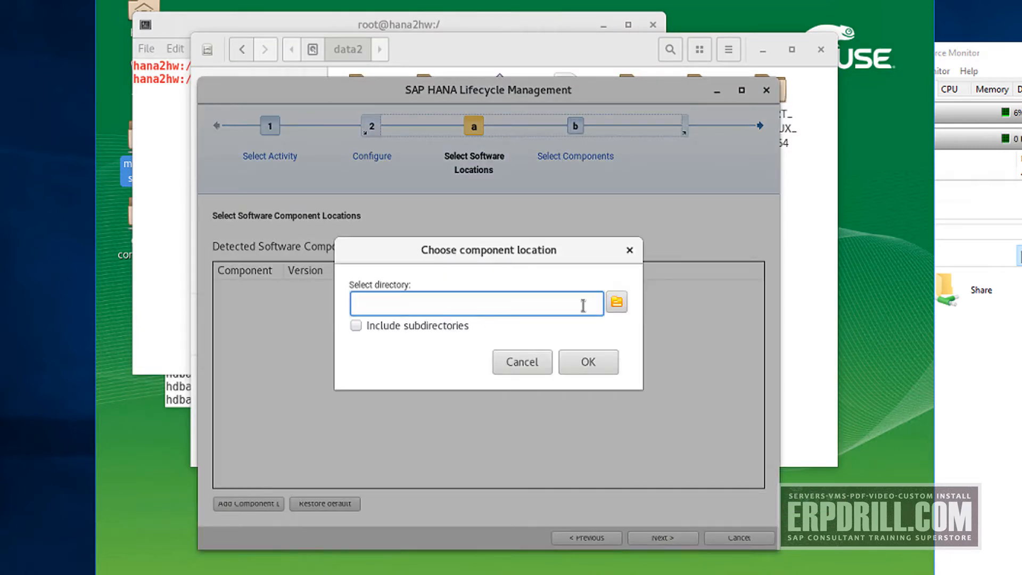
{"action": "left_click", "coordinate": [615, 301]}
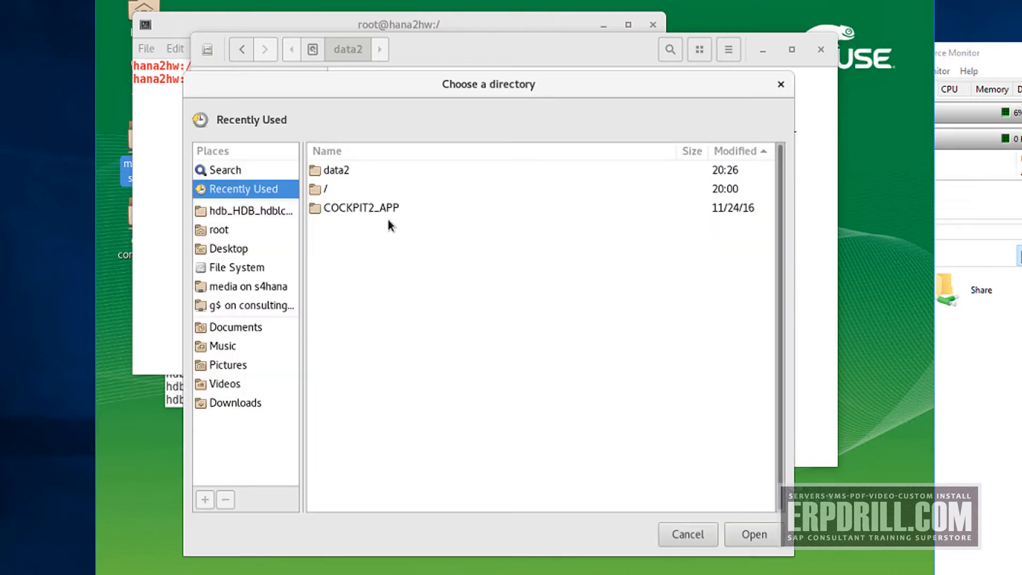
{"action": "left_click", "coordinate": [237, 267]}
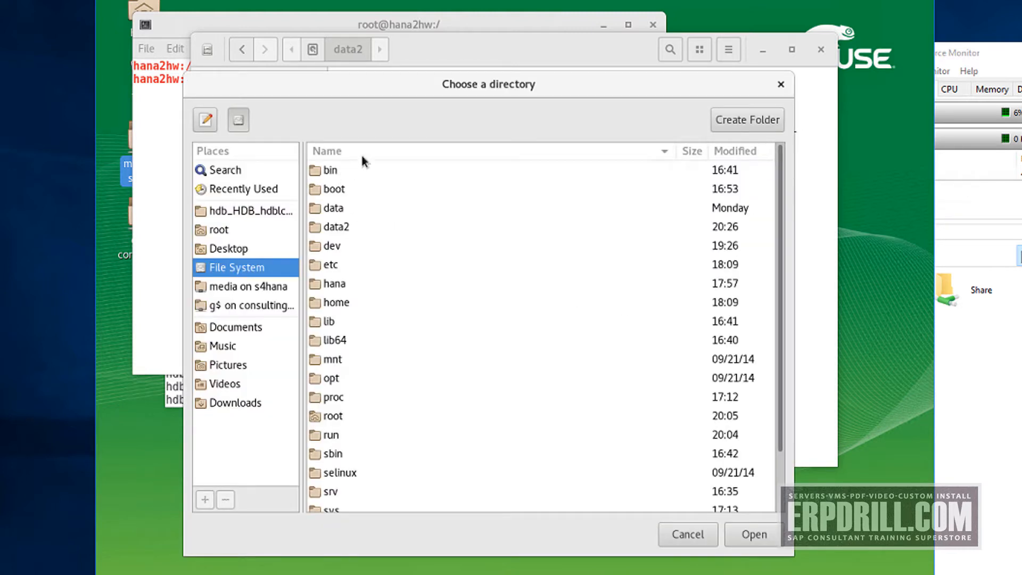
{"action": "double_click", "coordinate": [335, 225]}
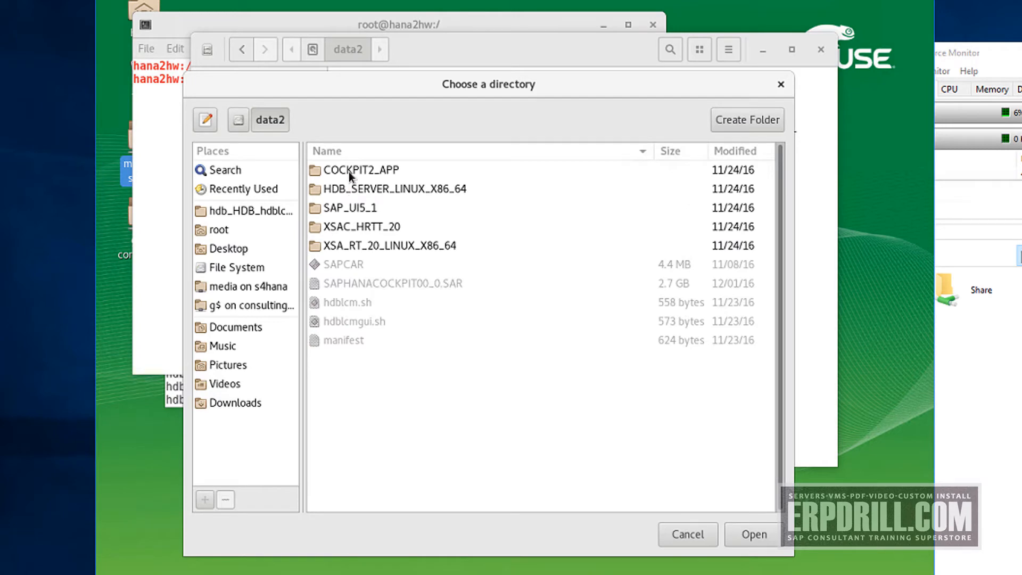
{"action": "left_click", "coordinate": [753, 533]}
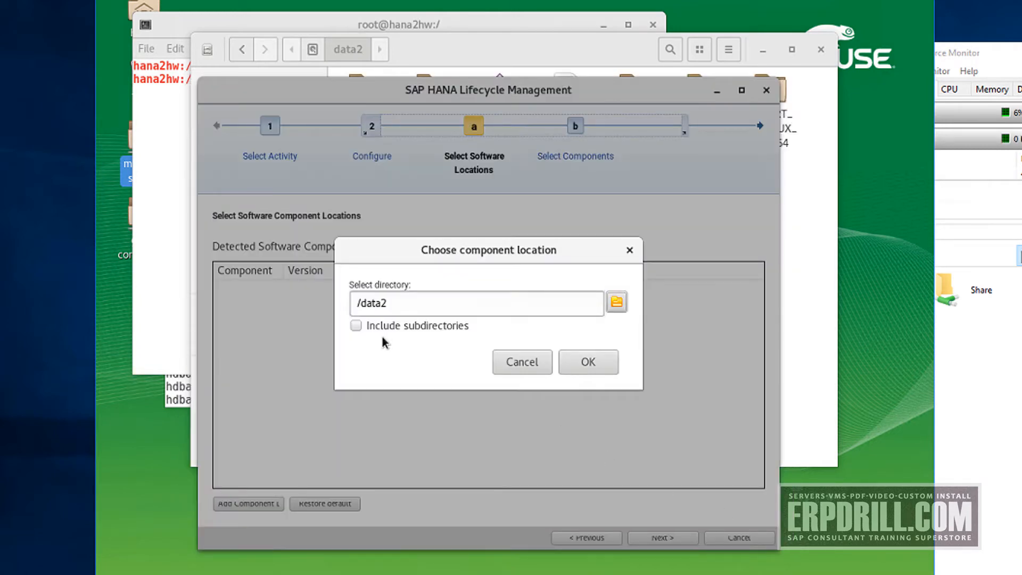
{"action": "left_click", "coordinate": [587, 362]}
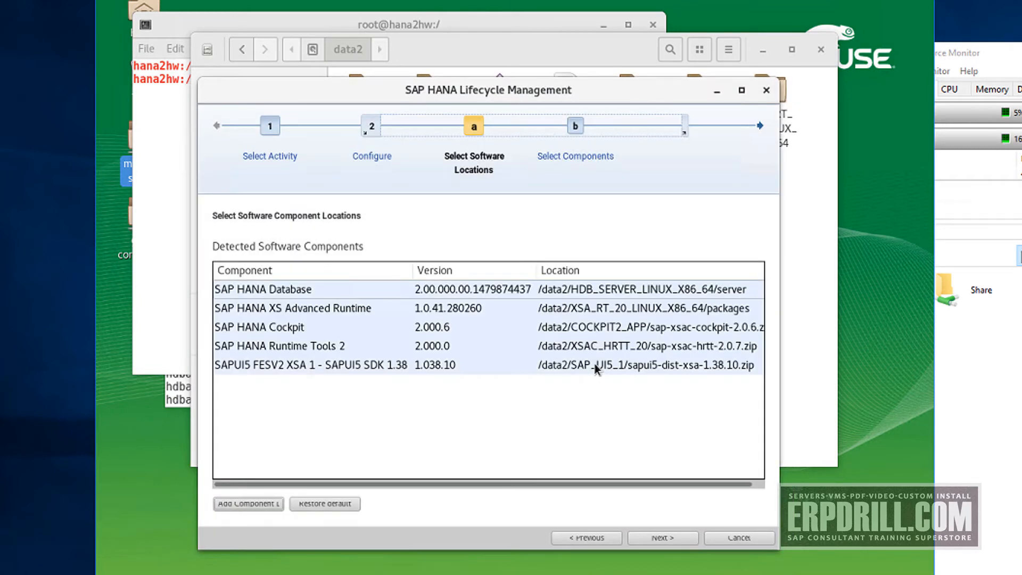
Continue to the XS Advanced Runtime component selection.
{"action": "left_click", "coordinate": [662, 538]}
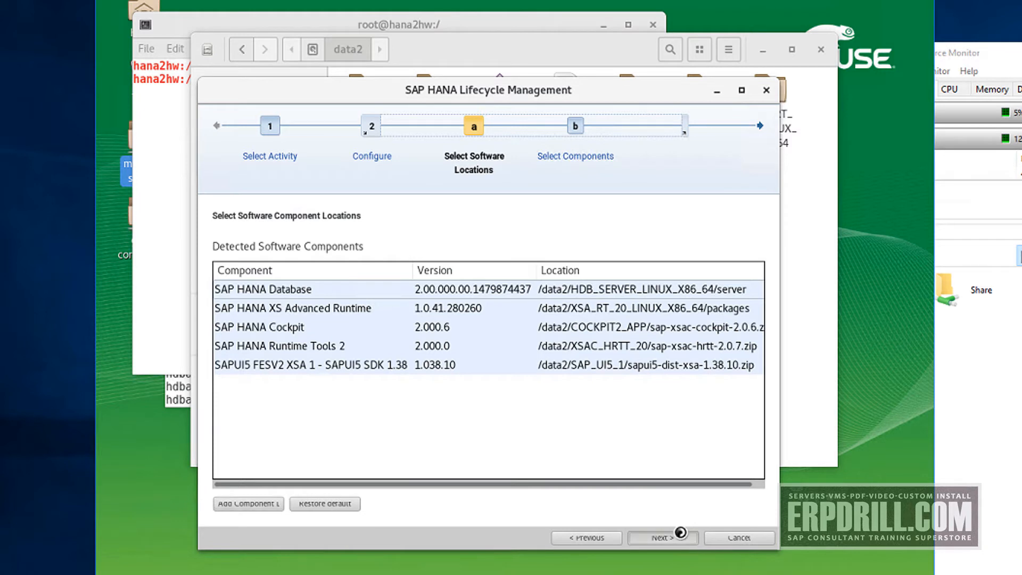
{"action": "left_click", "coordinate": [663, 538]}
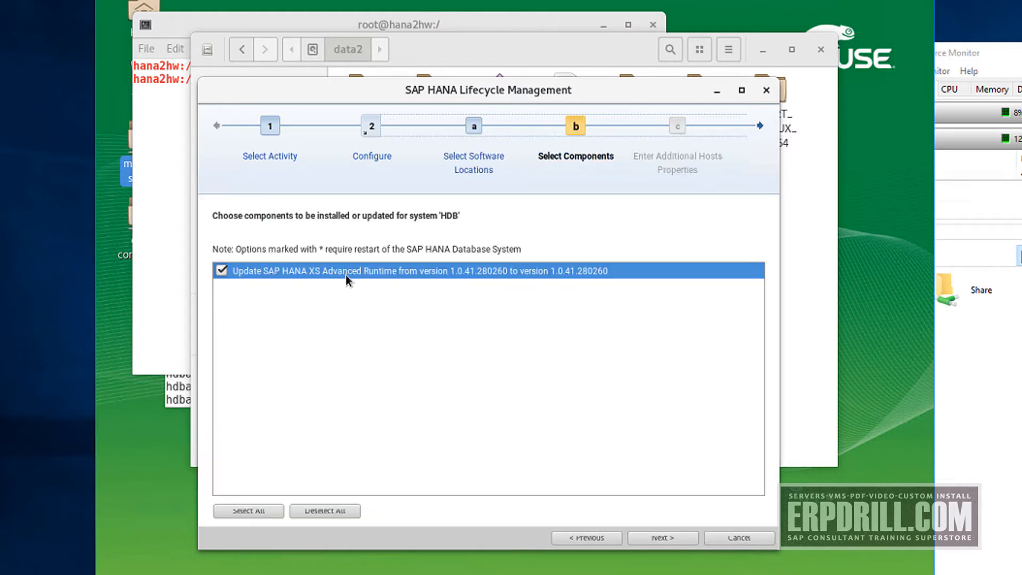
Enter the SYSTEM database user password and move past the authorization data step.
{"action": "left_click", "coordinate": [661, 537]}
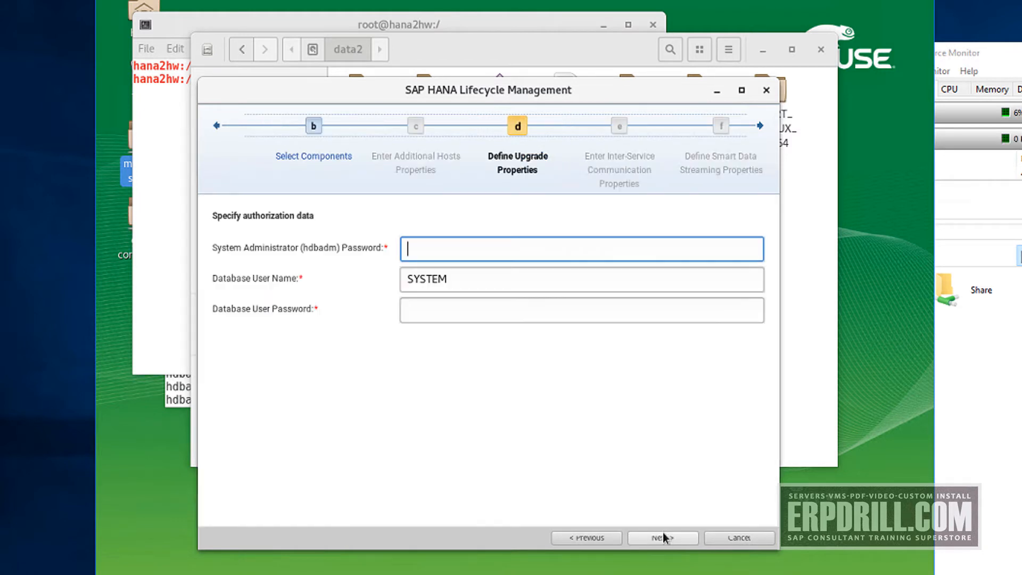
{"action": "mouse_move", "coordinate": [452, 243]}
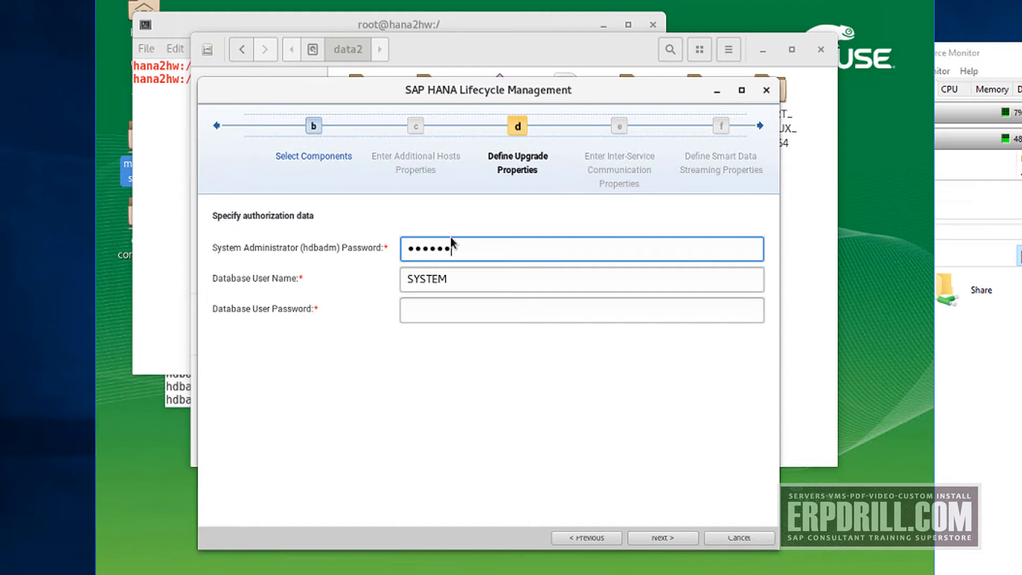
{"action": "left_click", "coordinate": [581, 310]}
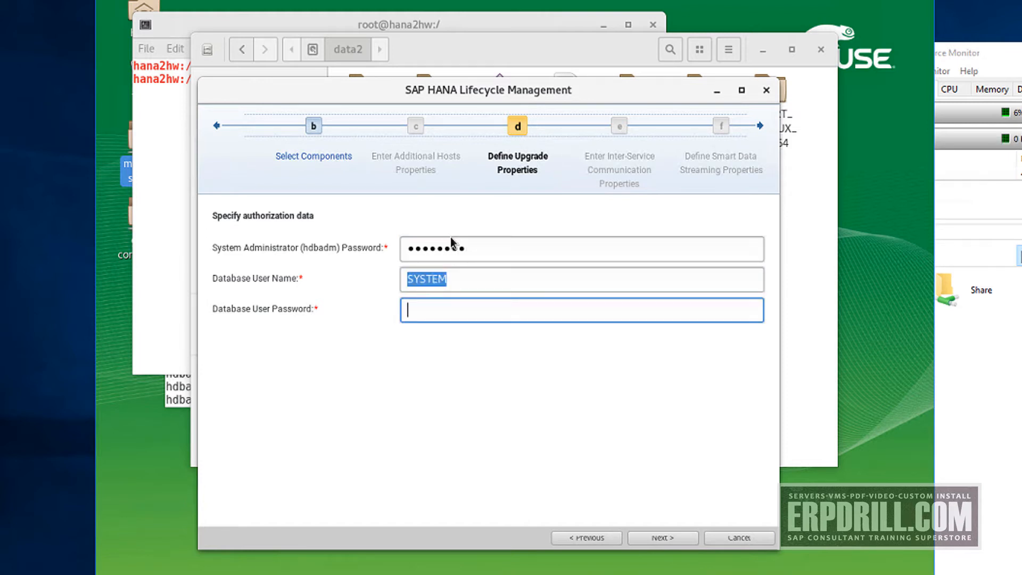
{"action": "type", "text": "password"}
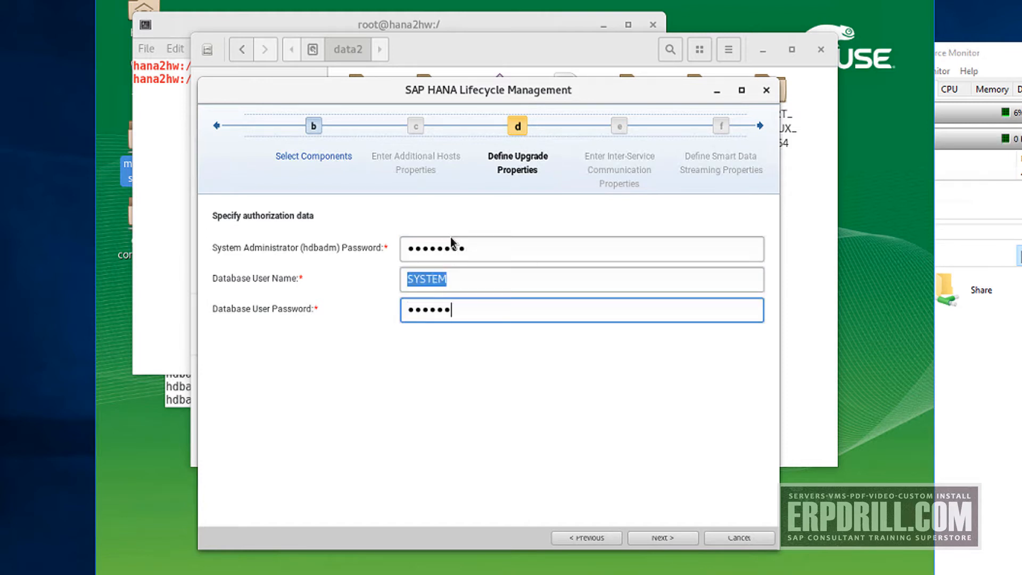
{"action": "left_click", "coordinate": [661, 537]}
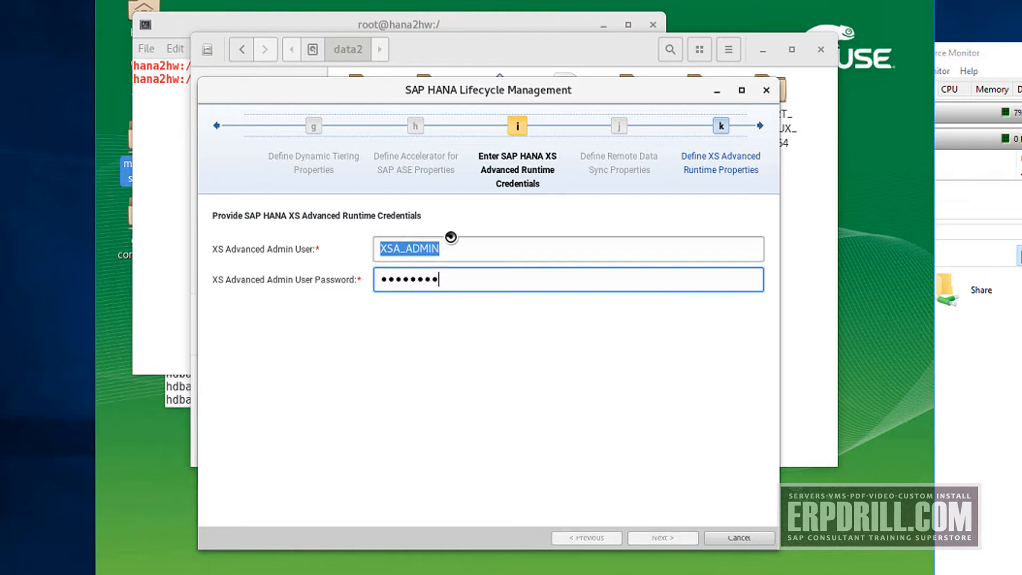
{"action": "mouse_move", "coordinate": [453, 242]}
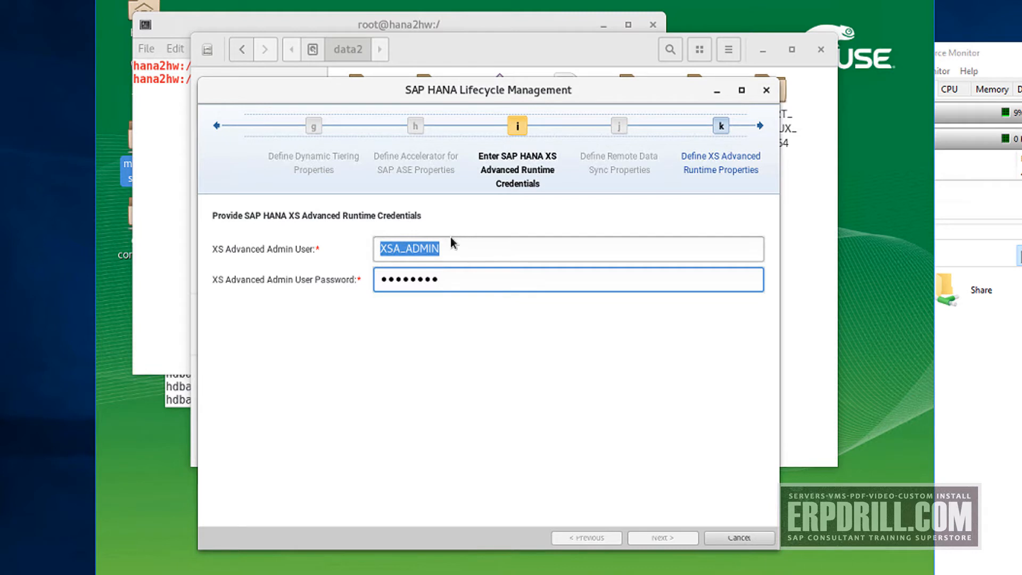
Accept the XSA_ADMIN credentials and XS Advanced runtime properties.
{"action": "left_click", "coordinate": [661, 538]}
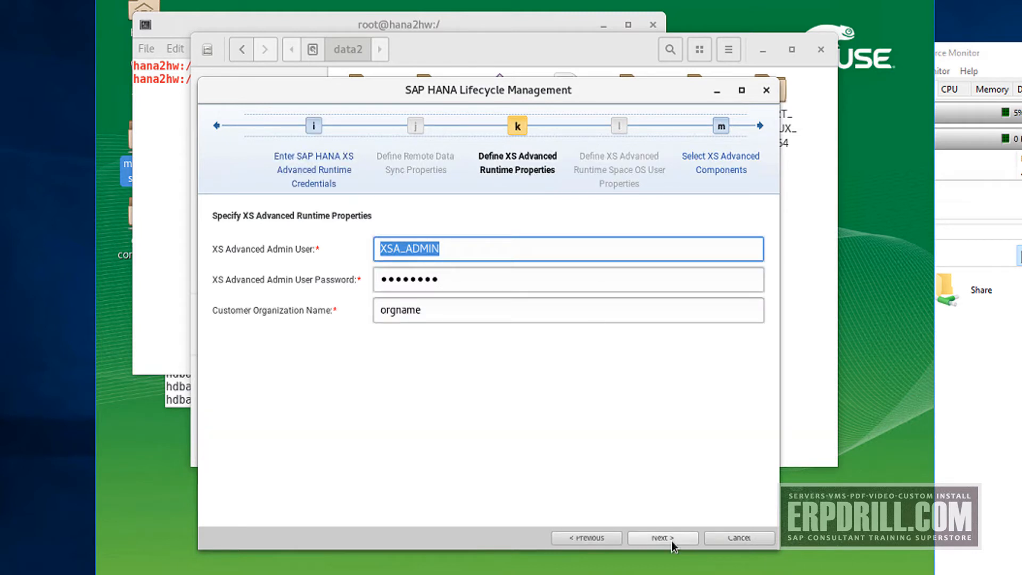
{"action": "left_click", "coordinate": [661, 538]}
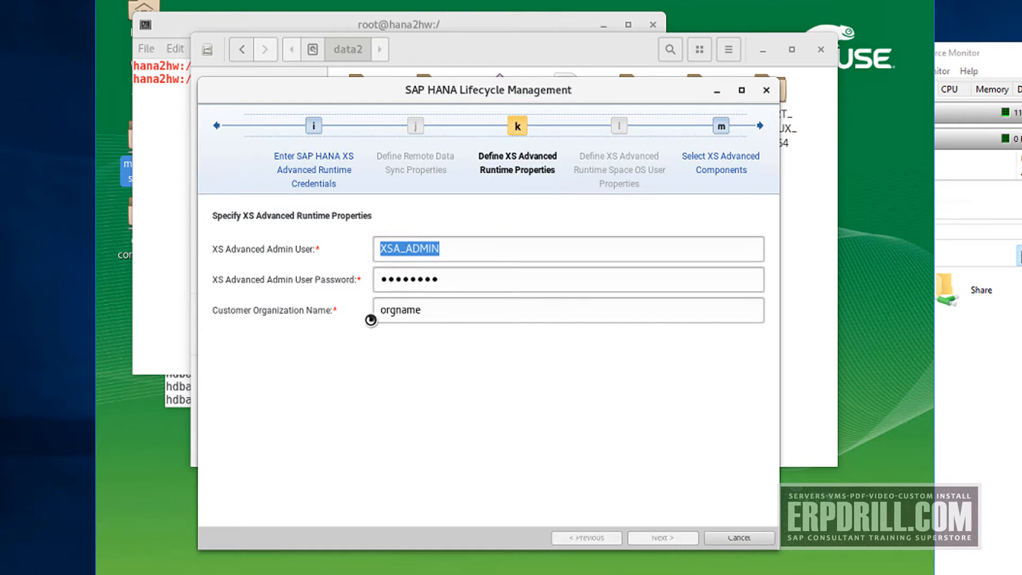
{"action": "mouse_move", "coordinate": [402, 306]}
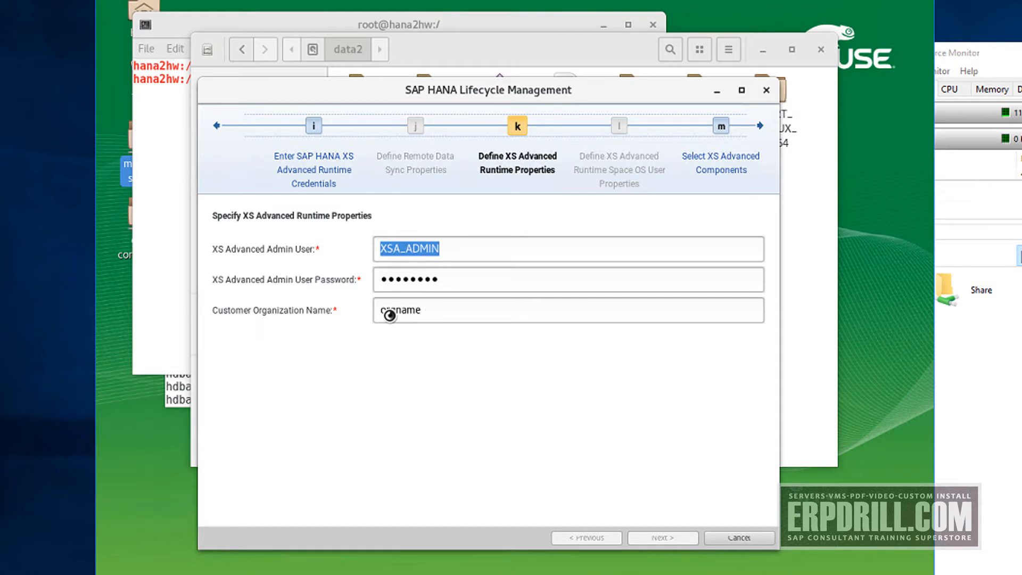
{"action": "mouse_move", "coordinate": [99, 128]}
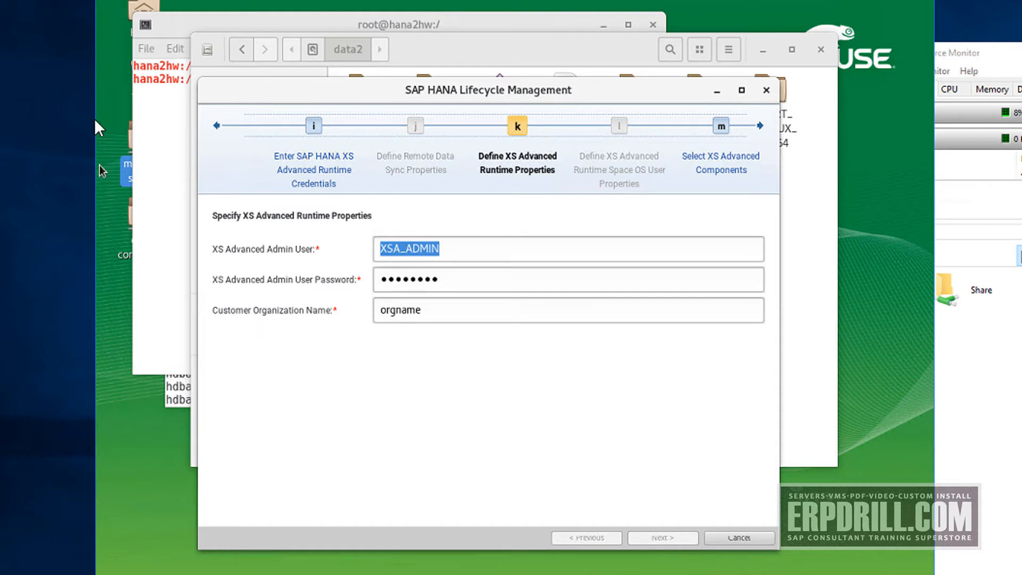
{"action": "left_click", "coordinate": [663, 538]}
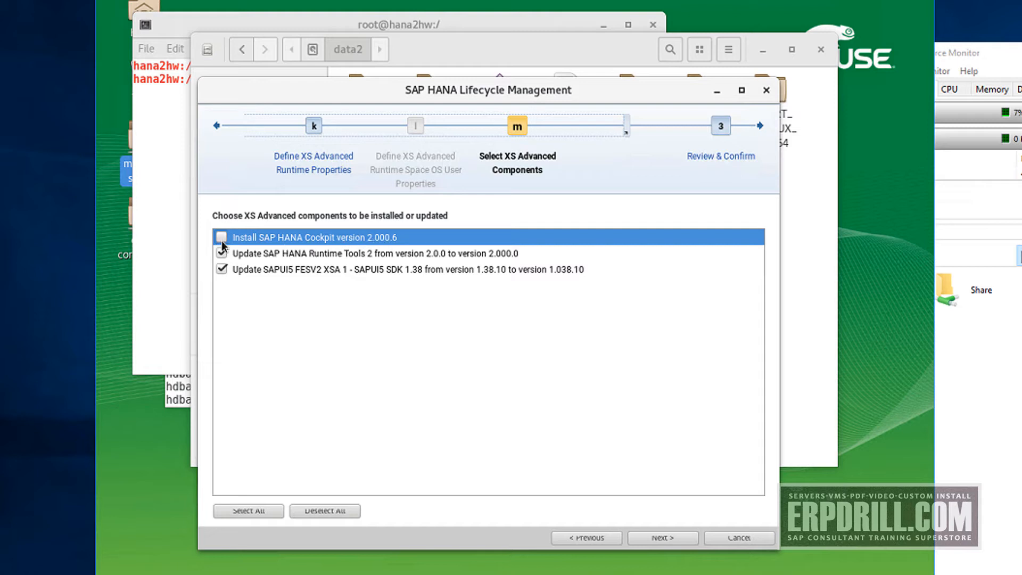
Tick Install SAP HANA Cockpit, review the summary and start the Upgrade.
{"action": "left_click", "coordinate": [221, 236]}
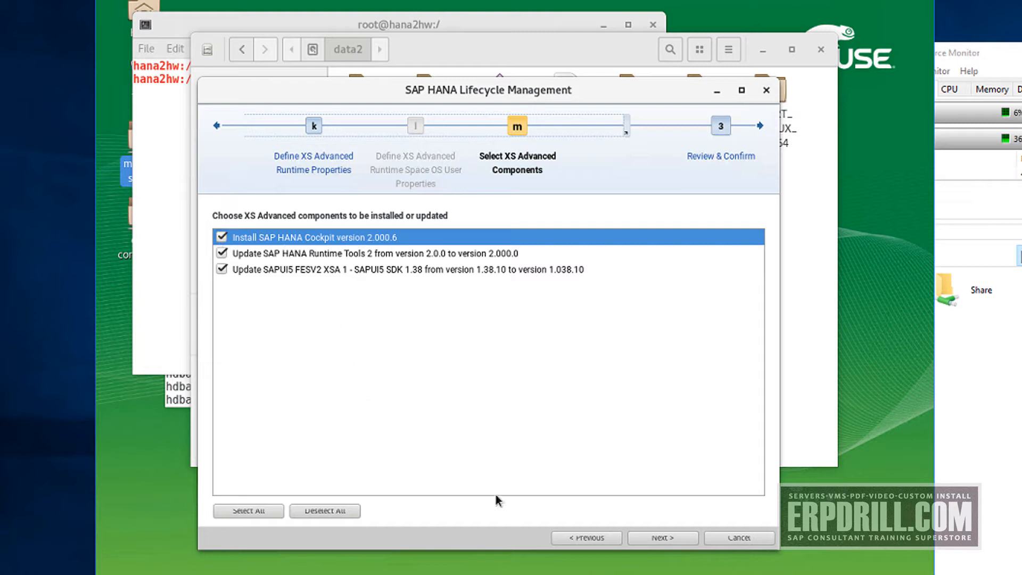
{"action": "left_click", "coordinate": [661, 538]}
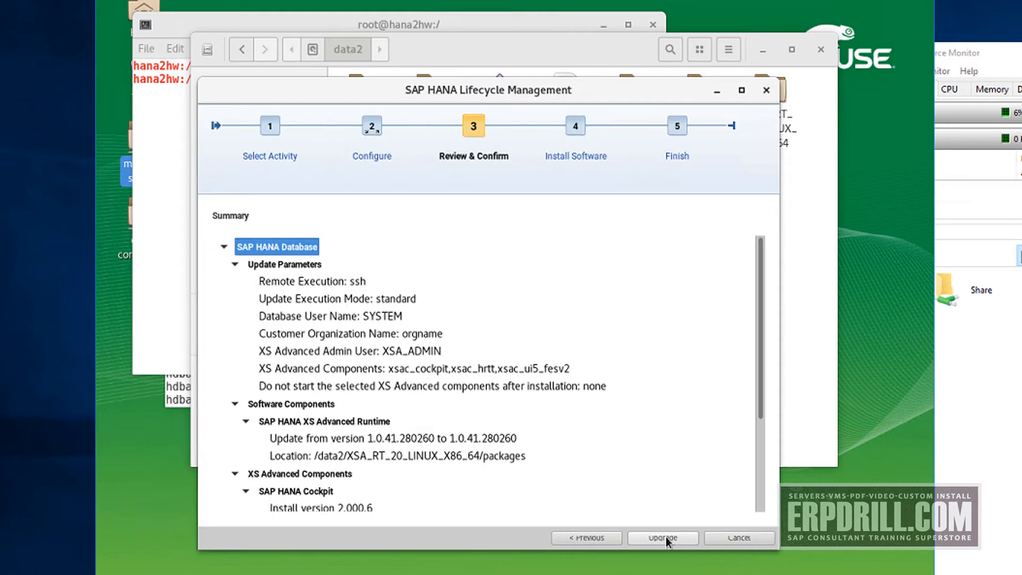
{"action": "scroll", "scroll_direction": "down", "scroll_amount": 3}
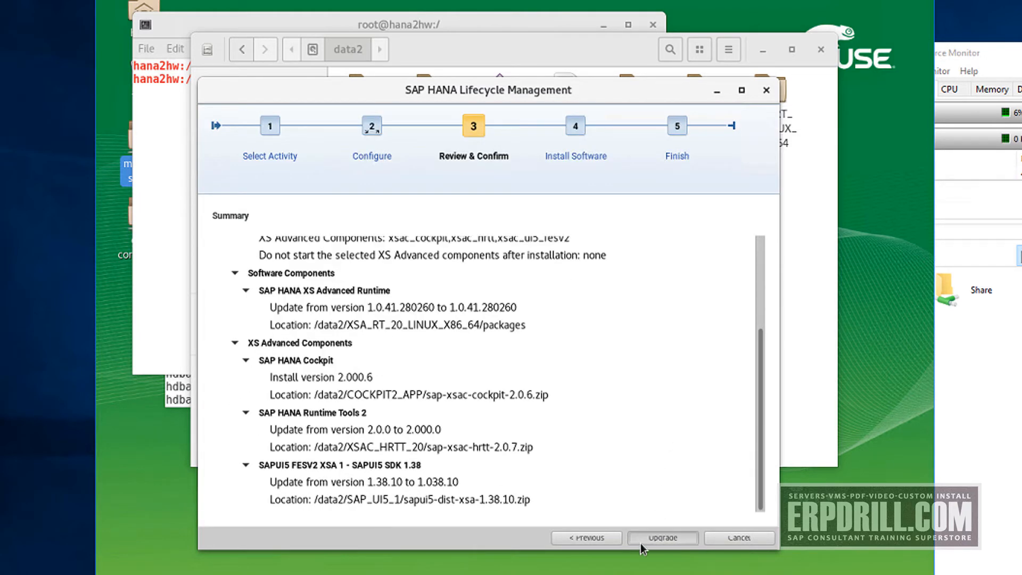
{"action": "left_click", "coordinate": [662, 538]}
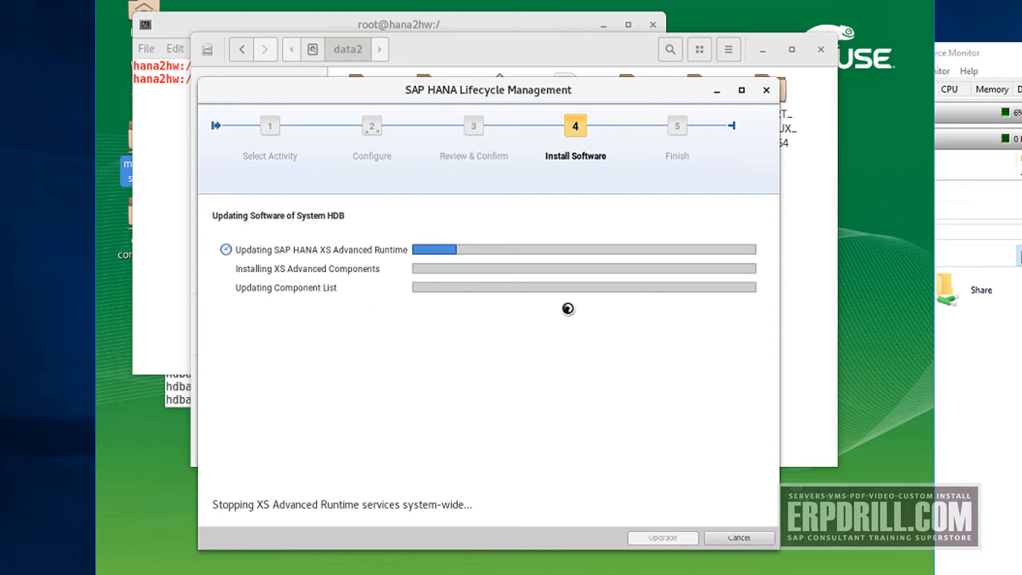
{"action": "mouse_move", "coordinate": [117, 182]}
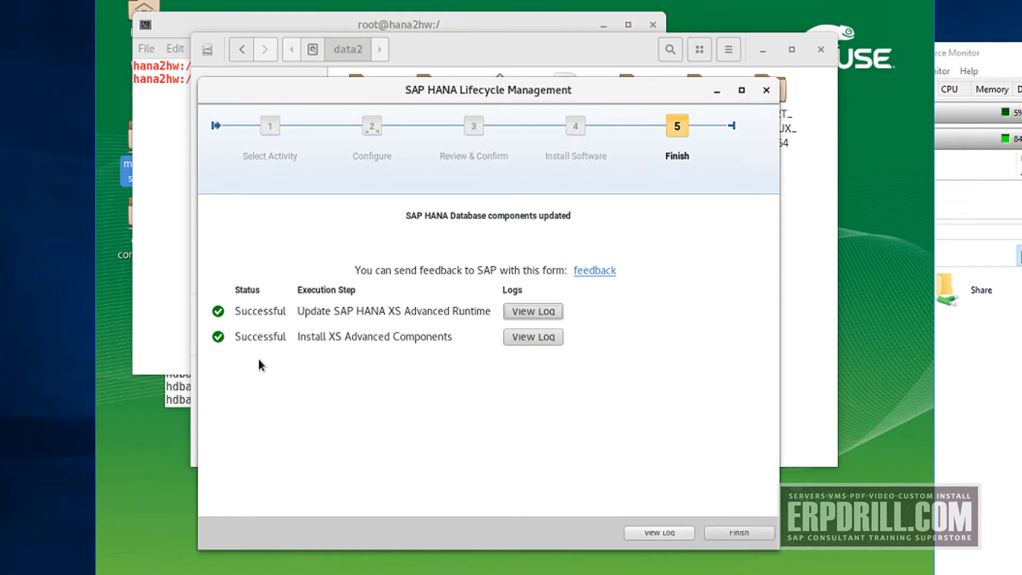
{"action": "mouse_move", "coordinate": [701, 493]}
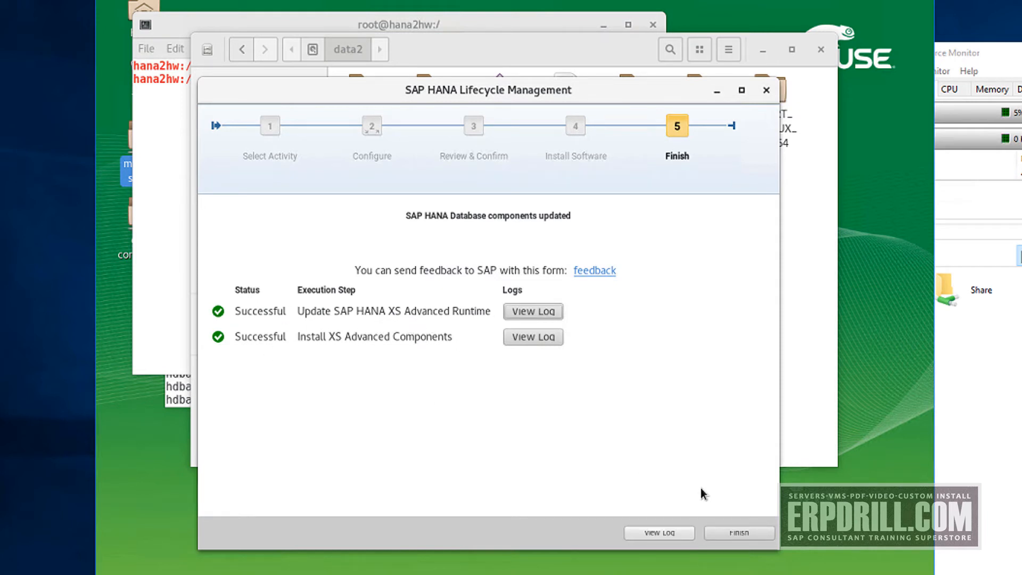
Finish the completed XS Advanced installer wizard.
{"action": "left_click", "coordinate": [739, 533]}
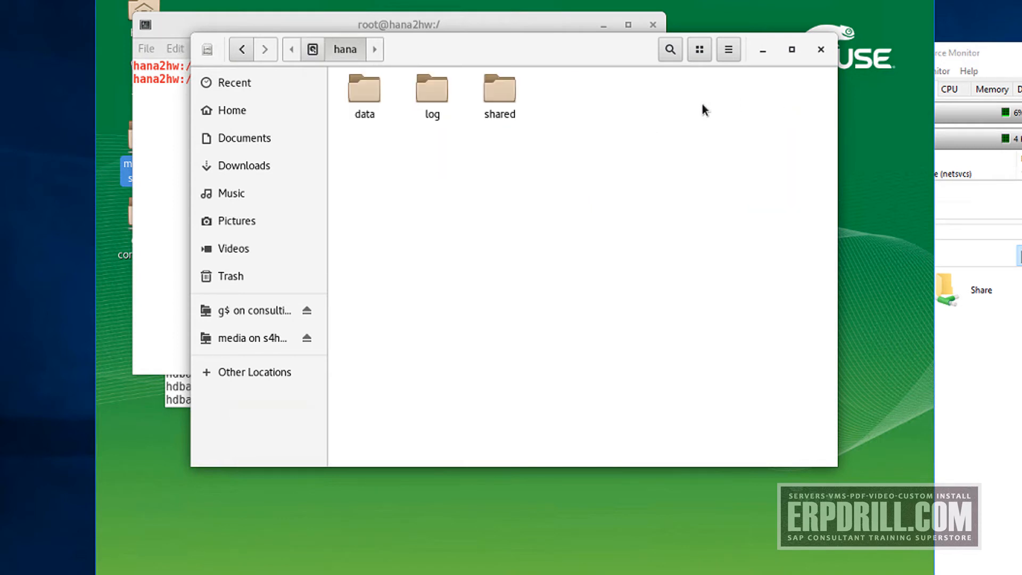
Browse hana > shared > HDB > xs > bin in Nautilus and open a root terminal there.
{"action": "double_click", "coordinate": [498, 90]}
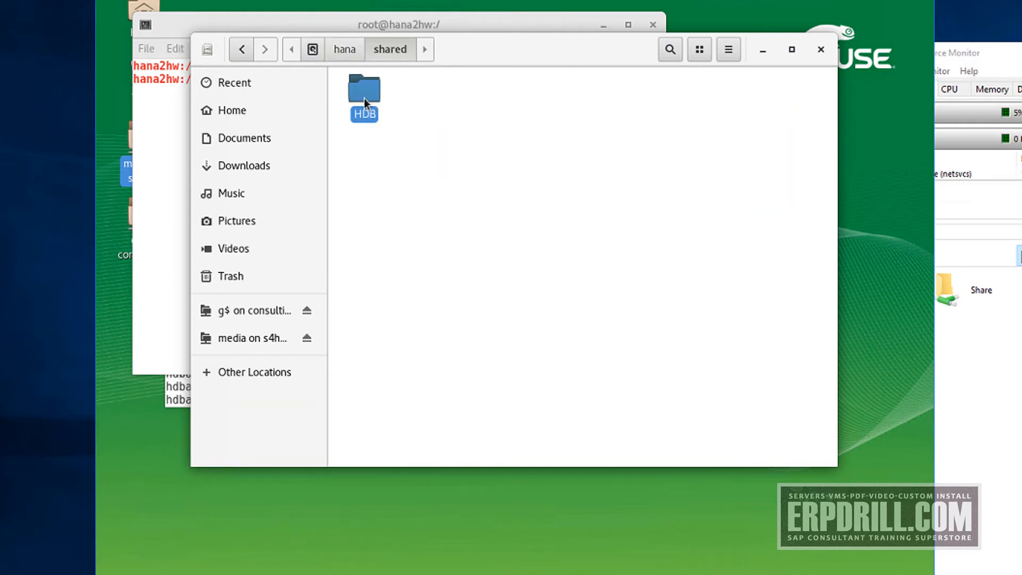
{"action": "double_click", "coordinate": [364, 92]}
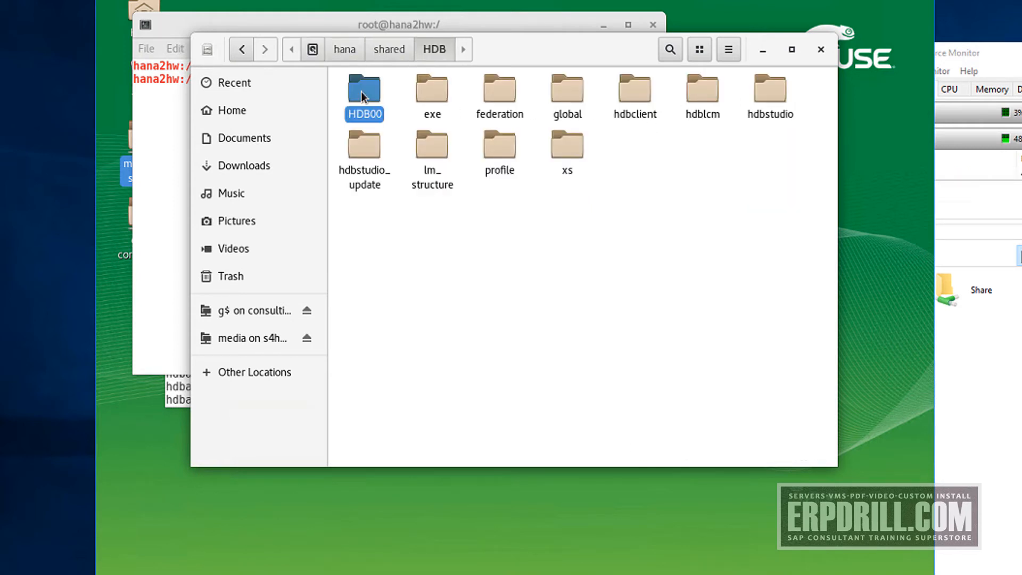
{"action": "double_click", "coordinate": [364, 91]}
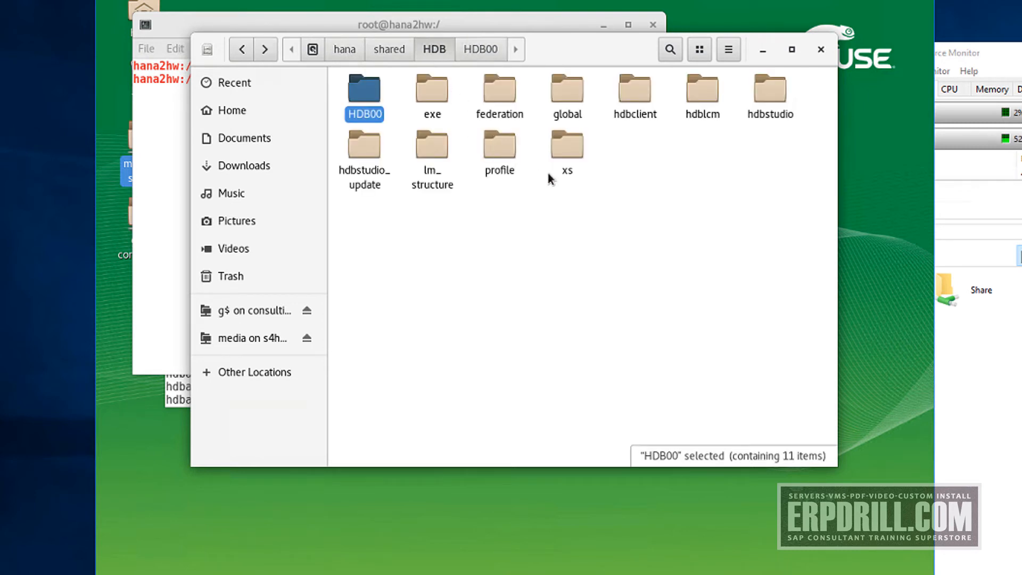
{"action": "double_click", "coordinate": [565, 150]}
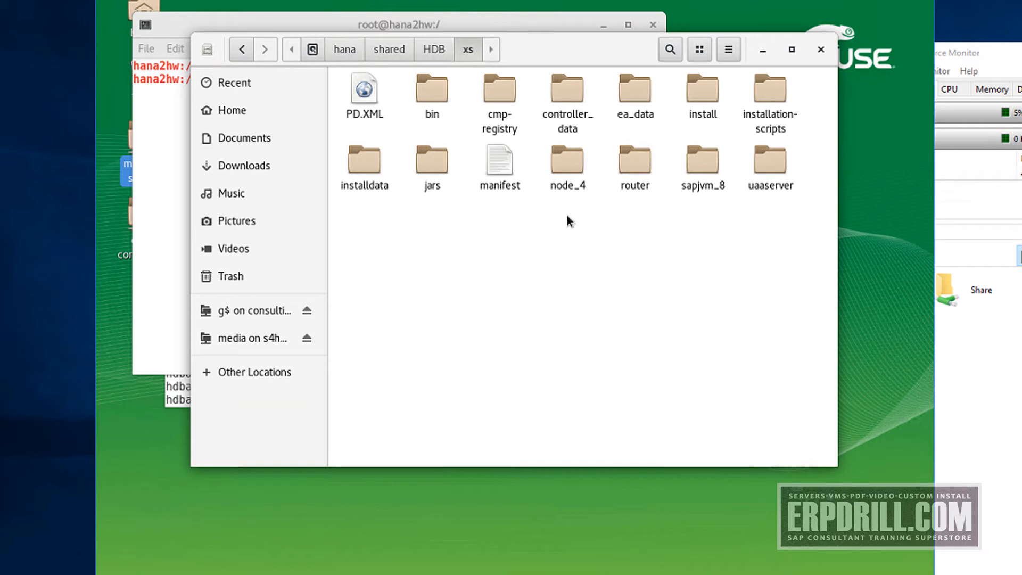
{"action": "left_click", "coordinate": [431, 88]}
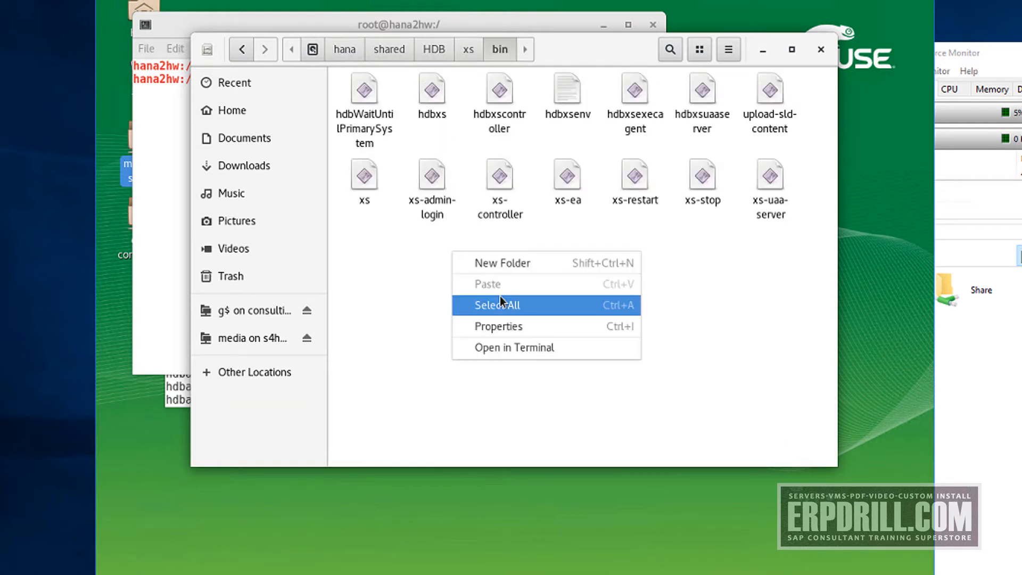
{"action": "left_click", "coordinate": [513, 347]}
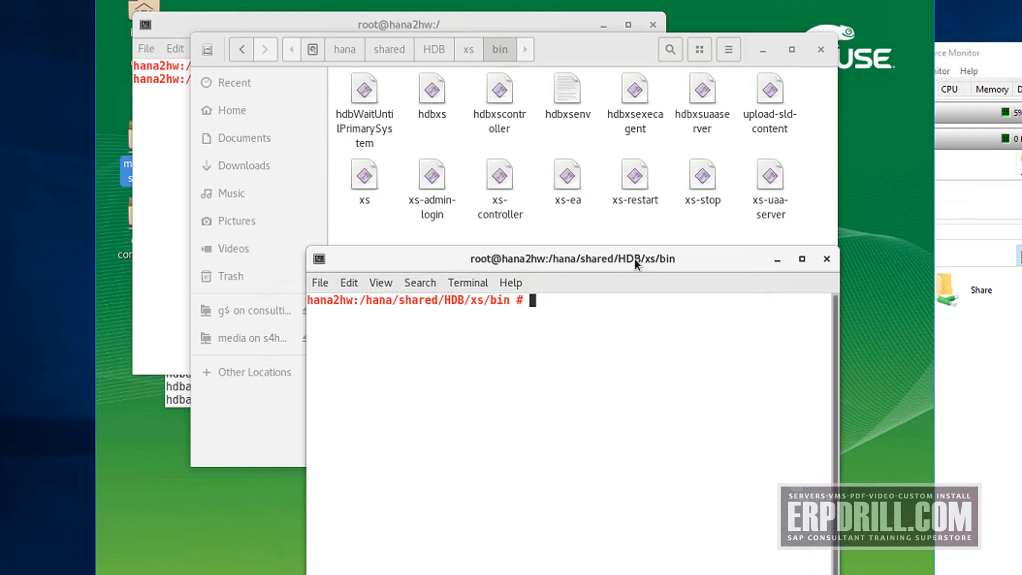
Run ./xs-admin-login as root, which fails on a missing environment variable.
{"action": "type", "text": "./xs-admi"}
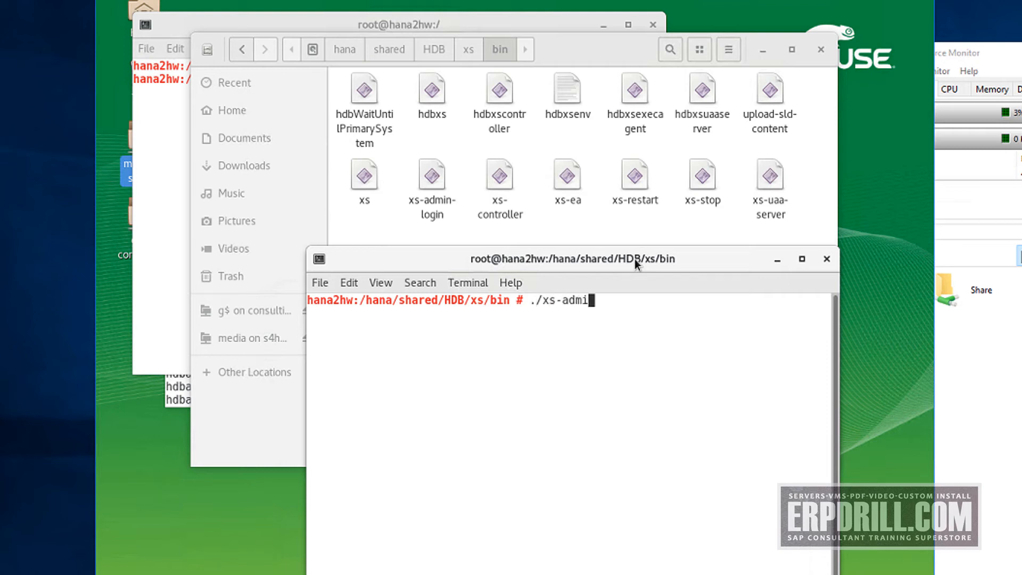
{"action": "type", "text": "n-login"}
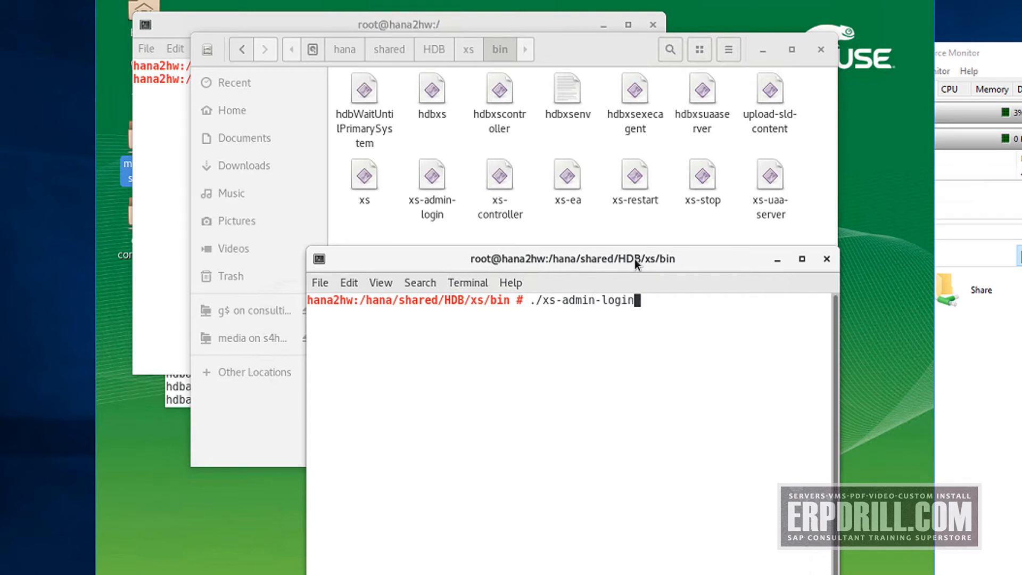
{"action": "key", "text": "Return"}
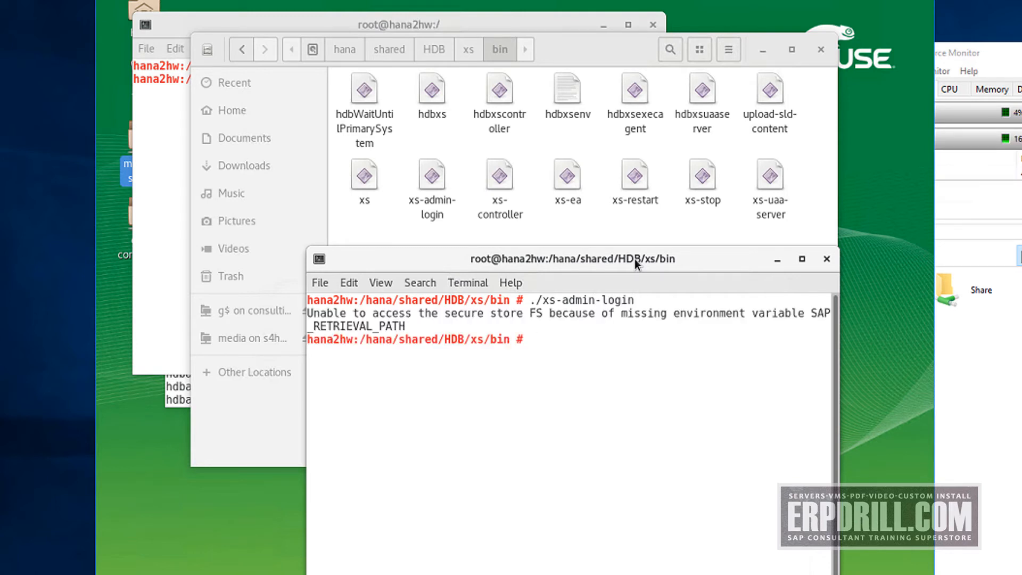
Switch to the hdbadm user with su -l and cd up out of the HDB00 directory.
{"action": "type", "text": "su"}
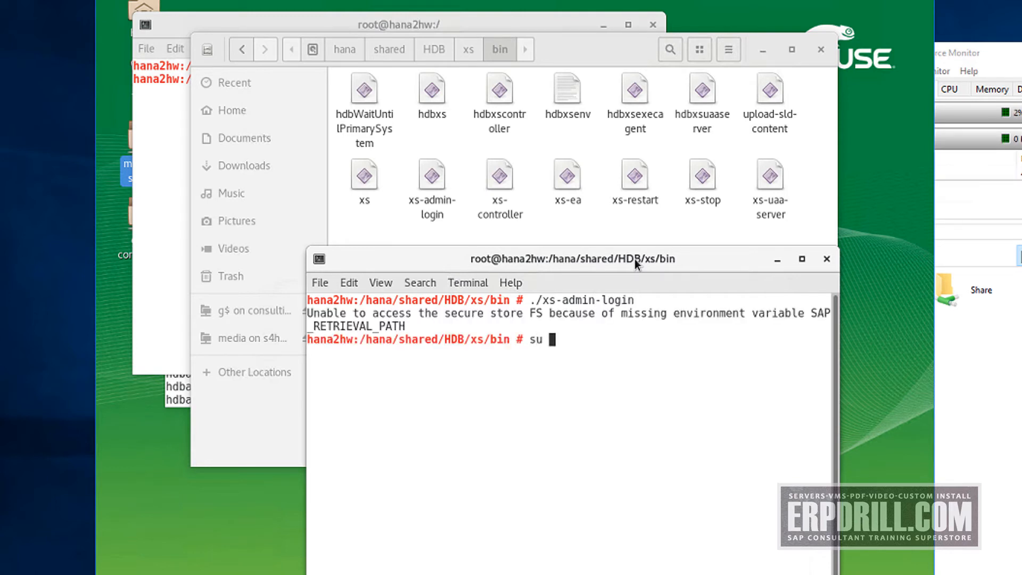
{"action": "type", "text": "-l hdbadm"}
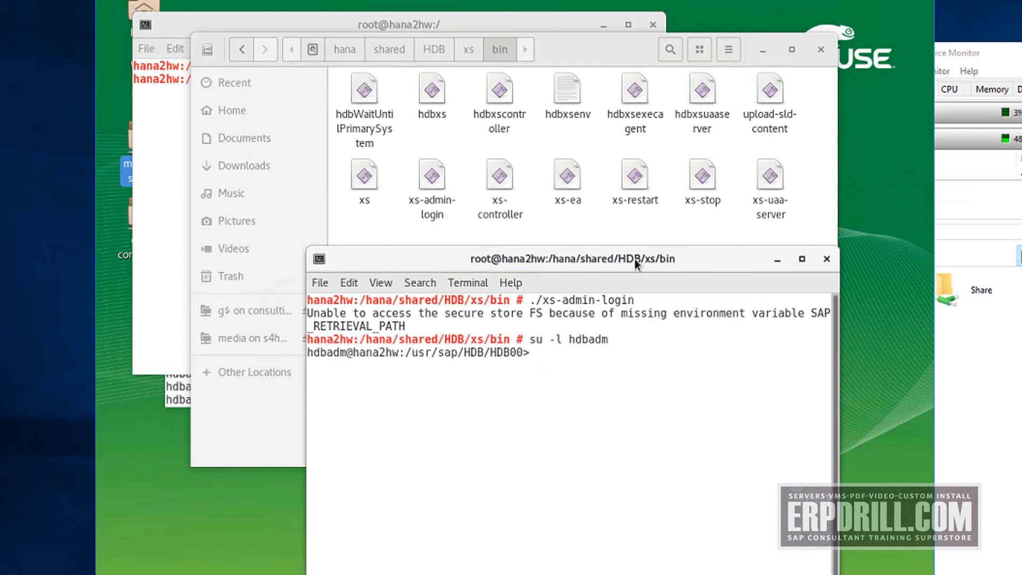
{"action": "type", "text": "cd."}
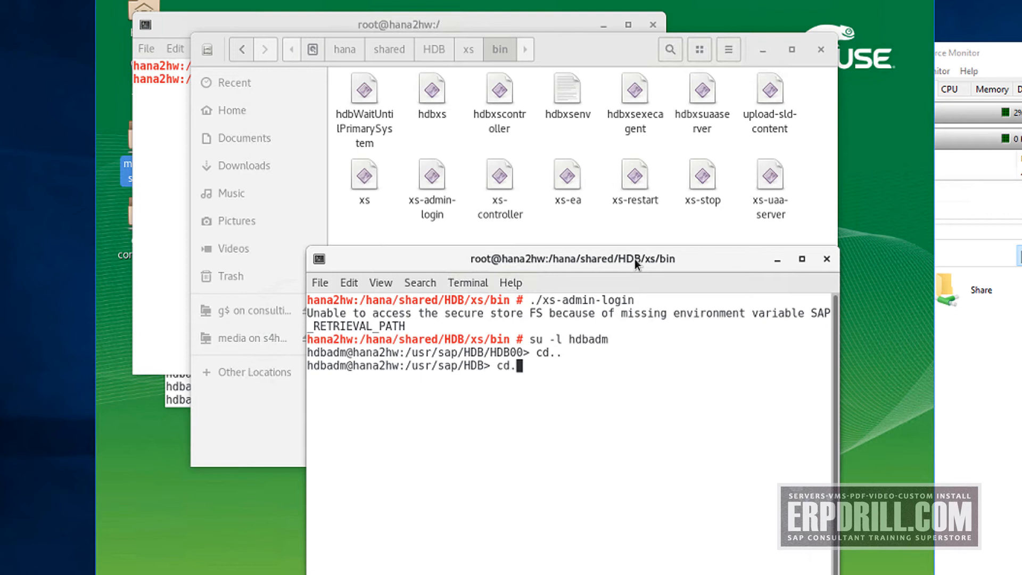
{"action": "key", "text": "Return"}
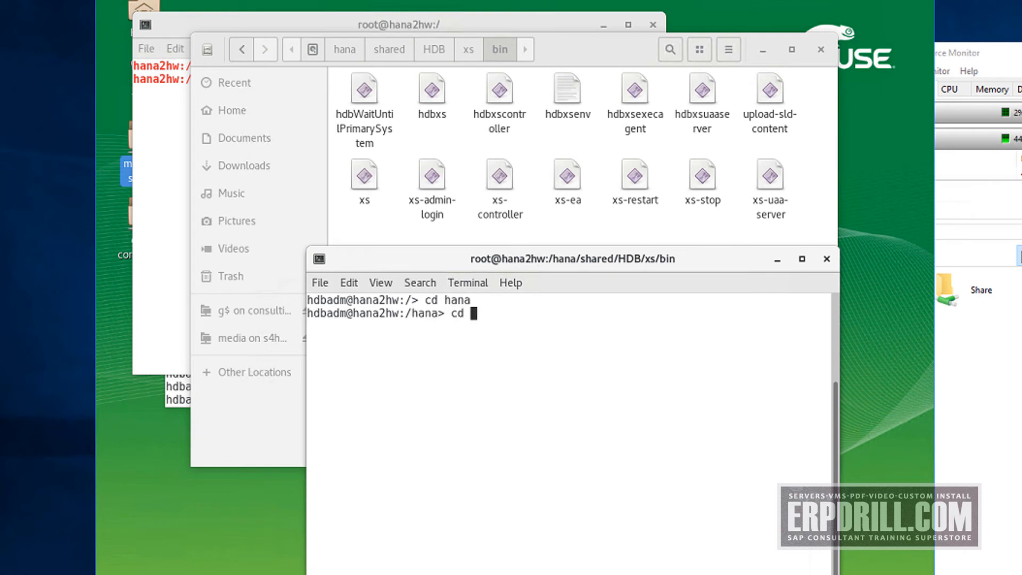
Change into /hana/shared/HDB and then its xs/bin directory as hdbadm.
{"action": "type", "text": "shared/"}
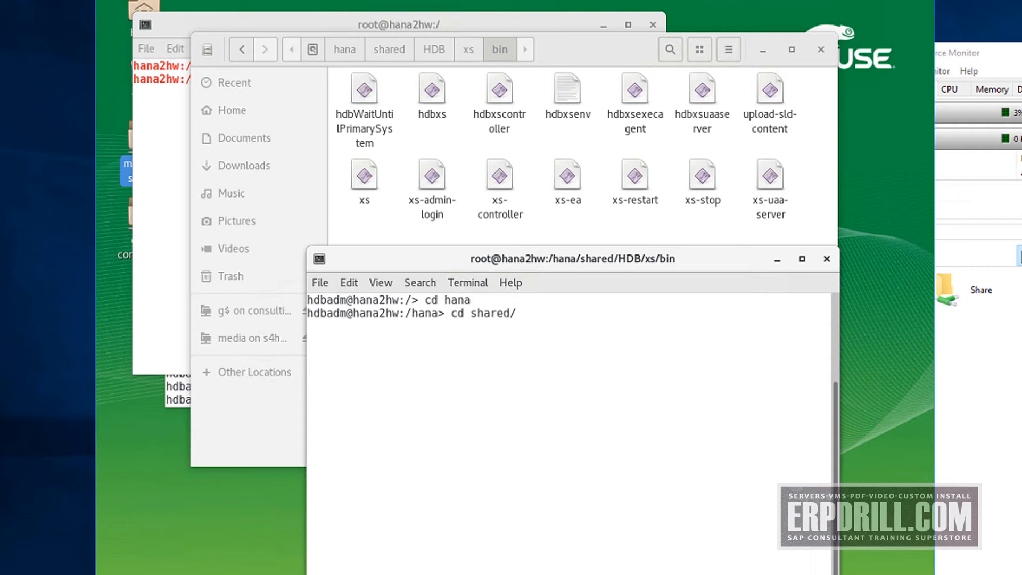
{"action": "key", "text": "Return"}
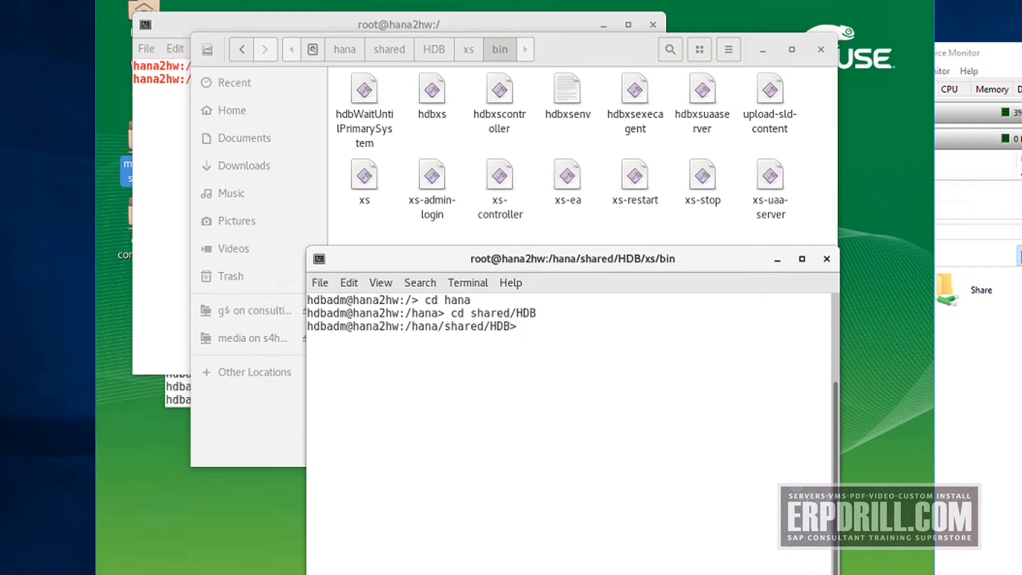
{"action": "type", "text": "cd xs"}
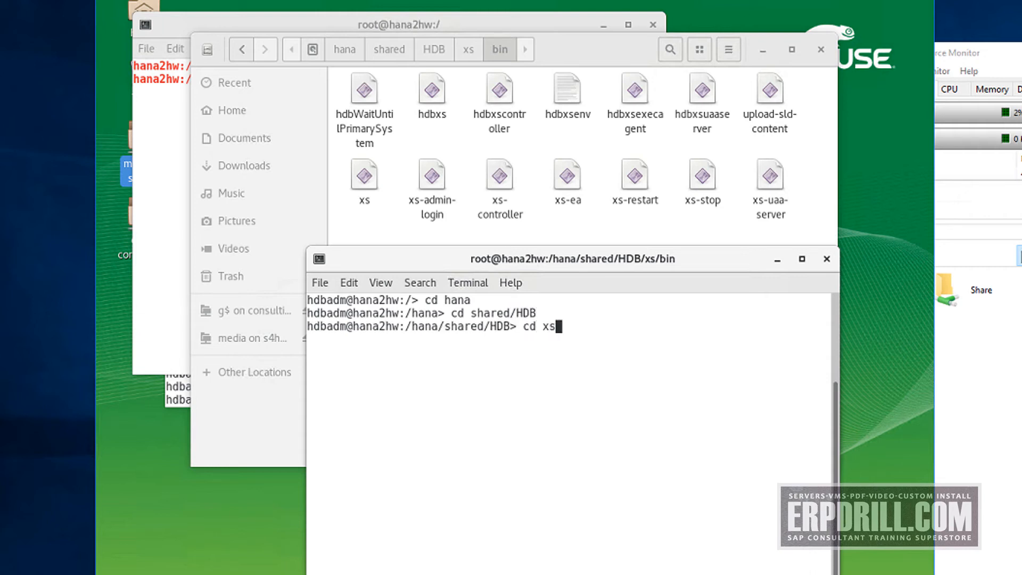
{"action": "type", "text": "/bin"}
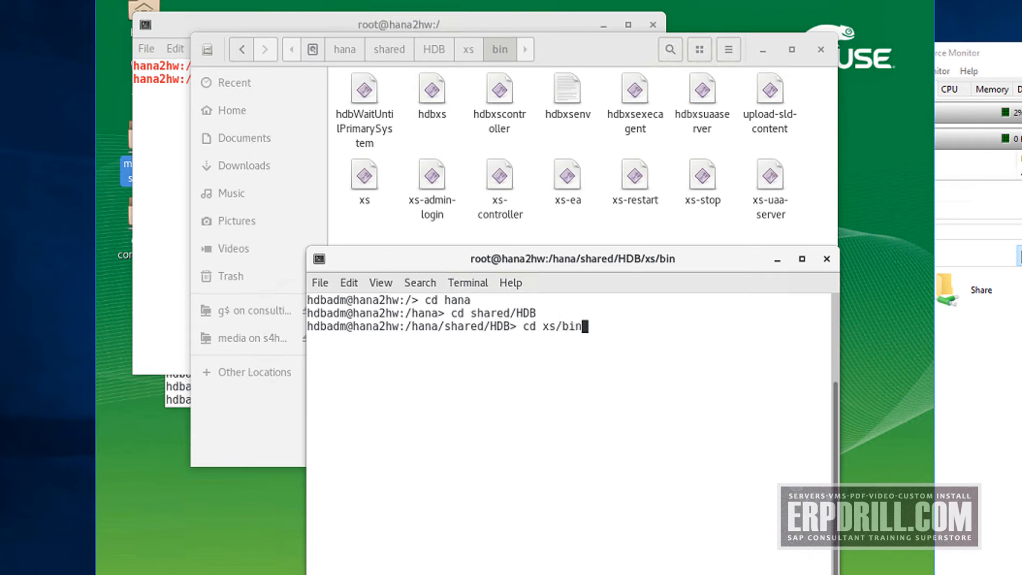
{"action": "key", "text": "Return"}
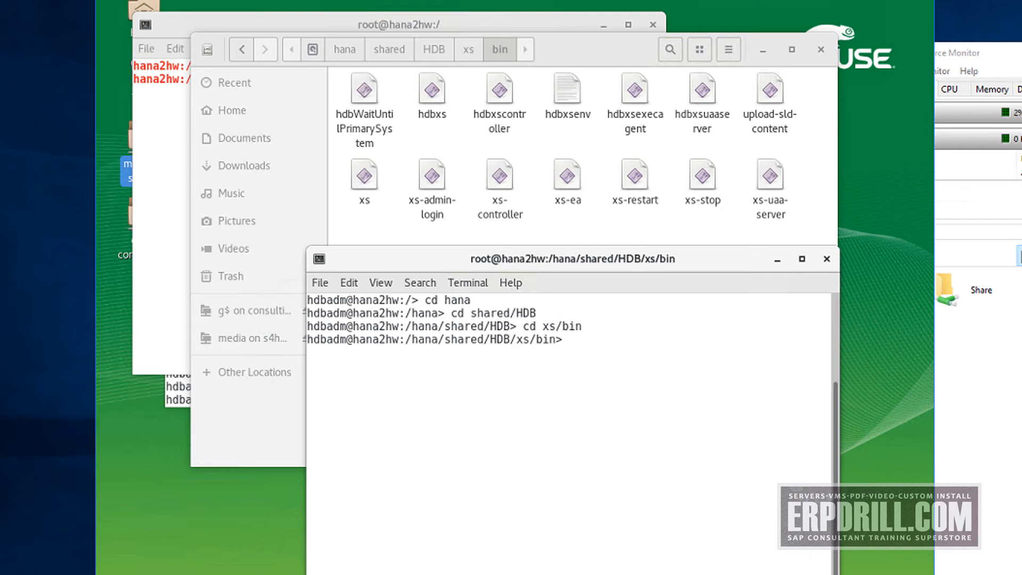
{"action": "type", "text": "./"}
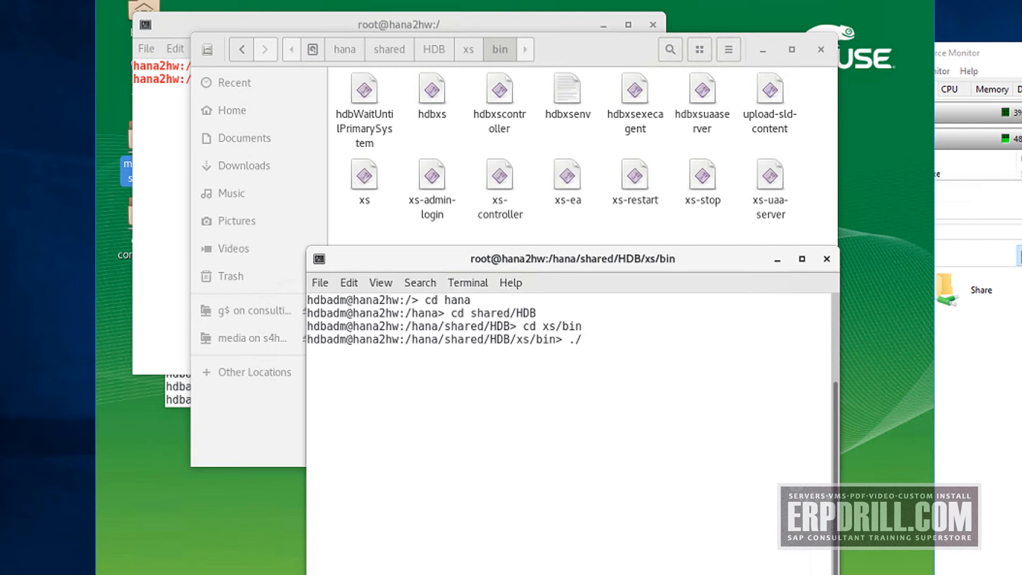
{"action": "type", "text": "xs-admin-"}
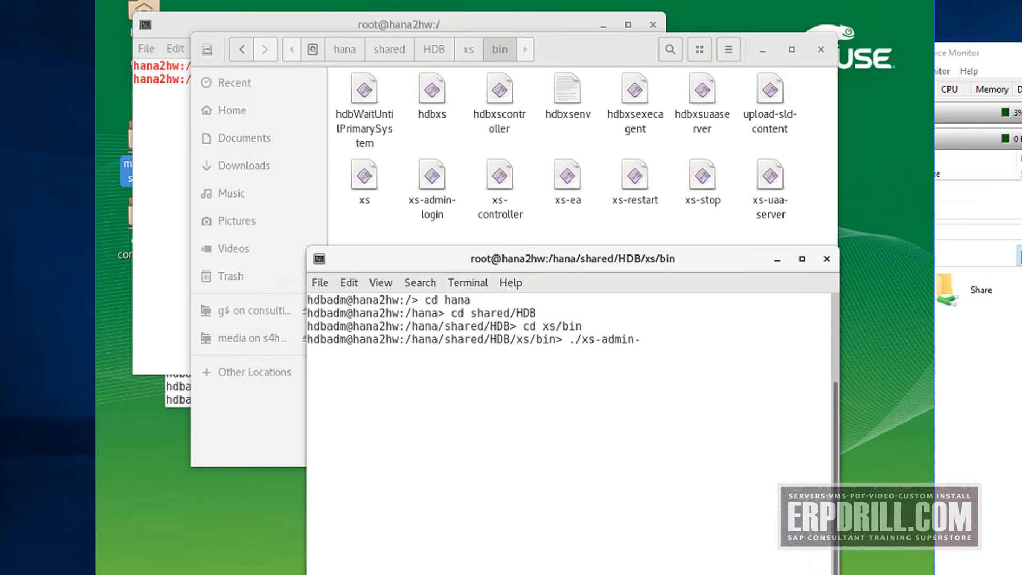
{"action": "type", "text": "login"}
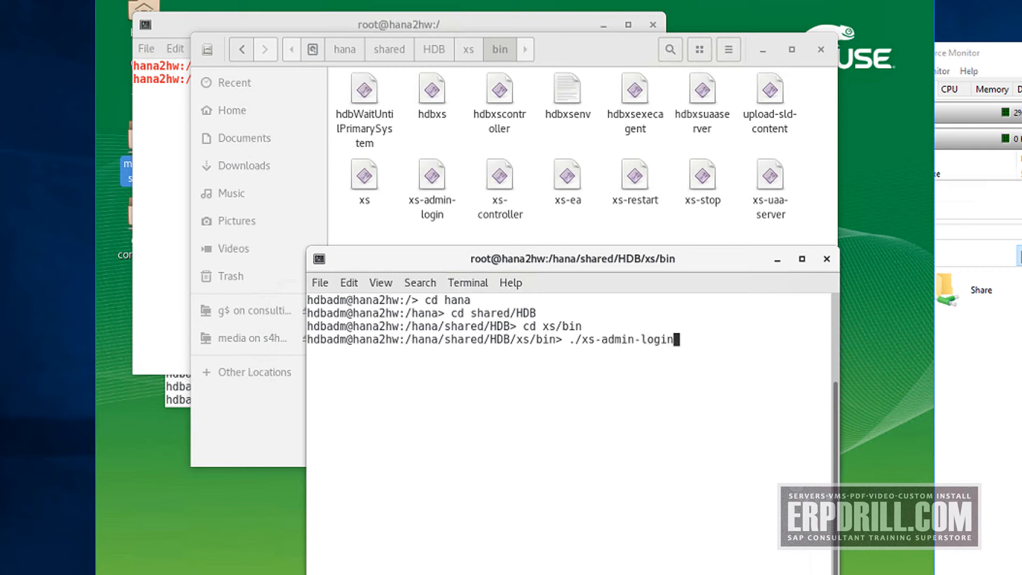
{"action": "key", "text": "Return"}
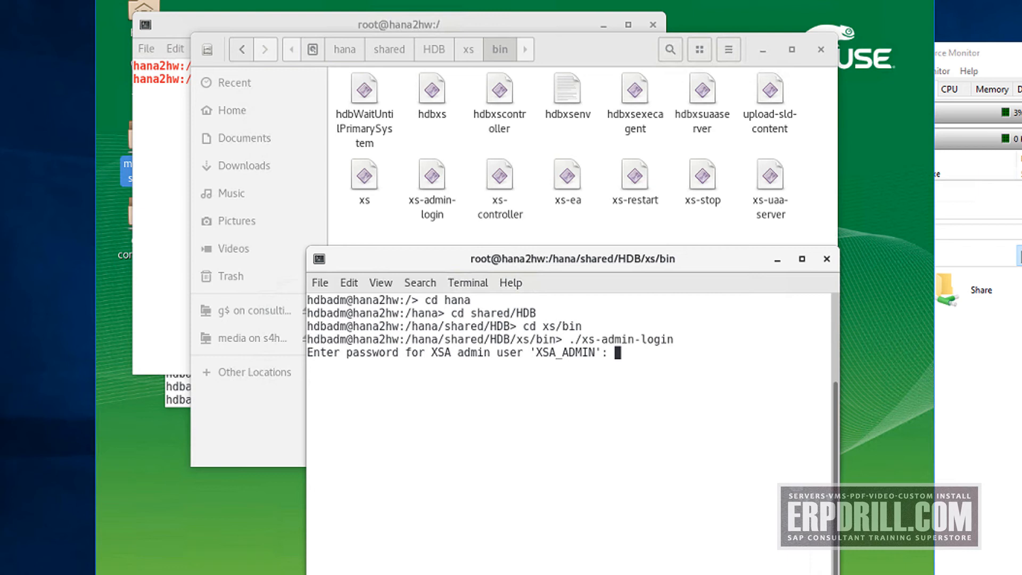
{"action": "key", "text": "Return"}
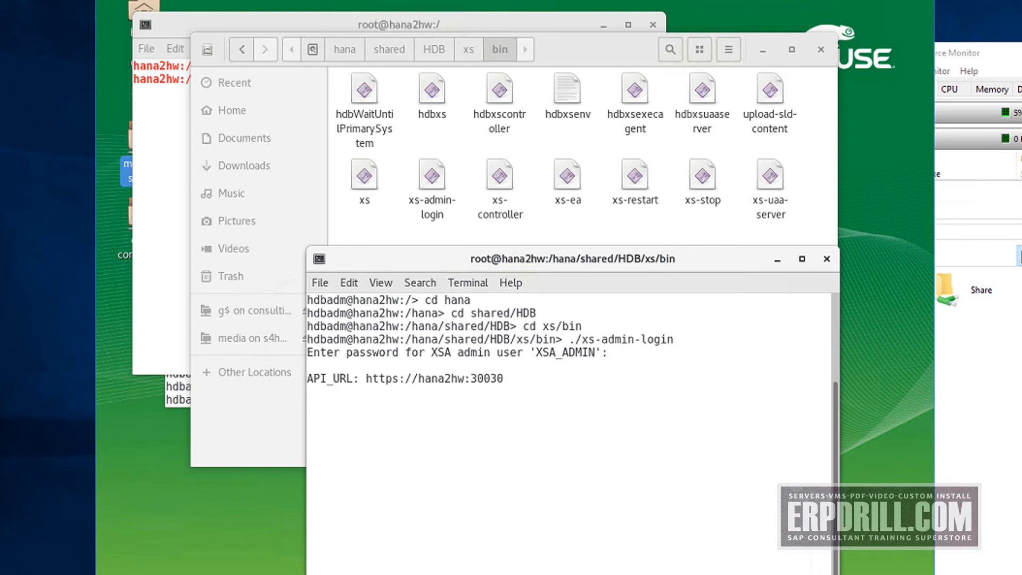
{"action": "key", "text": "Return"}
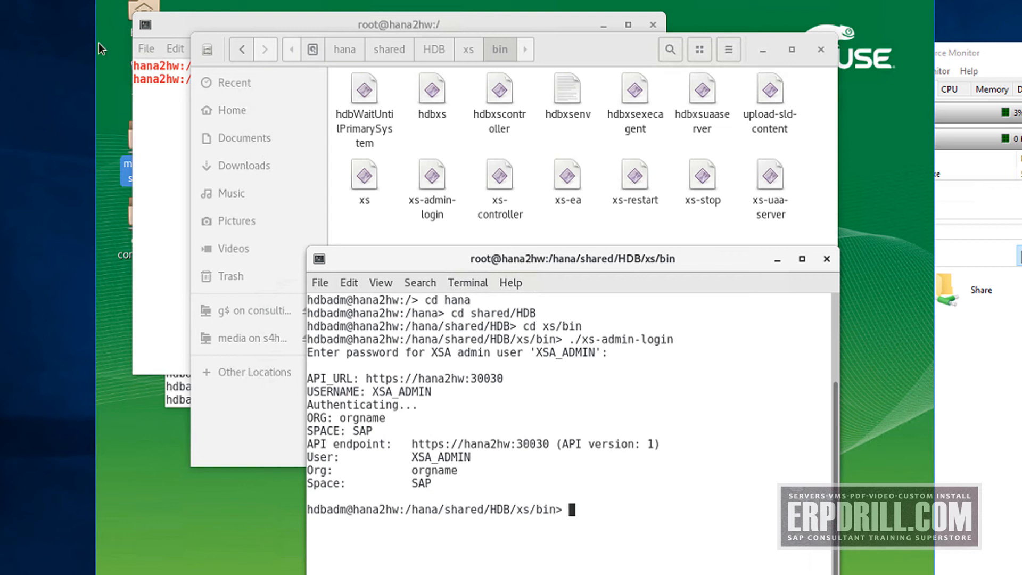
Maximize the terminal and run xs apps to list application states and hana2hw URLs.
{"action": "left_click", "coordinate": [802, 257]}
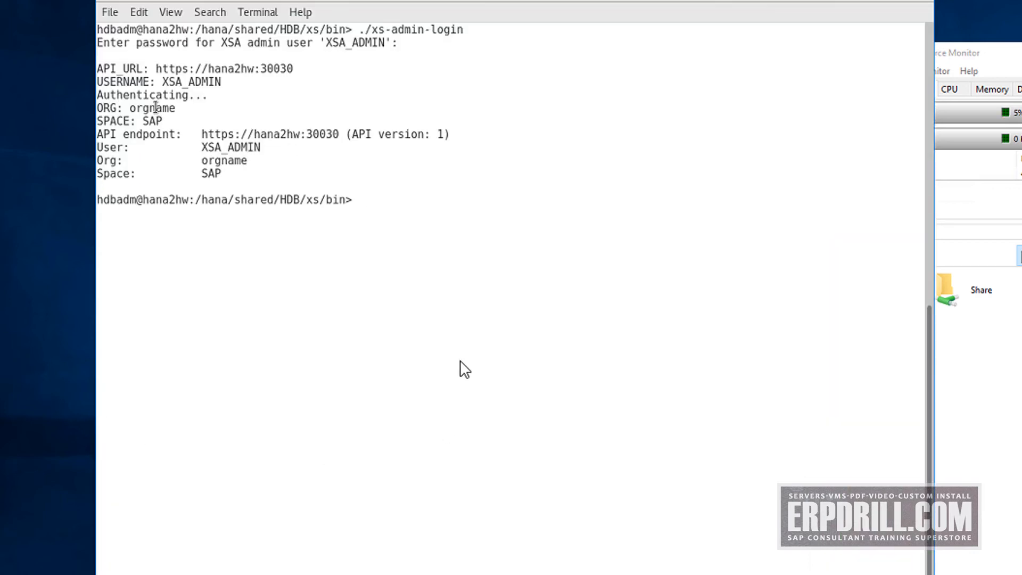
{"action": "mouse_move", "coordinate": [390, 204]}
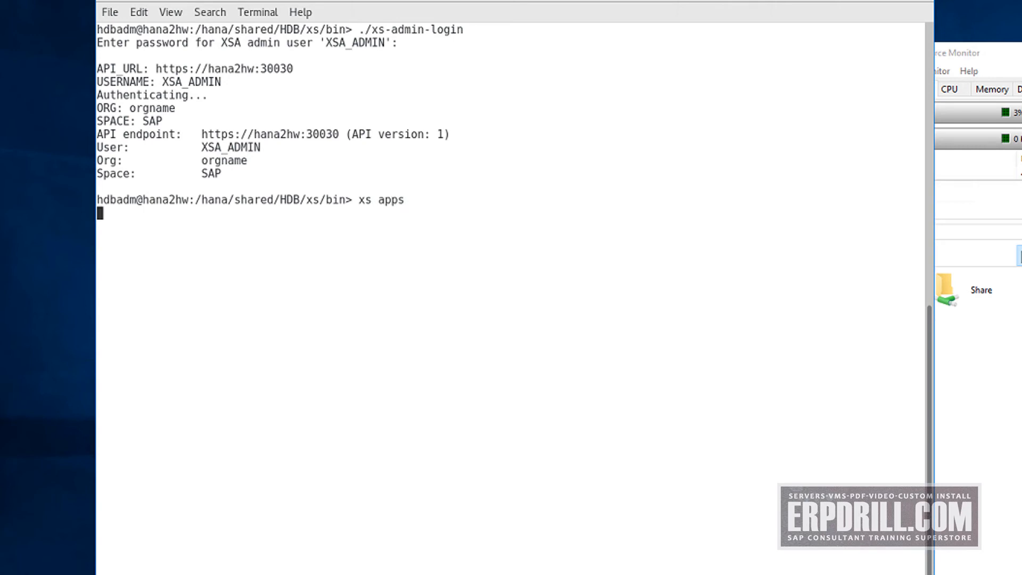
{"action": "mouse_move", "coordinate": [468, 218]}
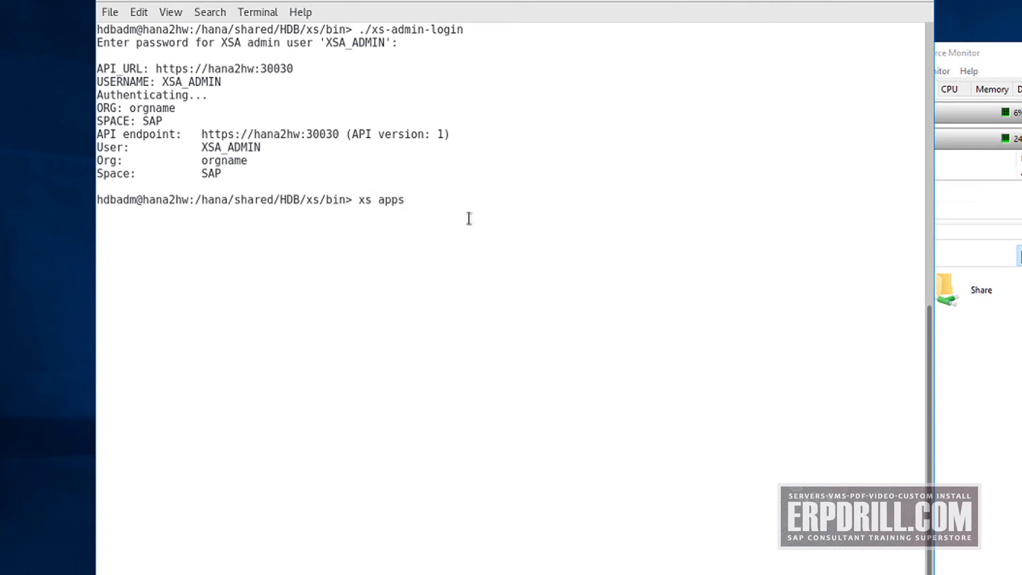
{"action": "key", "text": "Return"}
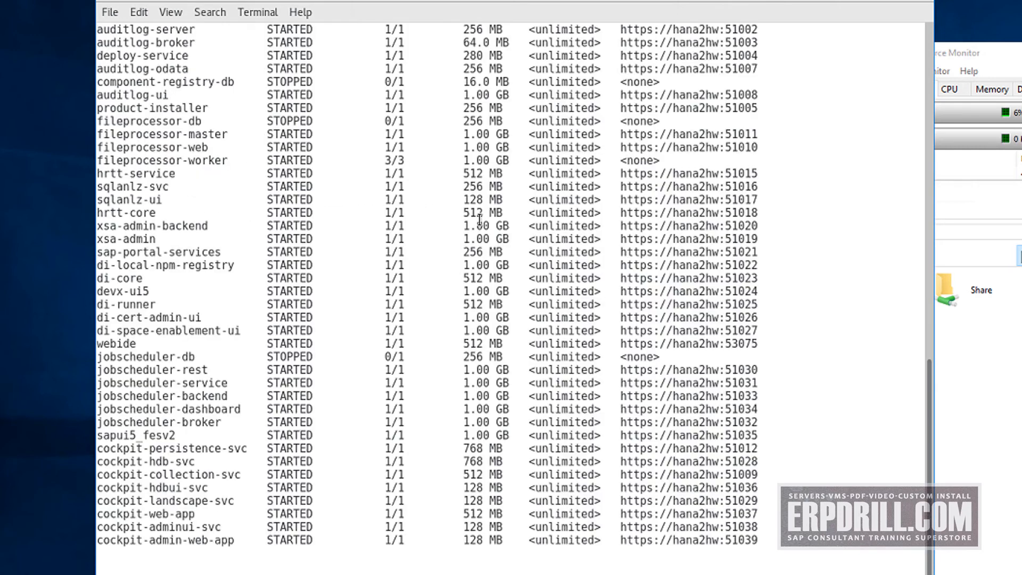
{"action": "key", "text": "Return"}
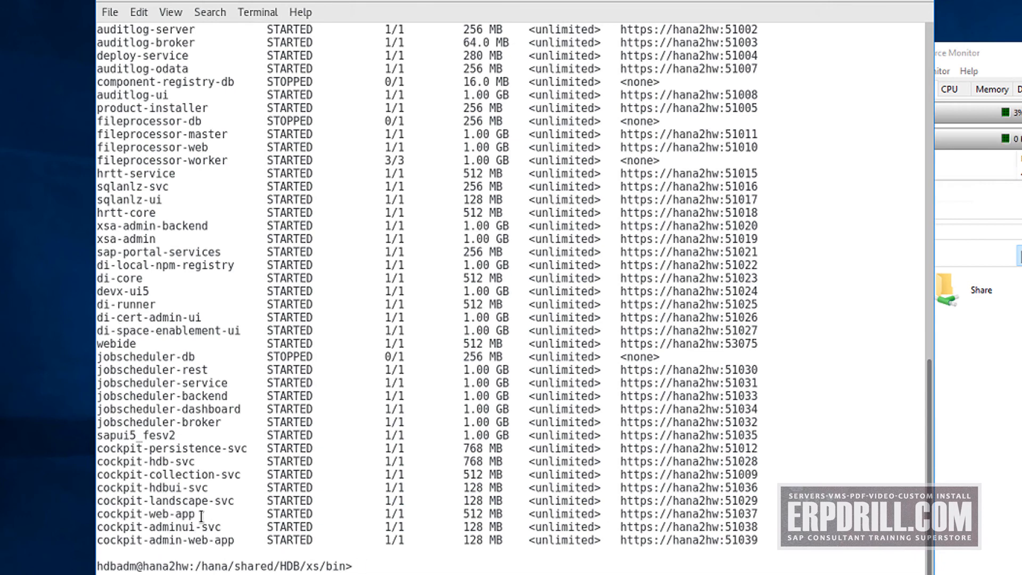
{"action": "mouse_move", "coordinate": [785, 516]}
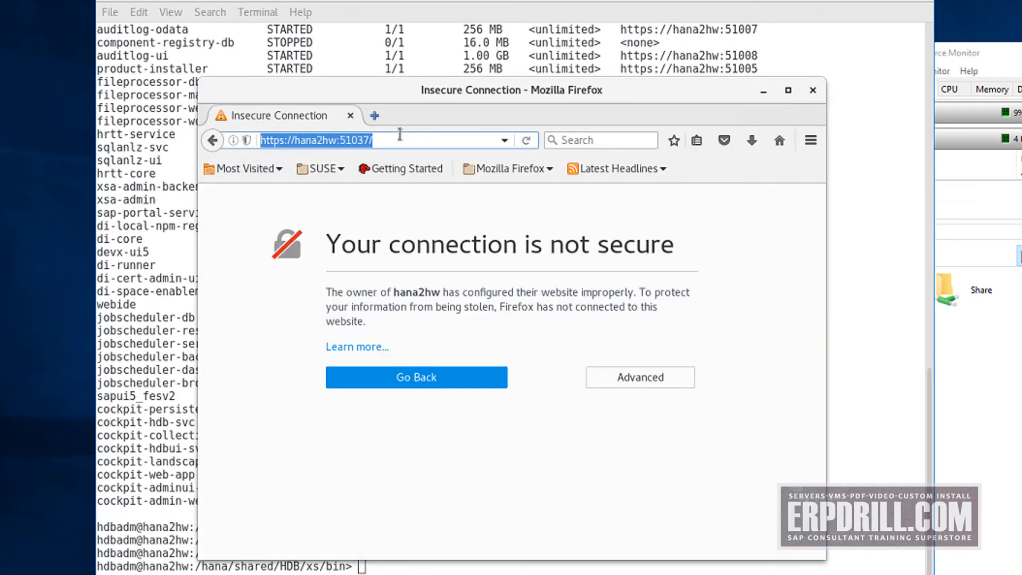
Trust the self-signed hana2hw:51037 certificate via Advanced > Add Exception > Confirm.
{"action": "left_click", "coordinate": [639, 377]}
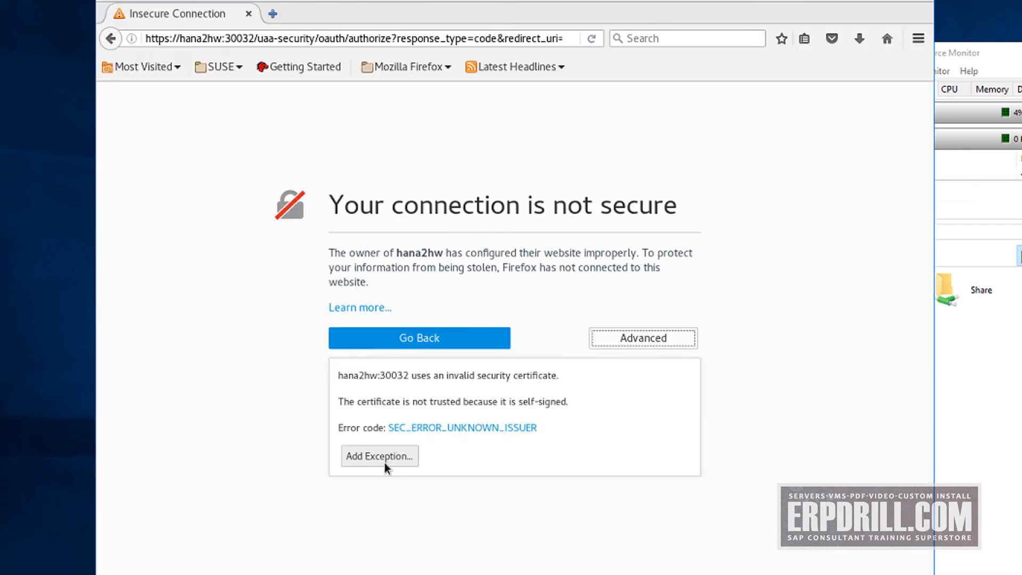
{"action": "left_click", "coordinate": [379, 456]}
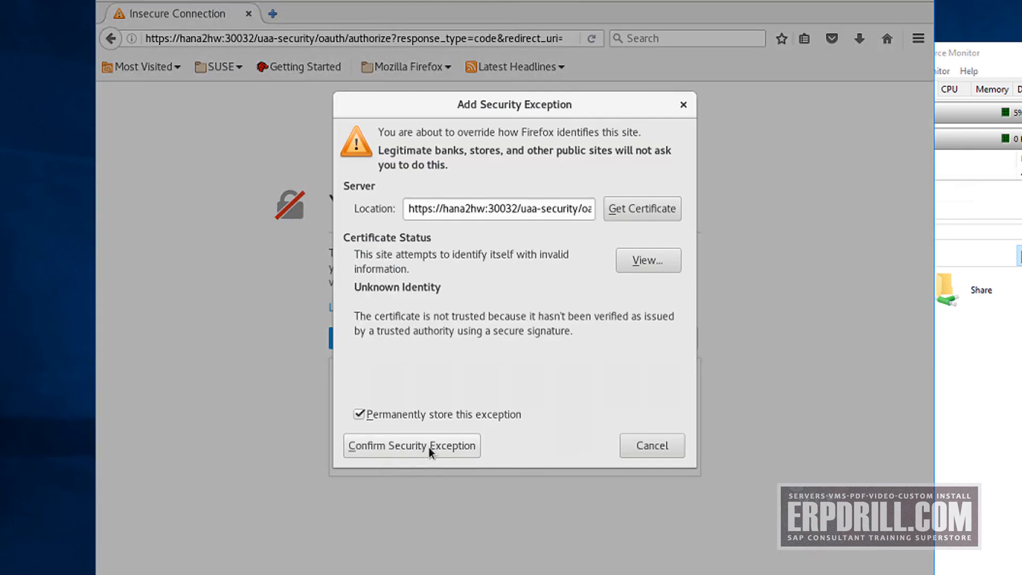
{"action": "left_click", "coordinate": [411, 445]}
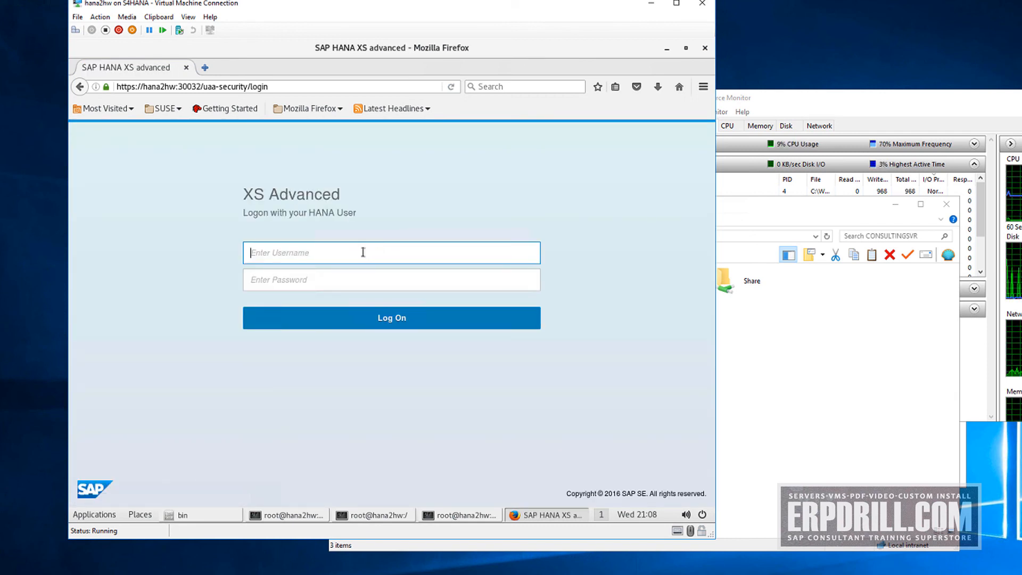
Log on as XSA_ADMIN with its password to load the SAP HANA Cockpit home page.
{"action": "type", "text": "XSA"}
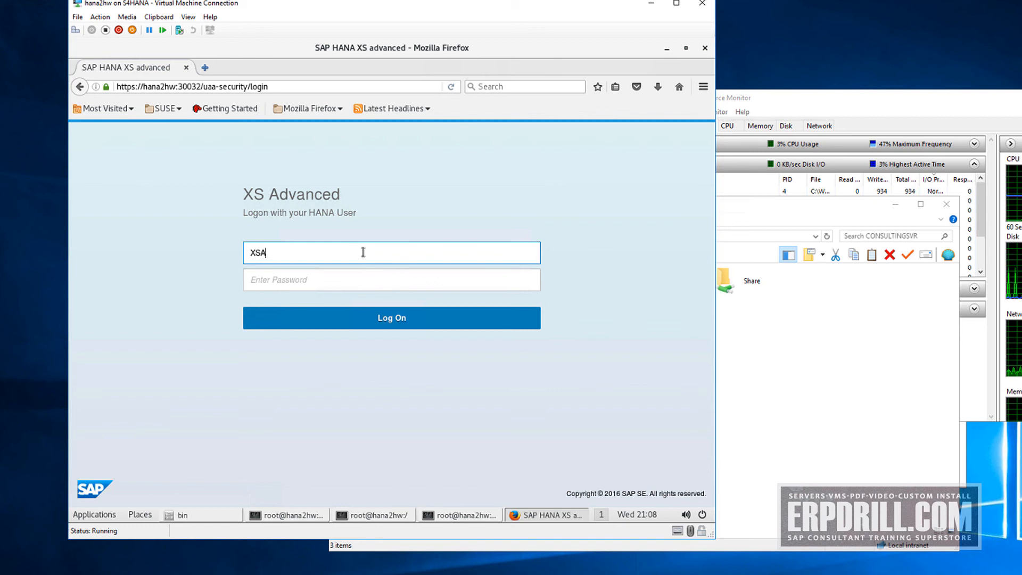
{"action": "type", "text": "_ADMIN"}
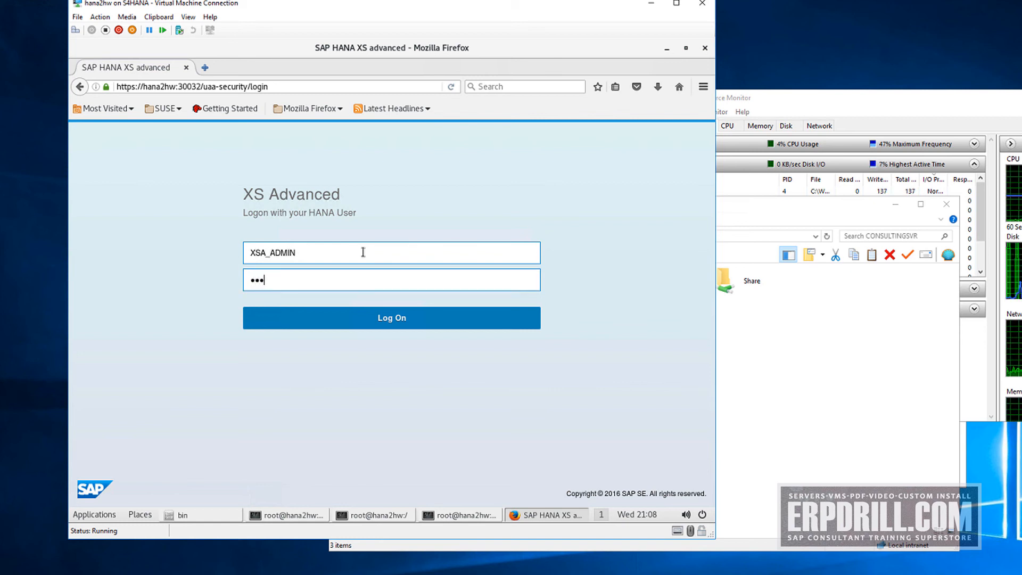
{"action": "left_click", "coordinate": [391, 318]}
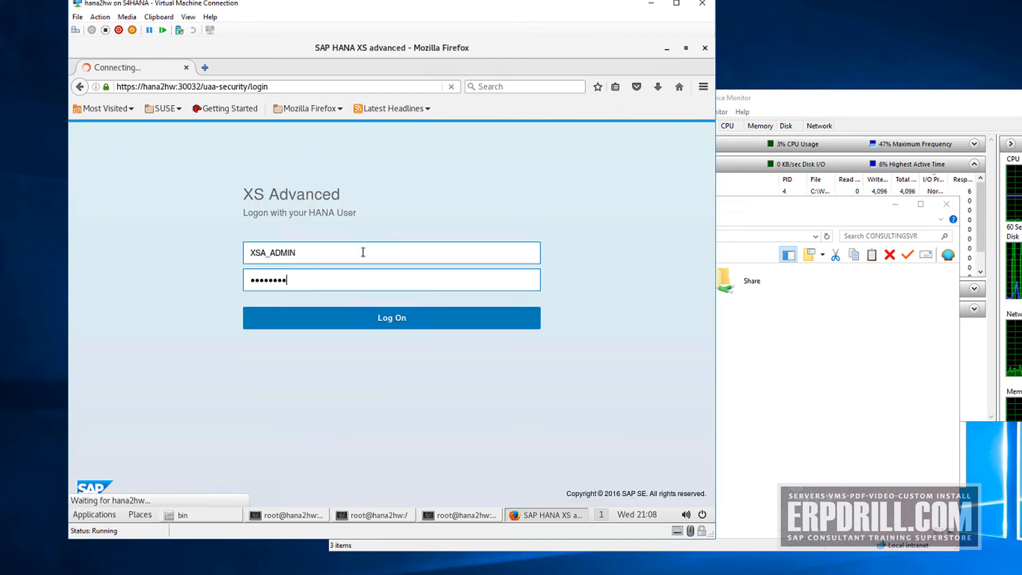
{"action": "left_click", "coordinate": [391, 317]}
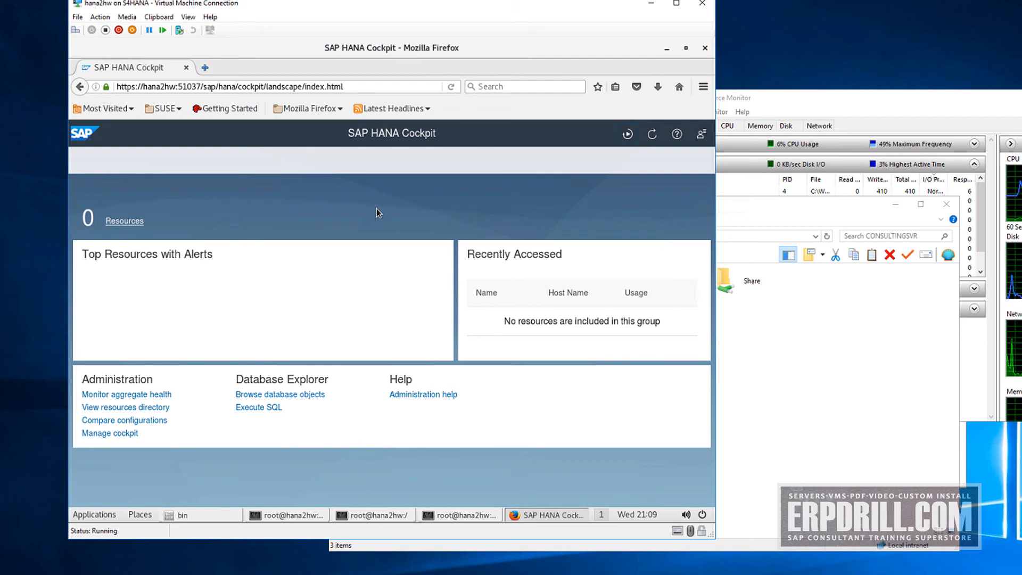
{"action": "mouse_move", "coordinate": [325, 198]}
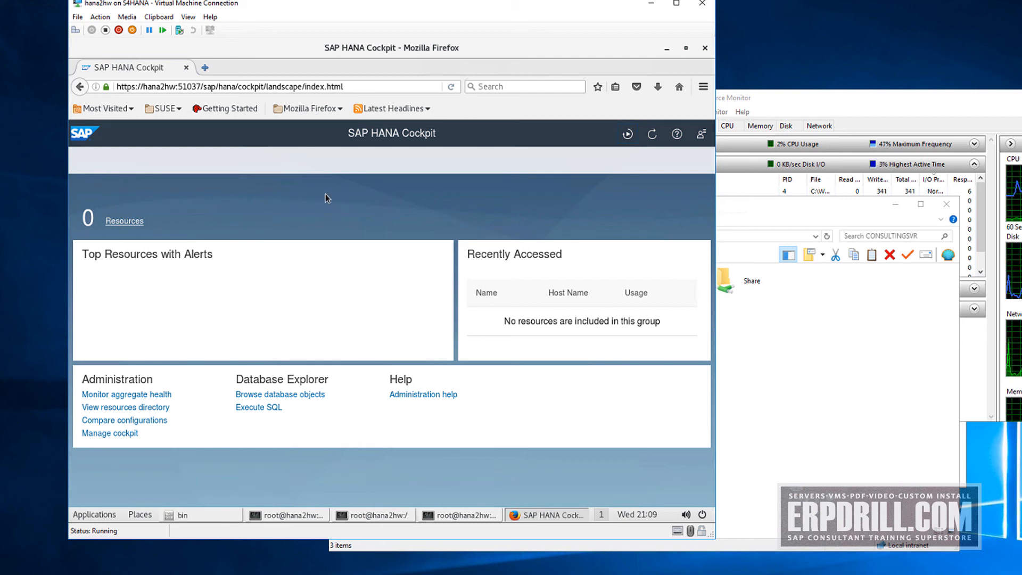